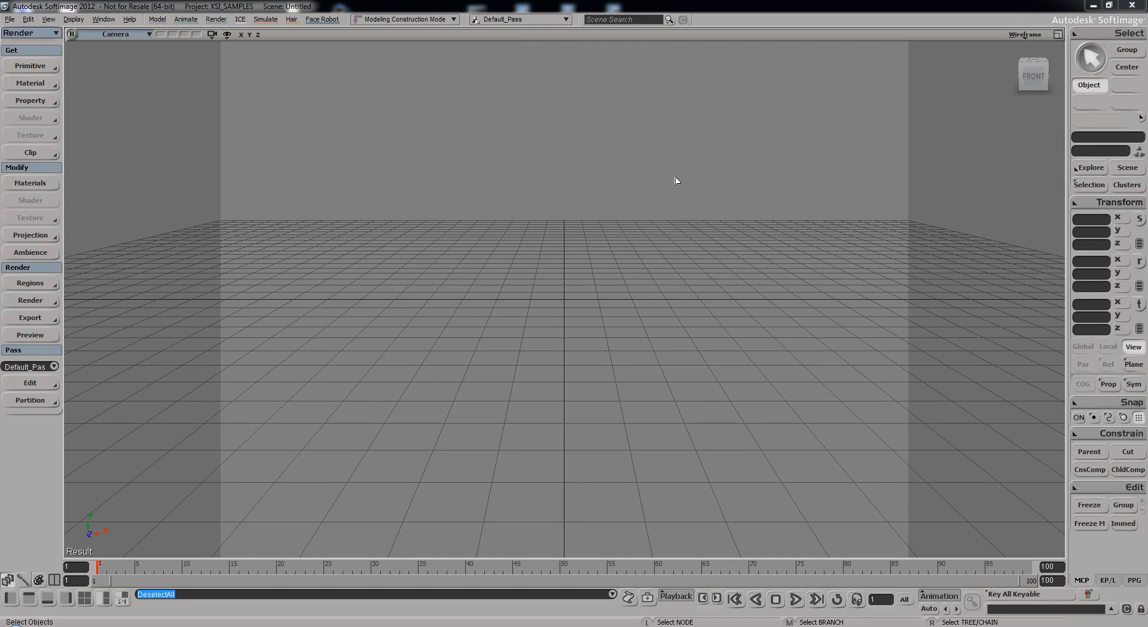
mouse_move(117, 71)
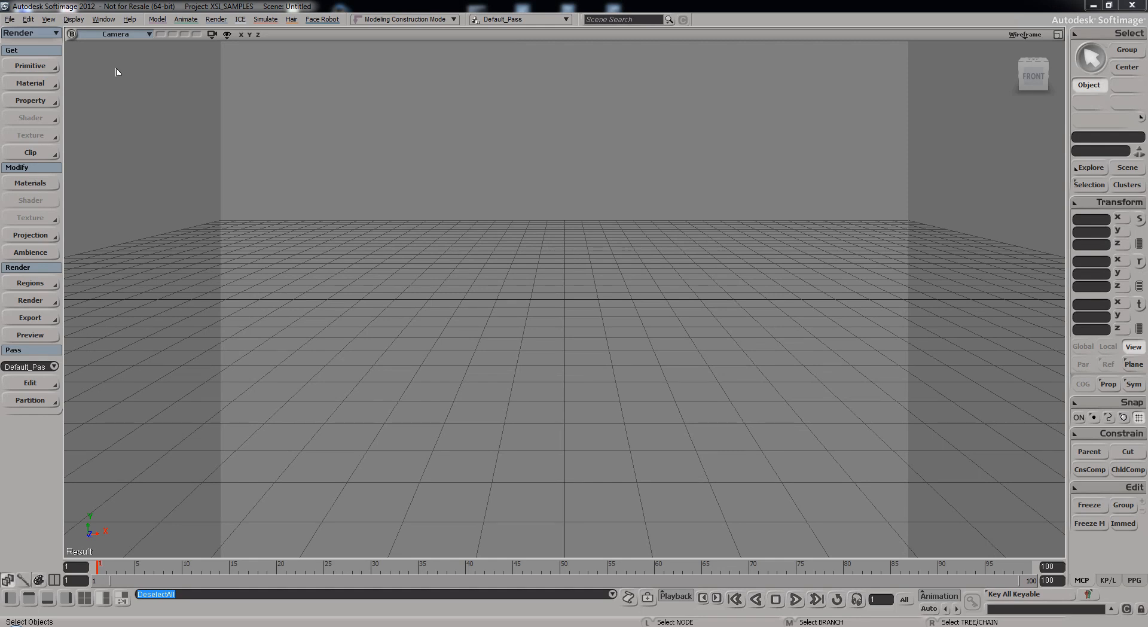
mouse_move(125, 263)
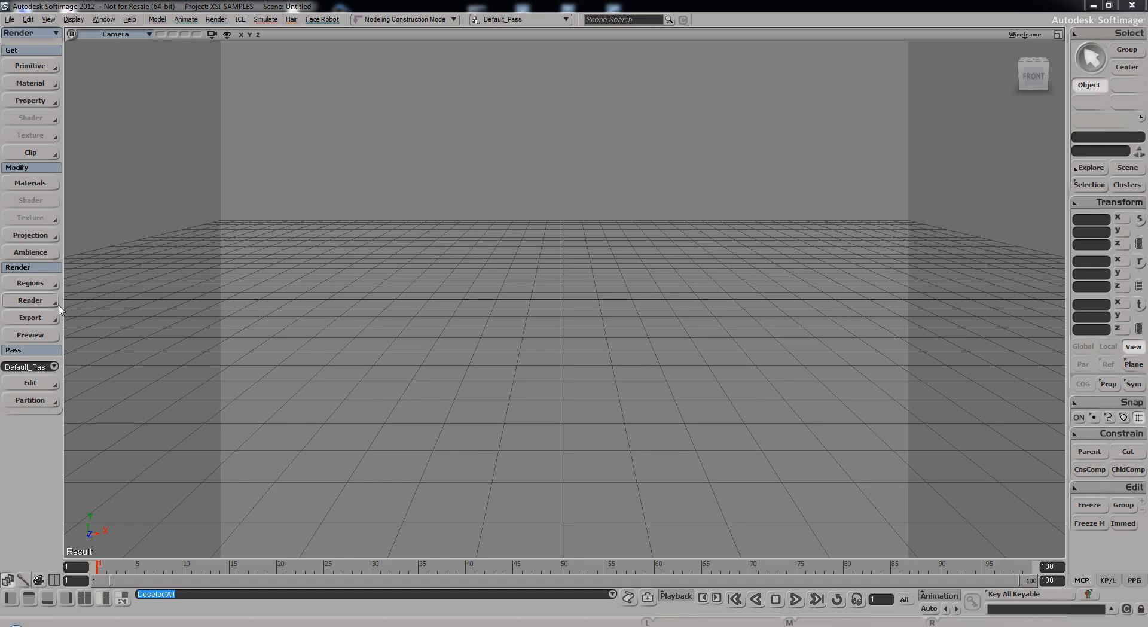
Review Scene Options showing VRay as renderer with frames 1–100, then return to the Render menu.
left_click(29, 300)
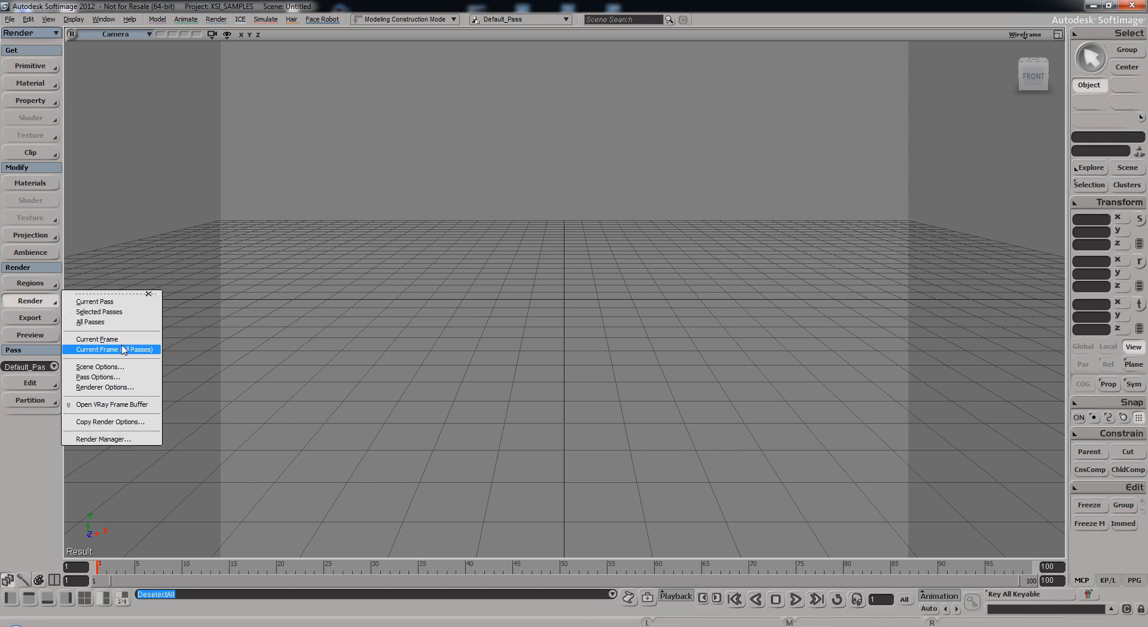
left_click(100, 366)
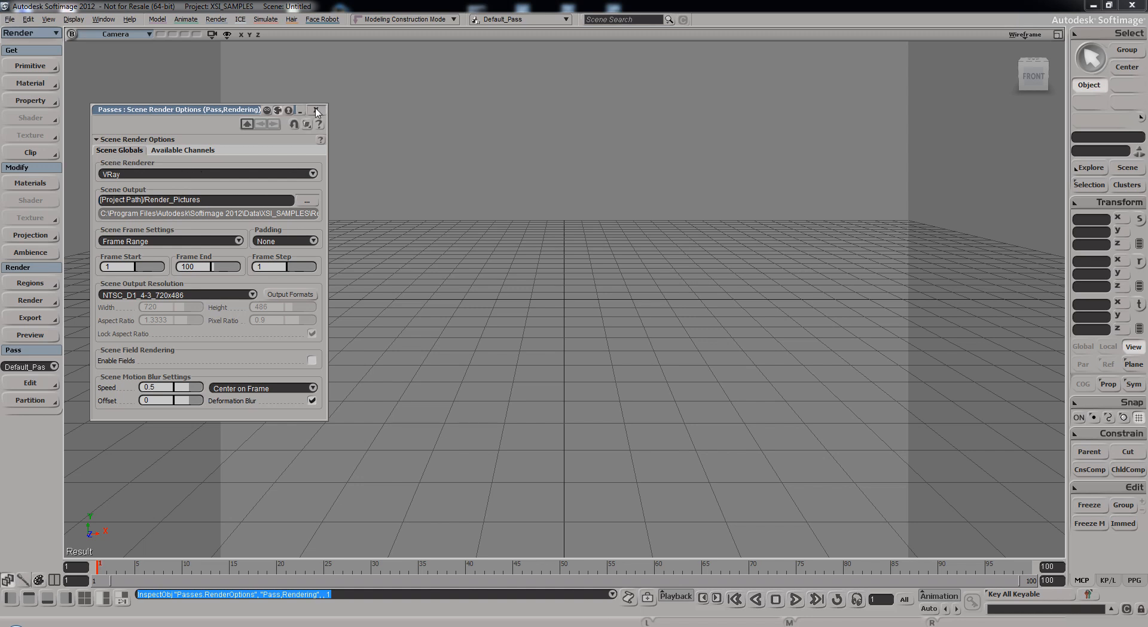
left_click(28, 301)
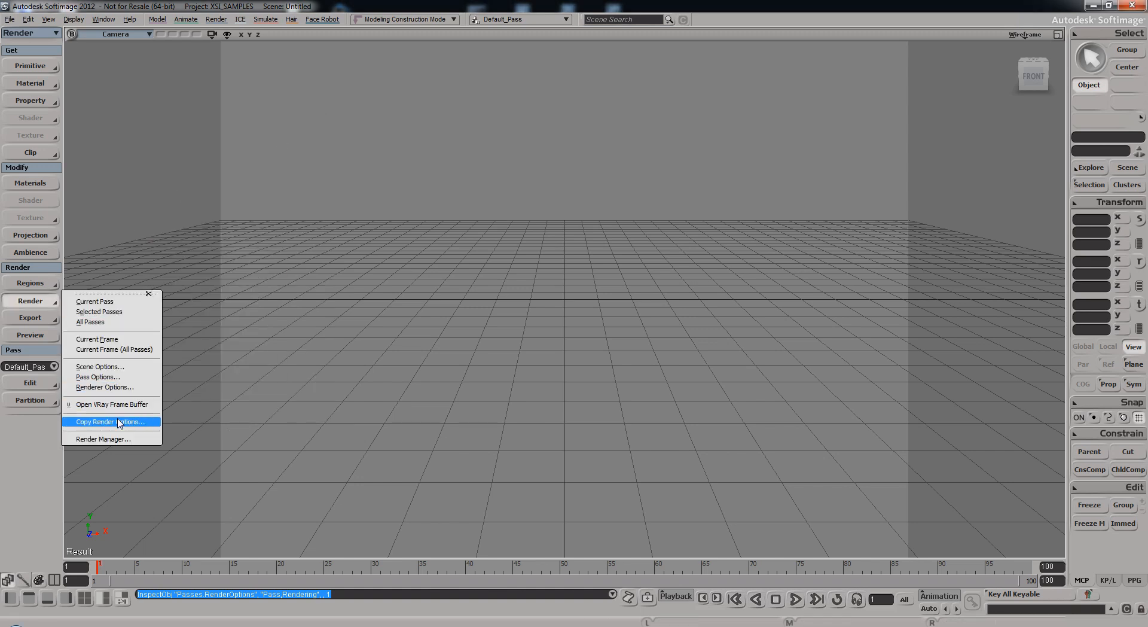
mouse_move(122, 363)
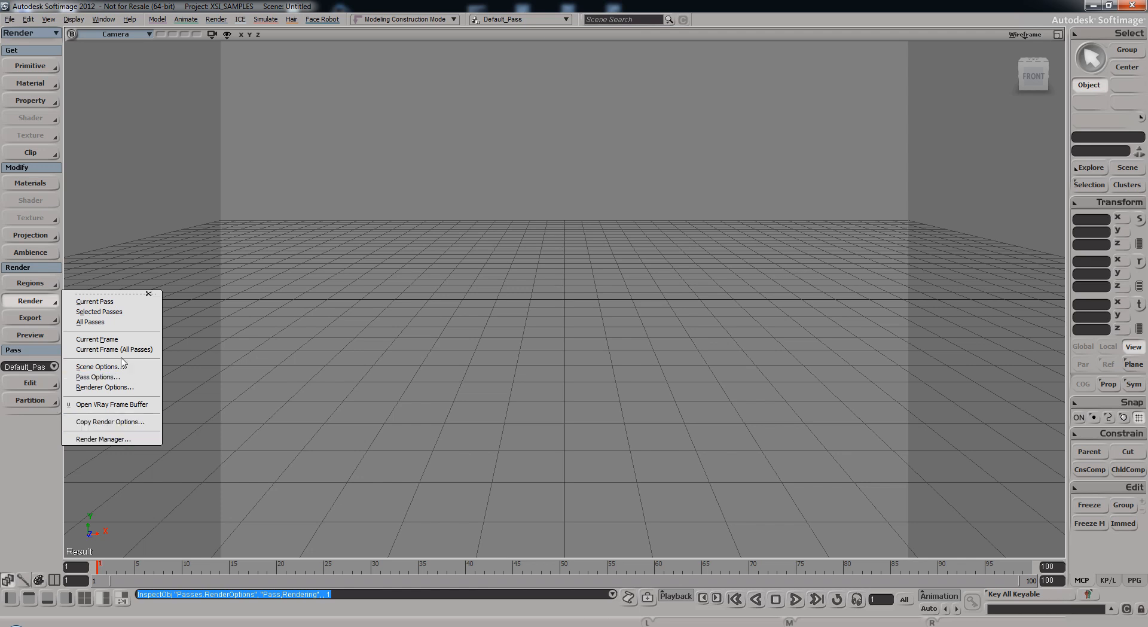
Show VRay Options on the Output tab with [Pass] saved as .png to Render_Pictures.
left_click(104, 387)
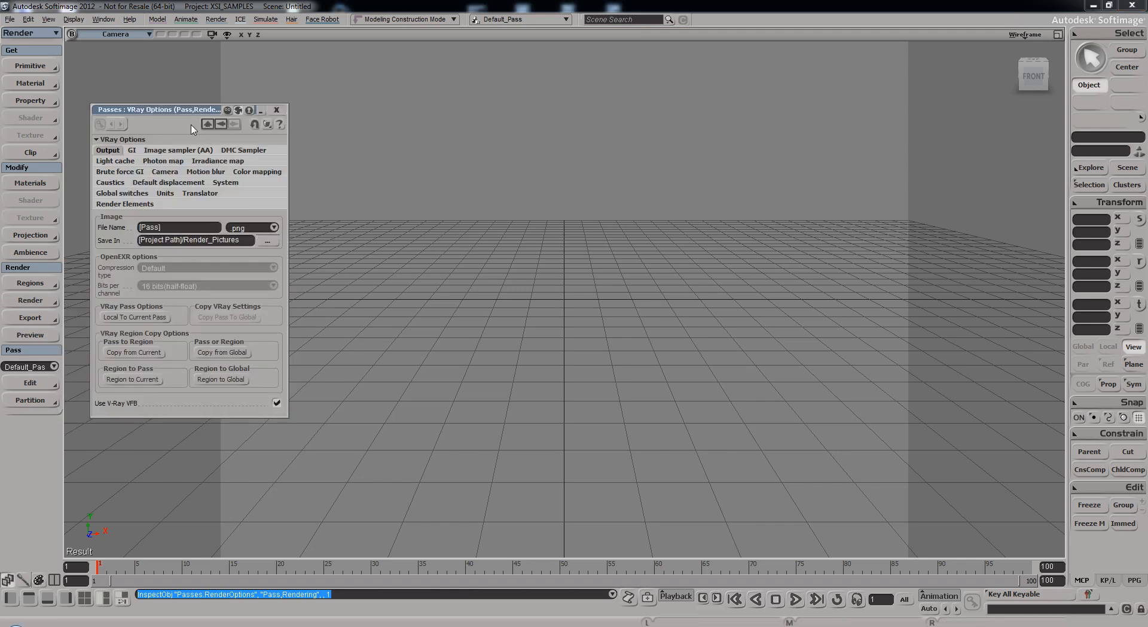
left_click_drag(158, 109, 357, 135)
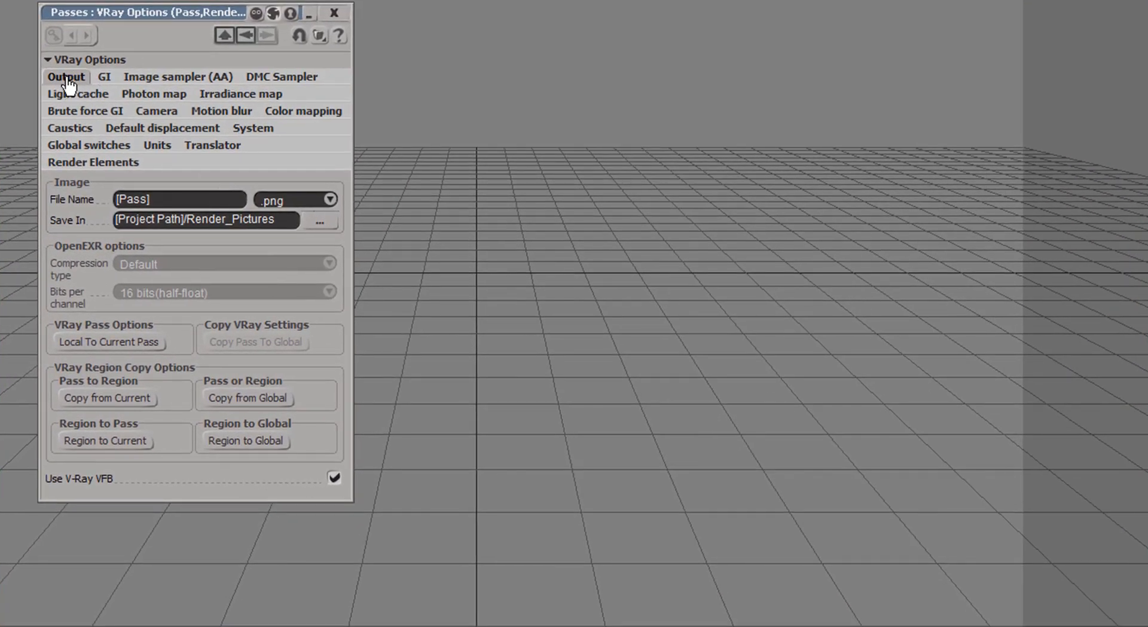
mouse_move(198, 288)
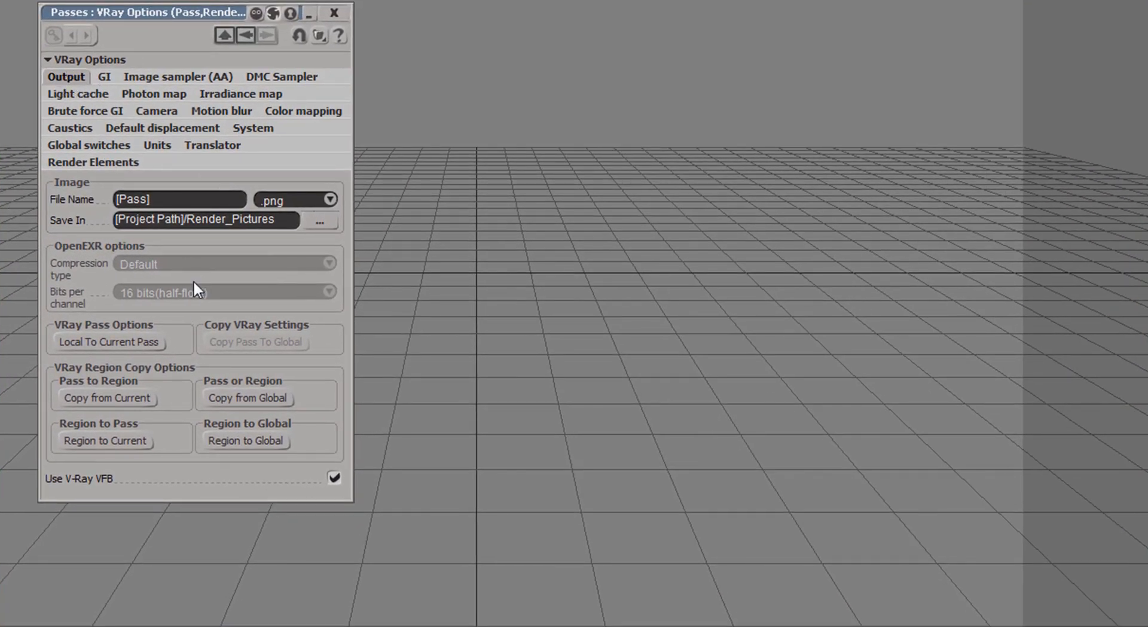
mouse_move(250, 265)
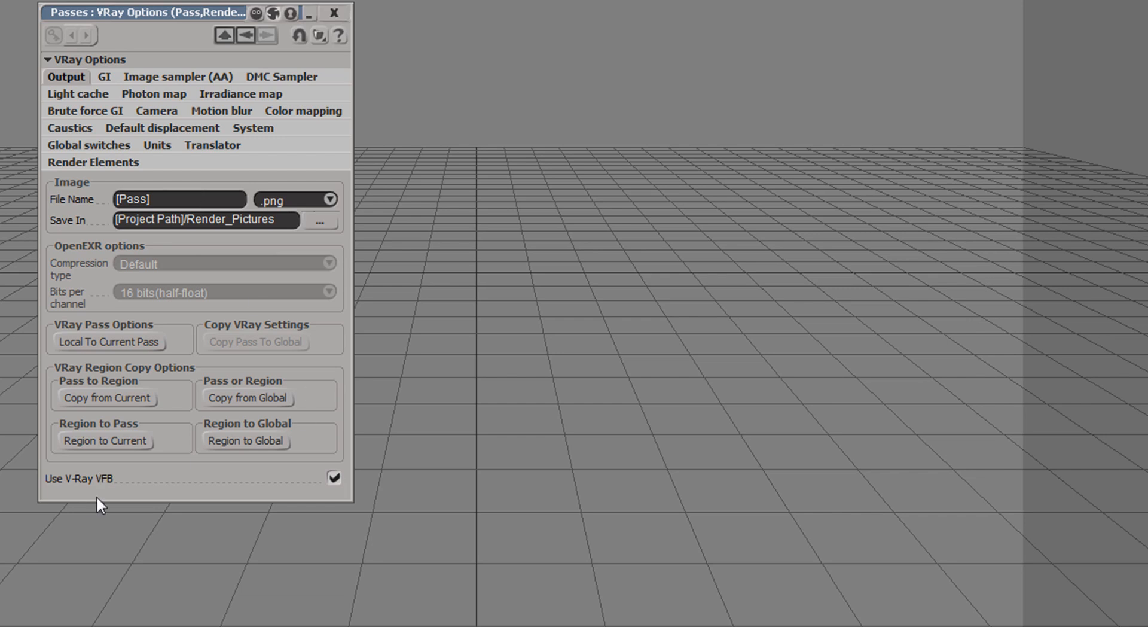
mouse_move(100, 498)
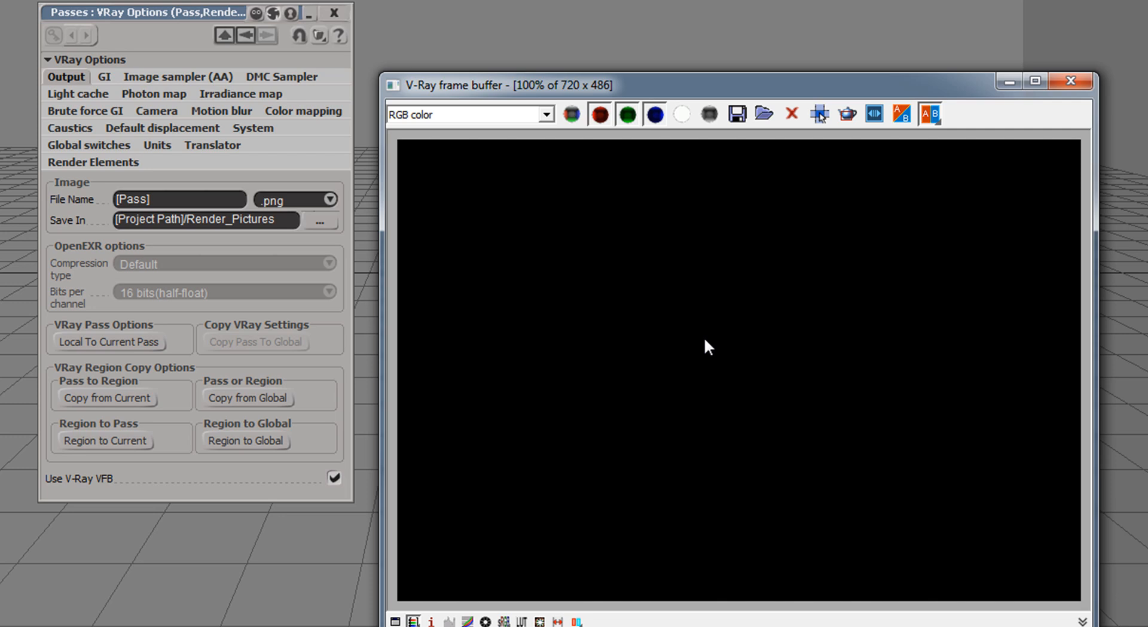
mouse_move(698, 322)
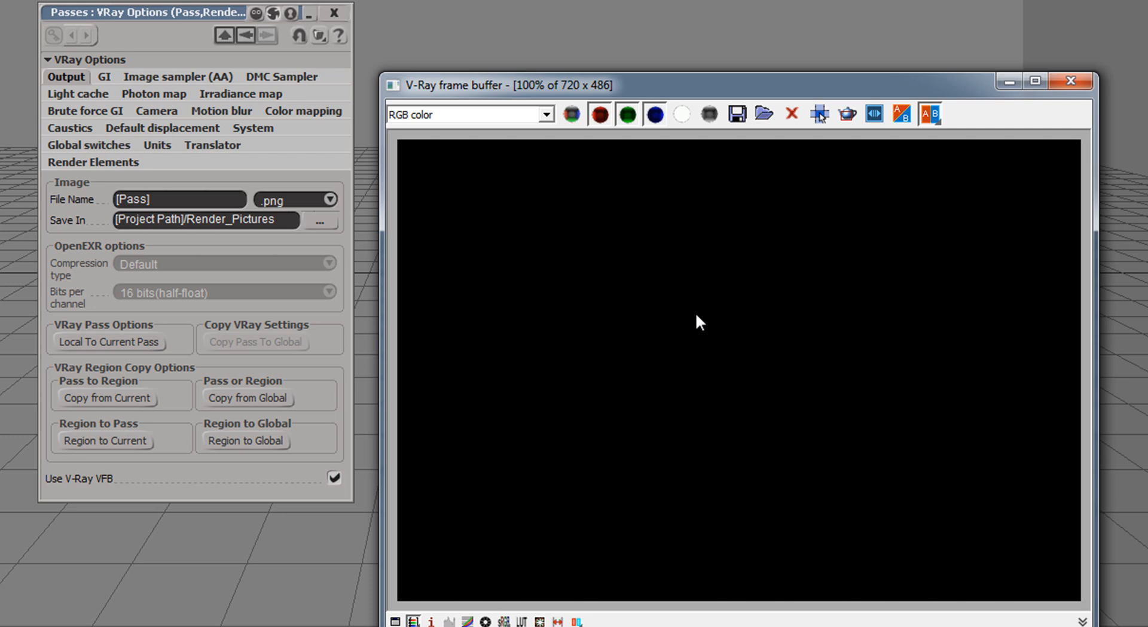
mouse_move(805, 110)
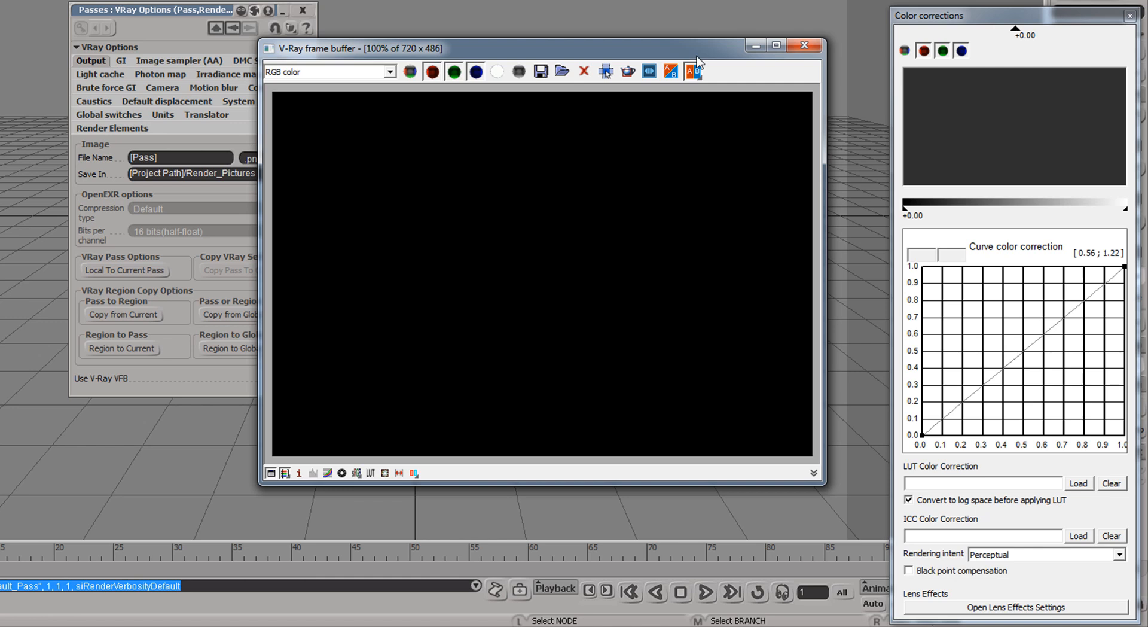
mouse_move(314, 73)
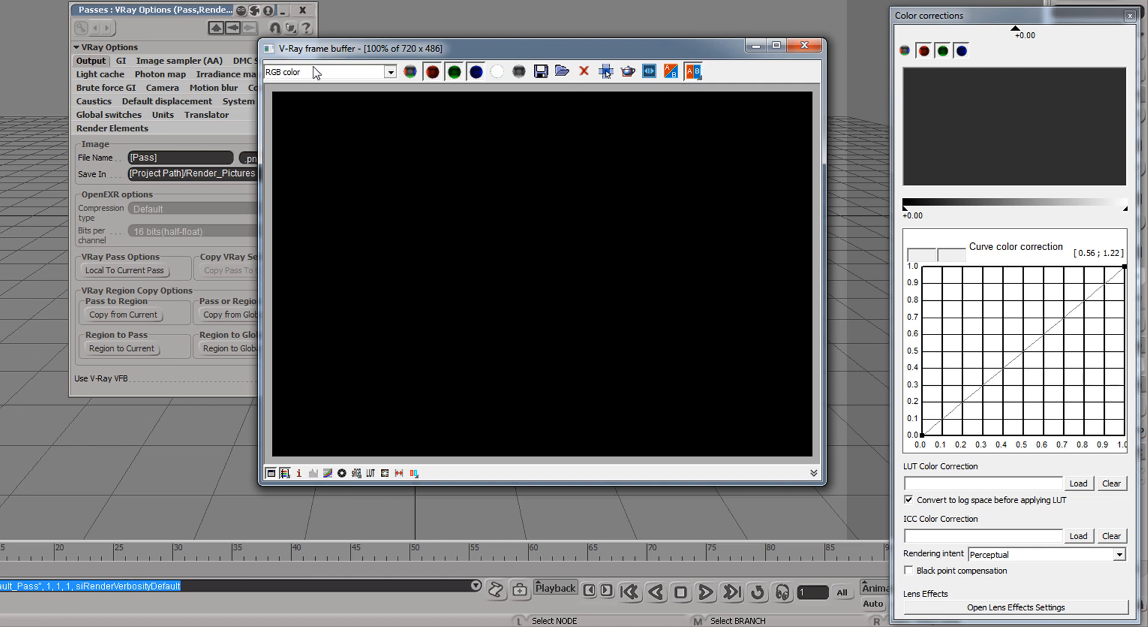
Review the frame buffer's image channel list and keep it displaying RGB color.
left_click(389, 70)
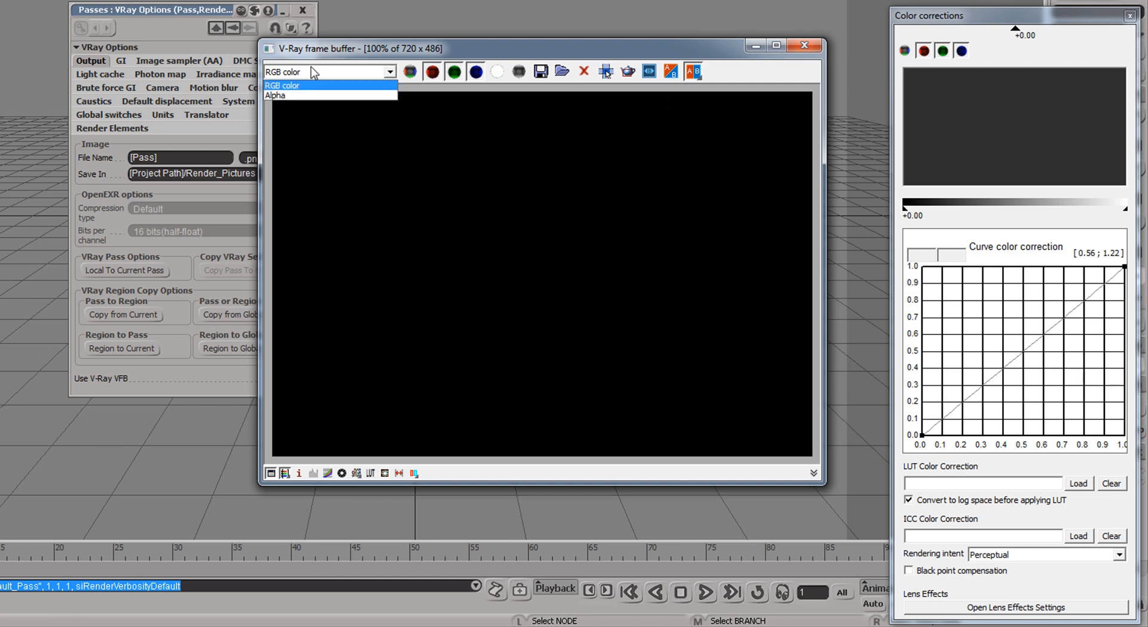
mouse_move(287, 84)
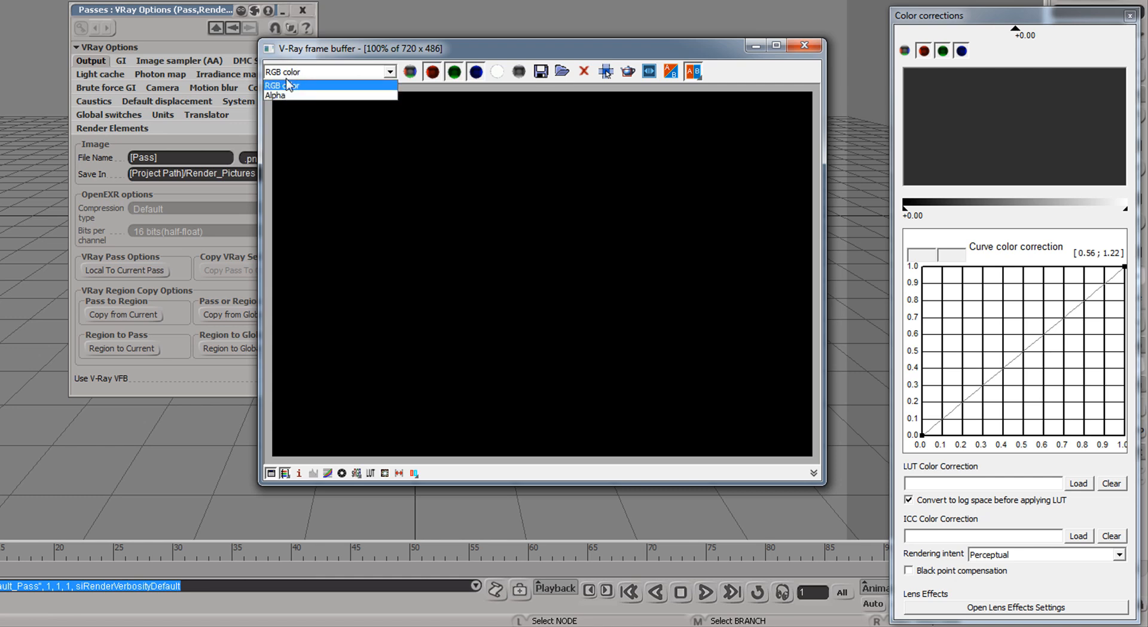
left_click(286, 86)
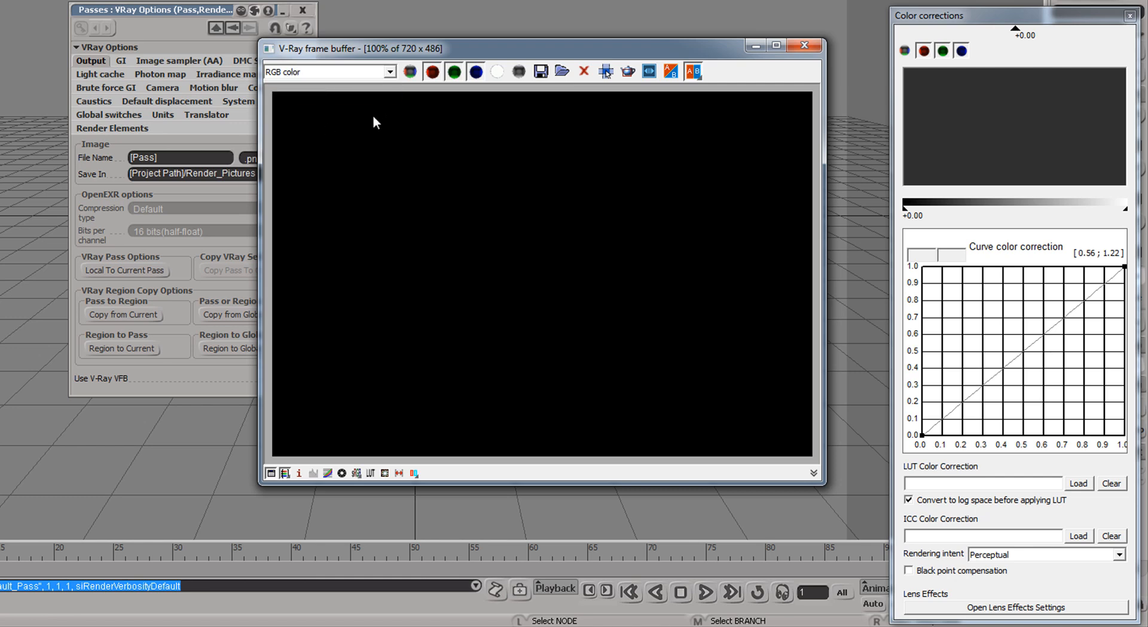
mouse_move(542, 83)
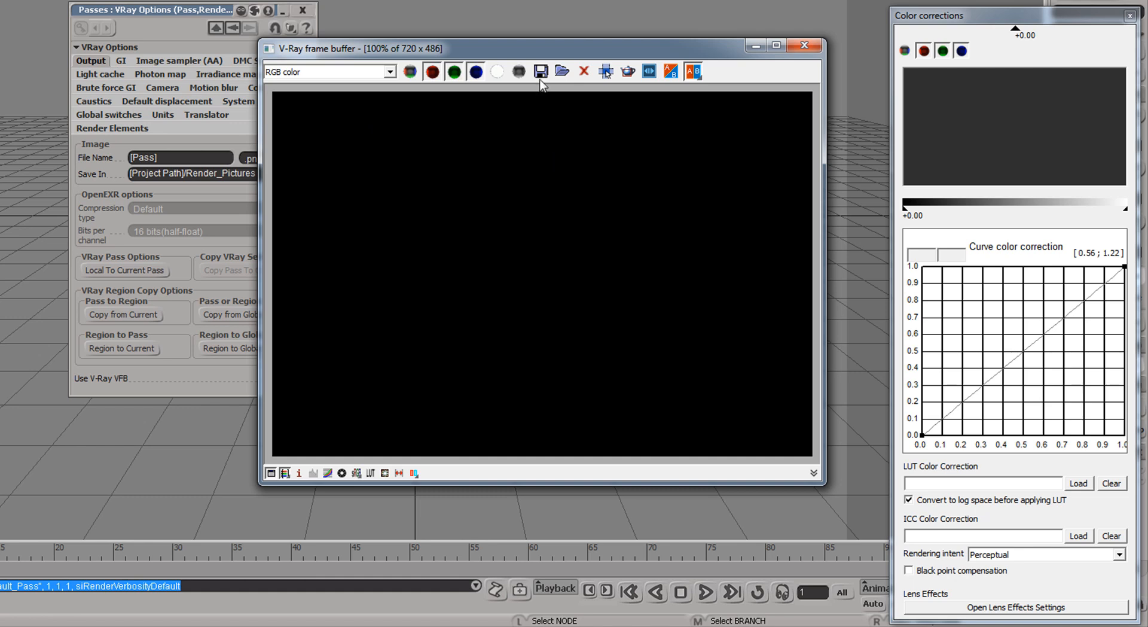
mouse_move(628, 70)
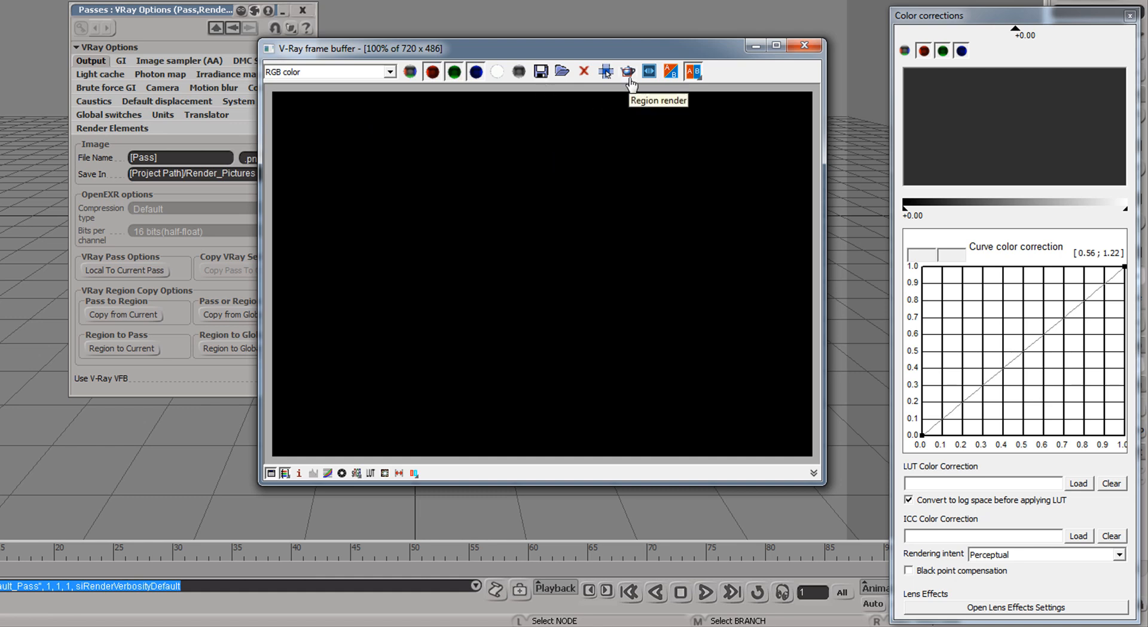
mouse_move(693, 71)
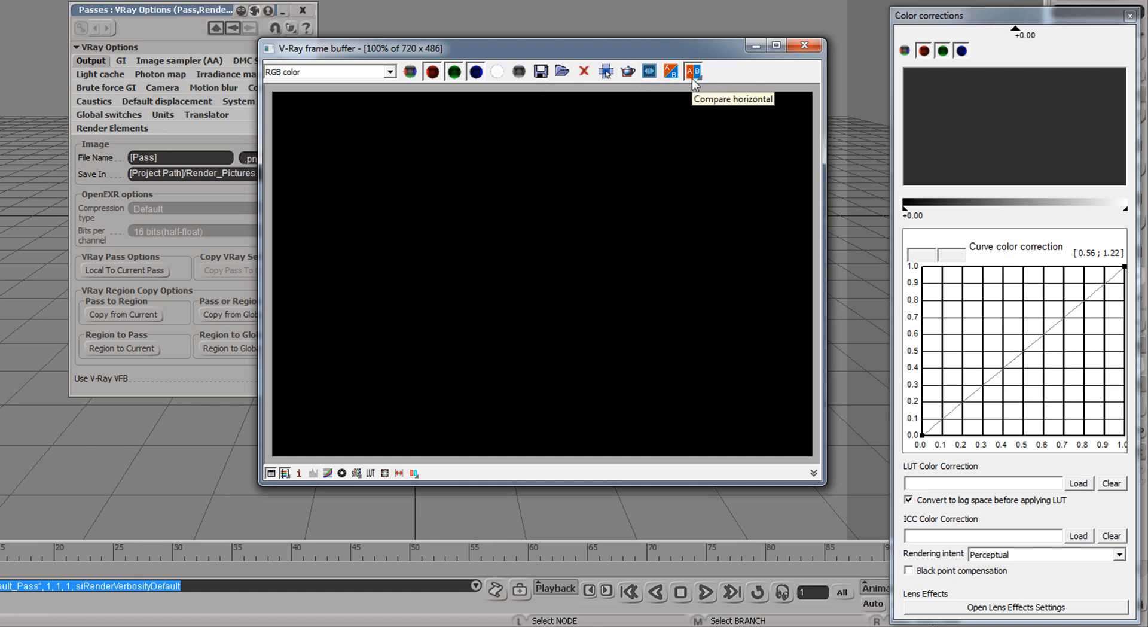
mouse_move(649, 80)
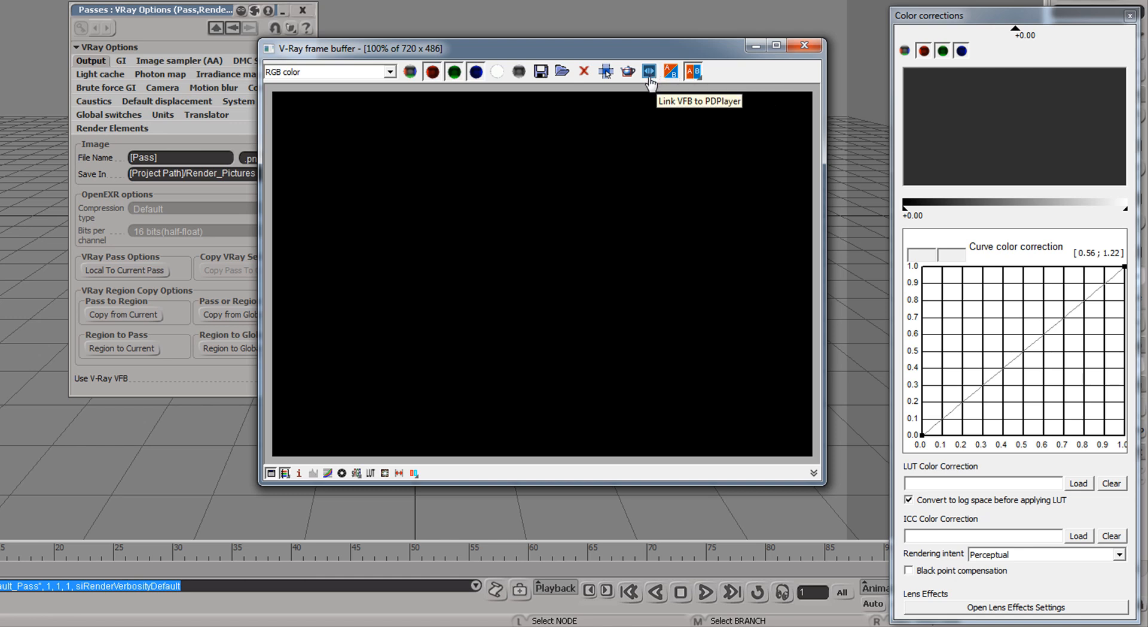
mouse_move(624, 124)
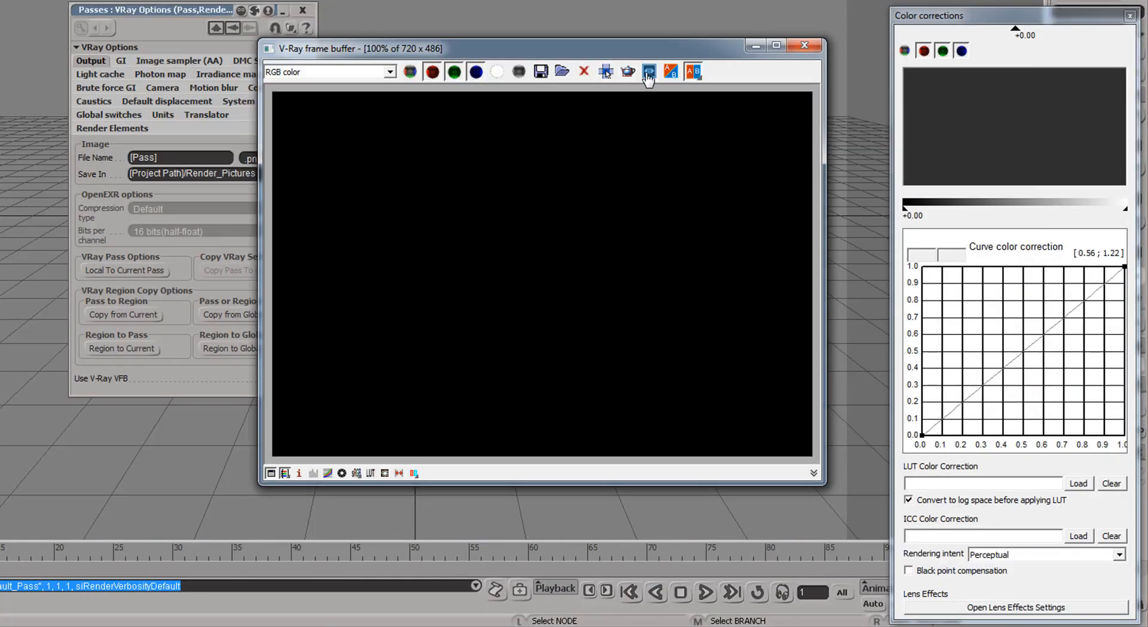
mouse_move(805, 46)
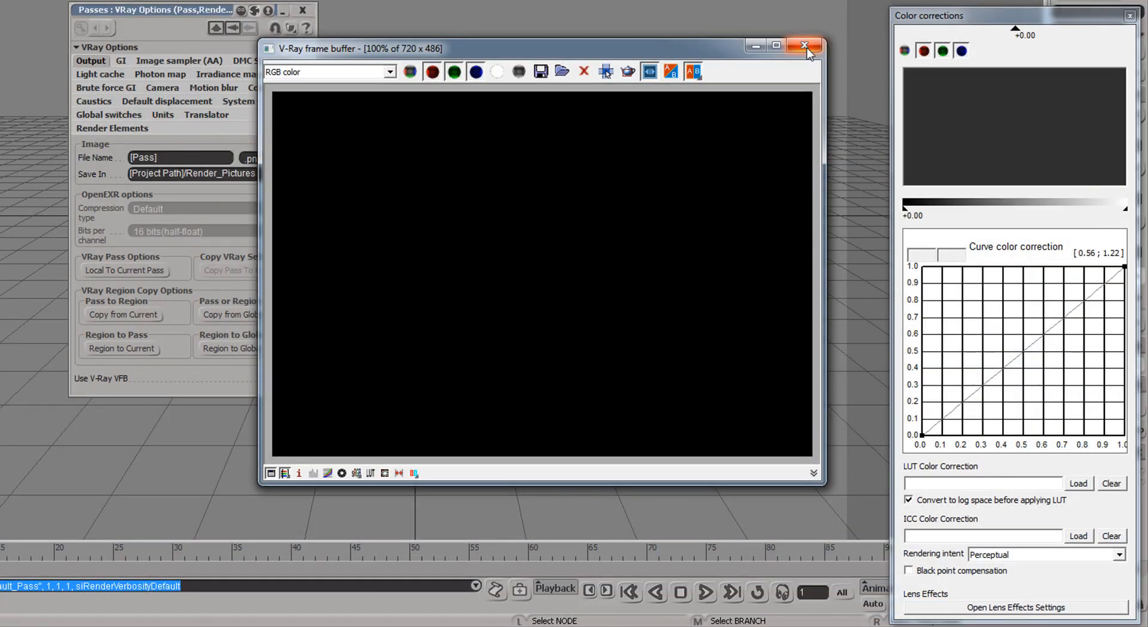
mouse_move(805, 46)
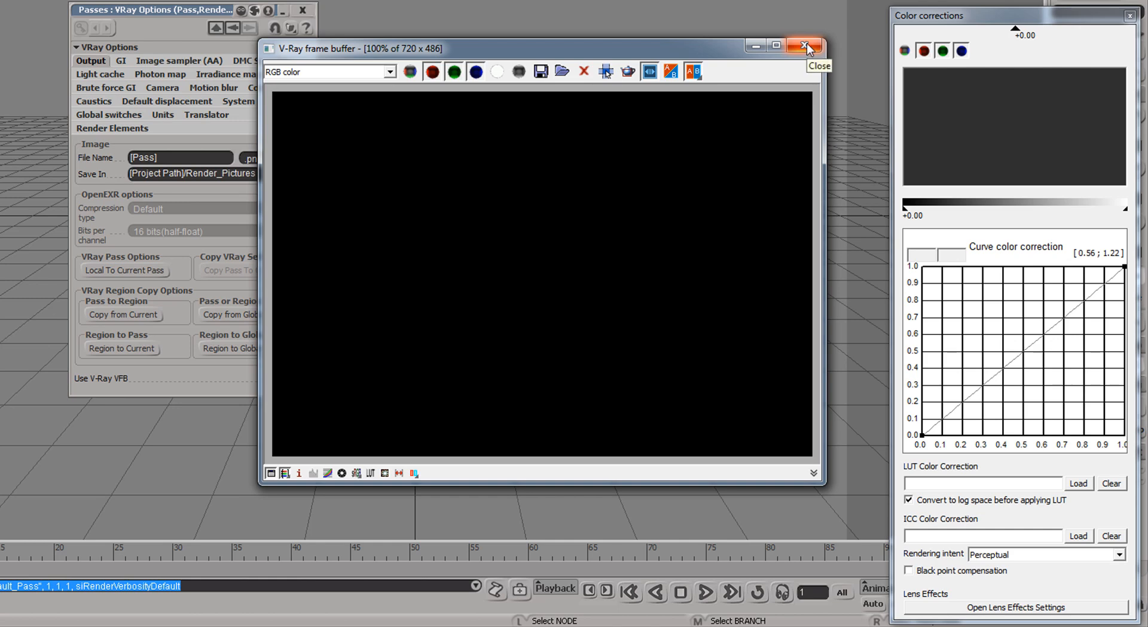
Leave the frame buffer and try Brute force primary with Light cache secondary bounces in GI.
left_click(805, 44)
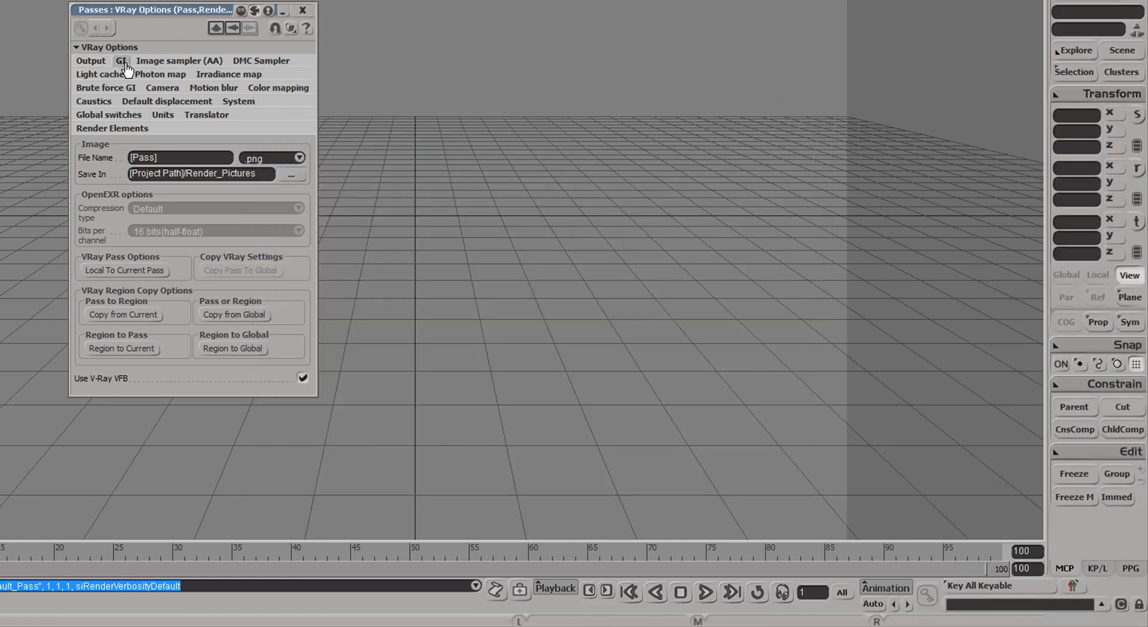
left_click(120, 61)
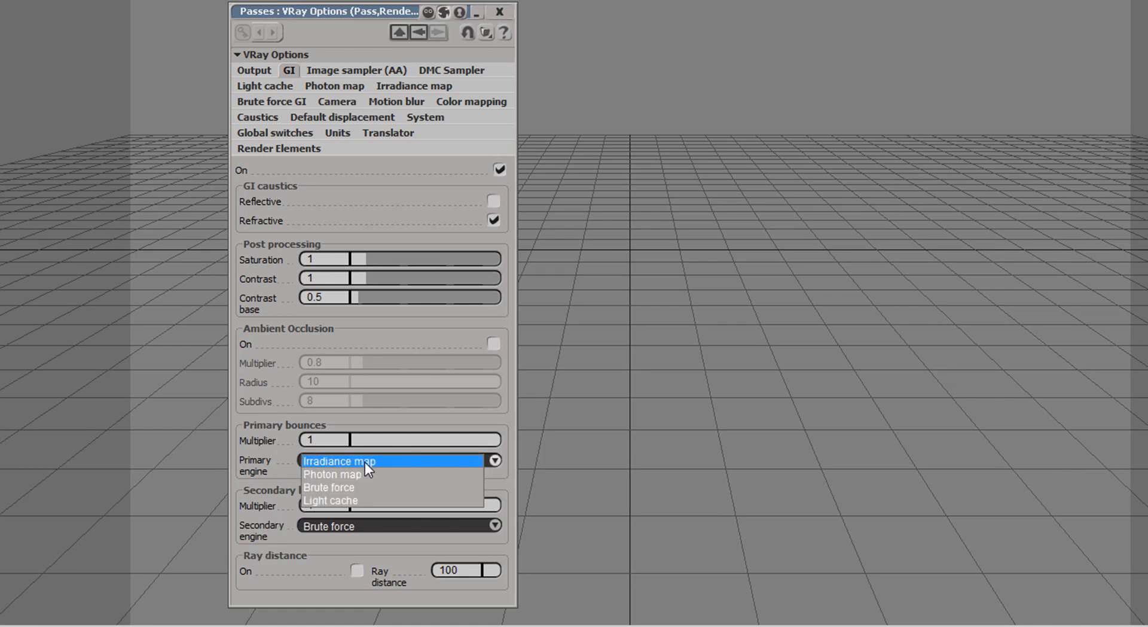
left_click(330, 487)
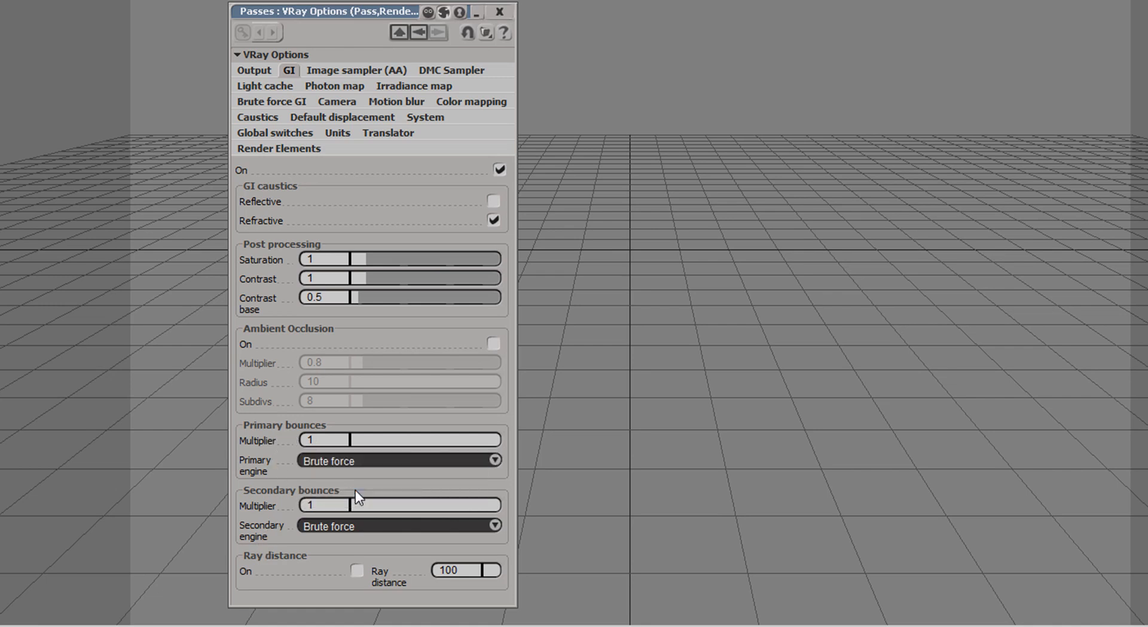
left_click(494, 526)
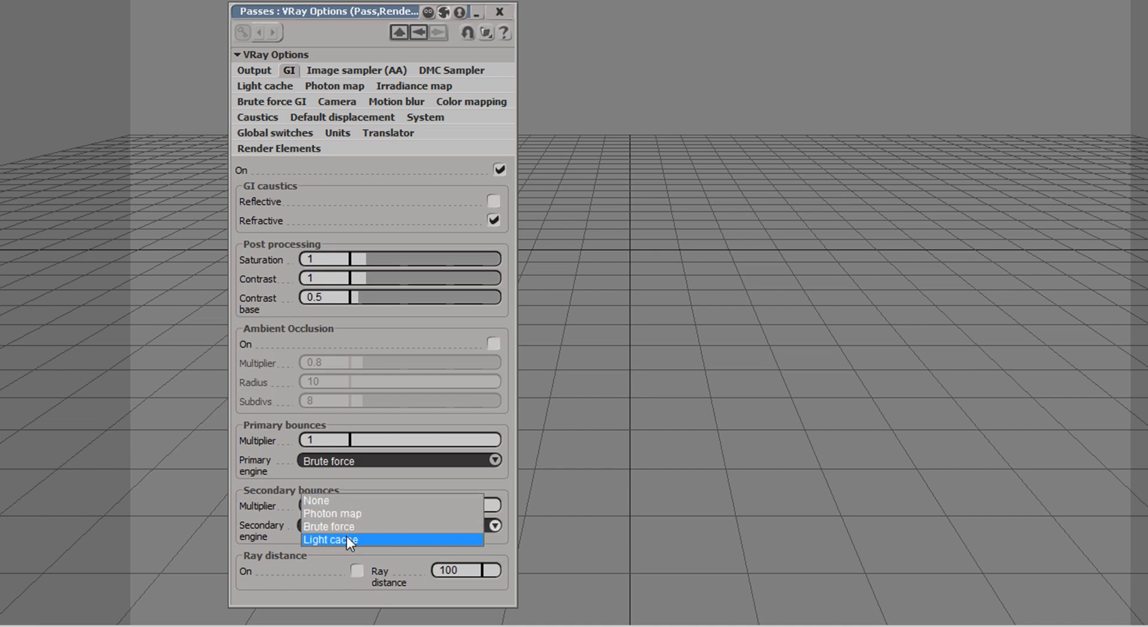
left_click(339, 539)
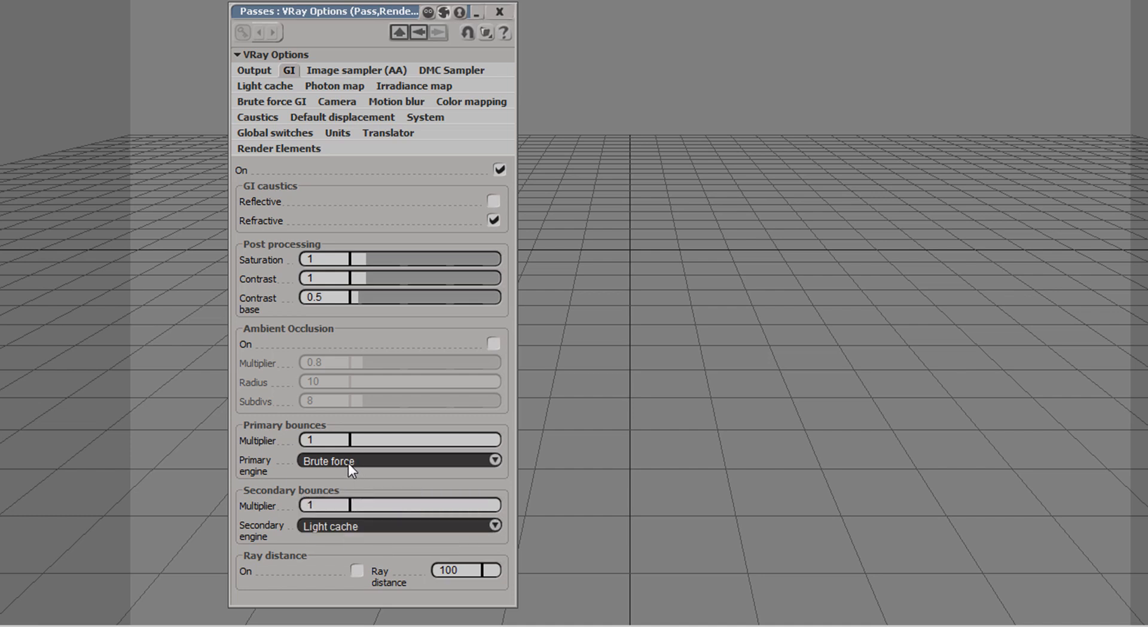
mouse_move(360, 471)
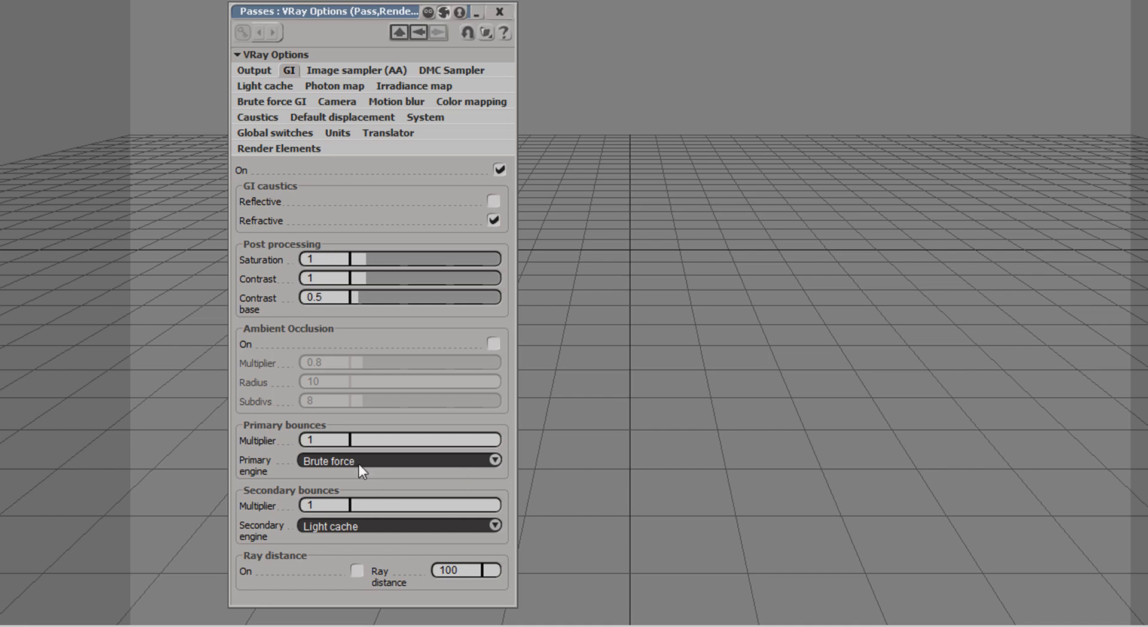
Settle on Irradiance map for primary bounces and Brute force for secondary bounces.
left_click(494, 460)
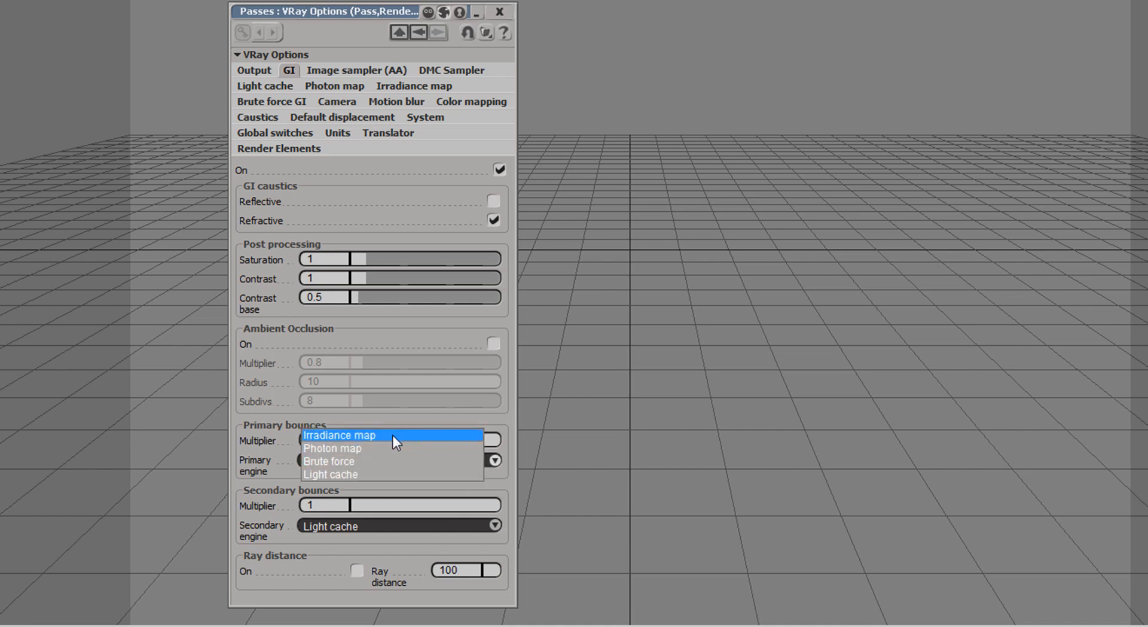
left_click(339, 434)
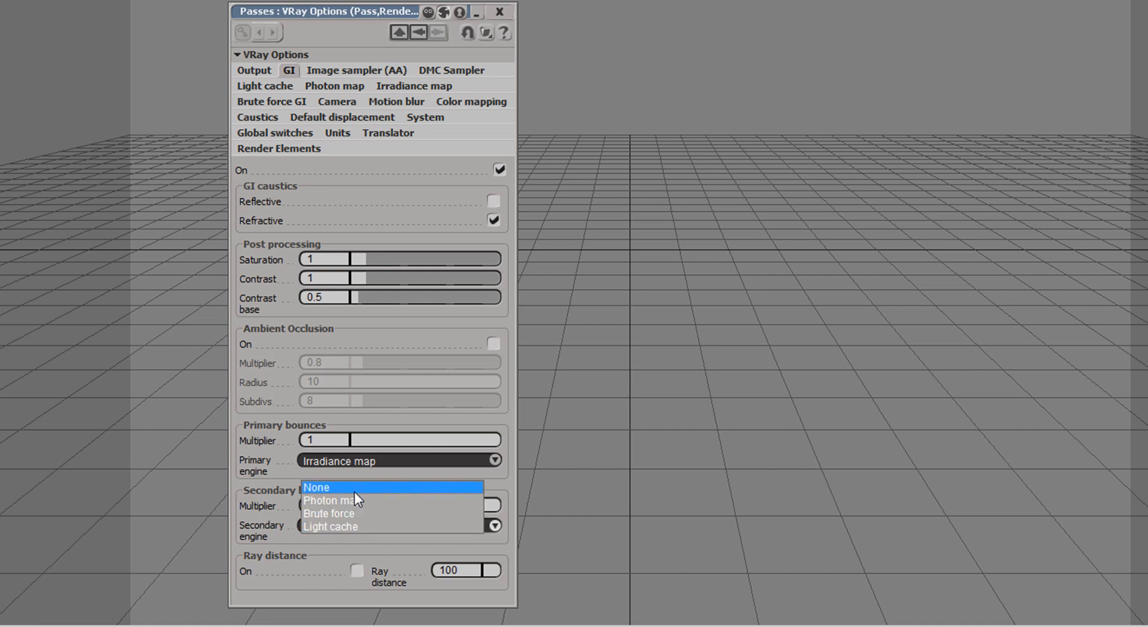
mouse_move(350, 513)
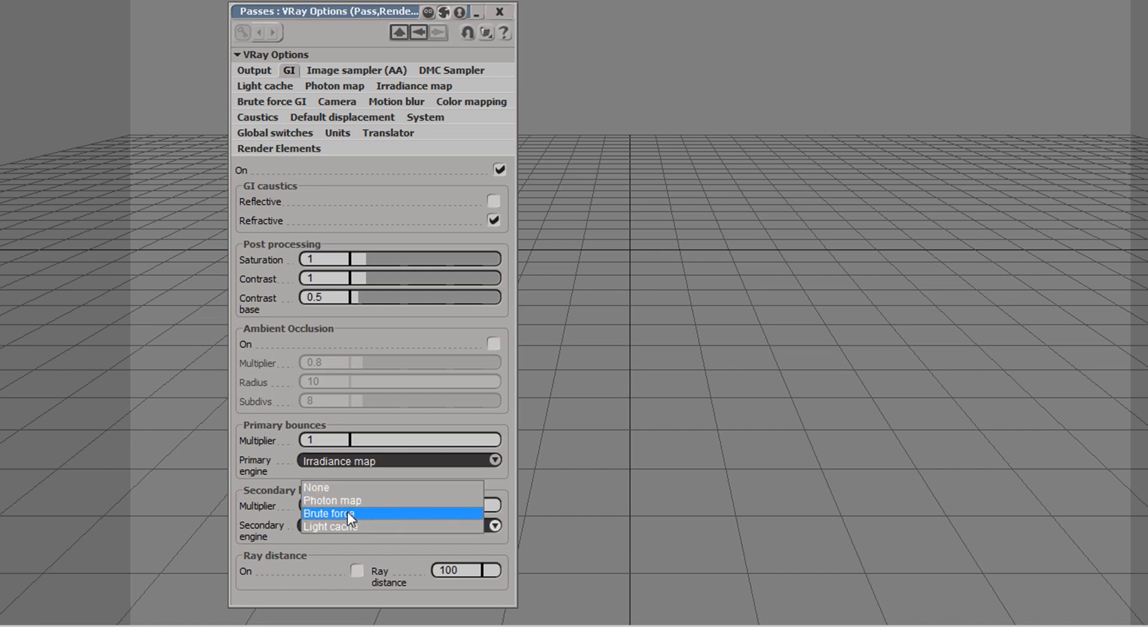
left_click(328, 513)
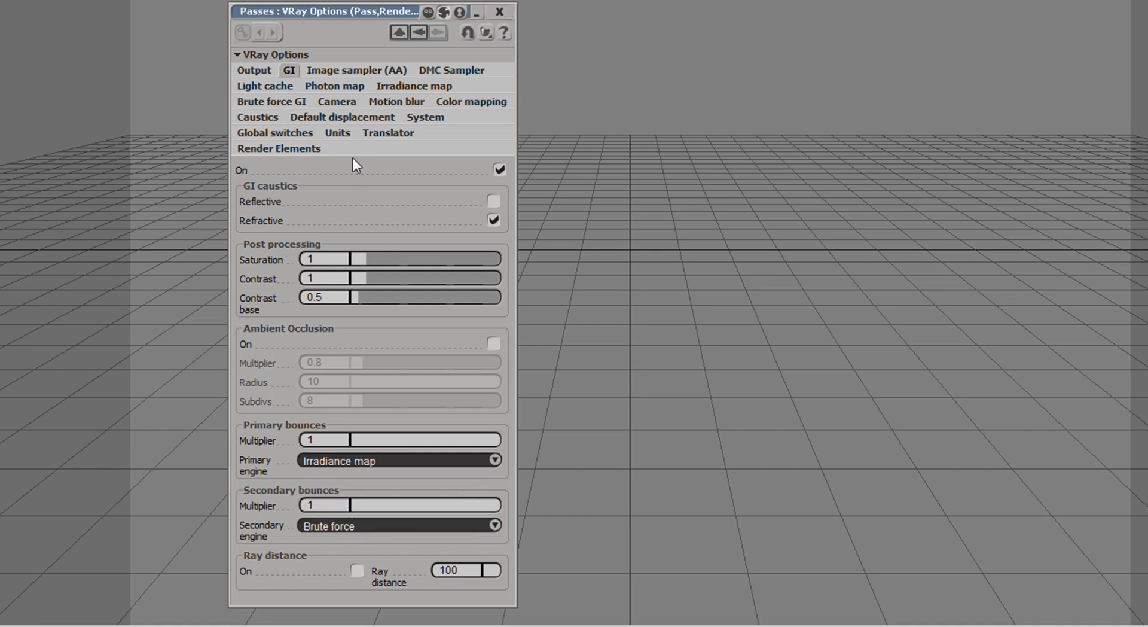
Show the Image sampler (AA) settings and keep Adaptive DMC with the Area filter.
left_click(357, 70)
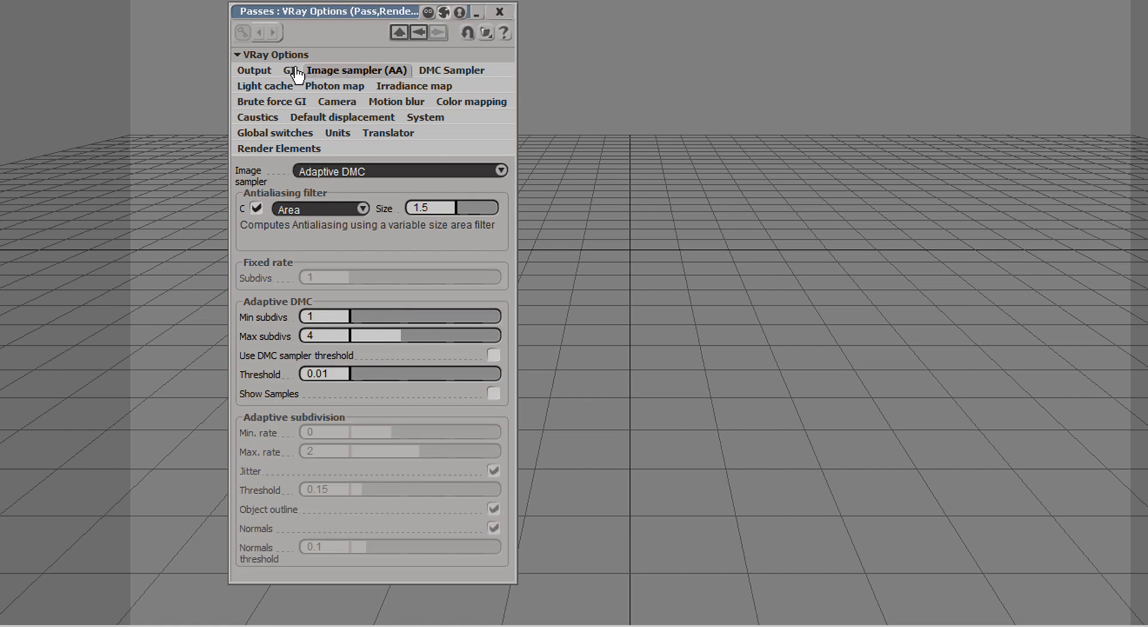
left_click(288, 69)
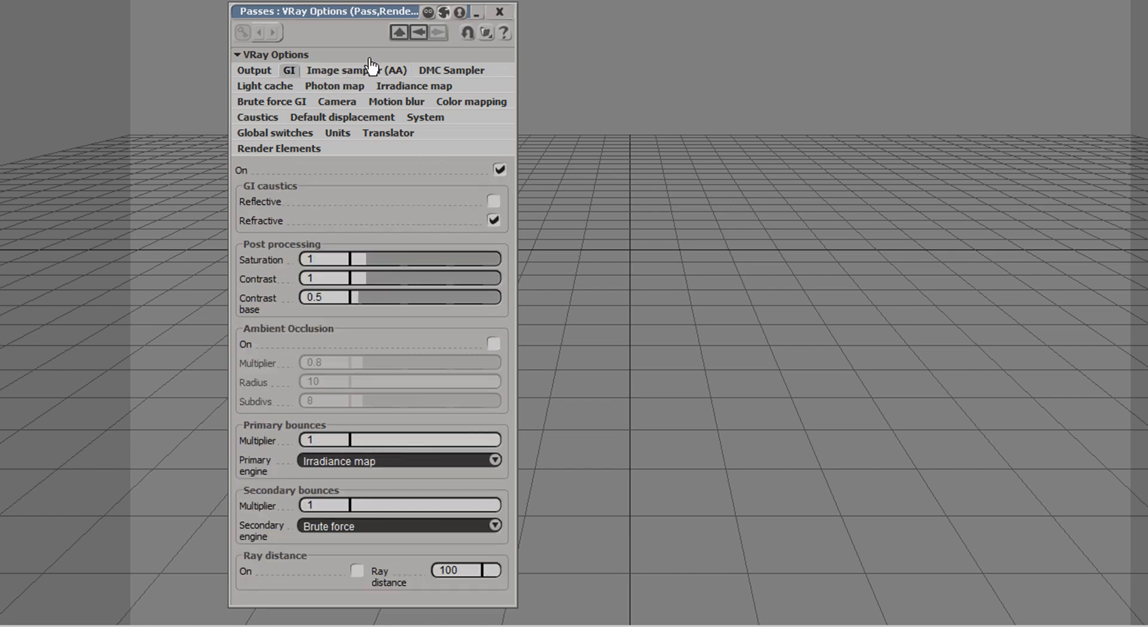
left_click(357, 71)
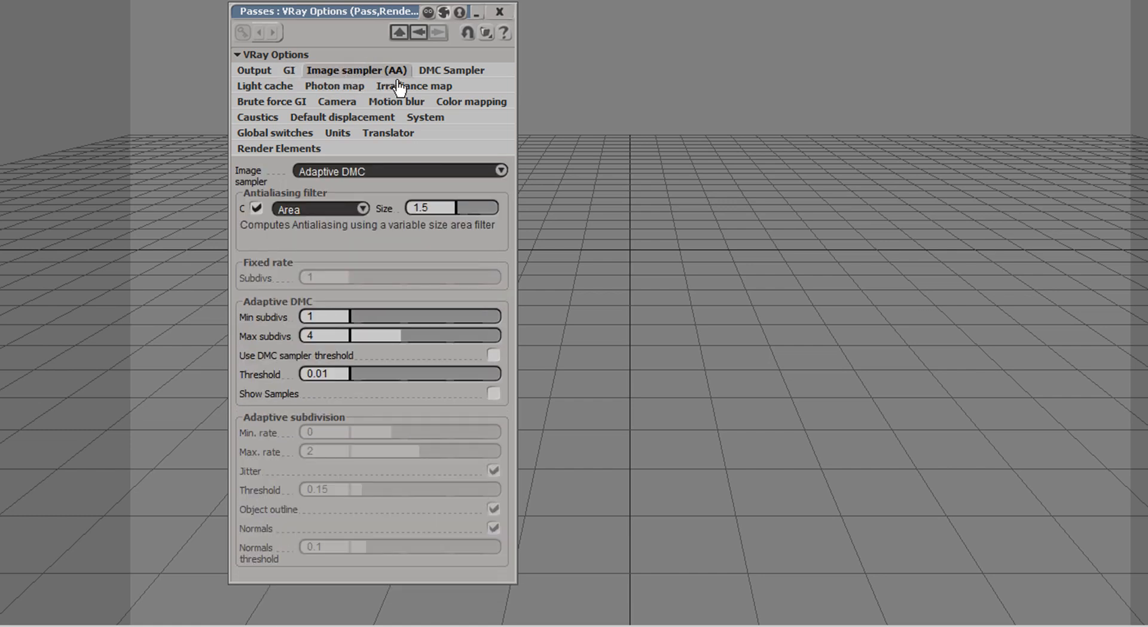
mouse_move(408, 195)
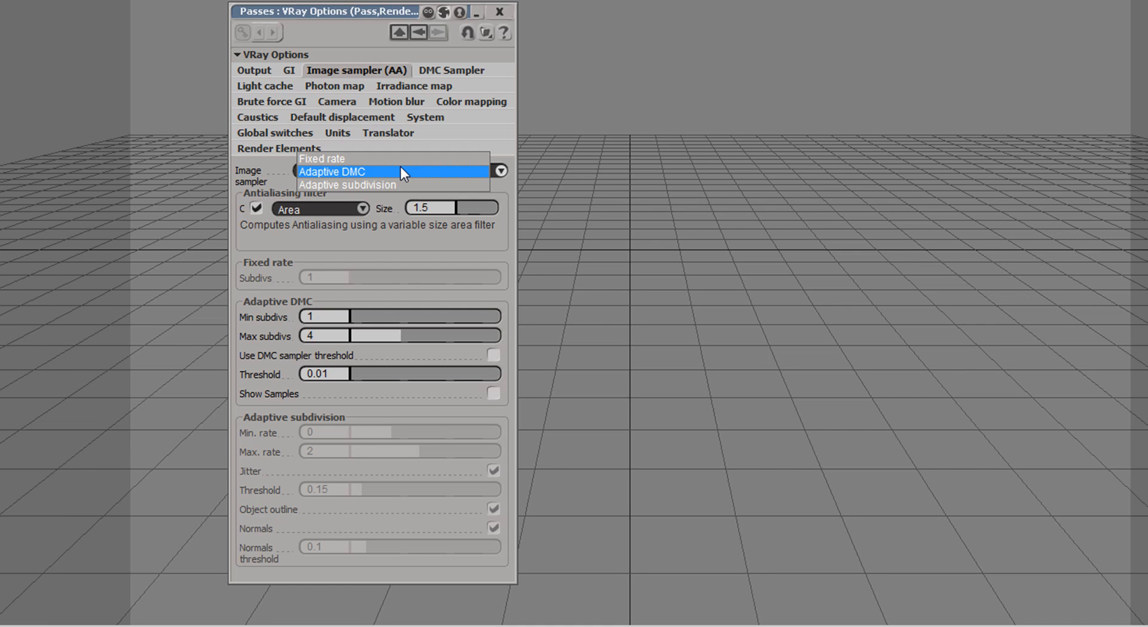
mouse_move(396, 160)
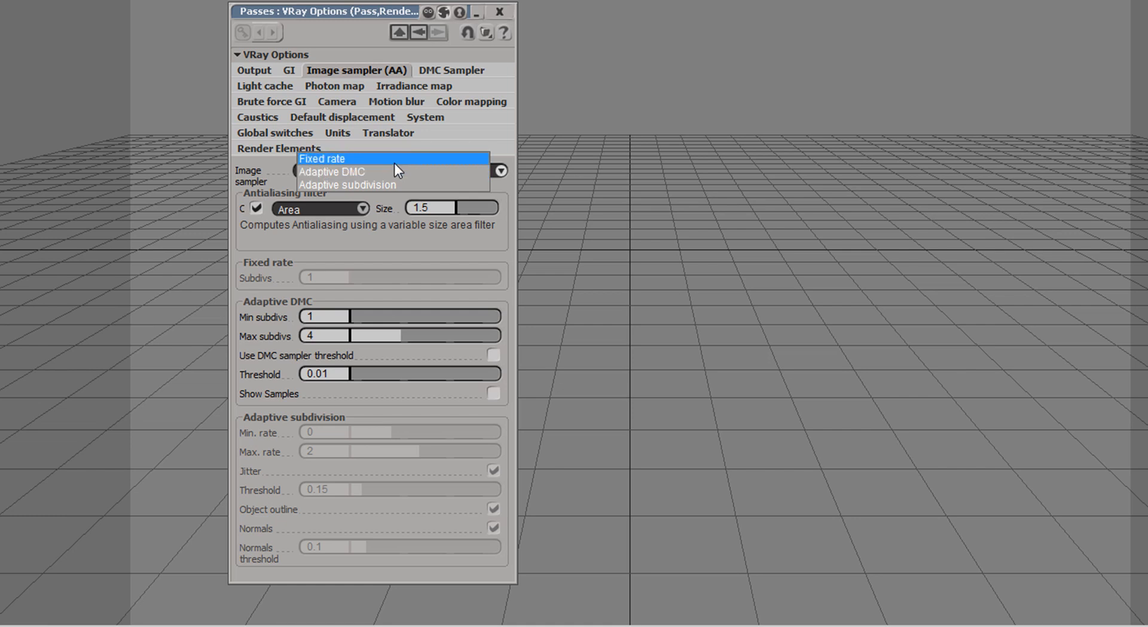
left_click(331, 171)
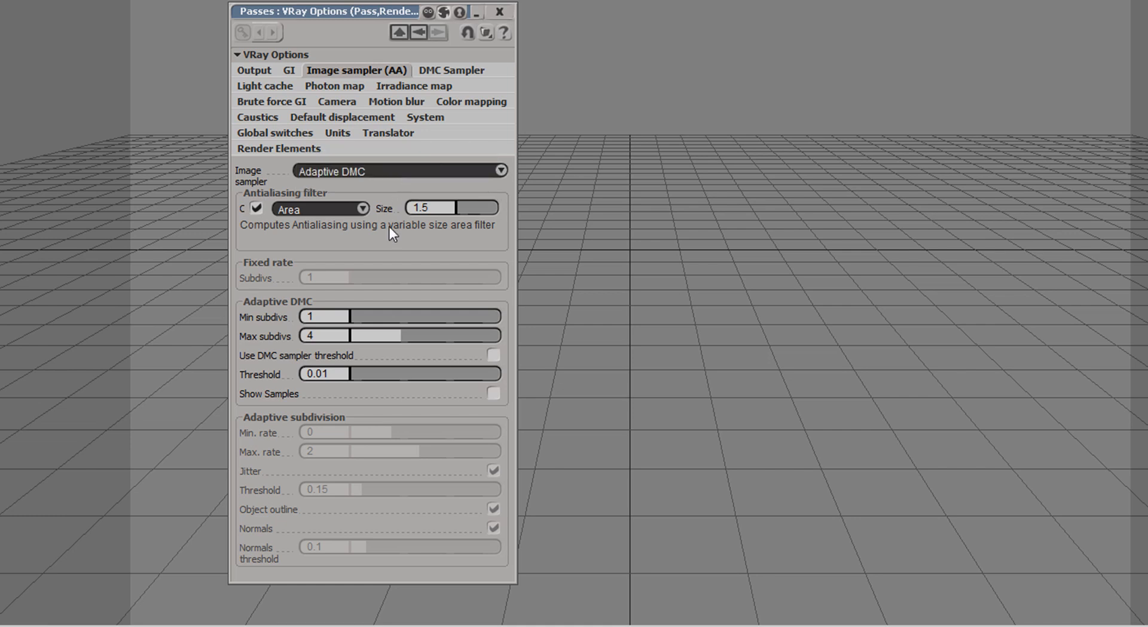
mouse_move(348, 75)
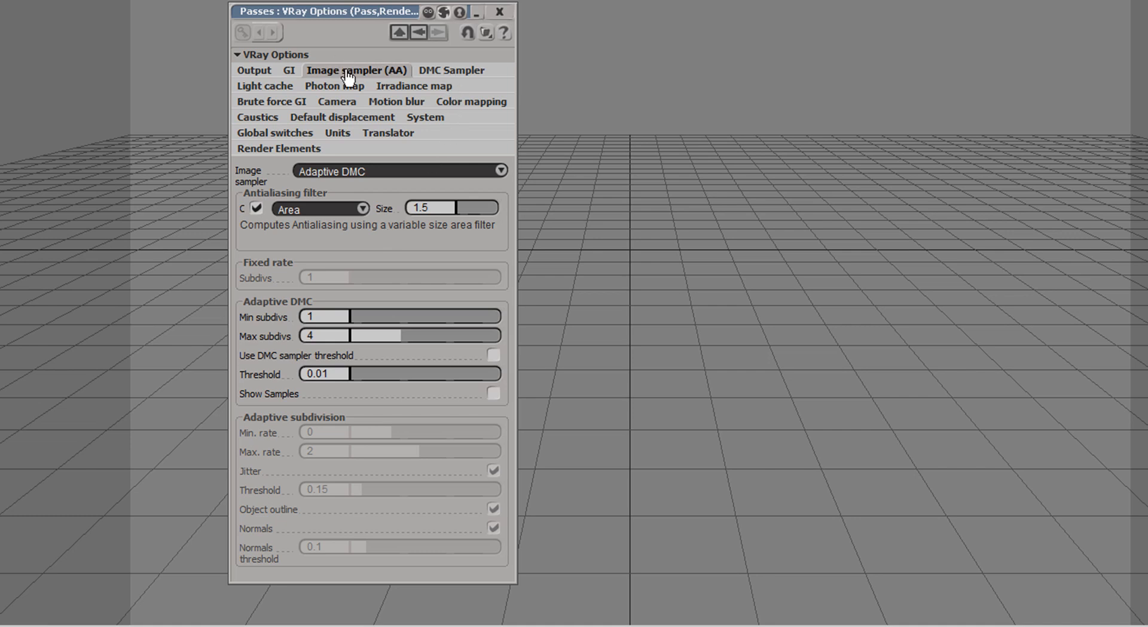
Browse the DMC sampler, Irradiance map and Brute force GI settings.
left_click(451, 69)
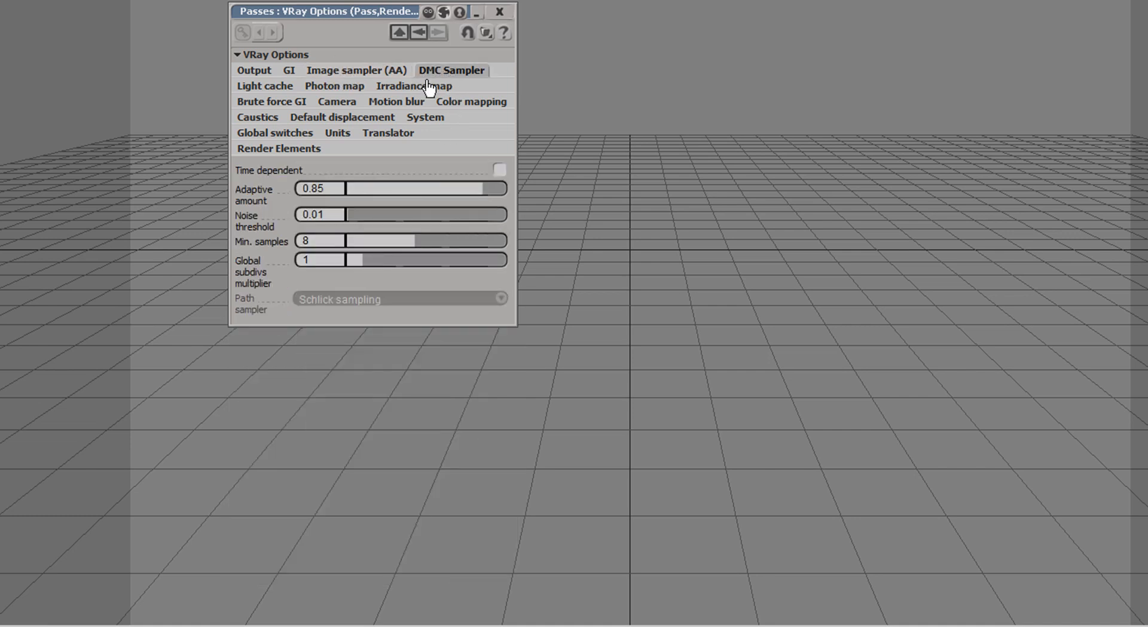
mouse_move(421, 106)
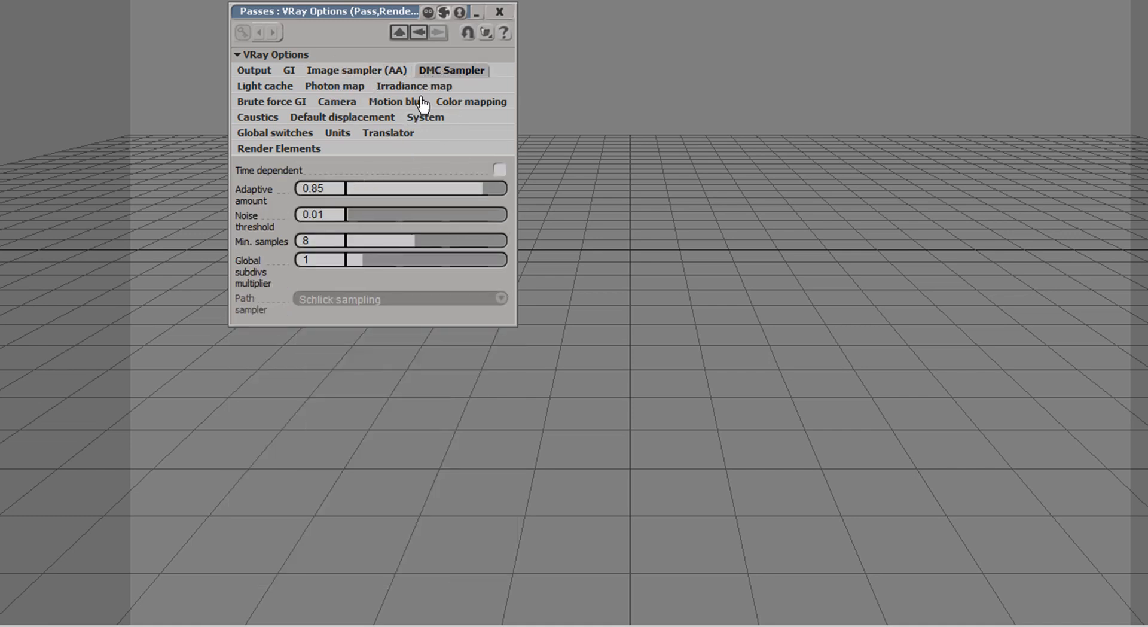
mouse_move(434, 248)
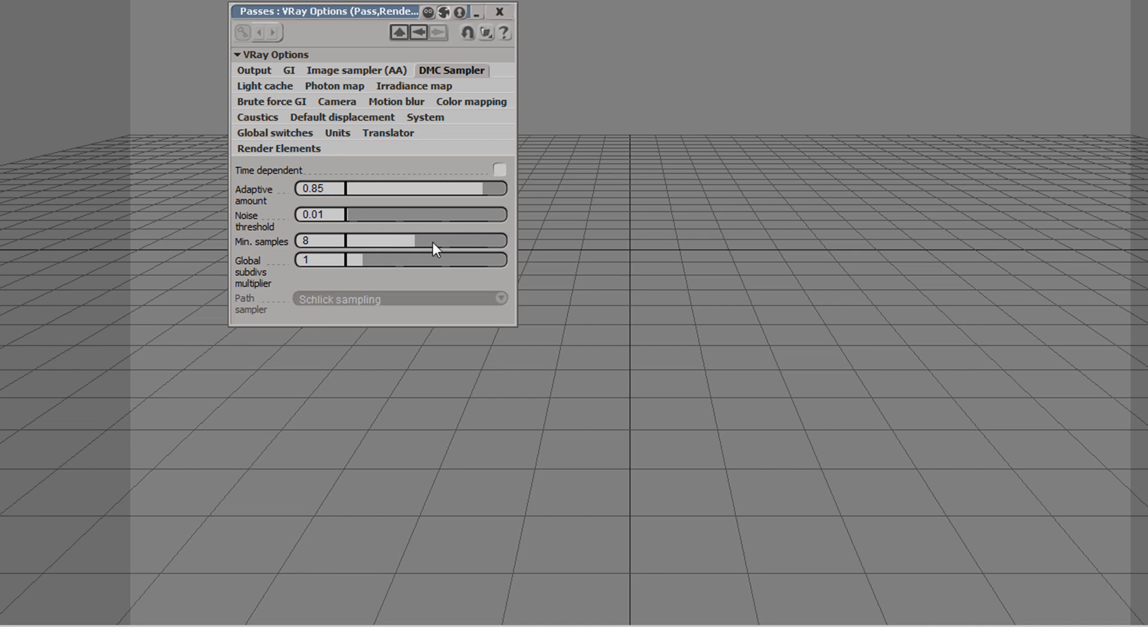
mouse_move(344, 213)
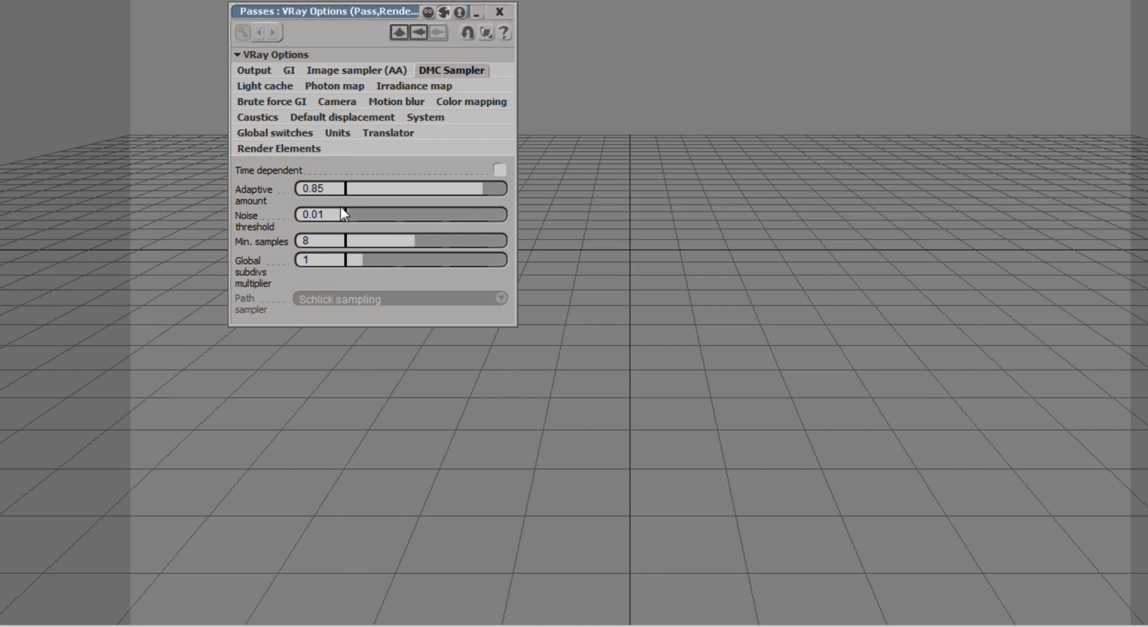
mouse_move(269, 96)
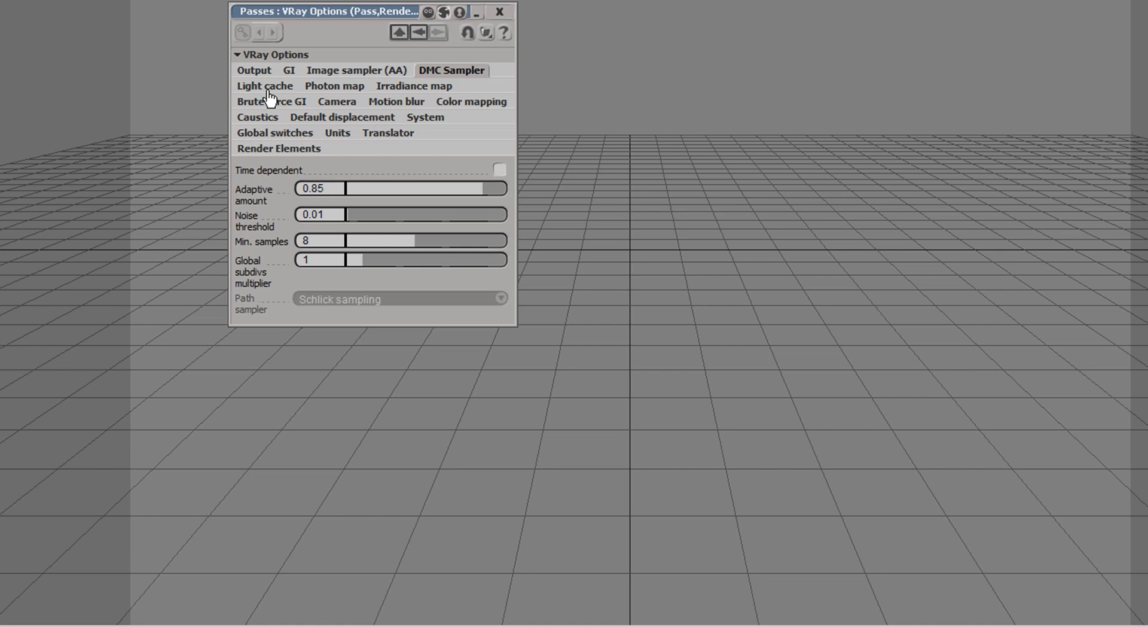
left_click(413, 87)
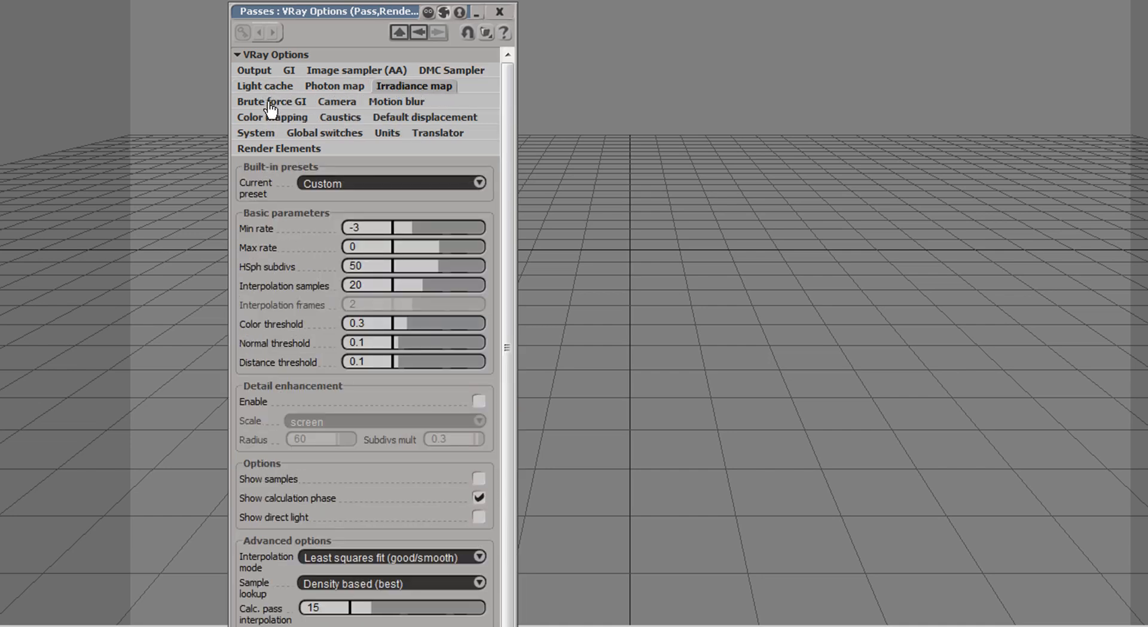
left_click(271, 101)
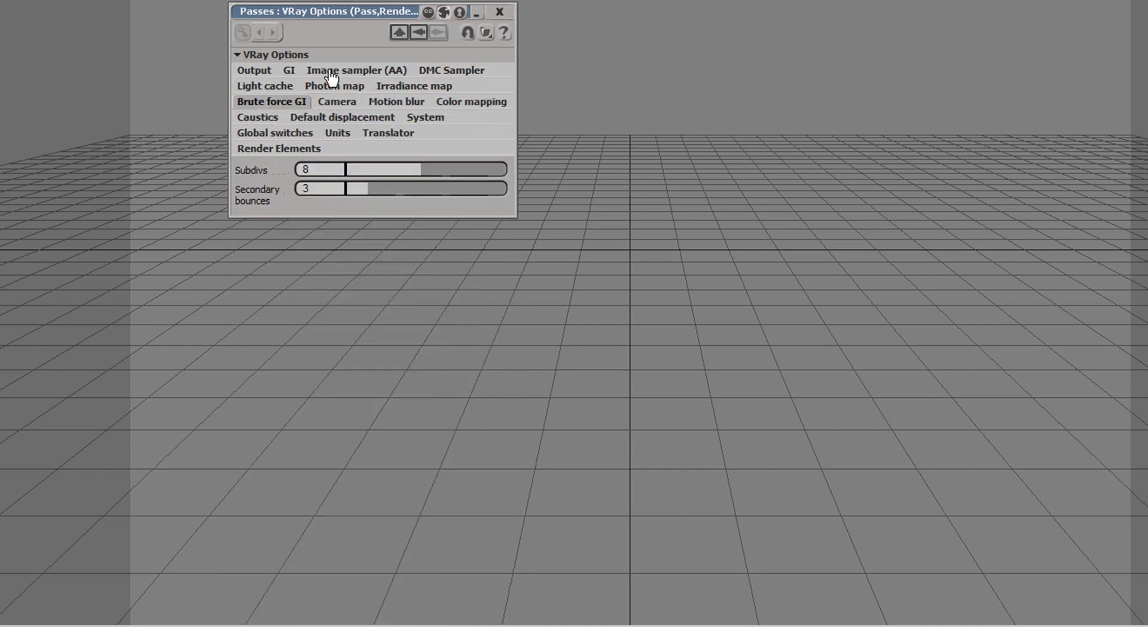
left_click(288, 70)
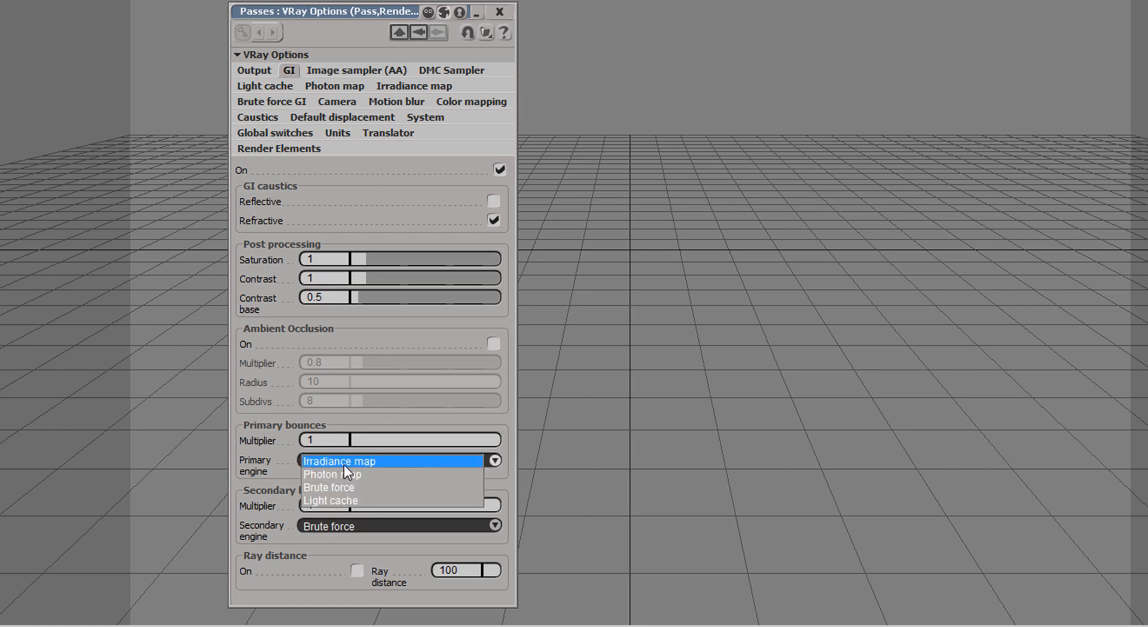
Make Light cache the primary bounce engine and view the now-disabled Irradiance map settings.
left_click(330, 500)
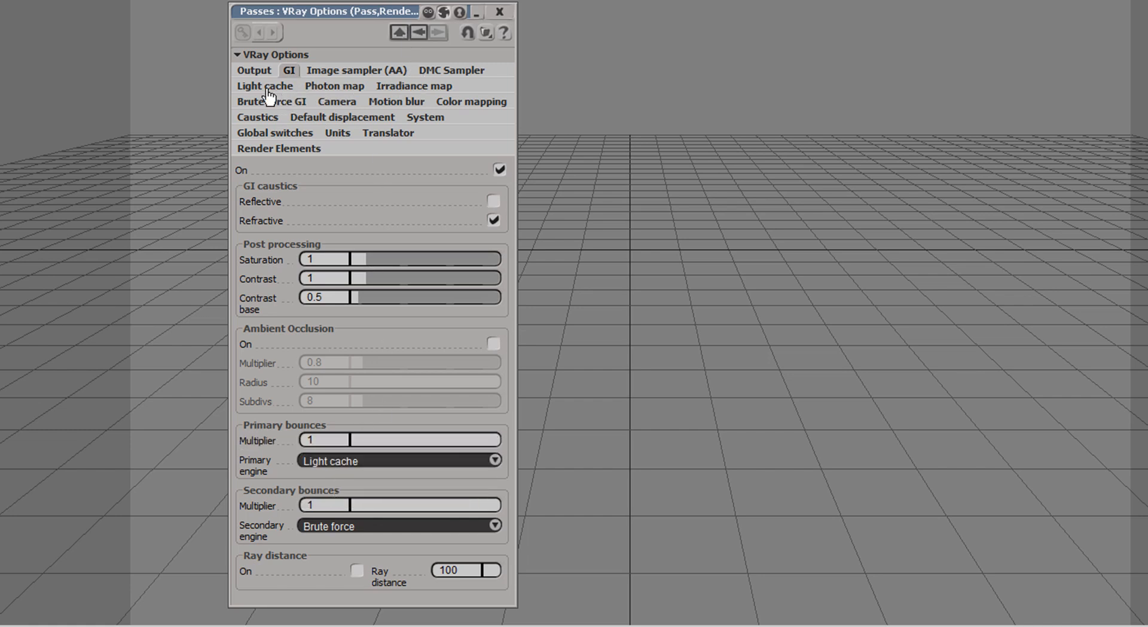
left_click(263, 86)
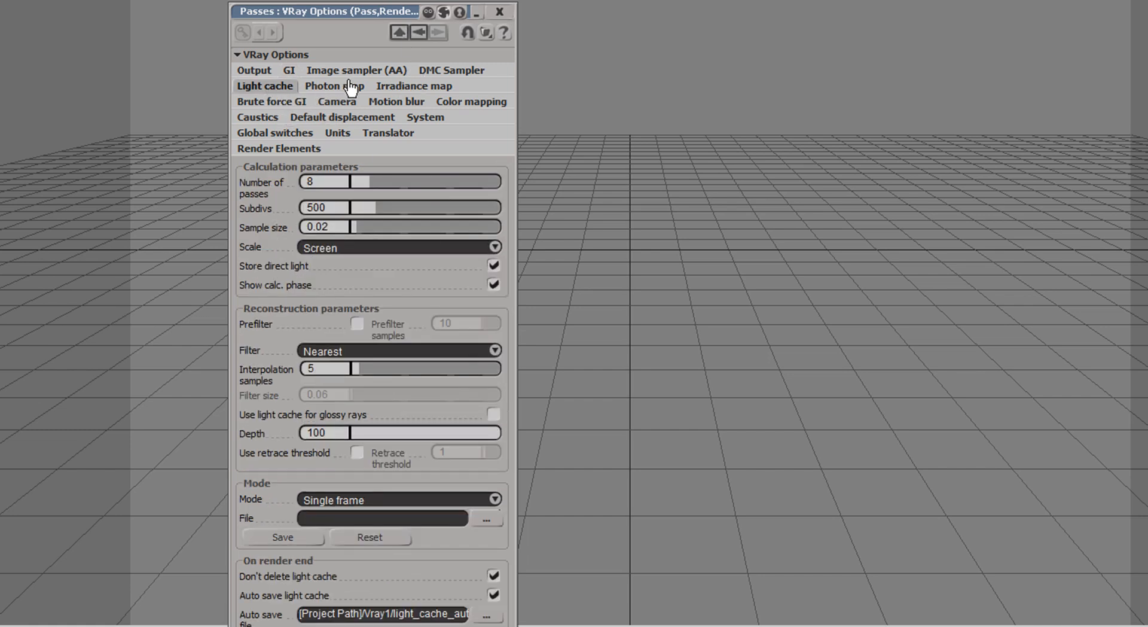
left_click(413, 86)
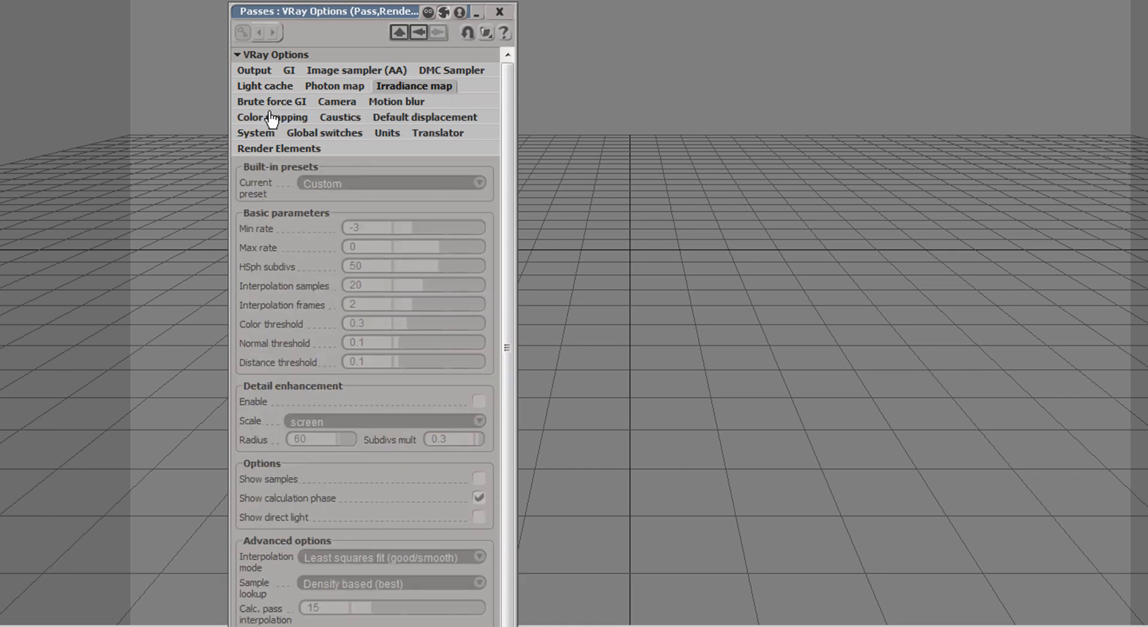
mouse_move(297, 241)
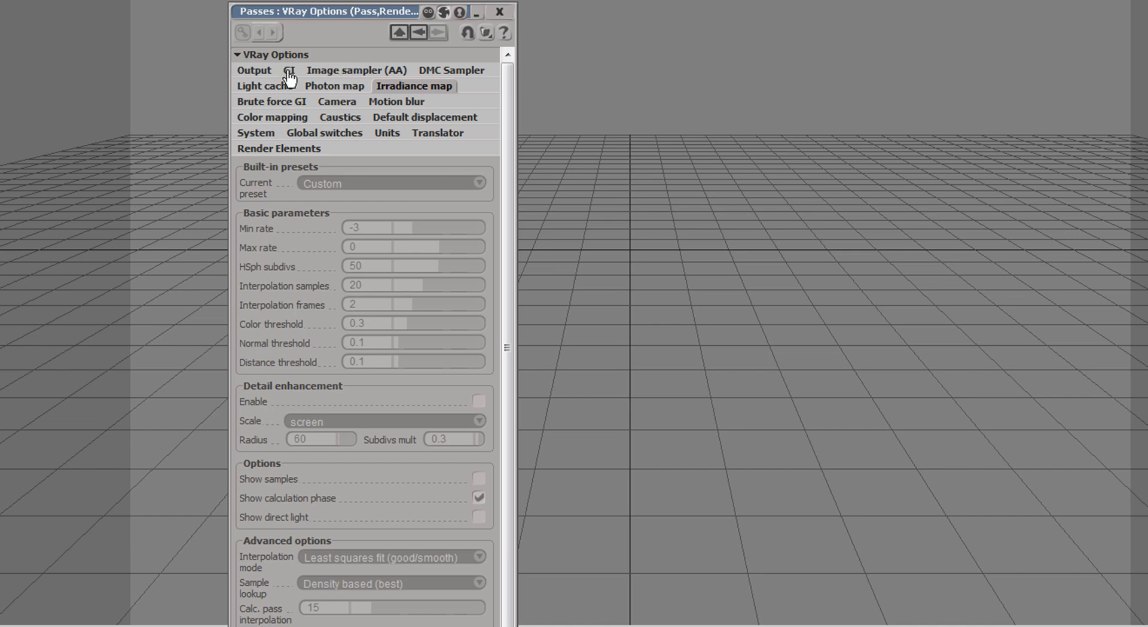
mouse_move(280, 111)
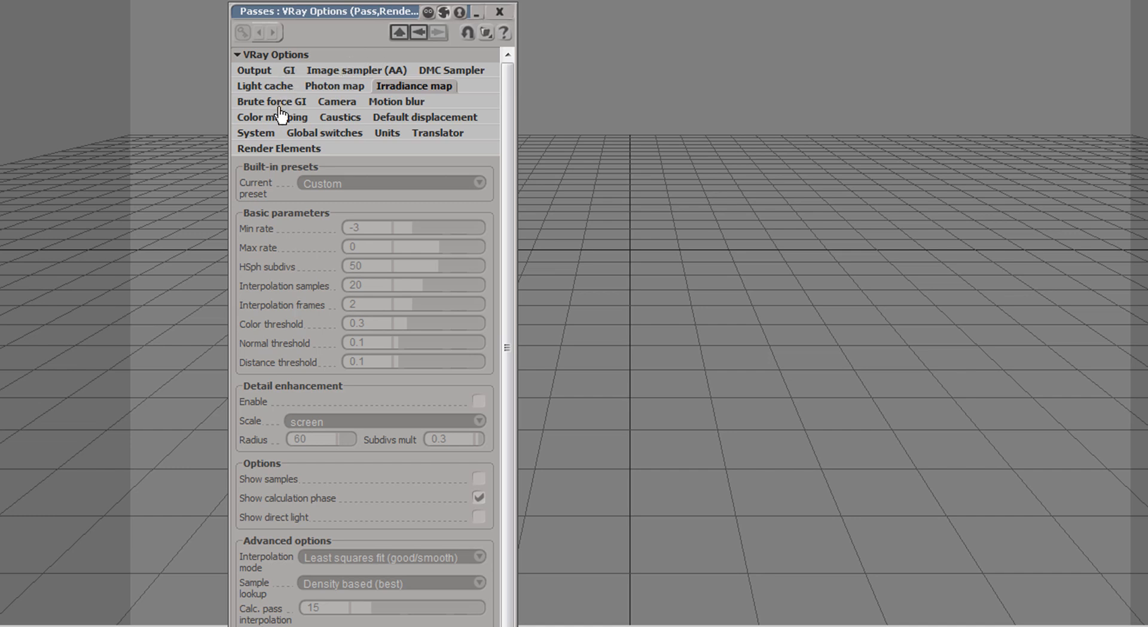
mouse_move(284, 105)
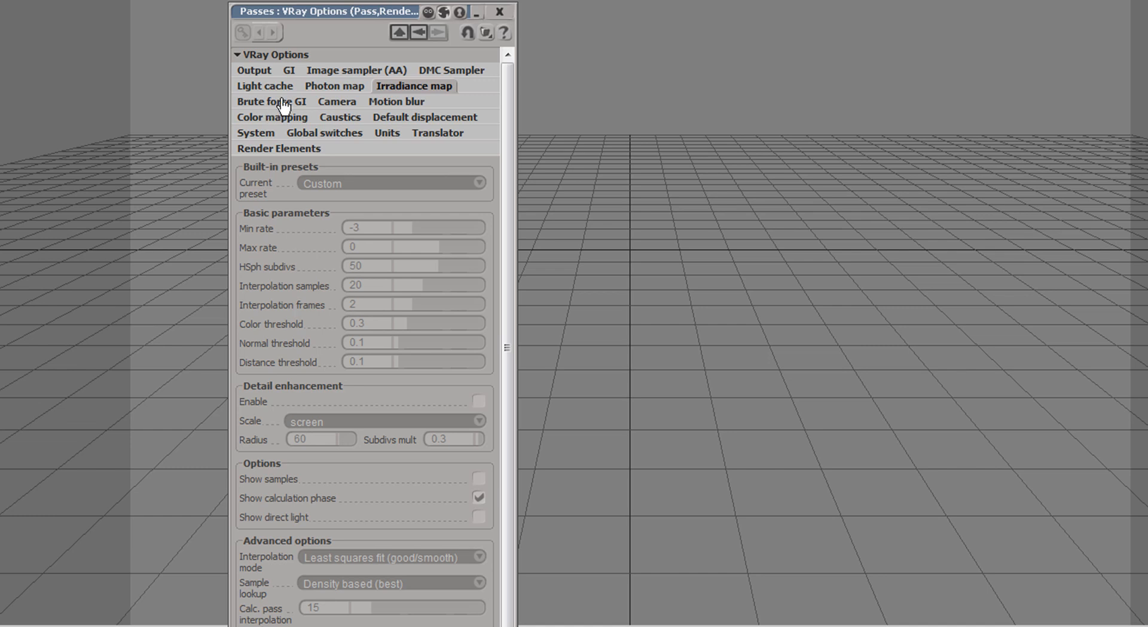
Make the V-Ray camera Fish eye and switch depth of field on.
left_click(337, 101)
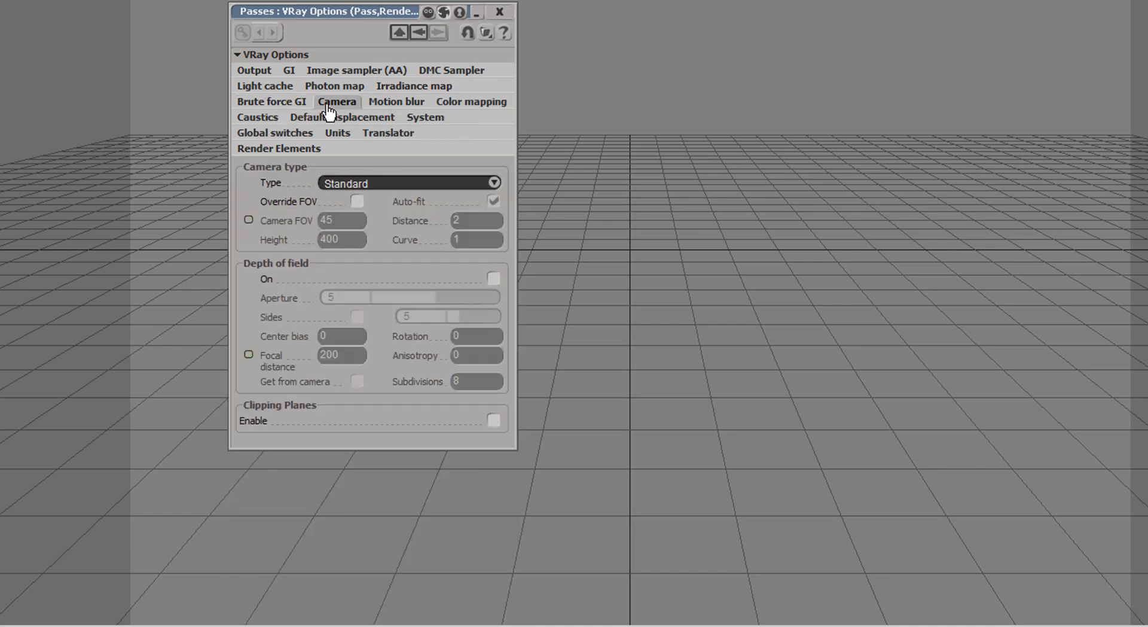
mouse_move(413, 183)
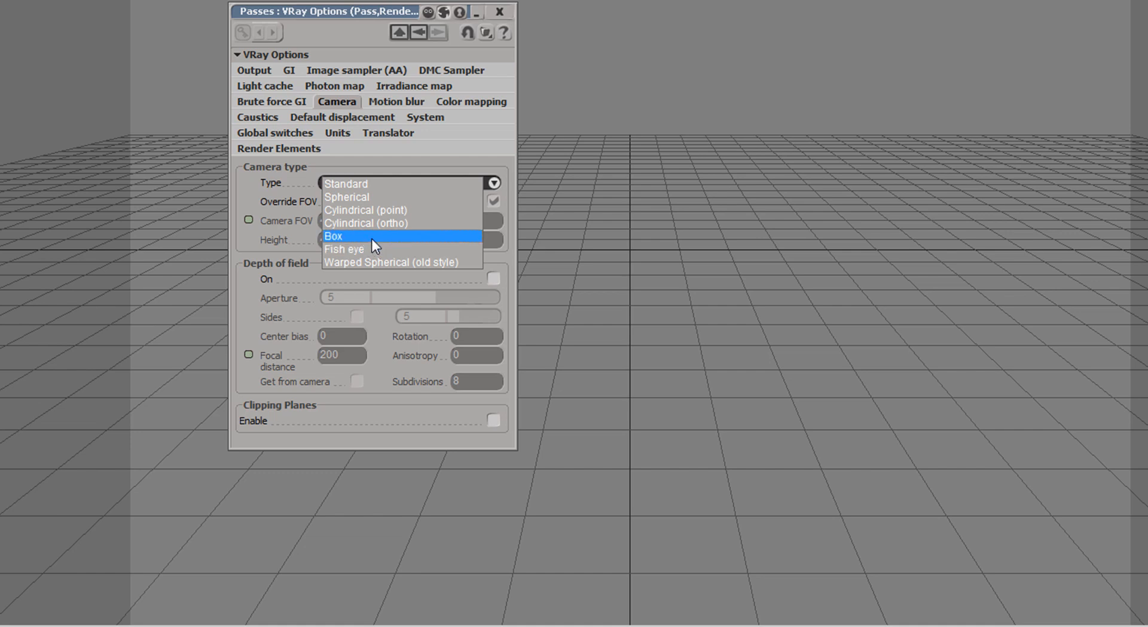
left_click(345, 249)
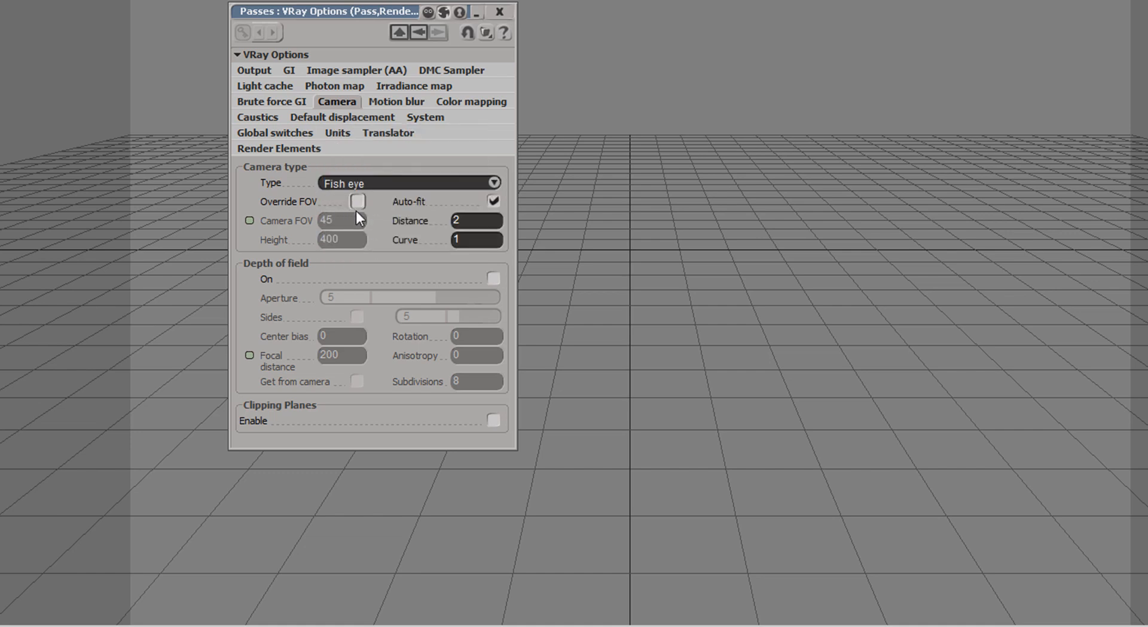
mouse_move(398, 242)
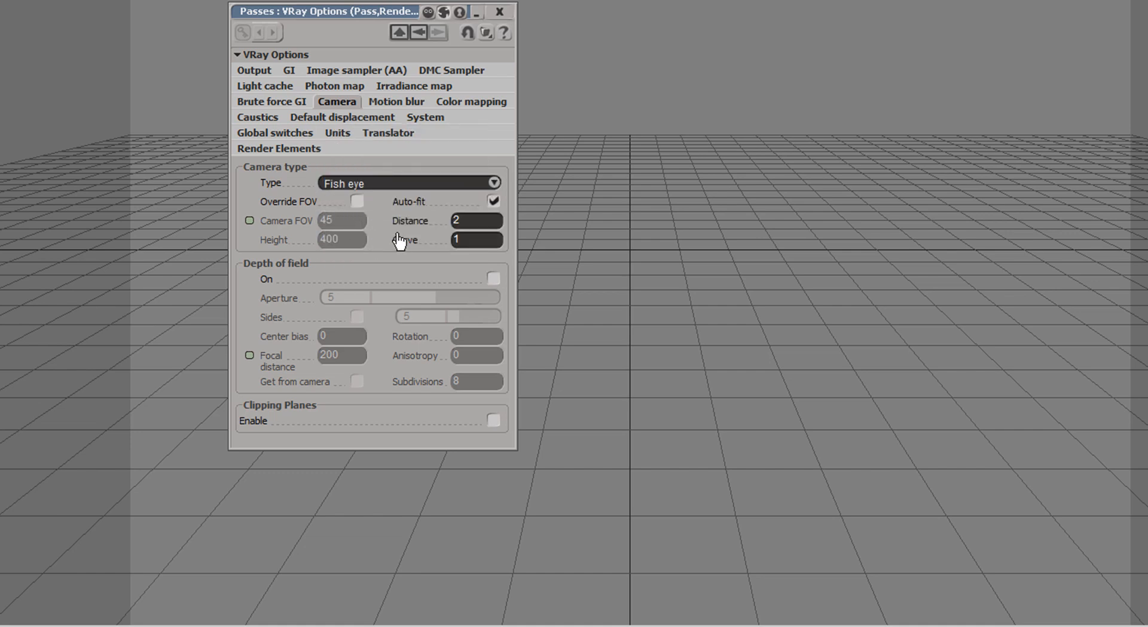
mouse_move(409, 241)
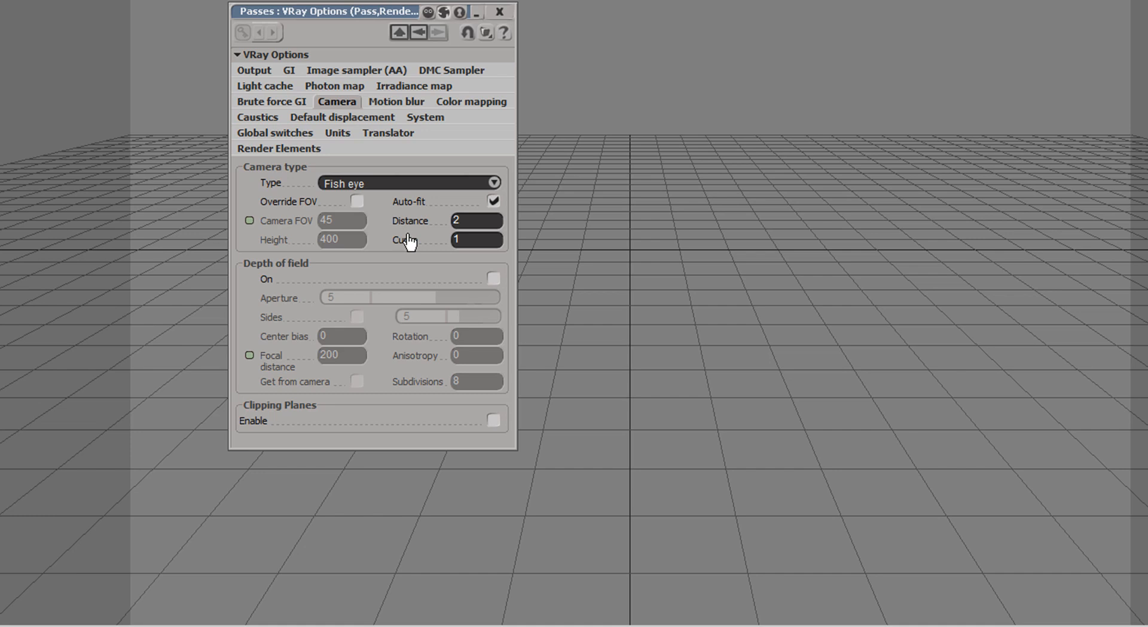
mouse_move(339, 254)
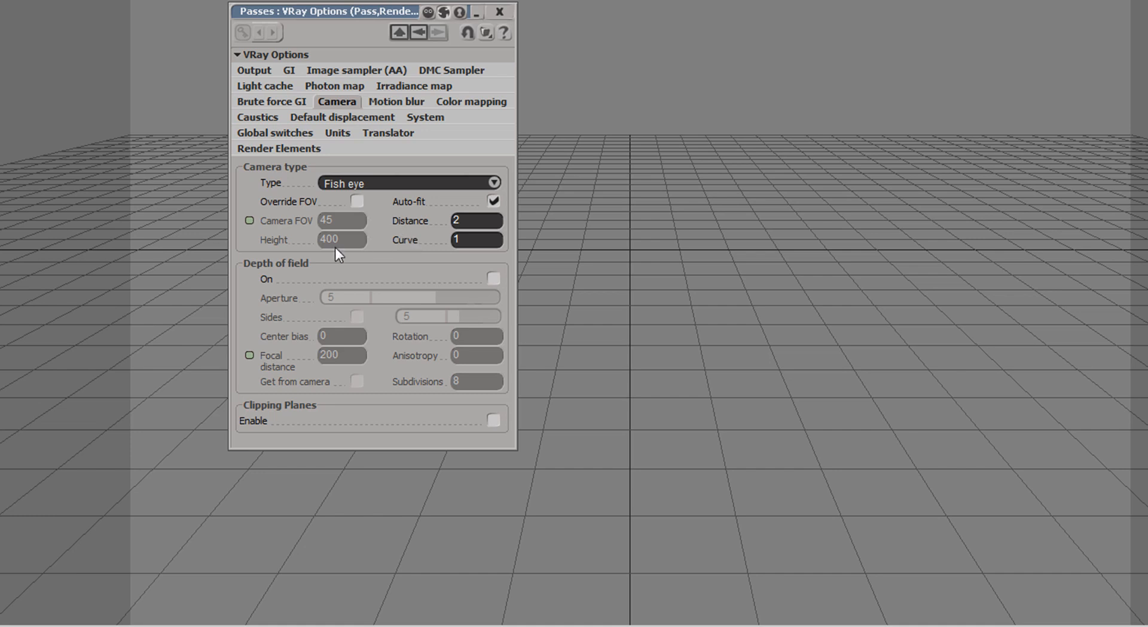
mouse_move(441, 297)
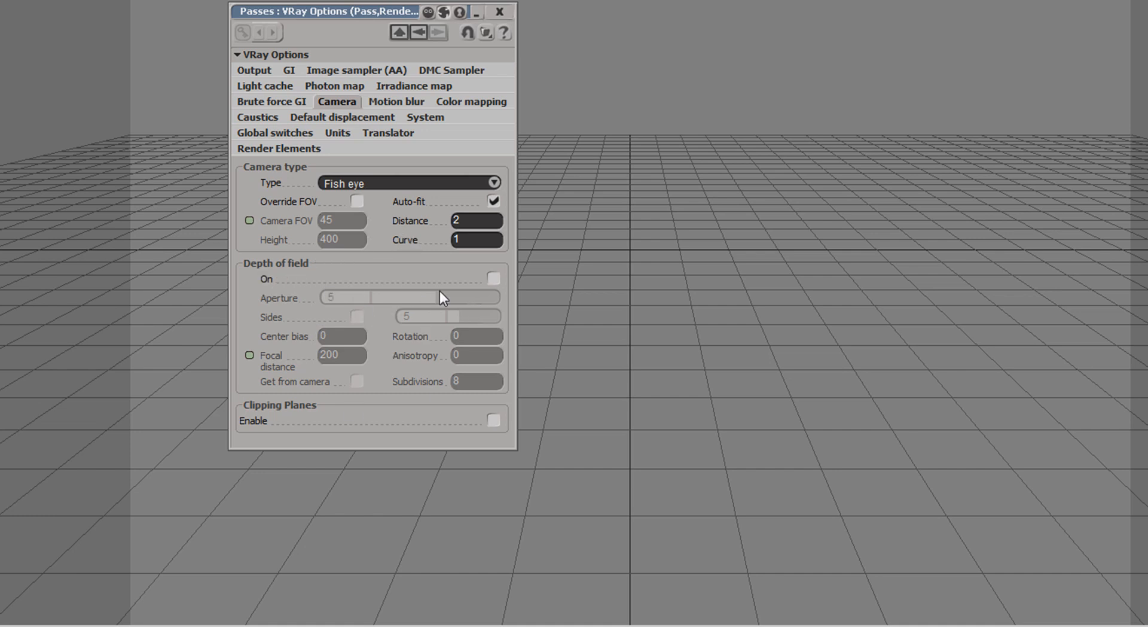
left_click(493, 279)
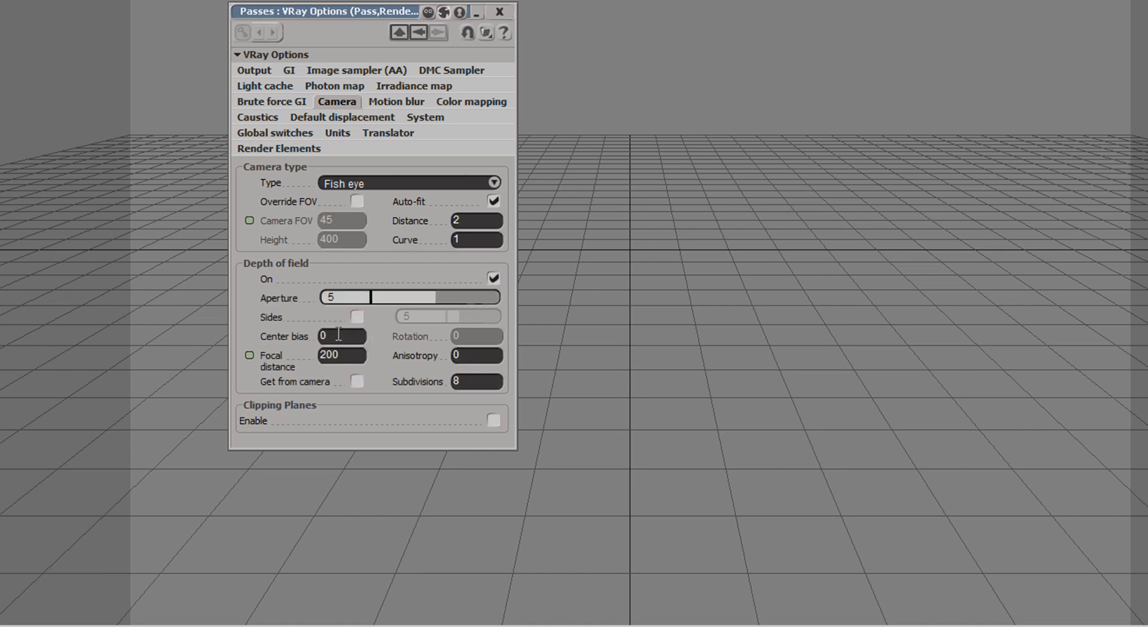
mouse_move(406, 328)
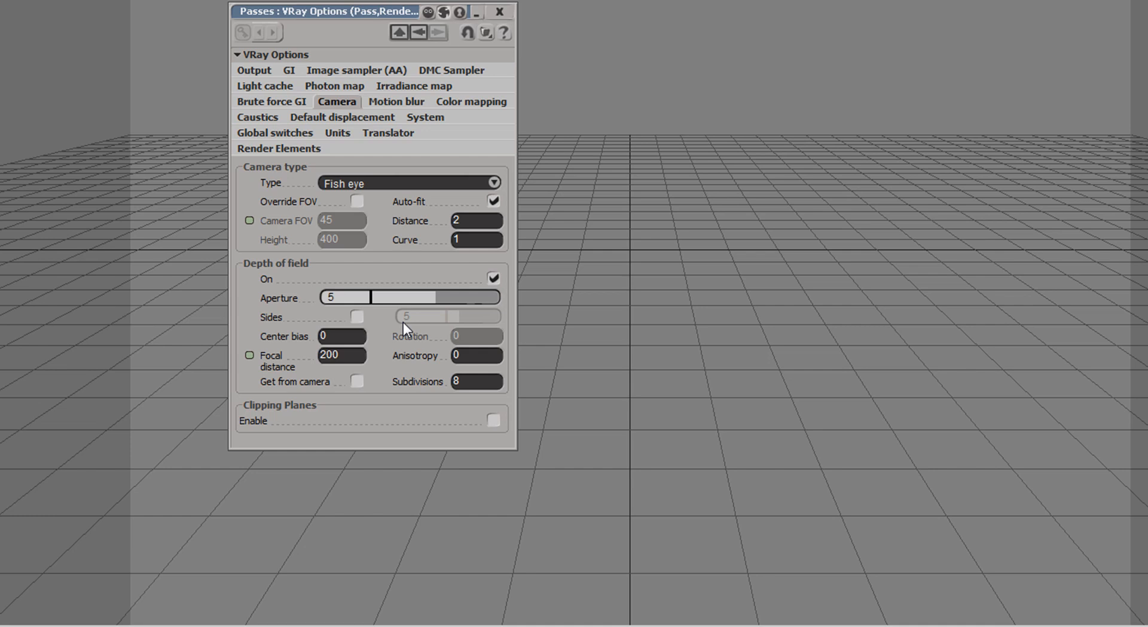
mouse_move(396, 275)
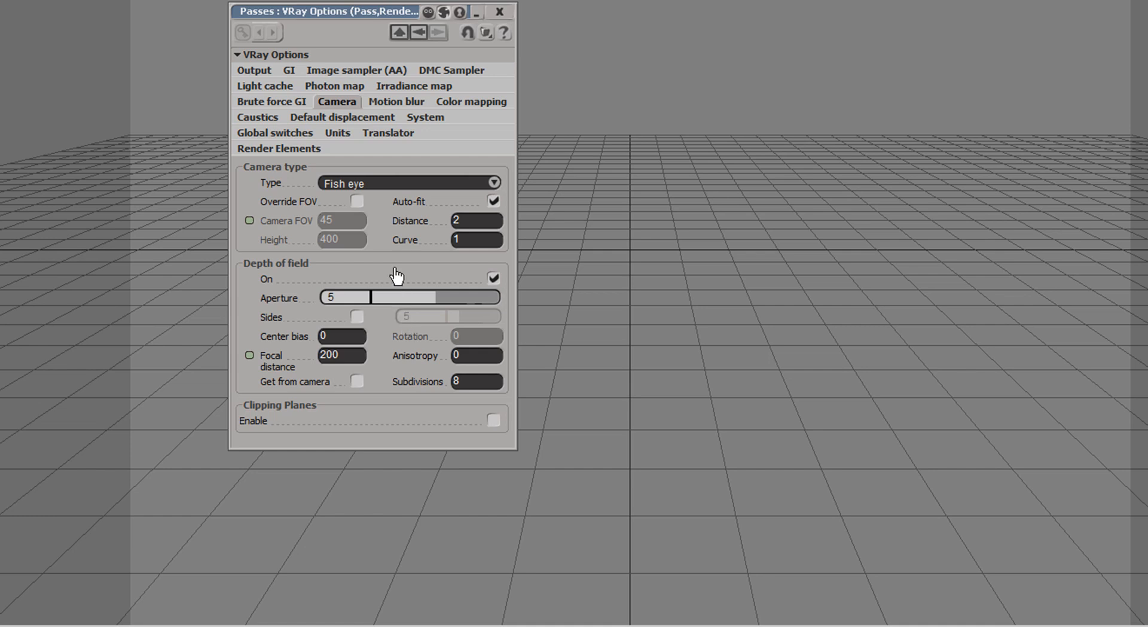
Switch on motion blur with default duration 1 and subdivs 6.
left_click(396, 100)
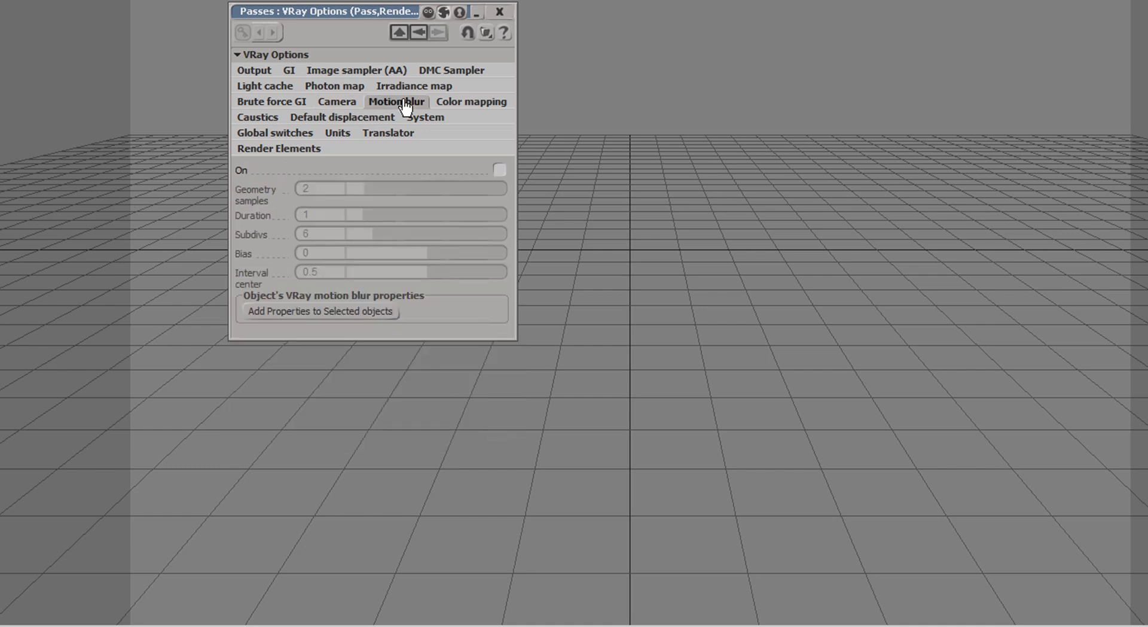
mouse_move(452, 158)
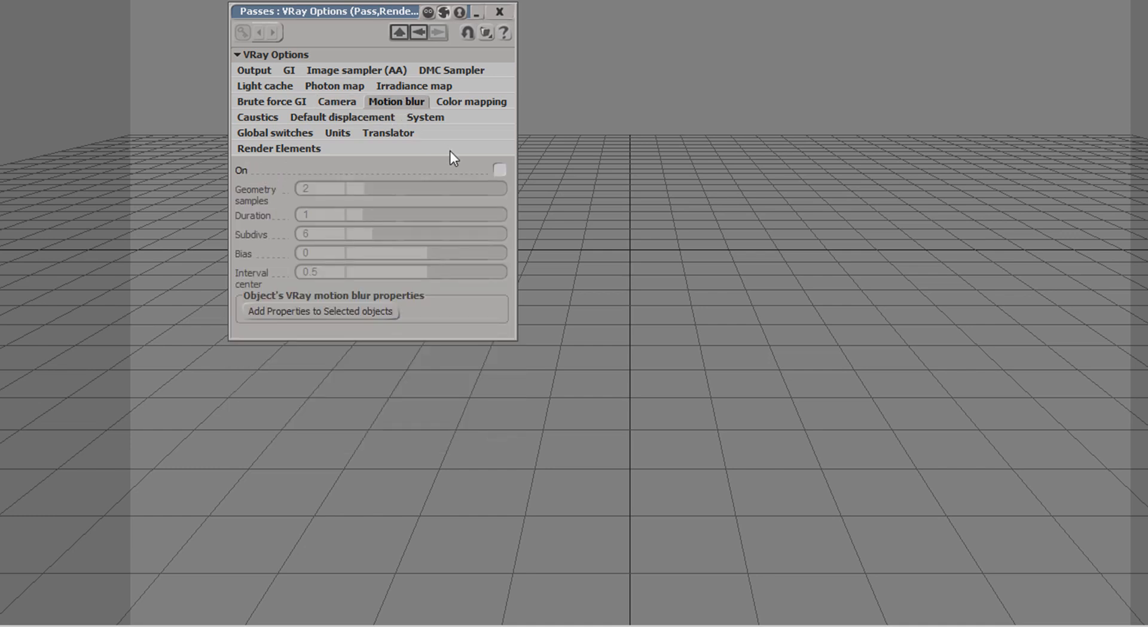
left_click(500, 168)
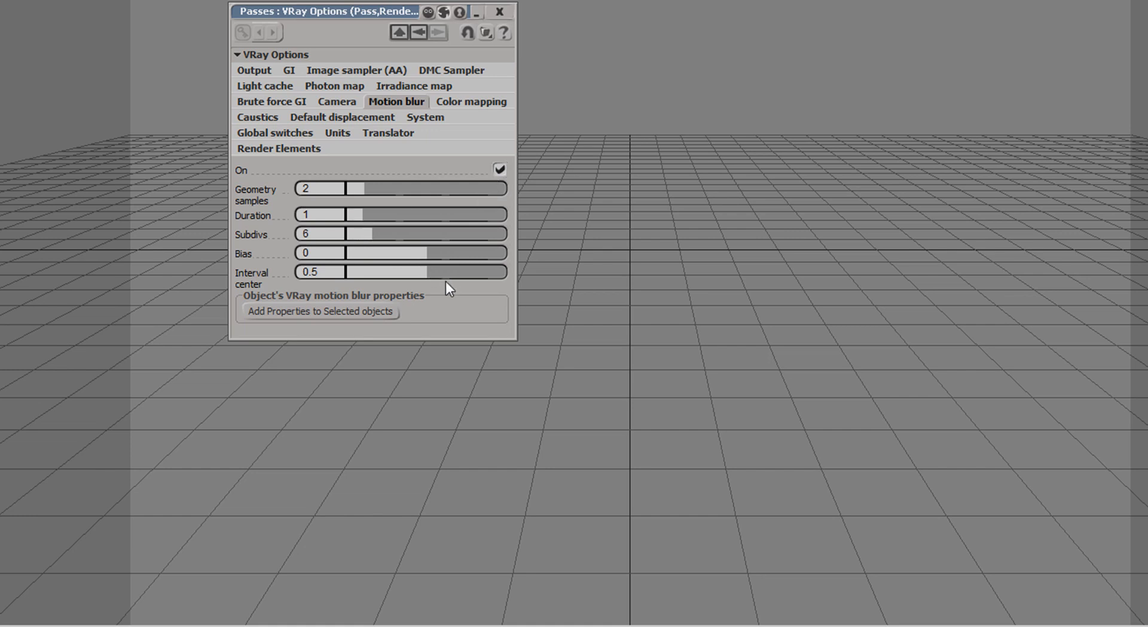
mouse_move(443, 282)
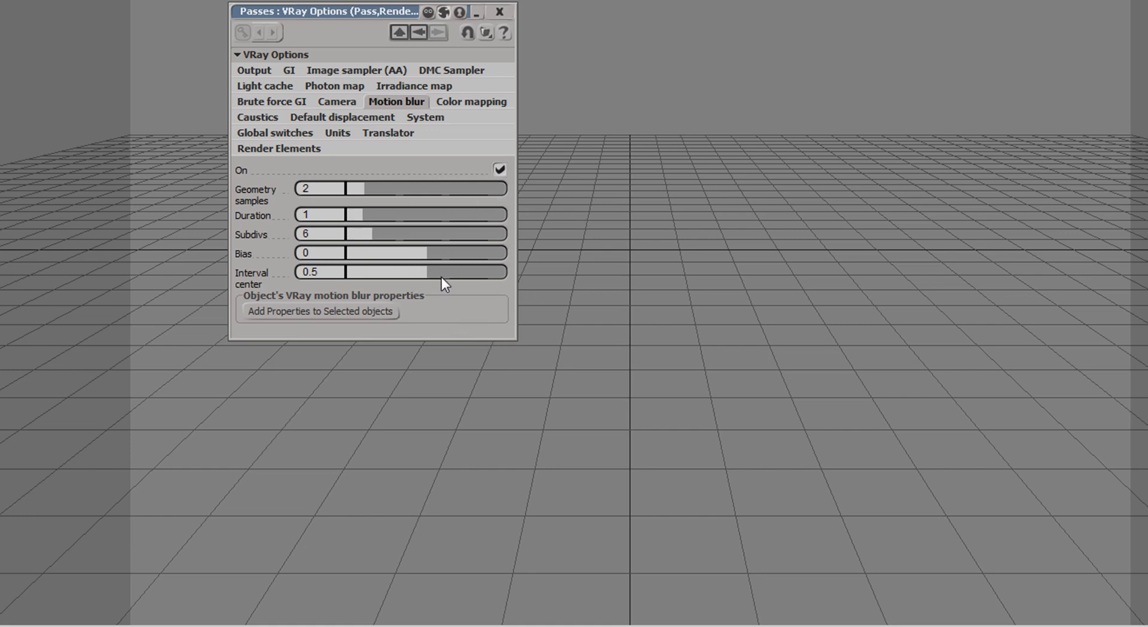
mouse_move(468, 169)
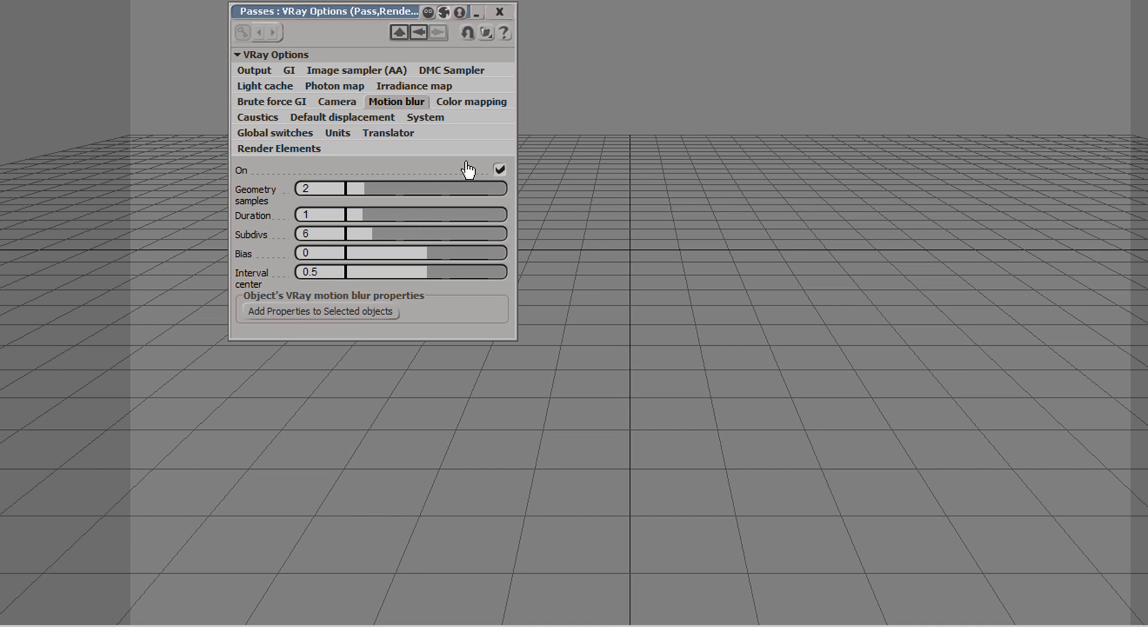
Change colour mapping from Linear multiply to HSV exponential, leaving multipliers and gamma at 1.
left_click(471, 100)
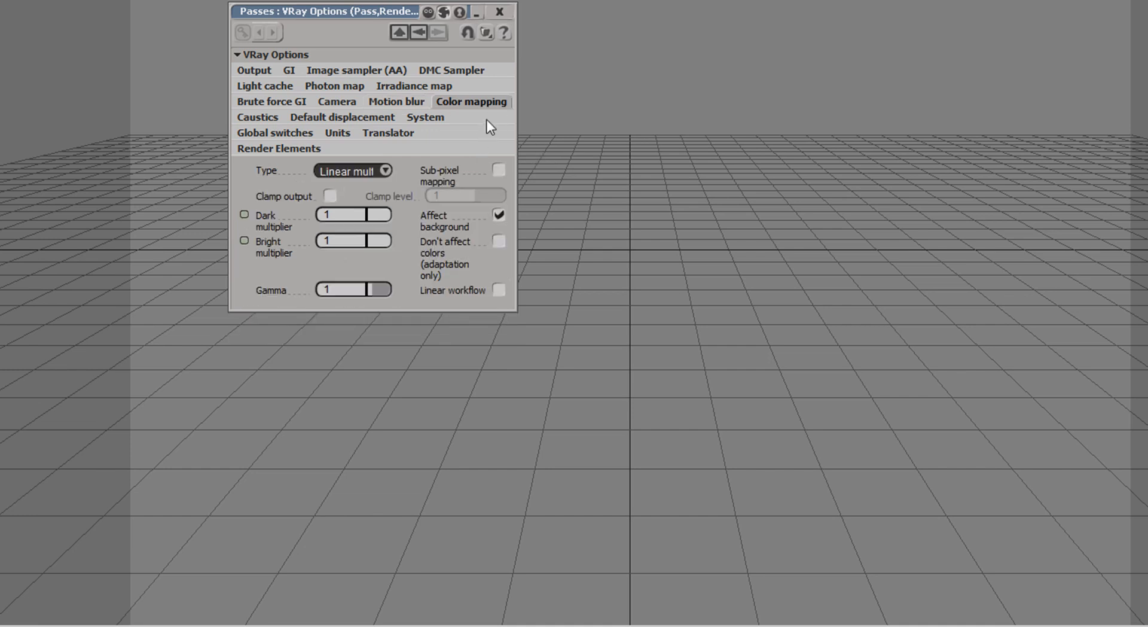
mouse_move(485, 131)
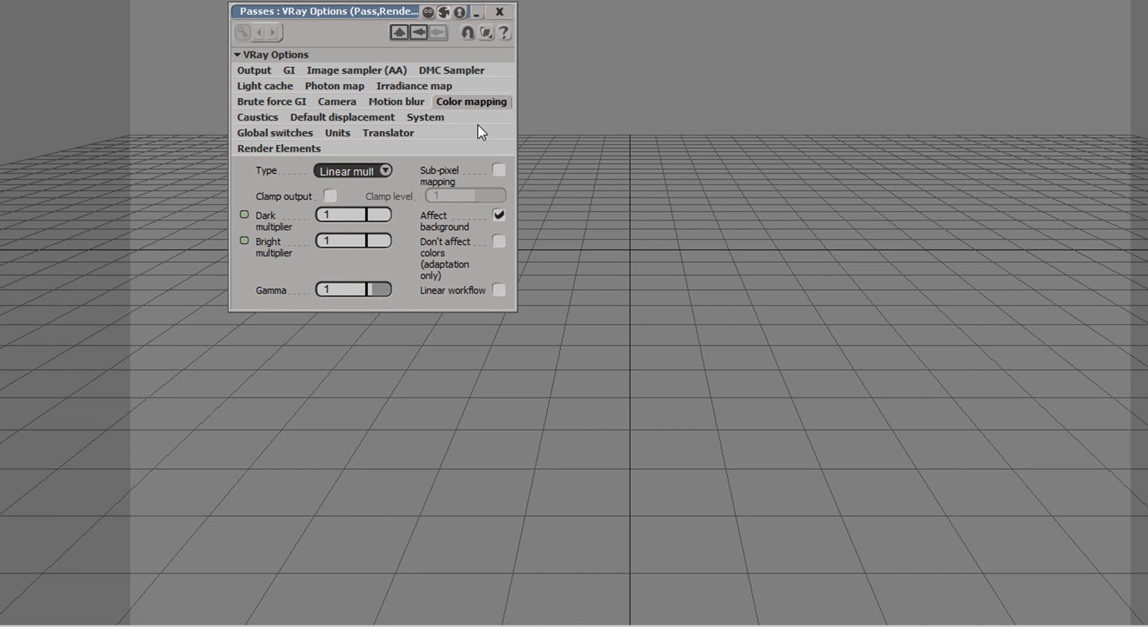
left_click(253, 71)
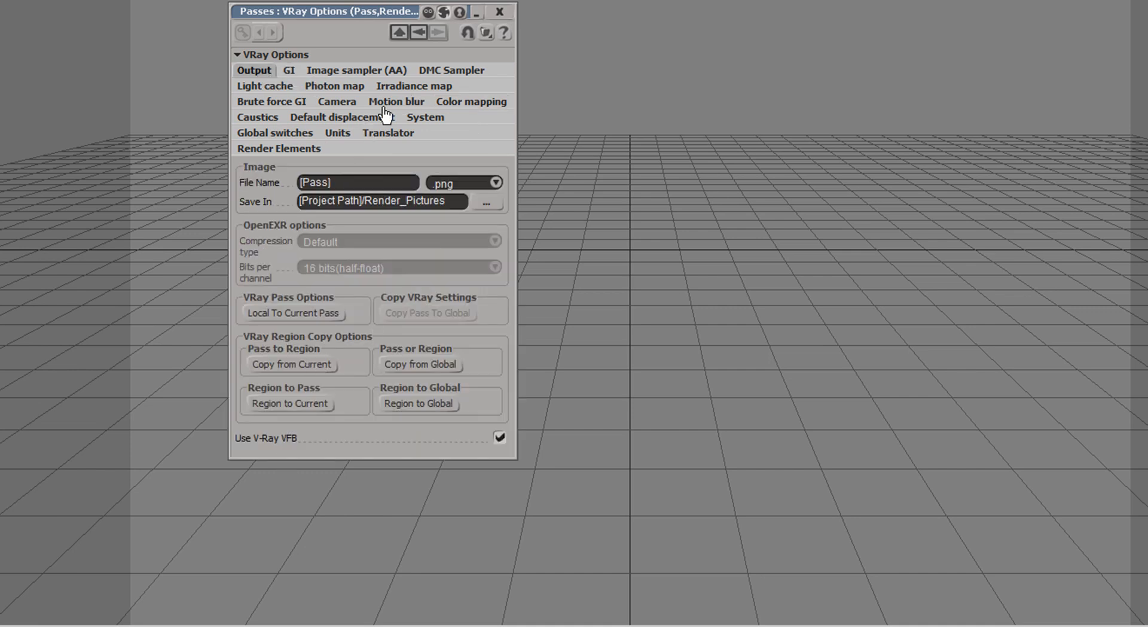
left_click(471, 100)
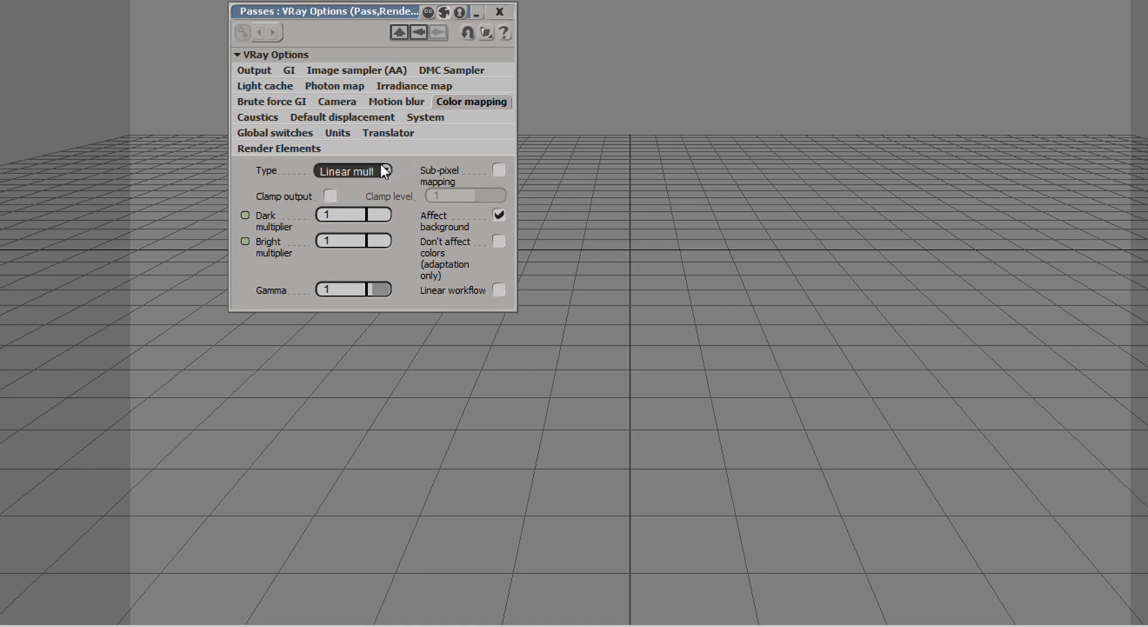
left_click(352, 172)
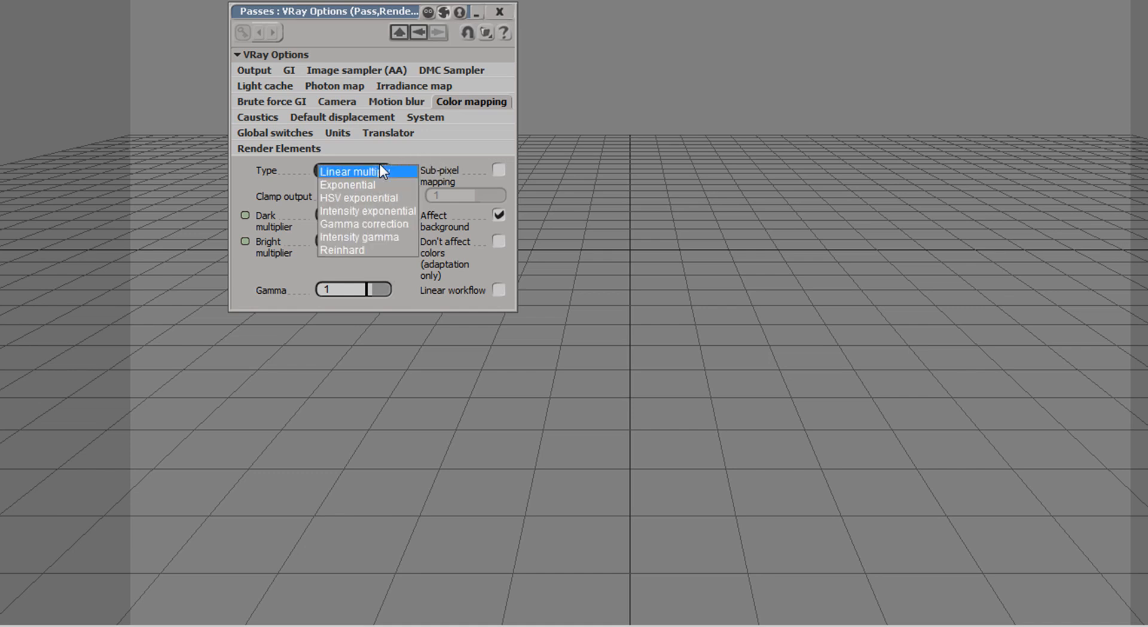
left_click(357, 197)
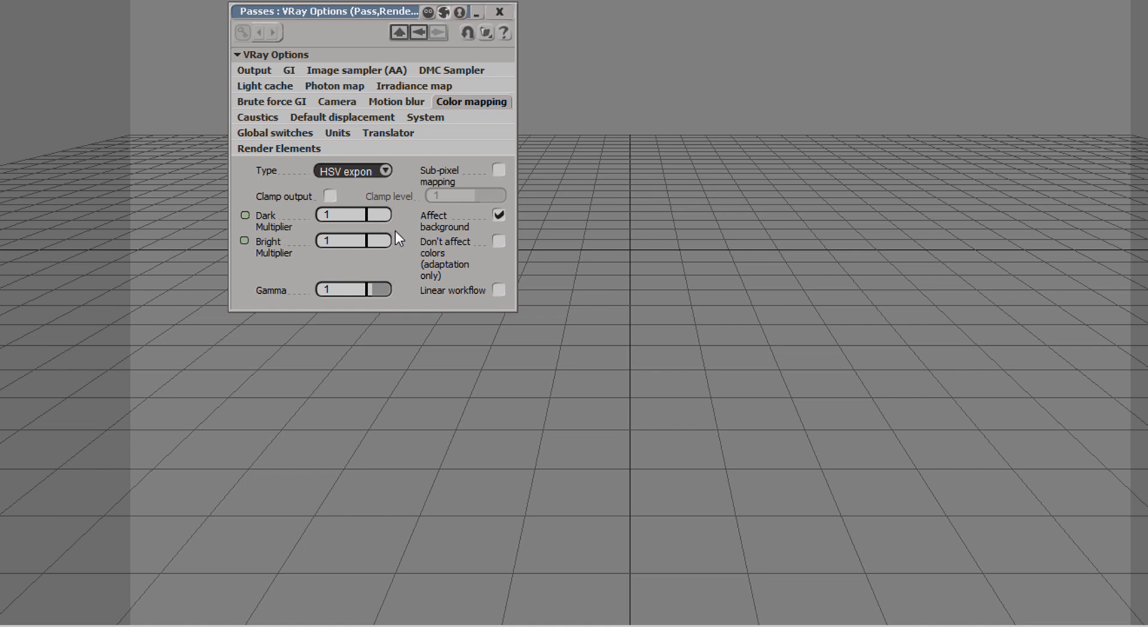
Enable caustics with max photons 30, search distance 5 and new map mode.
left_click(256, 118)
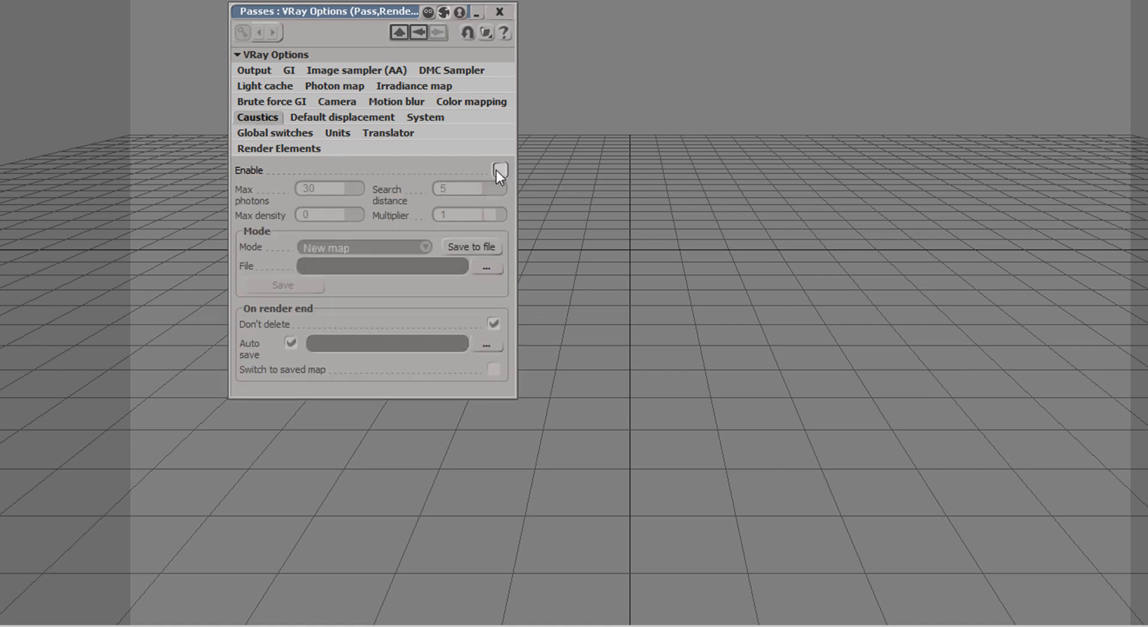
left_click(494, 170)
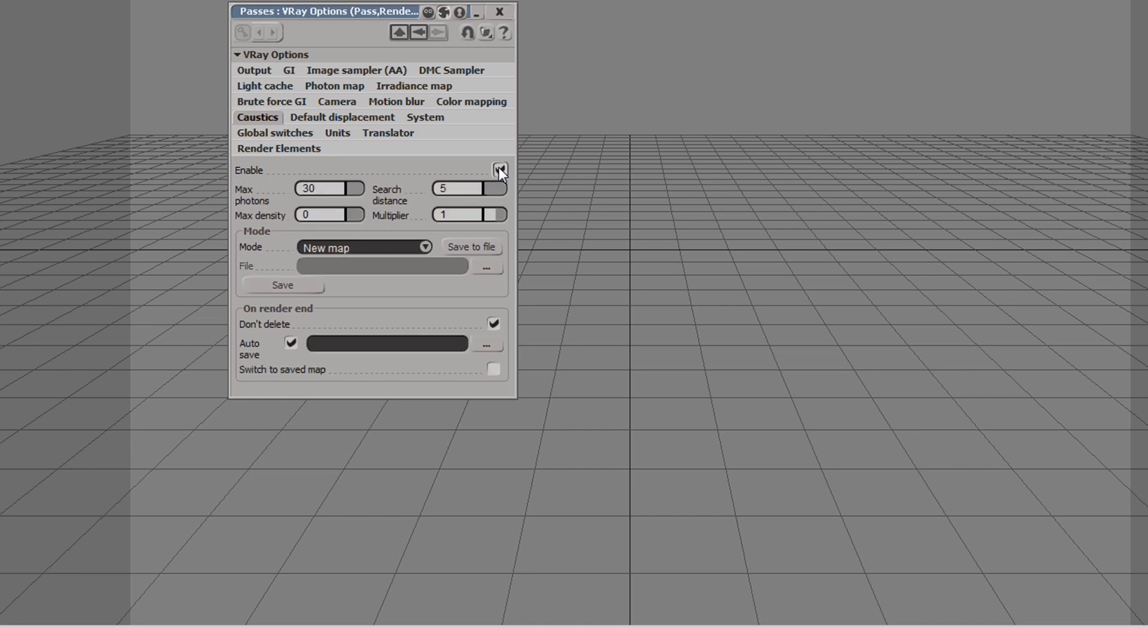
left_click(500, 170)
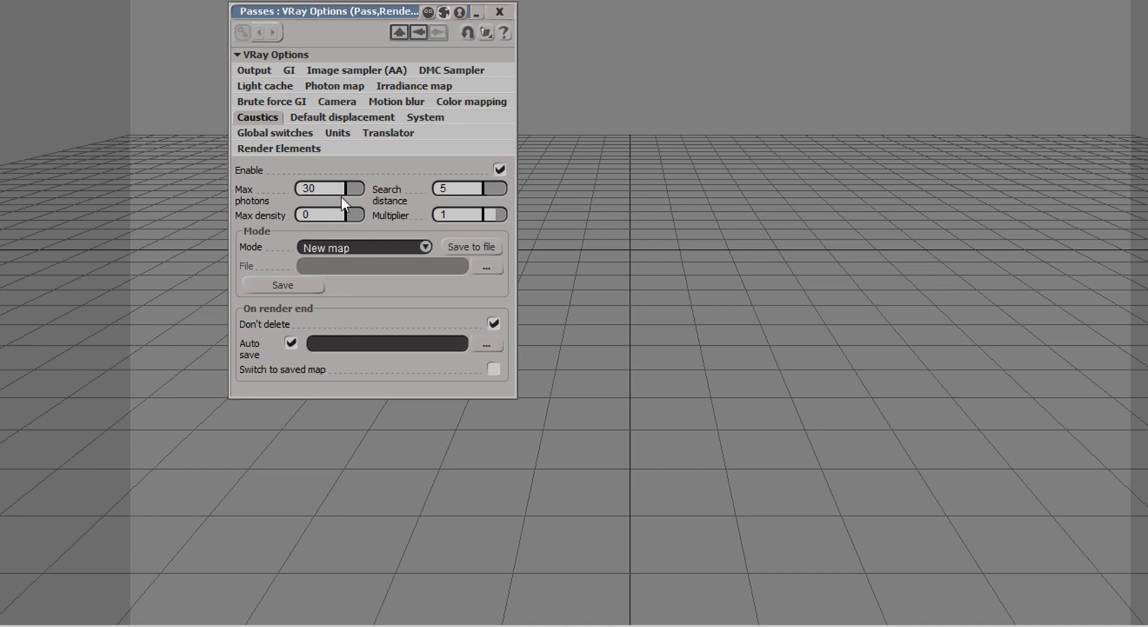
mouse_move(315, 110)
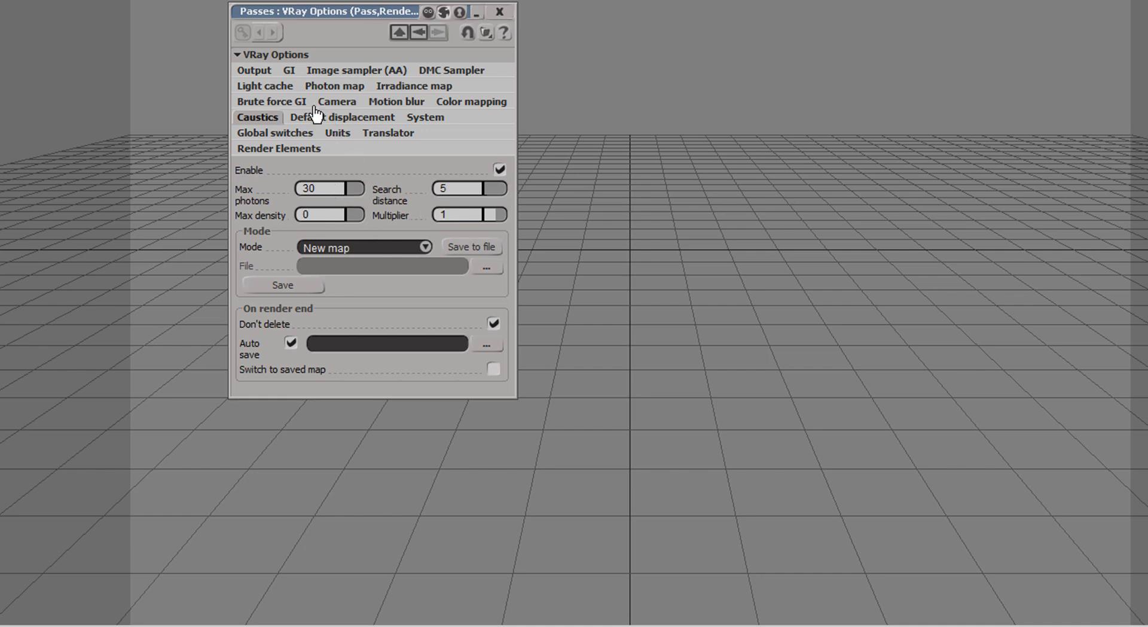
mouse_move(326, 122)
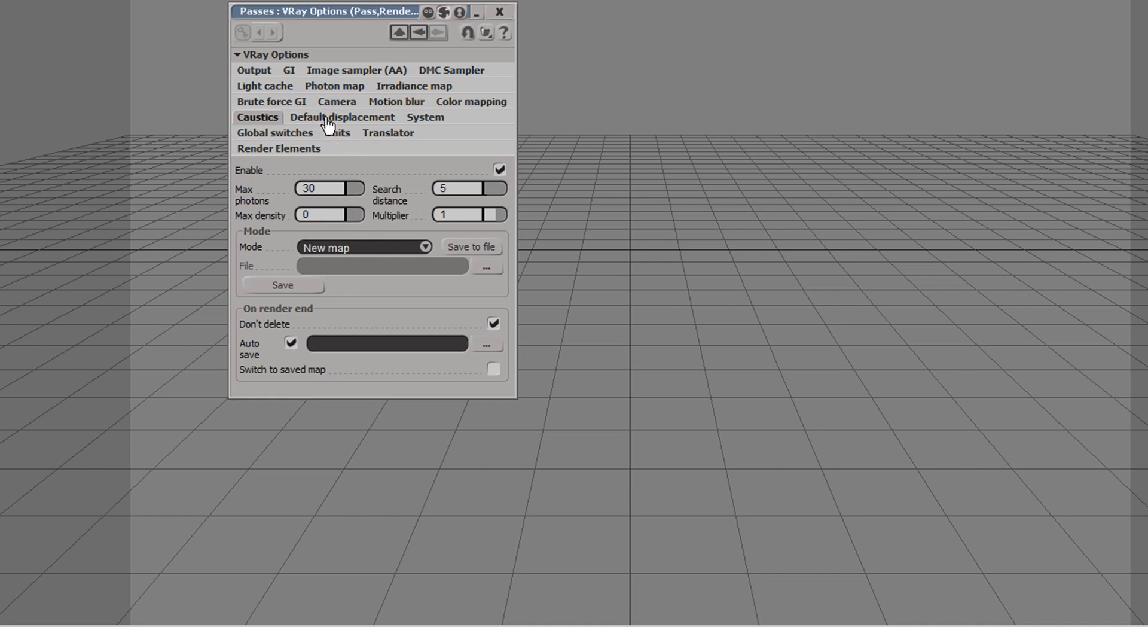
Enable V-Ray's default displacement override with amount 1, edge length 4 and max subdivs 256.
left_click(343, 117)
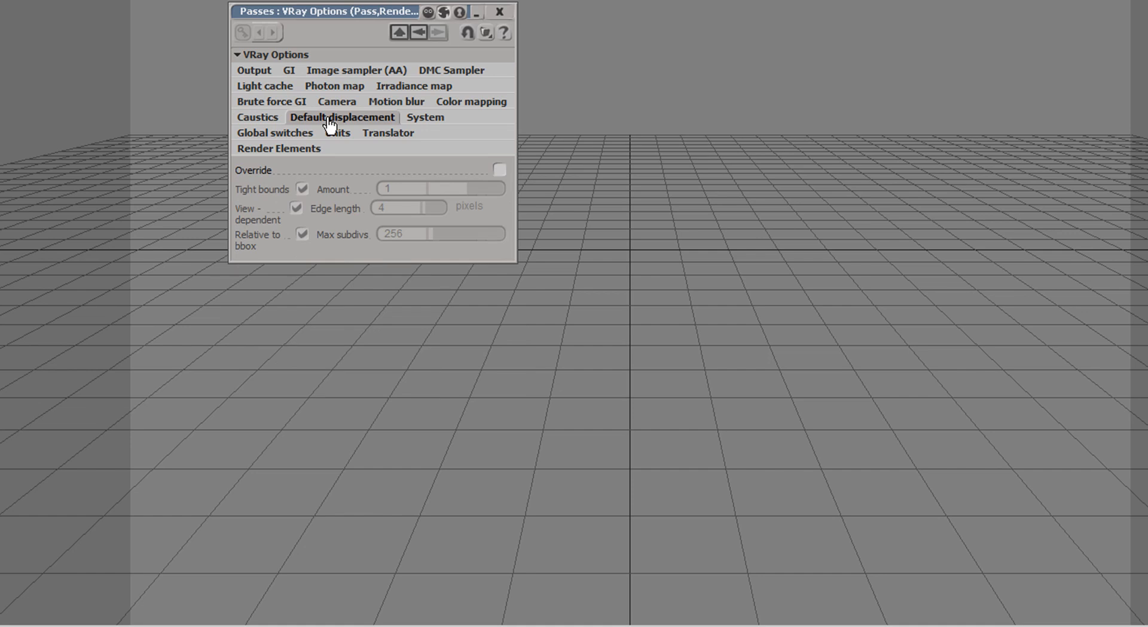
left_click(500, 170)
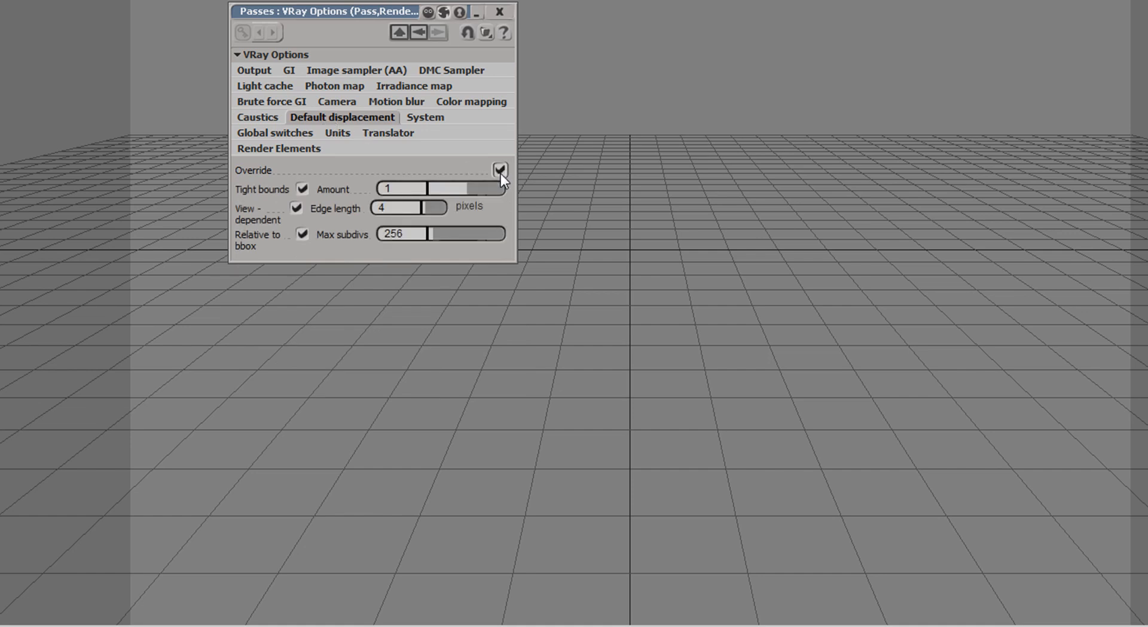
mouse_move(282, 190)
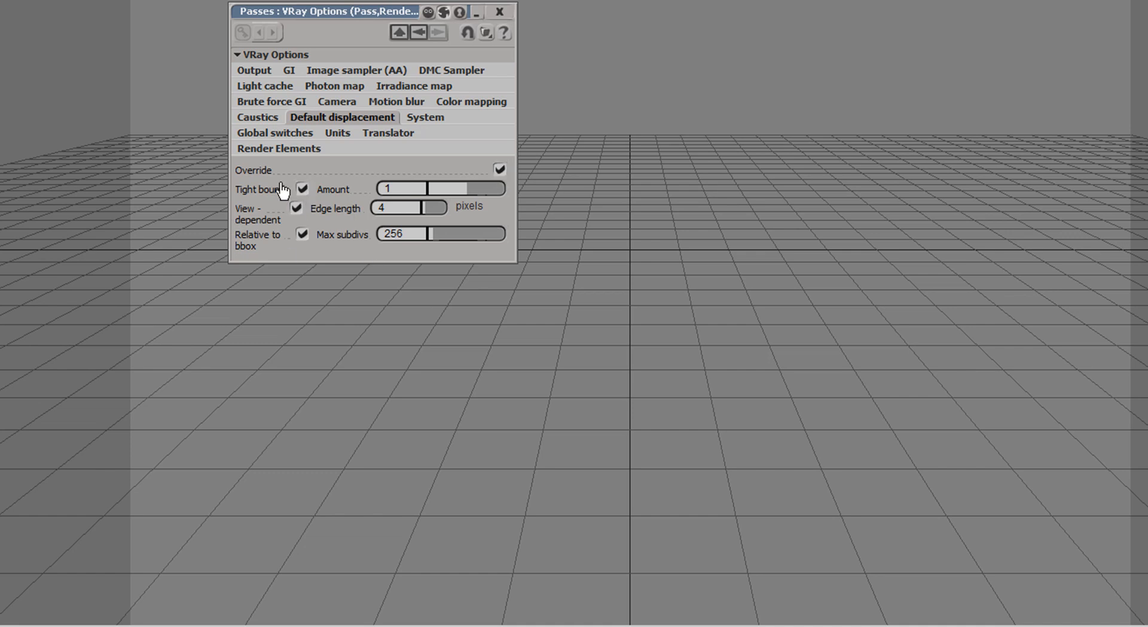
mouse_move(286, 181)
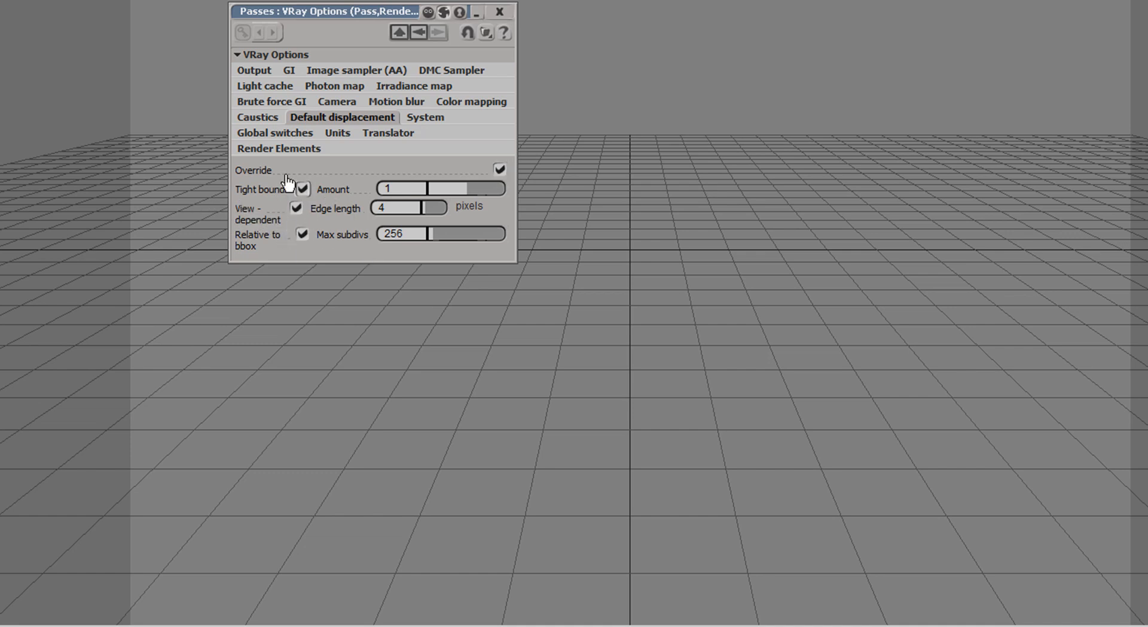
mouse_move(370, 245)
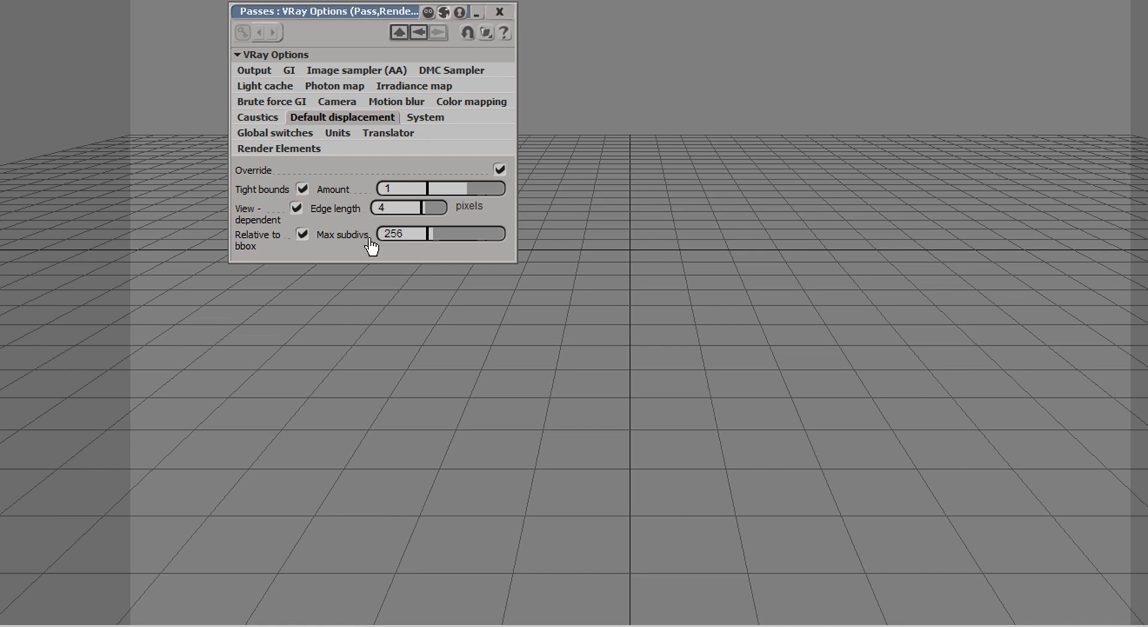
mouse_move(401, 170)
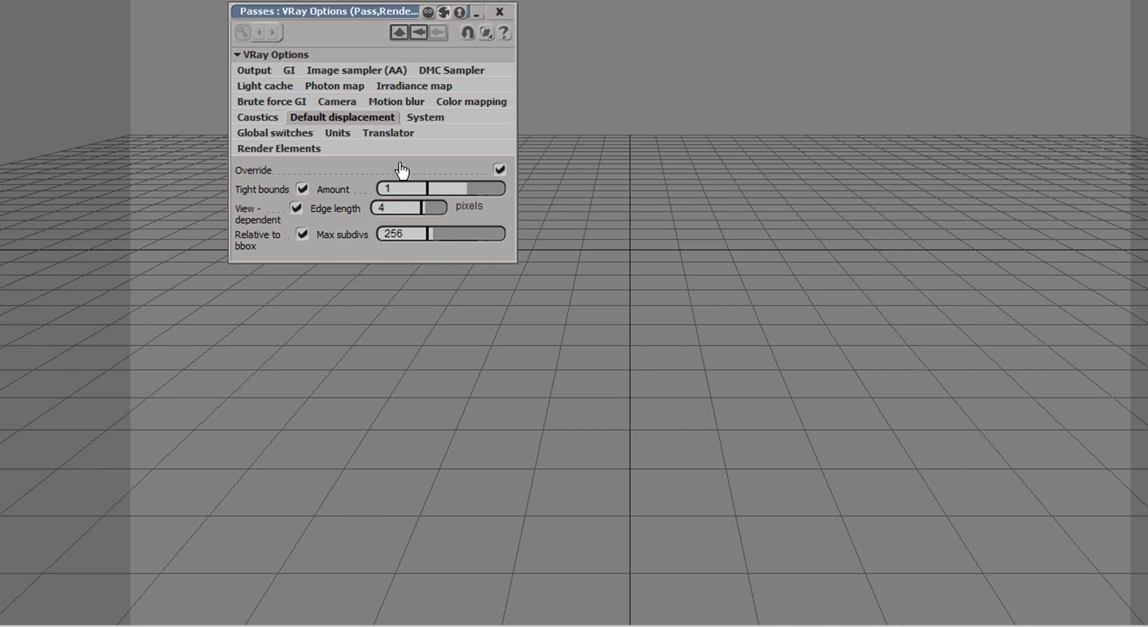
mouse_move(421, 187)
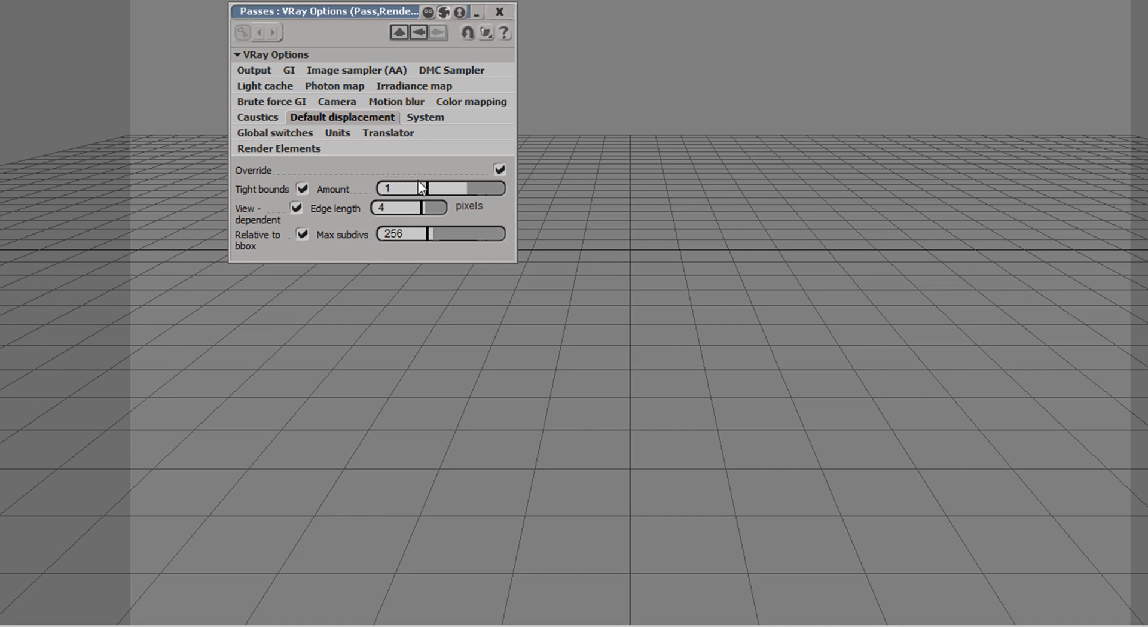
Show V-Ray's System settings with max tree depth 60 and 64 by 64 render regions.
left_click(425, 117)
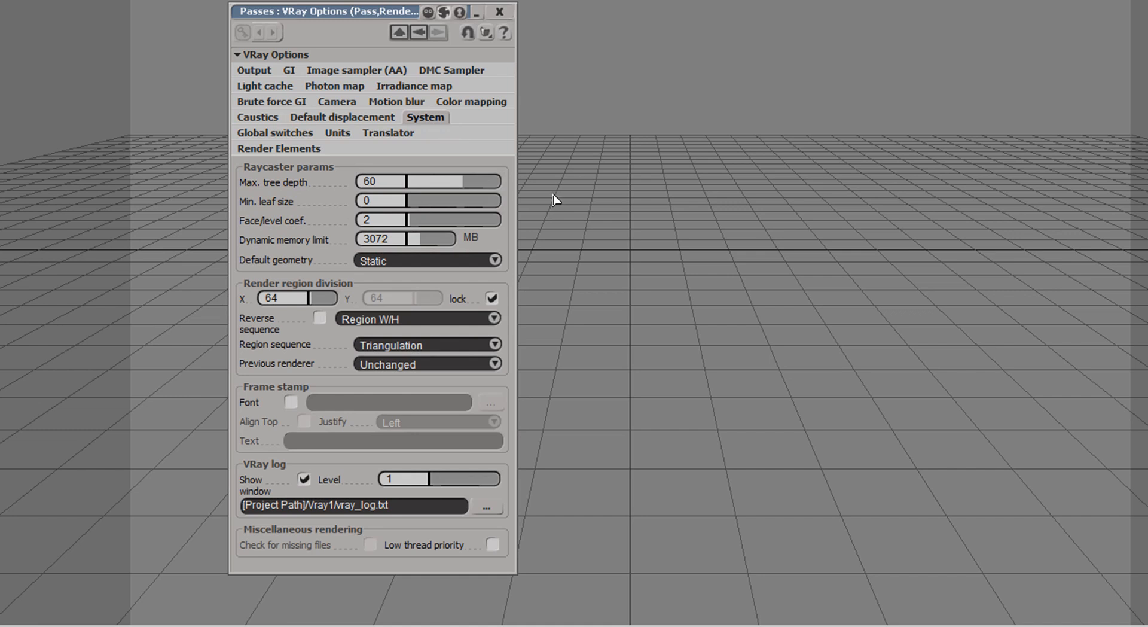
mouse_move(278, 213)
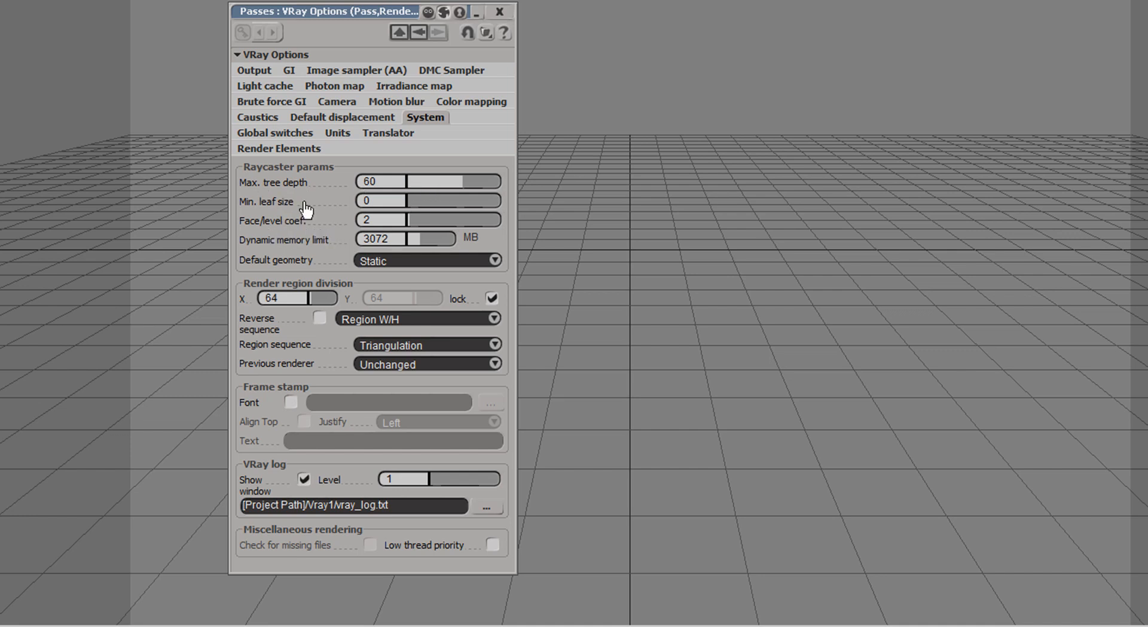
mouse_move(292, 234)
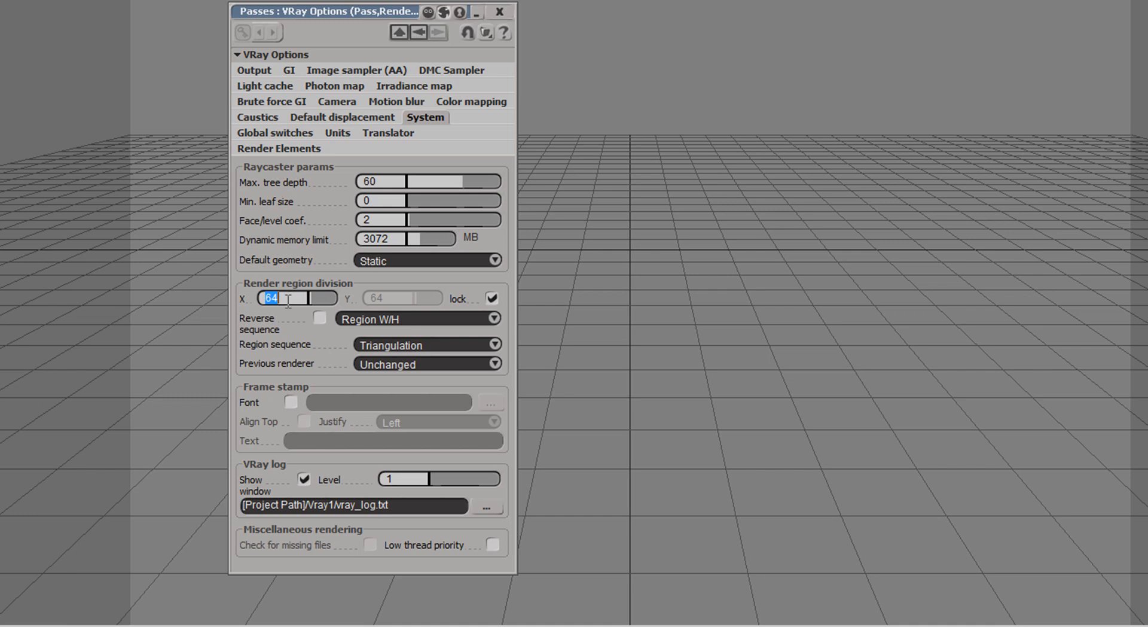
mouse_move(283, 334)
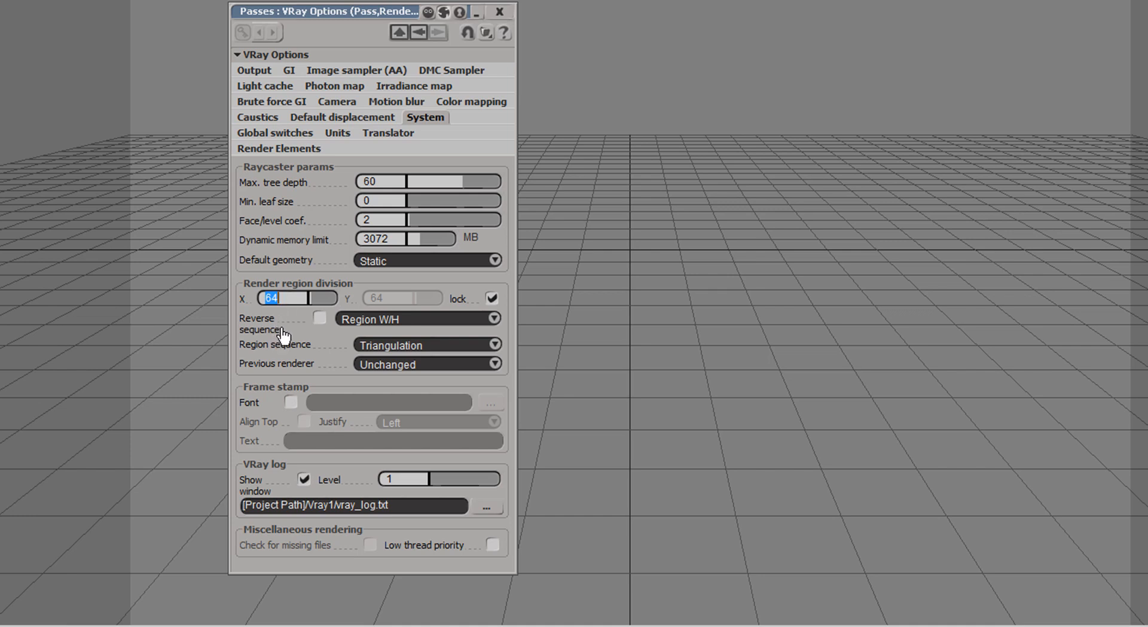
Review V-Ray's Global switches, toggling Shadows off and back on so shadows stay enabled.
left_click(275, 133)
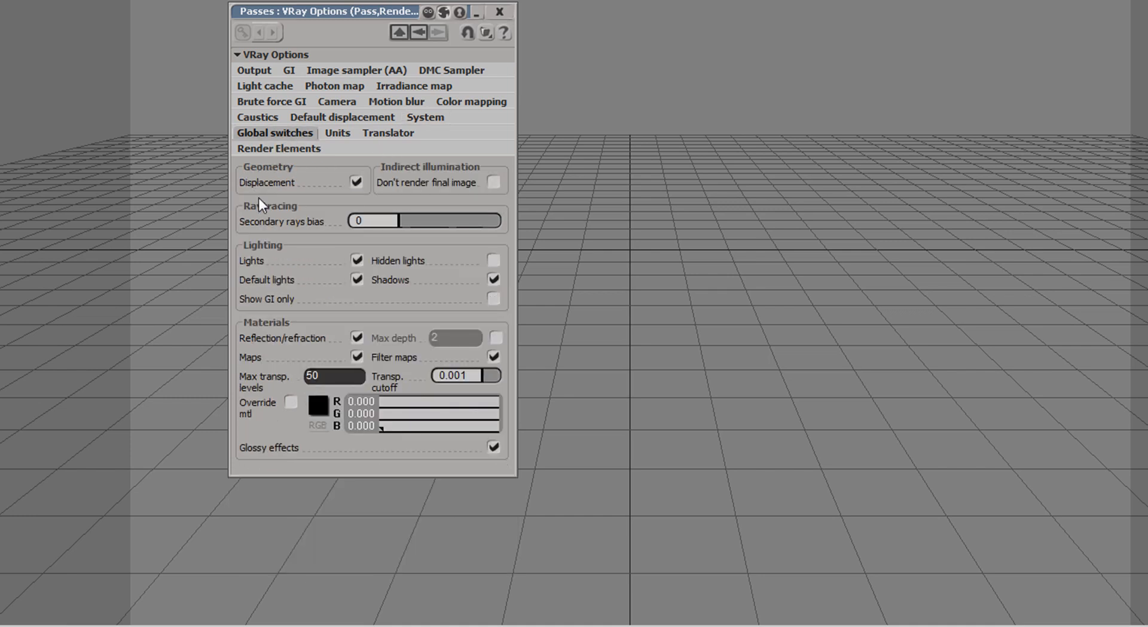
mouse_move(295, 240)
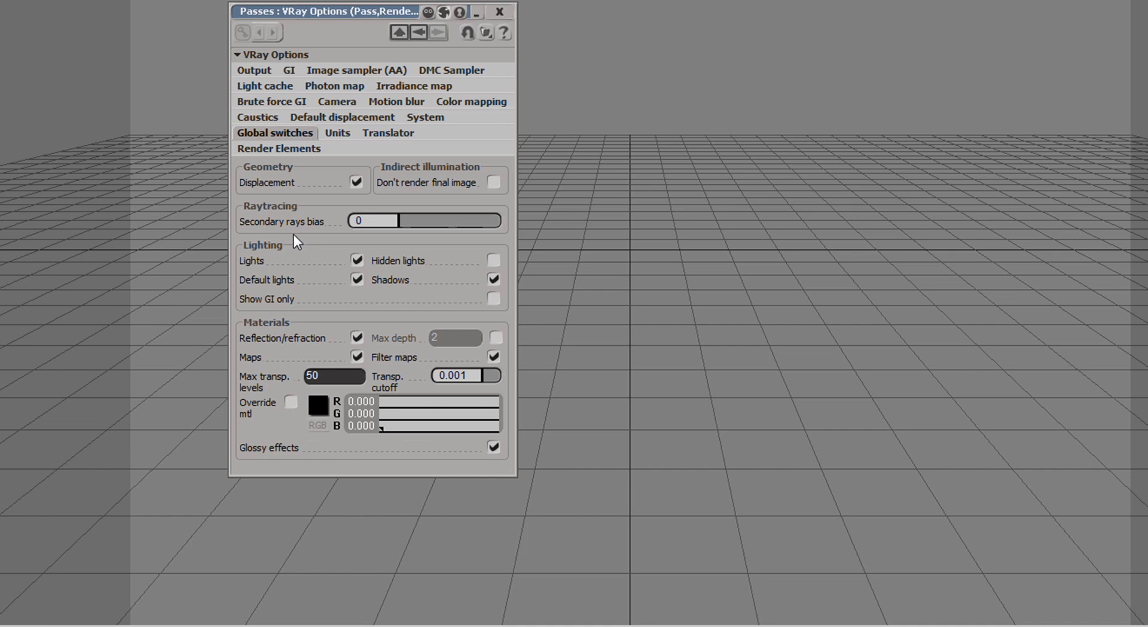
mouse_move(351, 194)
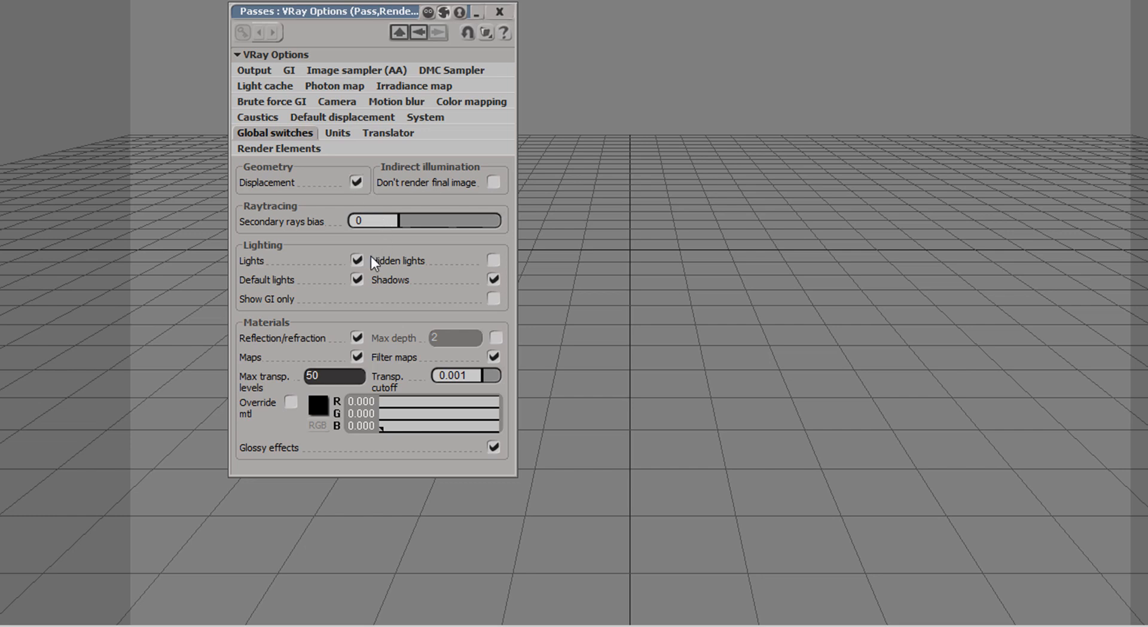
left_click(493, 278)
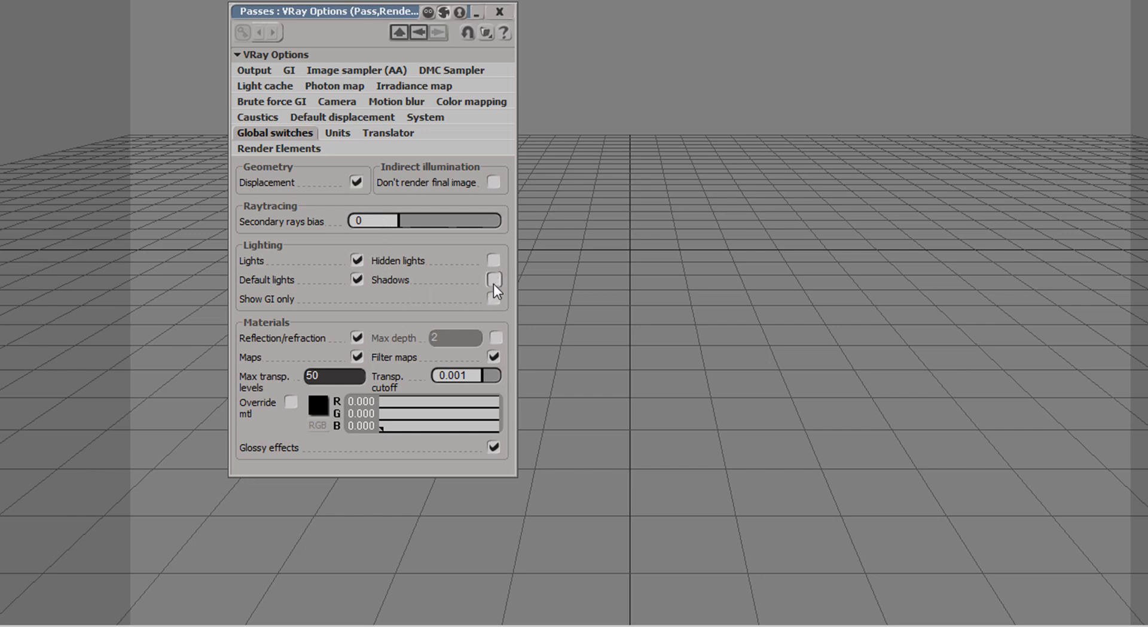
left_click(494, 279)
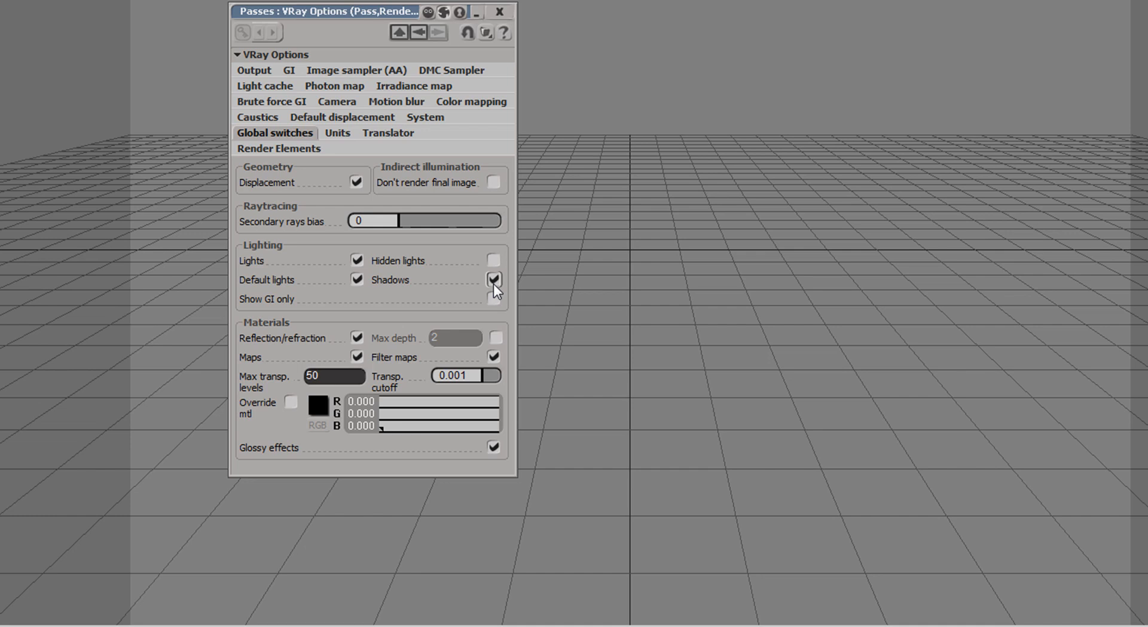
left_click(494, 279)
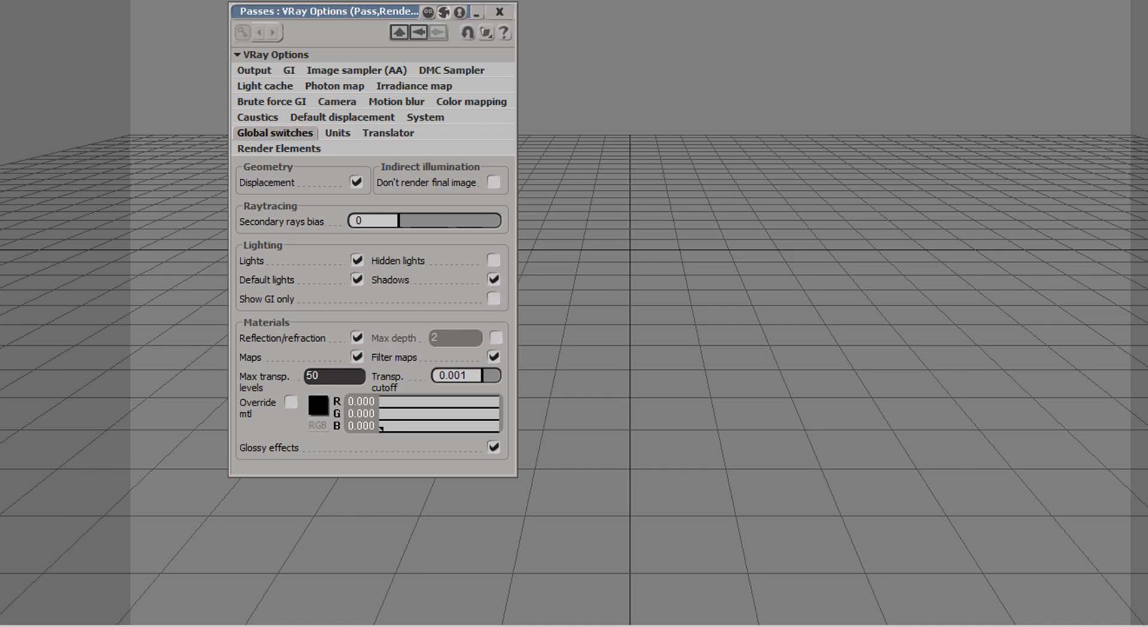
left_click_drag(327, 11, 340, 6)
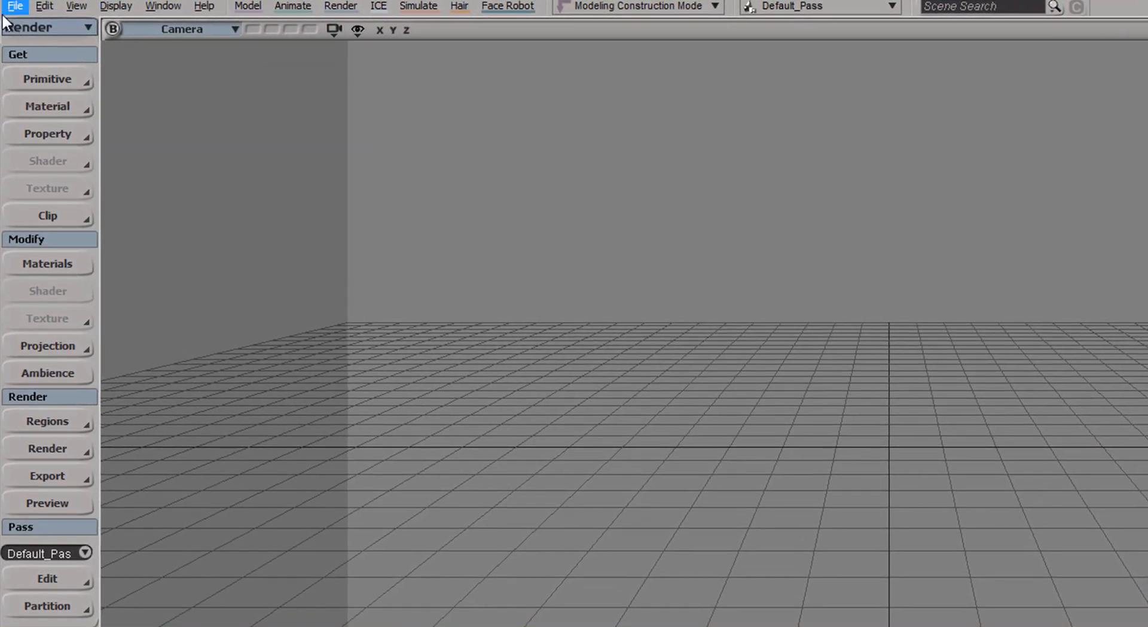
Show the File menu's Import and Export commands for V-Ray meshes.
left_click(14, 7)
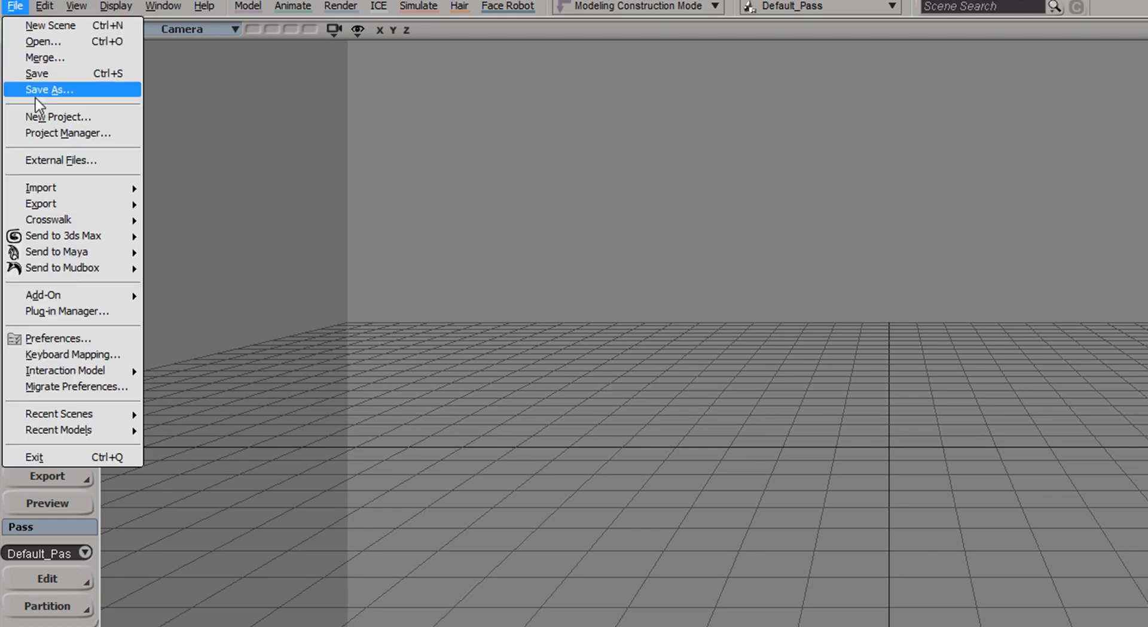
mouse_move(42, 188)
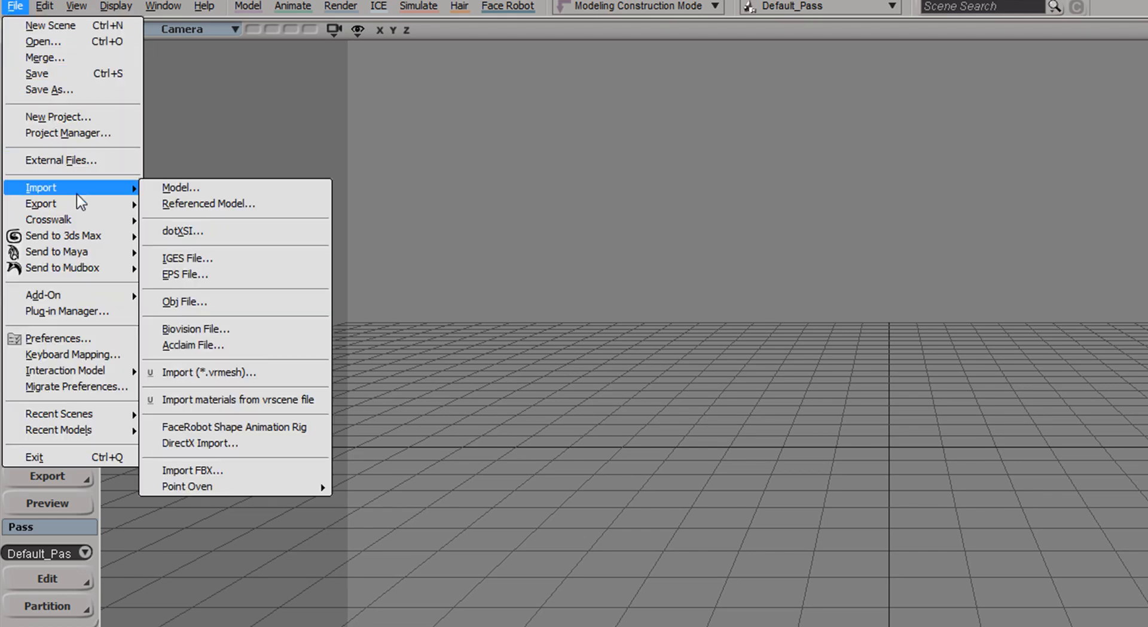
mouse_move(41, 203)
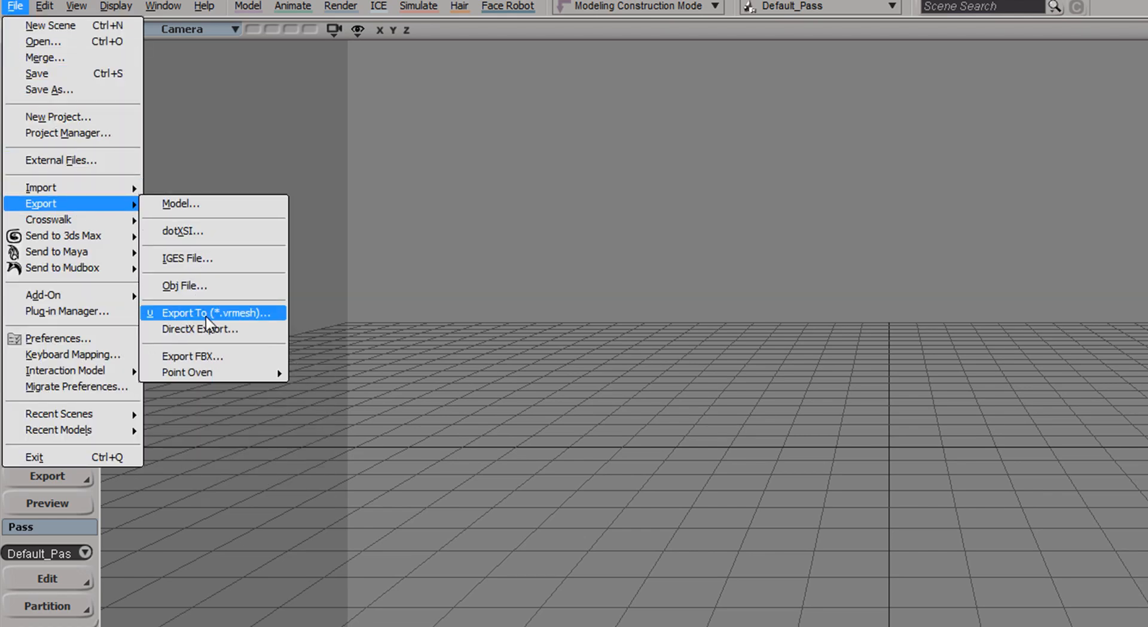
mouse_move(42, 188)
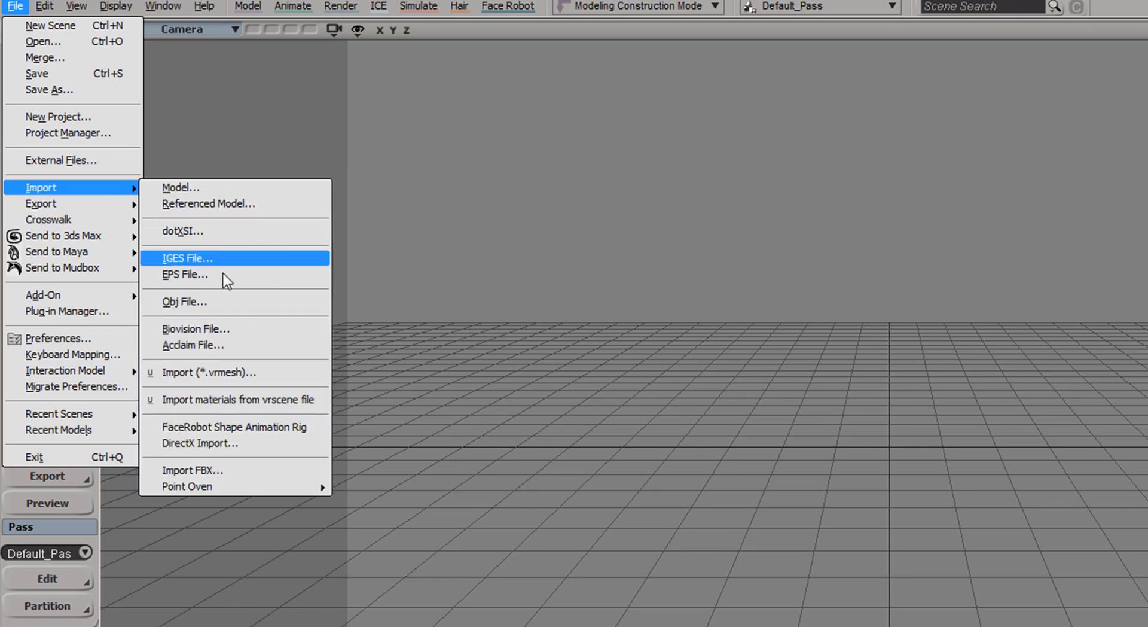
mouse_move(48, 218)
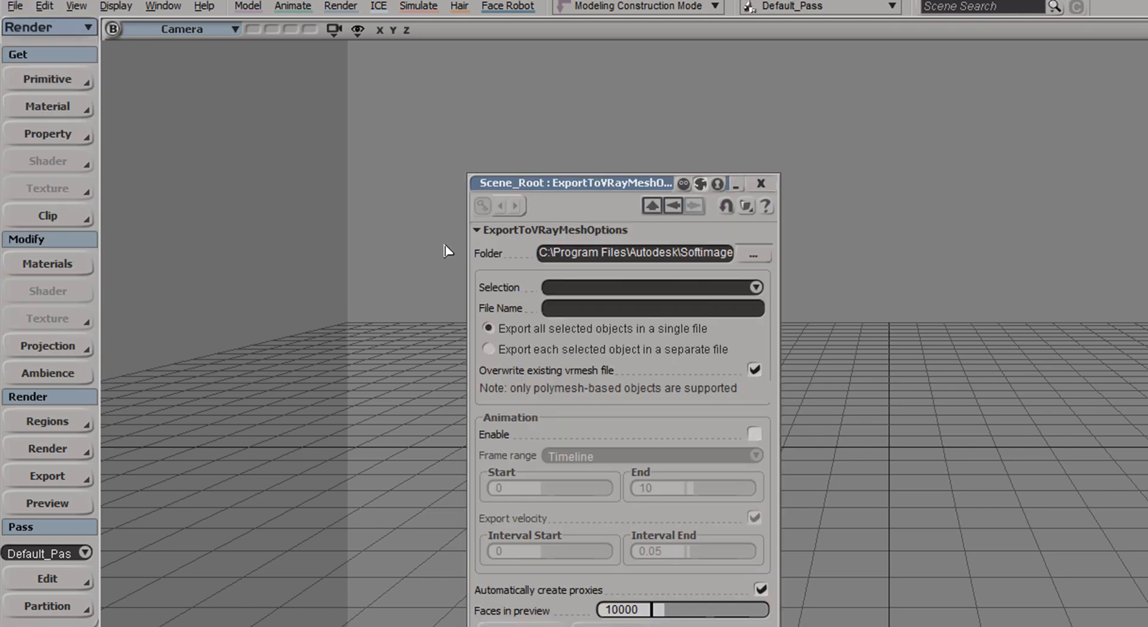
Review the vrmesh export options with Faces in preview 10000, then dismiss them without exporting.
left_click_drag(572, 181, 801, 182)
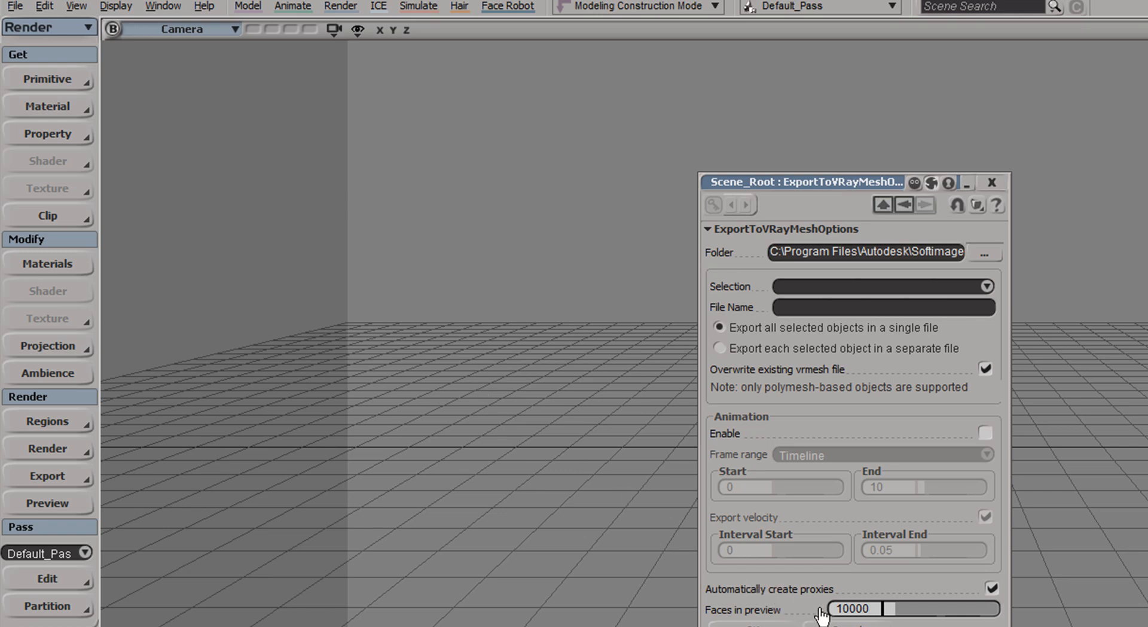
triple_click(852, 609)
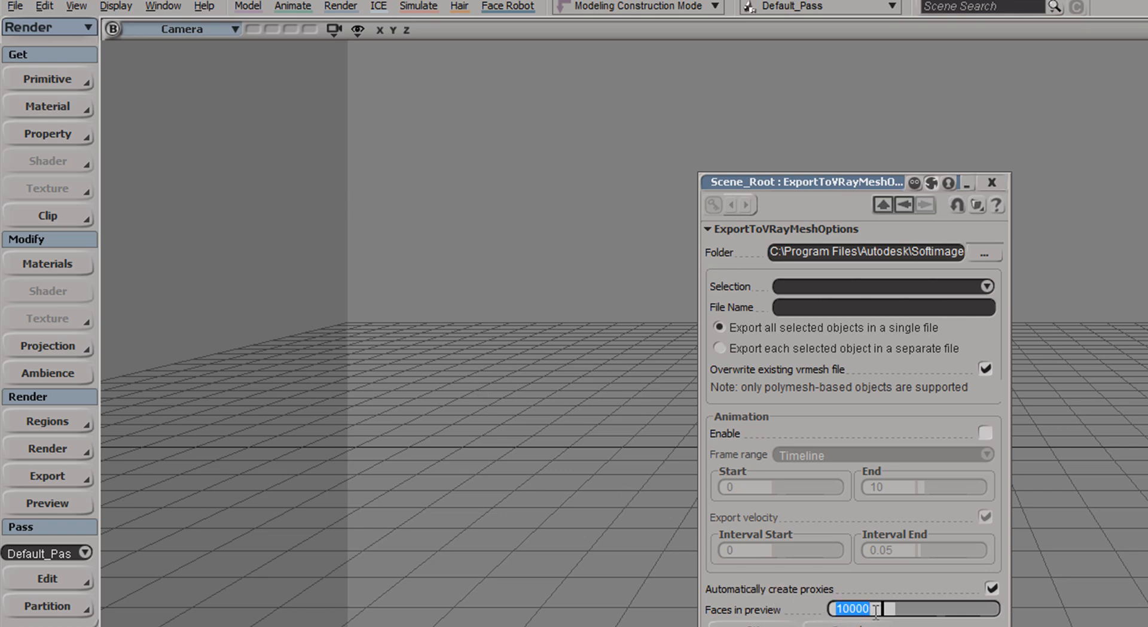
mouse_move(1004, 189)
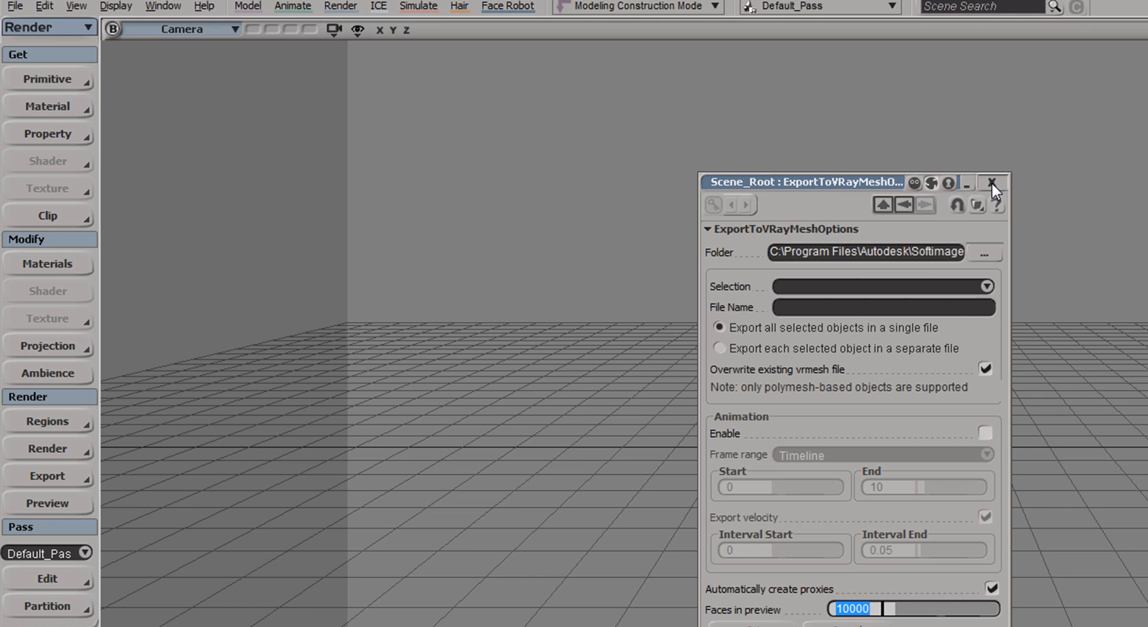
mouse_move(793, 175)
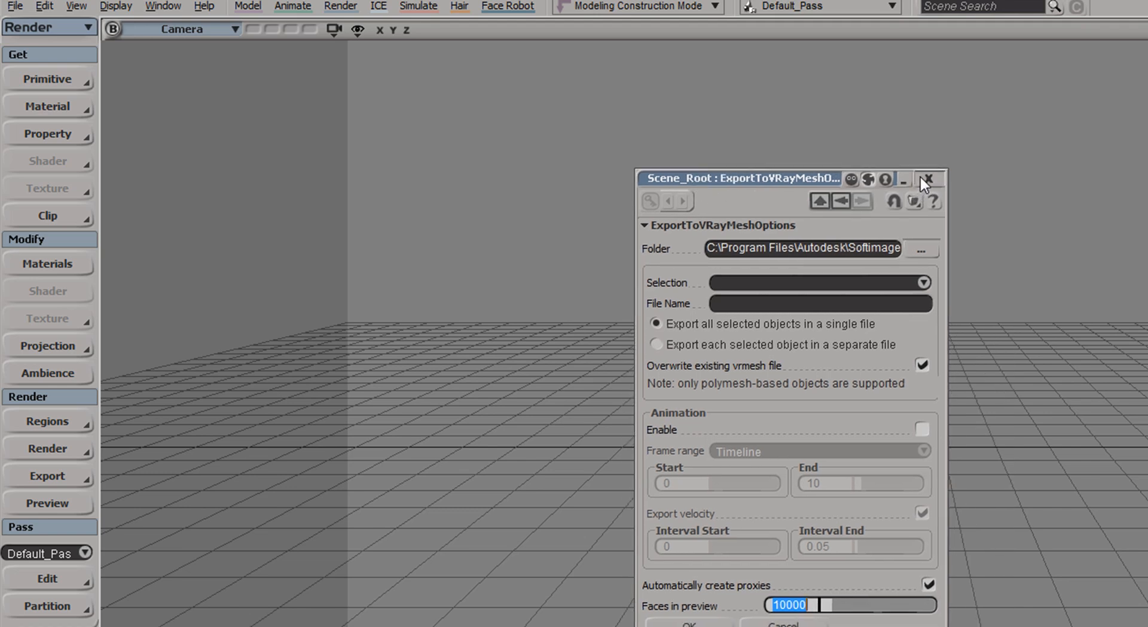
left_click(14, 8)
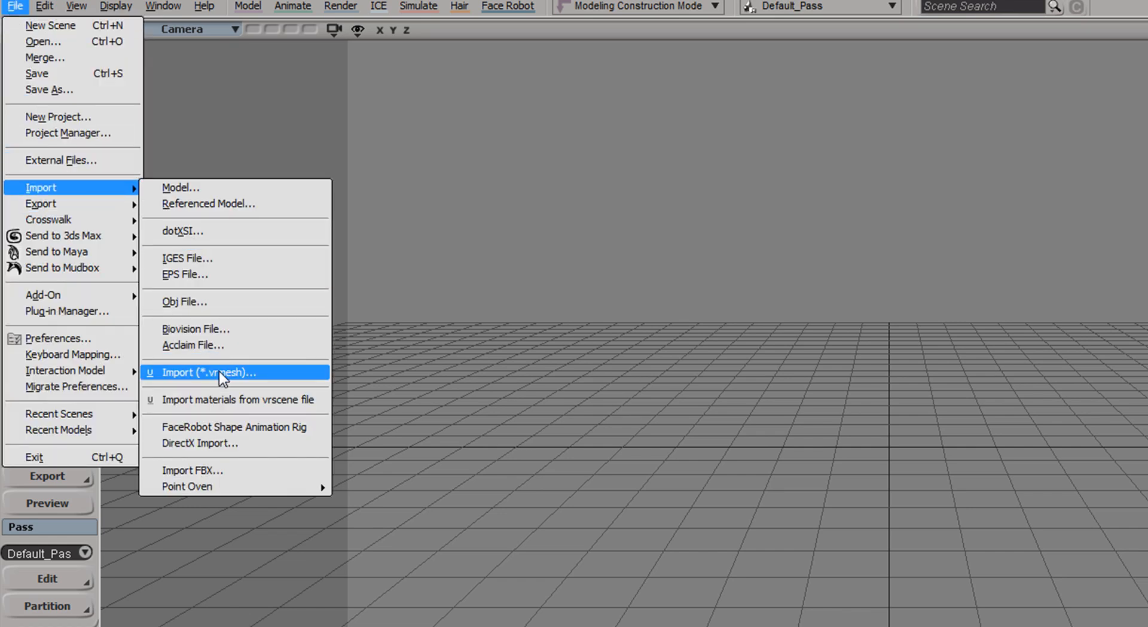
mouse_move(550, 360)
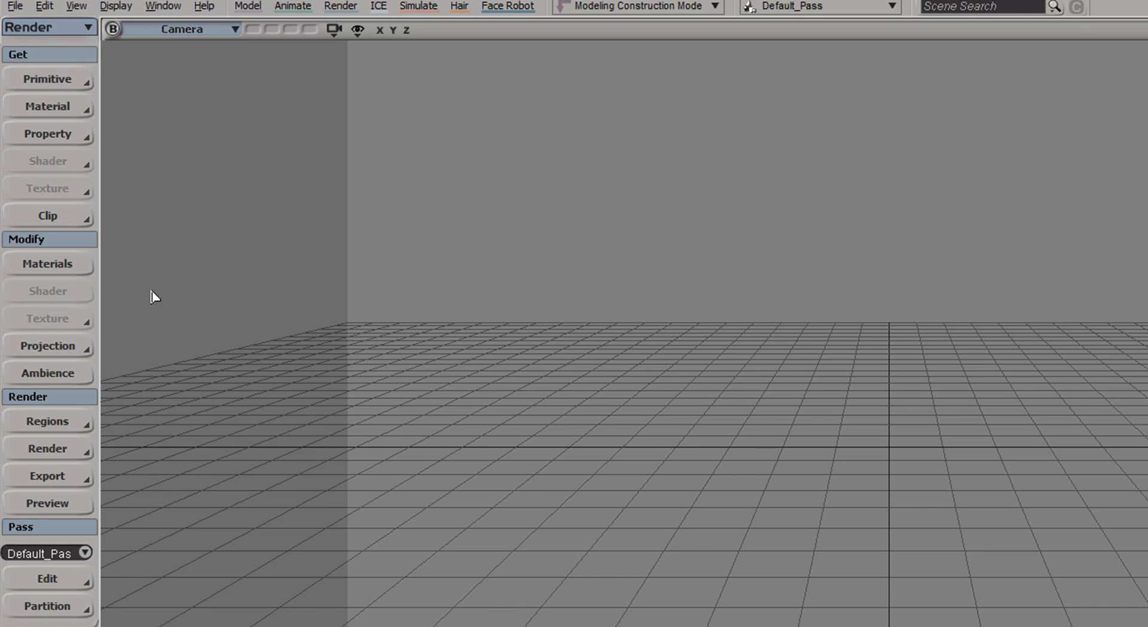
mouse_move(43, 54)
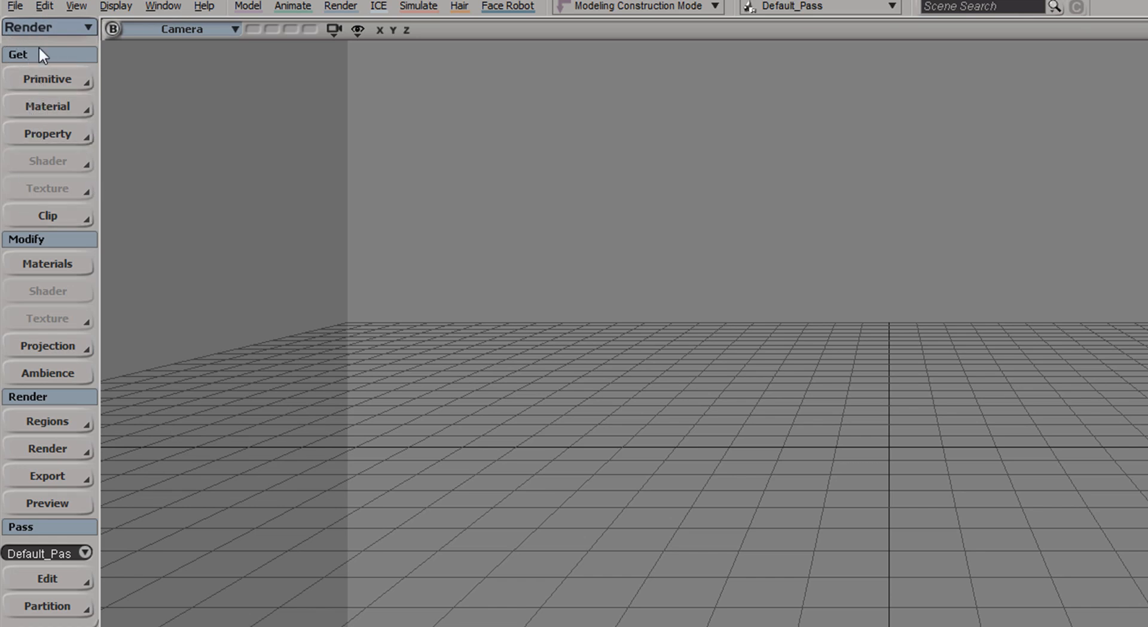
Create a V-Ray Plane from the surface primitives and reopen the primitives list.
left_click(46, 79)
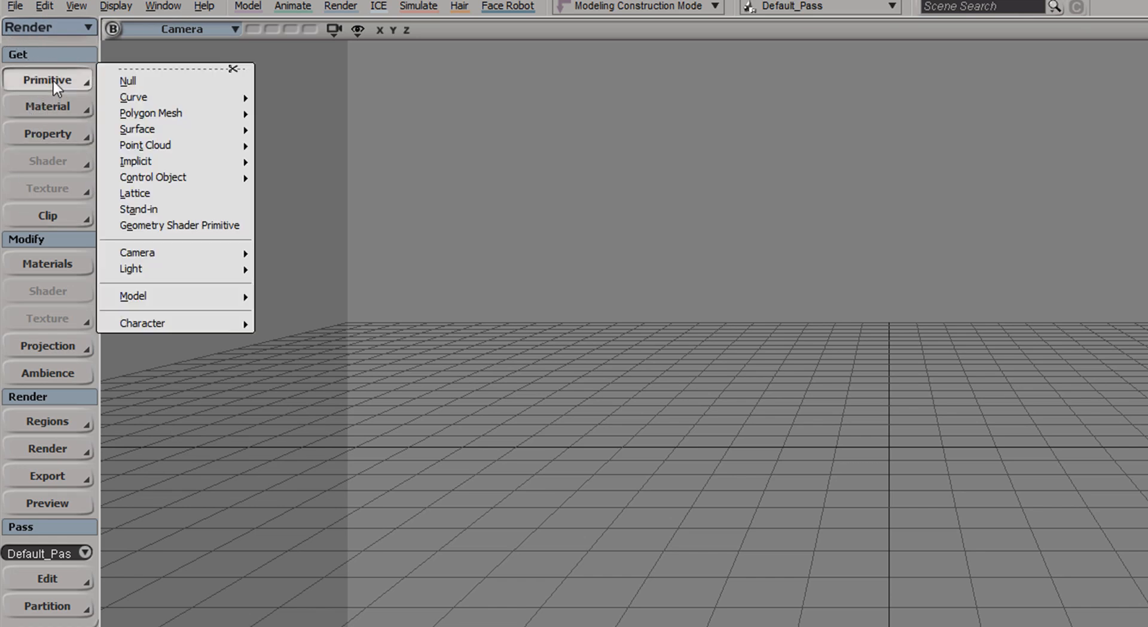
mouse_move(192, 134)
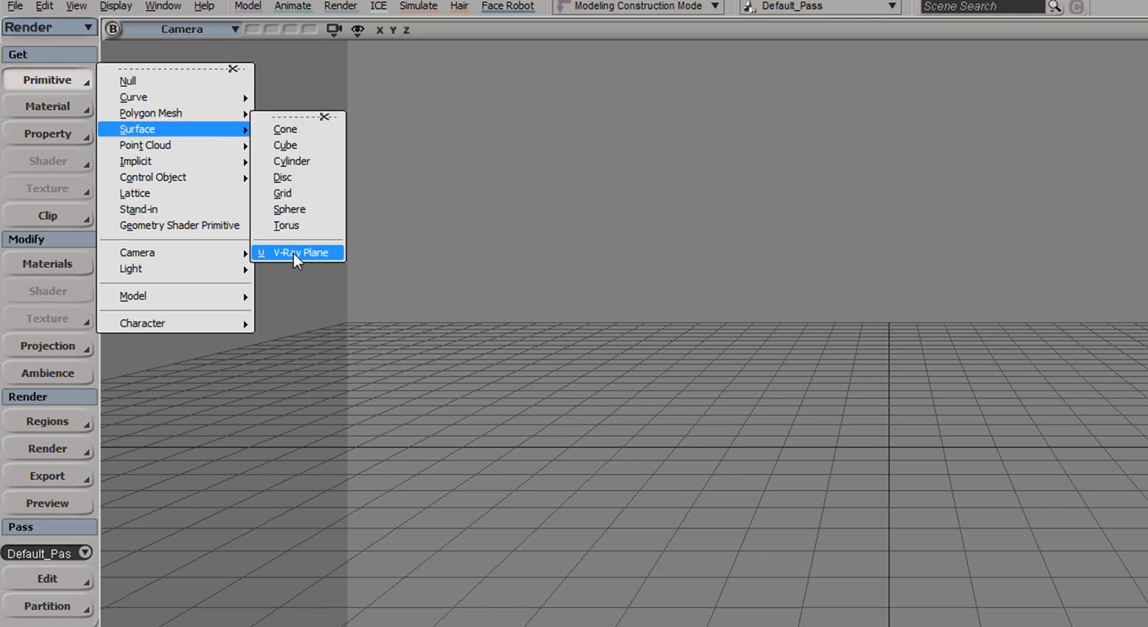
left_click(298, 252)
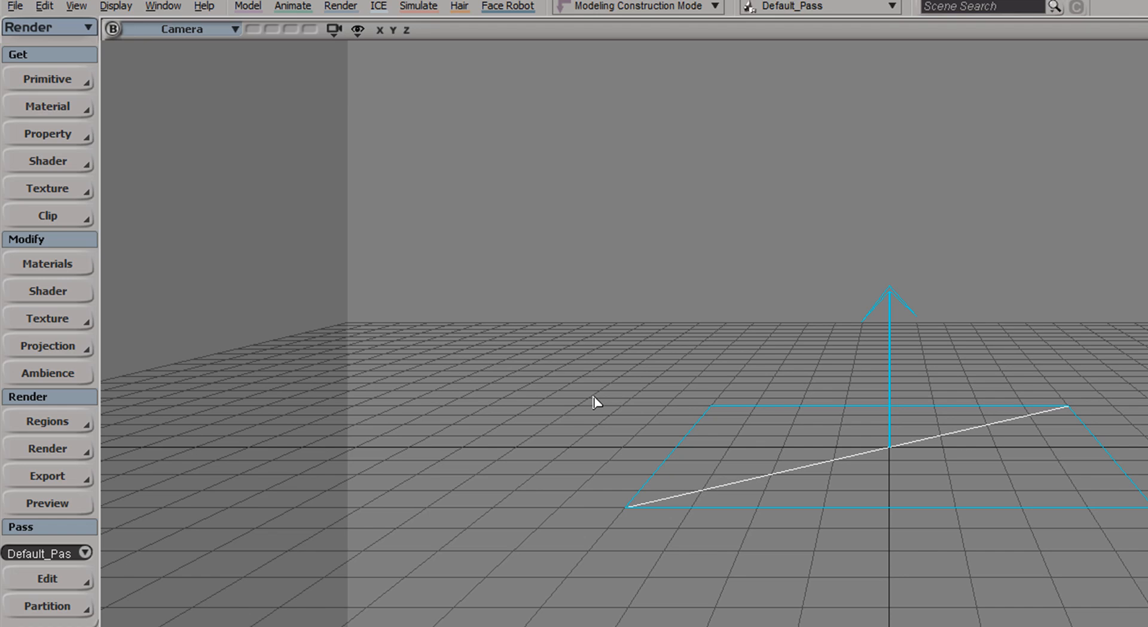
mouse_move(100, 133)
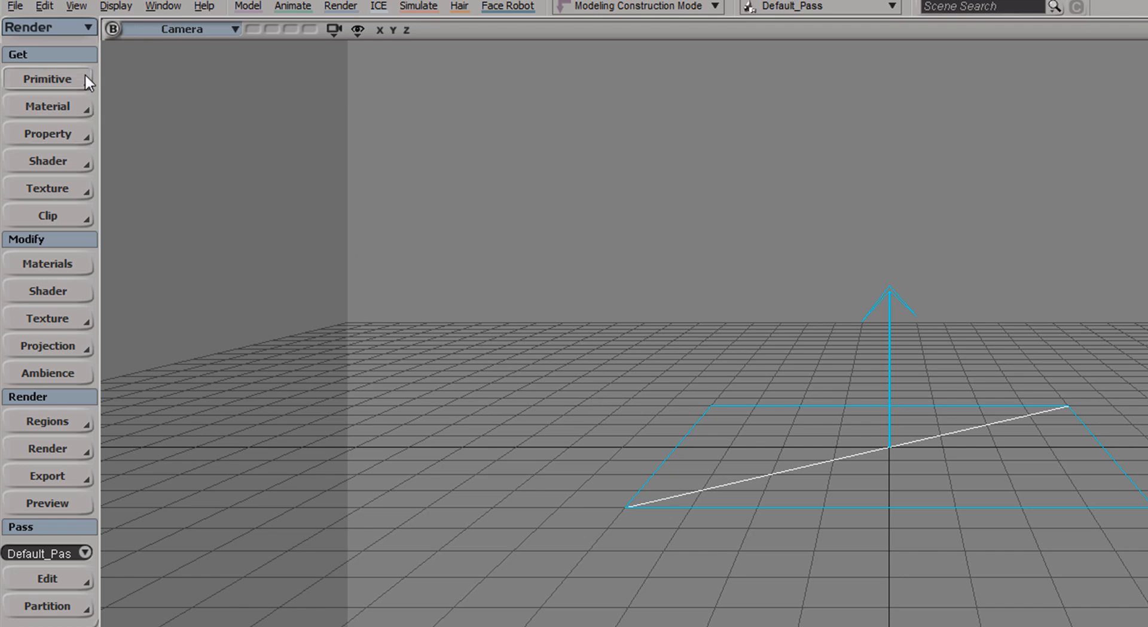
left_click(46, 79)
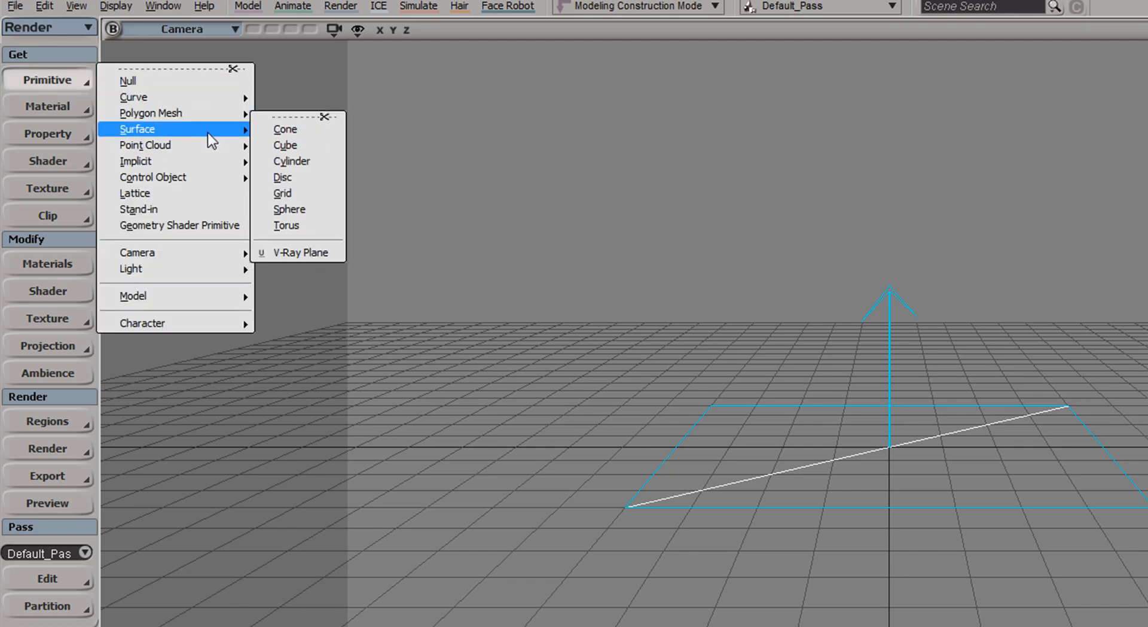
mouse_move(298, 252)
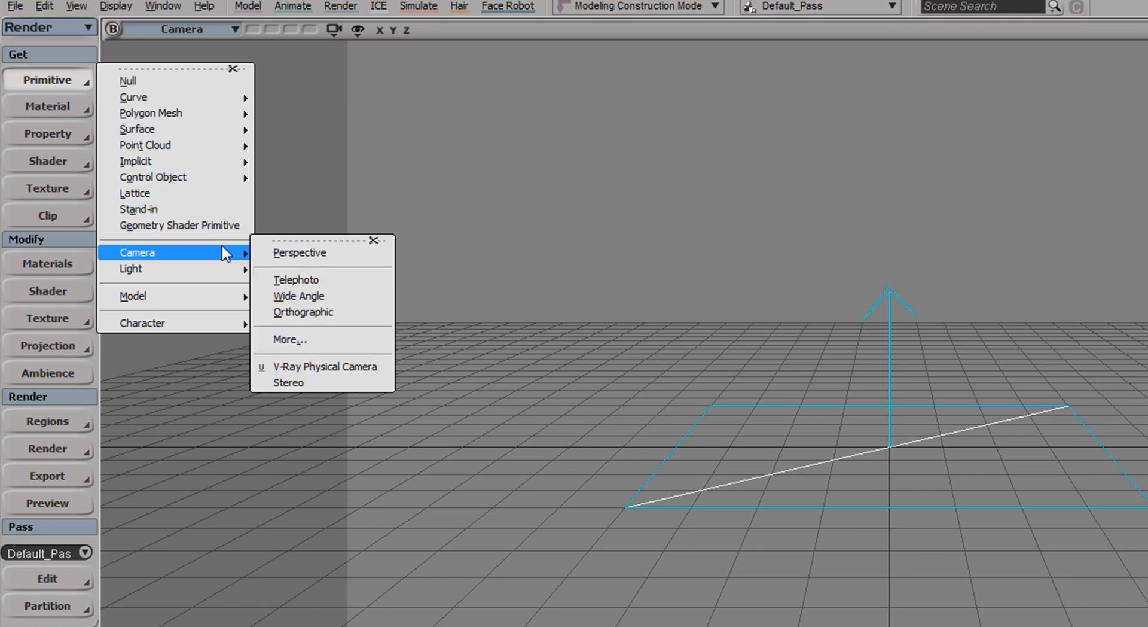
Create a V-Ray Physical Camera and show its Still cam property settings.
left_click(324, 366)
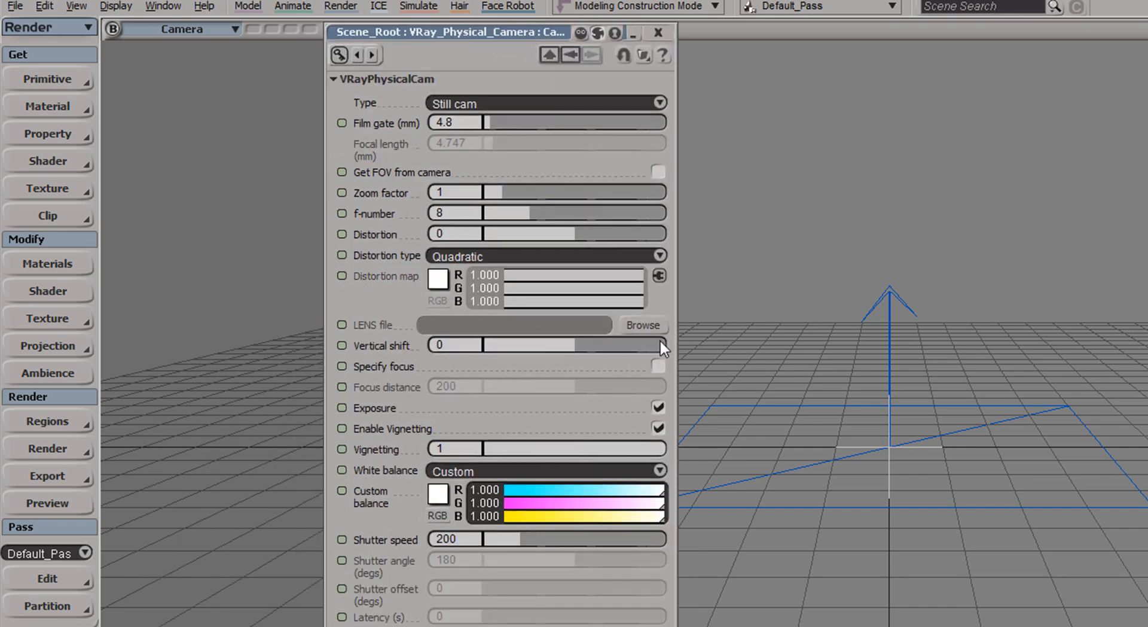
mouse_move(611, 363)
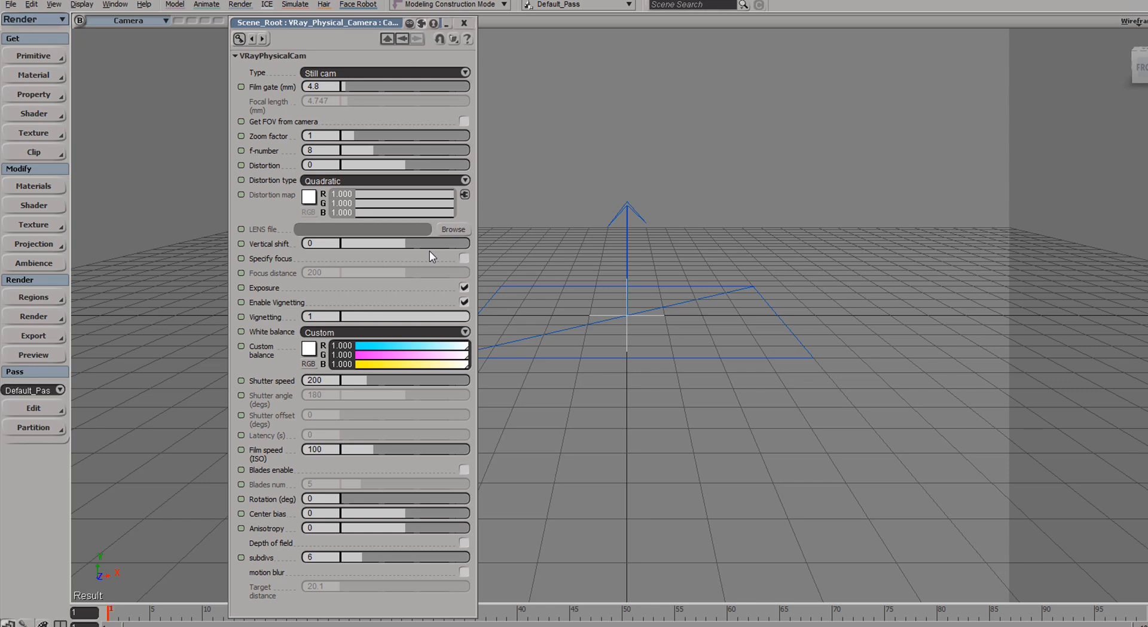
mouse_move(352, 324)
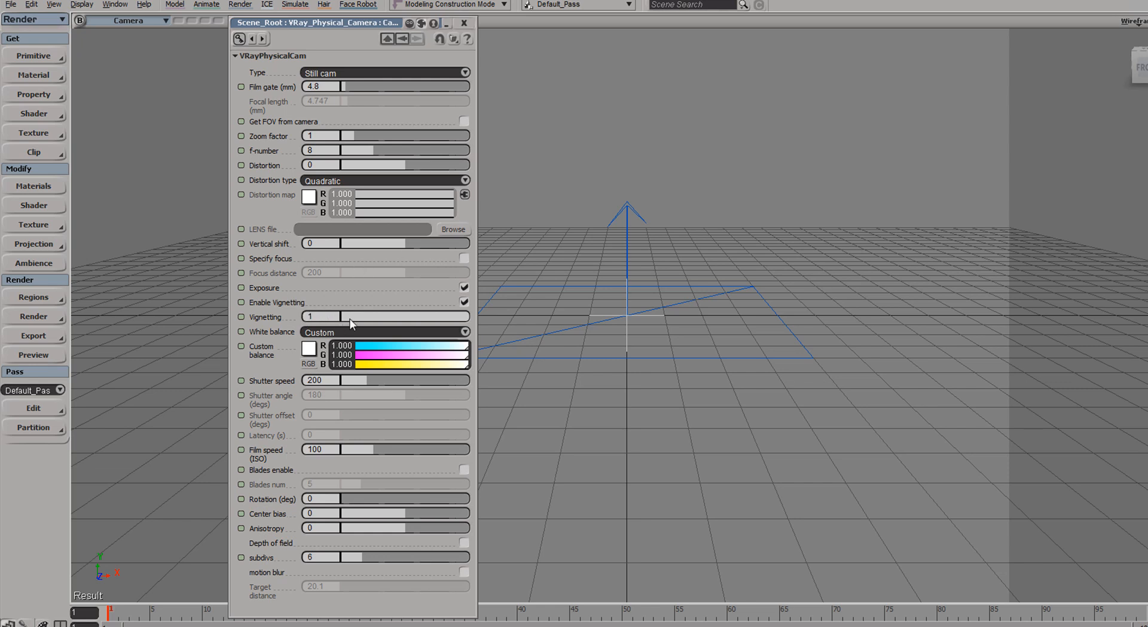
mouse_move(269, 243)
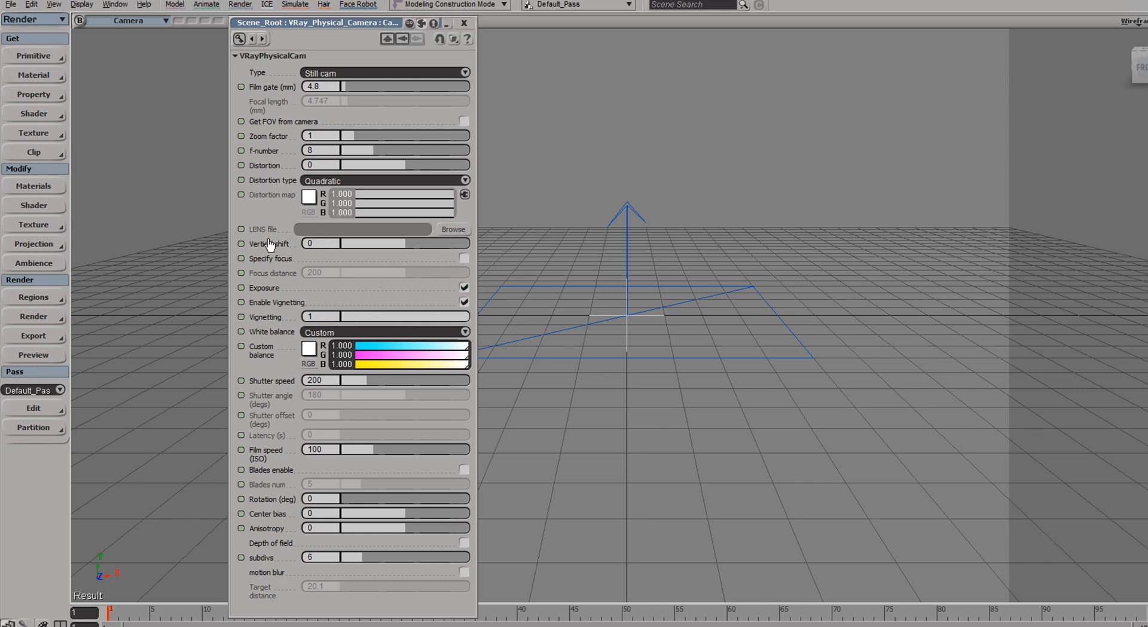
mouse_move(277, 253)
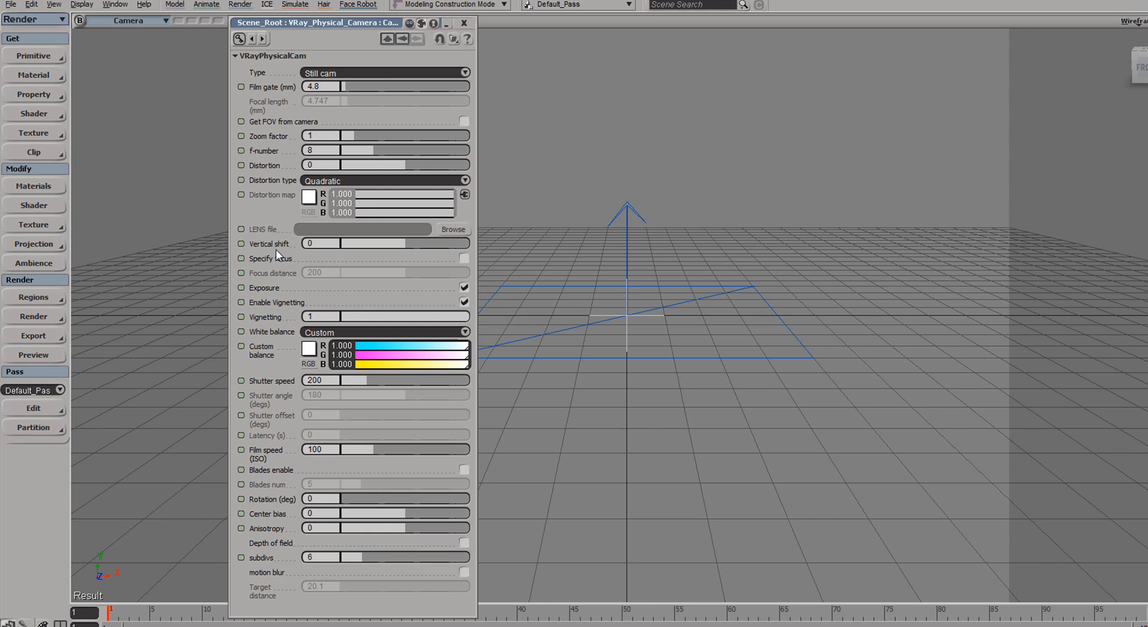
mouse_move(287, 136)
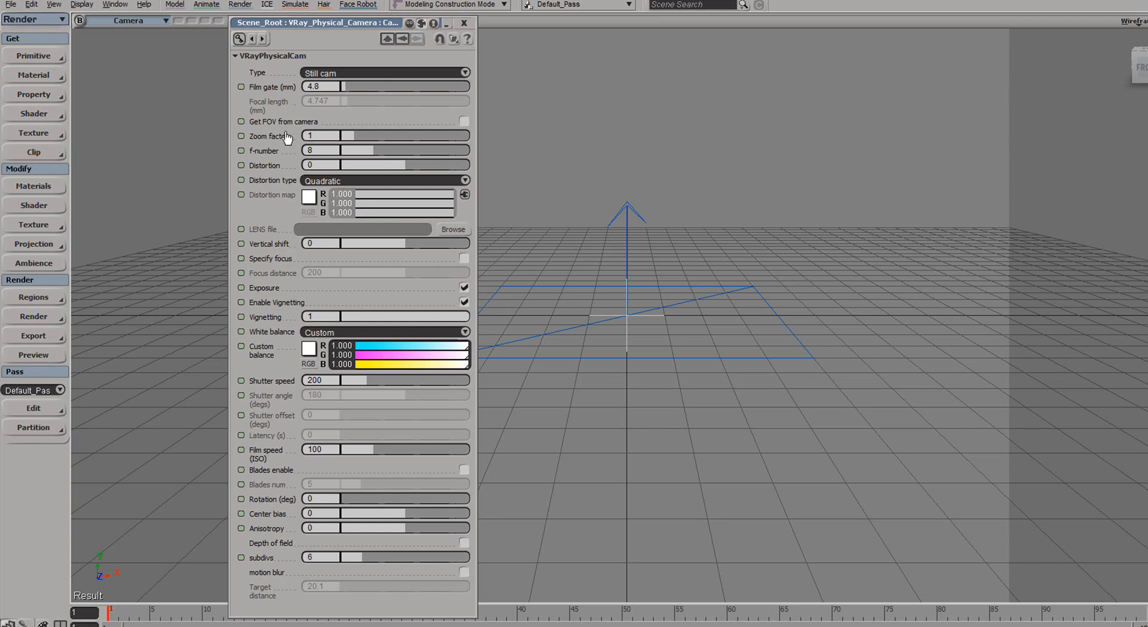
mouse_move(388, 302)
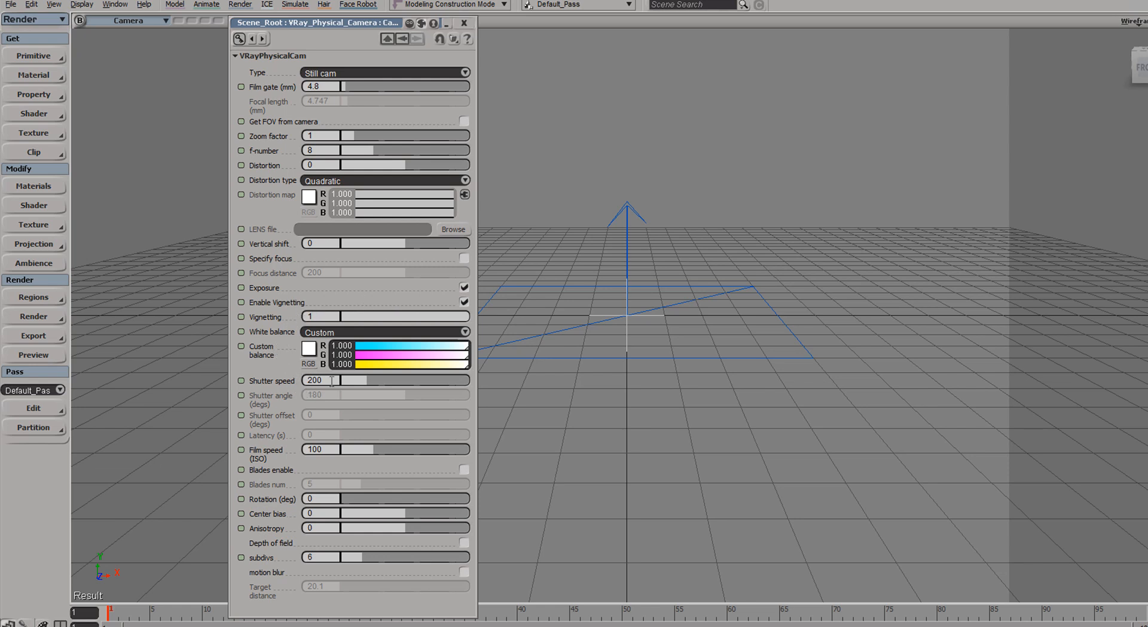
mouse_move(461, 518)
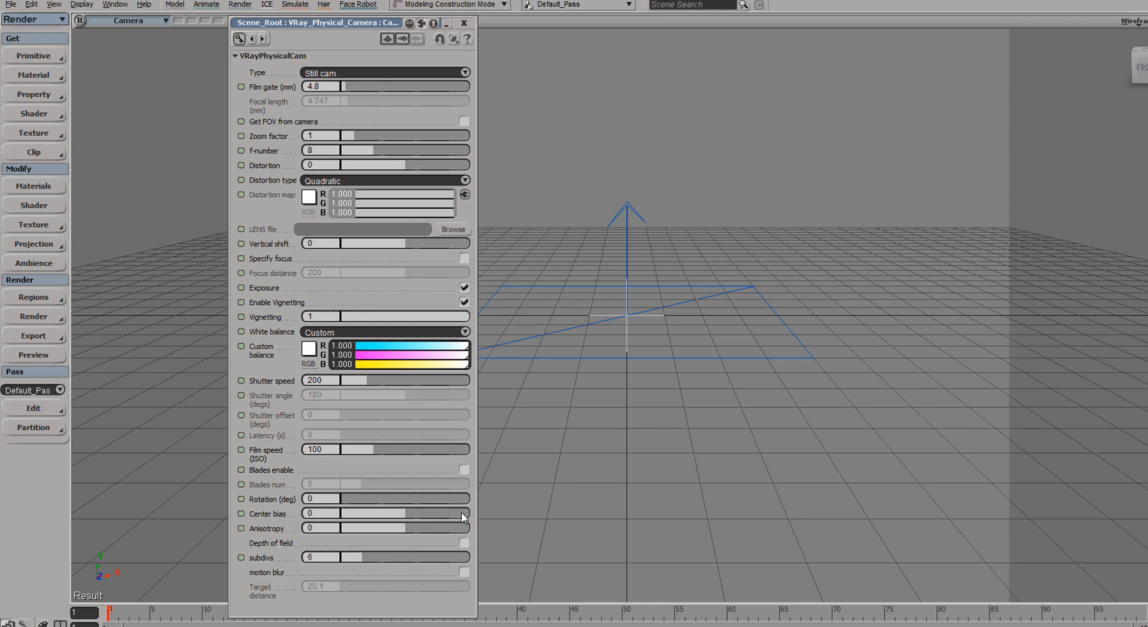
mouse_move(426, 409)
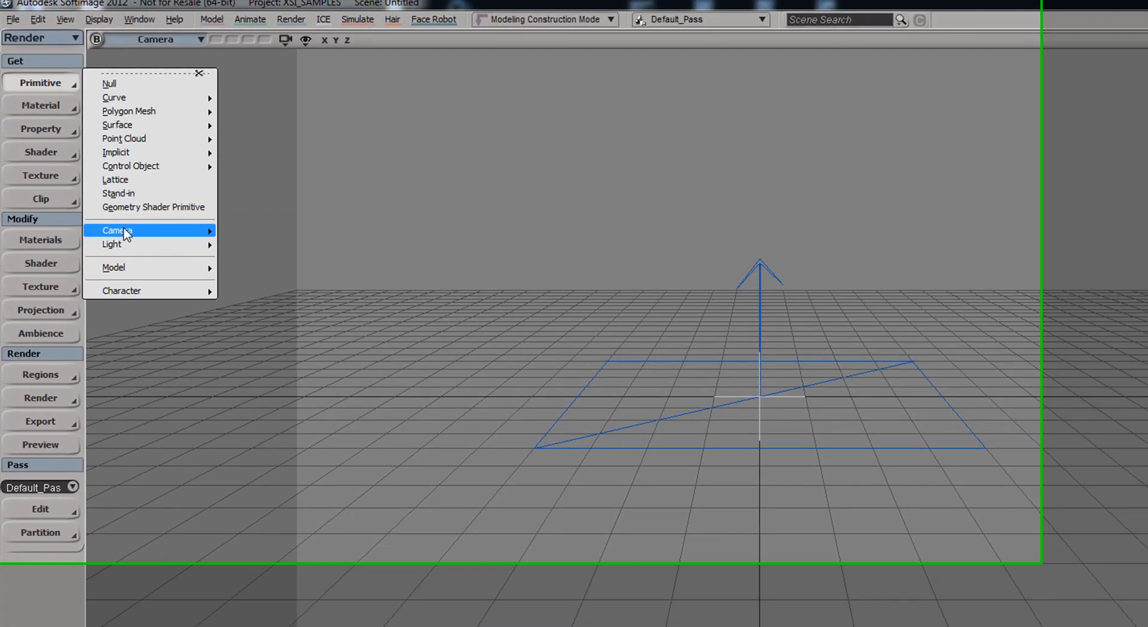
mouse_move(114, 277)
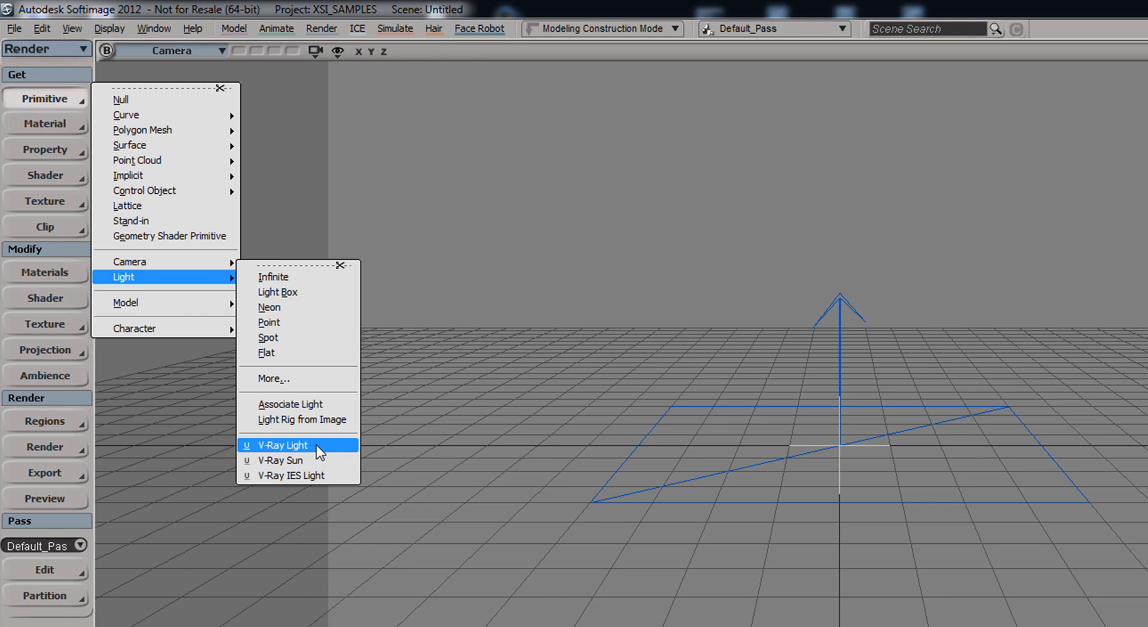
mouse_move(319, 461)
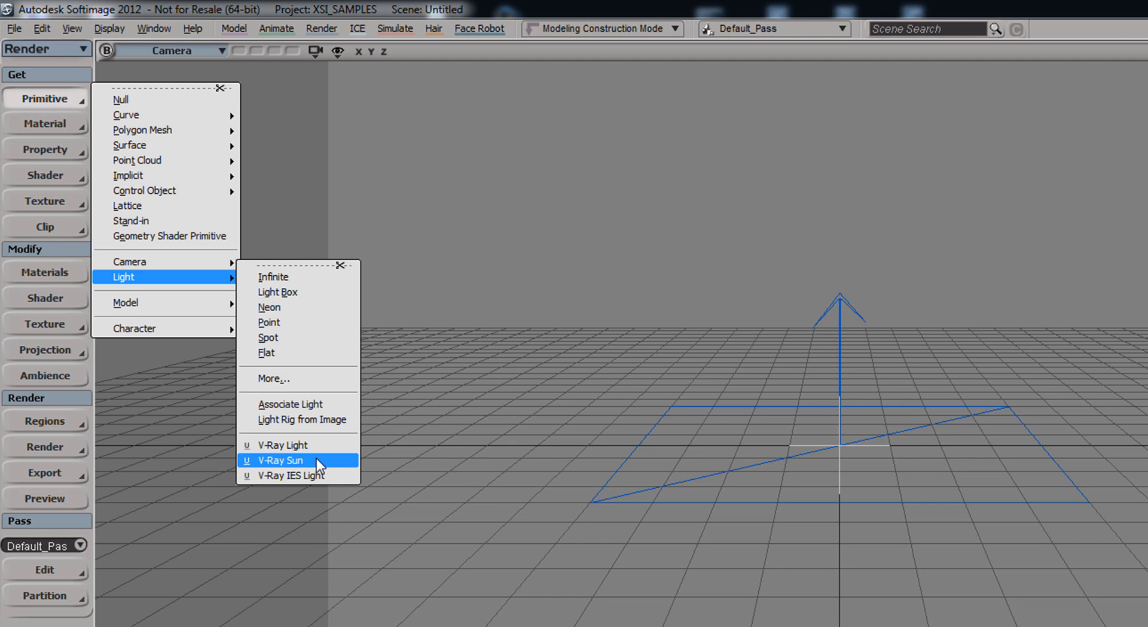
mouse_move(297, 475)
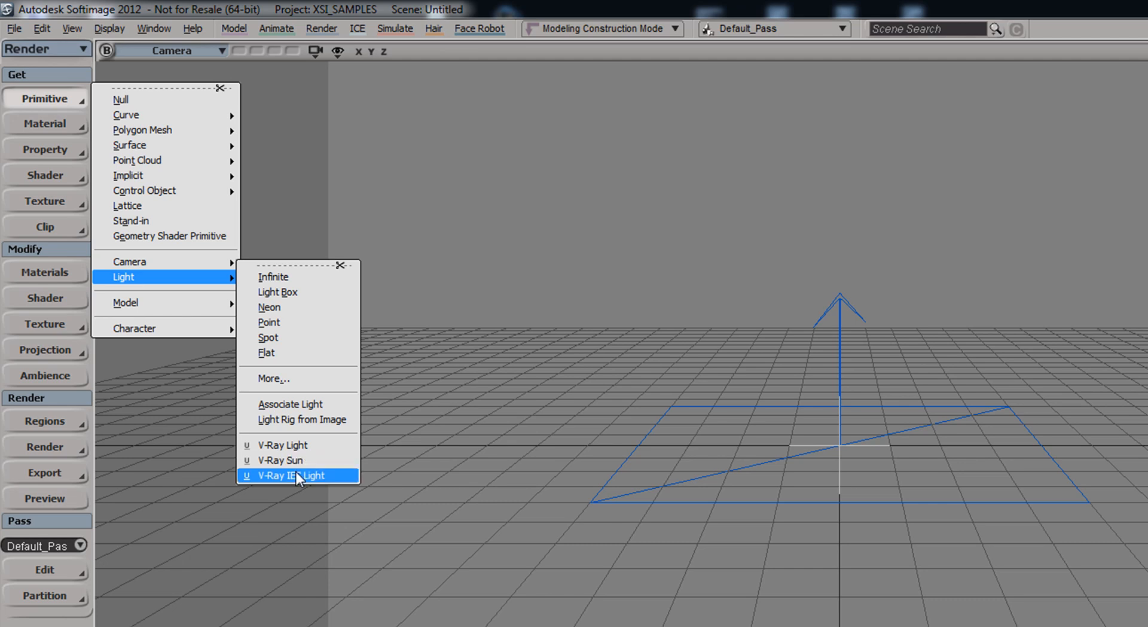
mouse_move(282, 480)
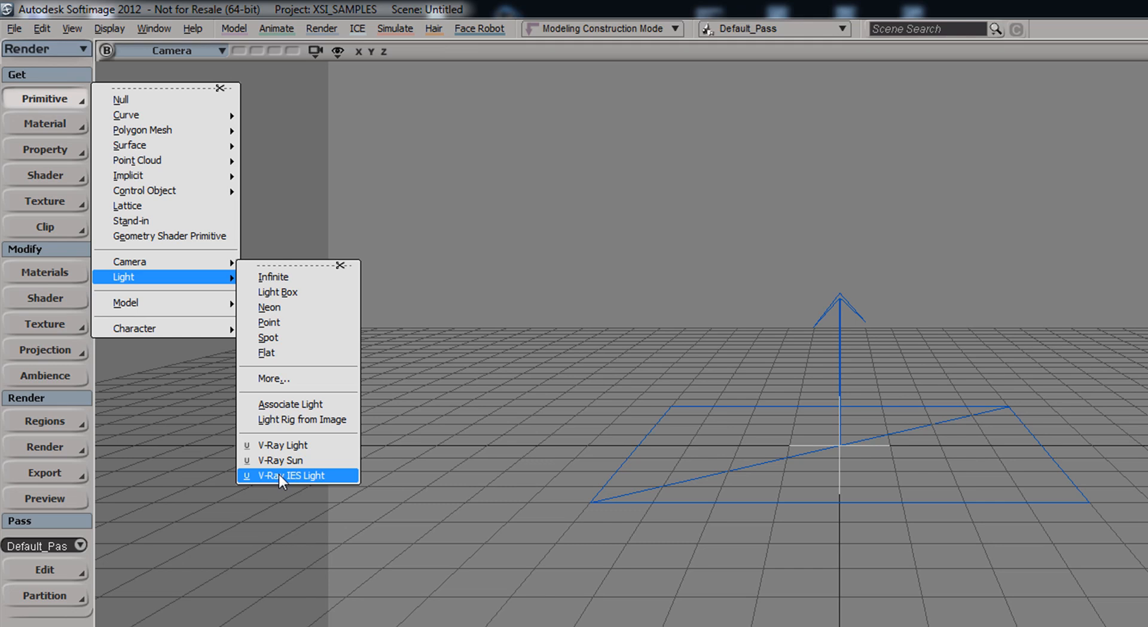
Show the material list with V-Ray Material, Two Sided, Blend, Light and Override materials.
left_click(45, 123)
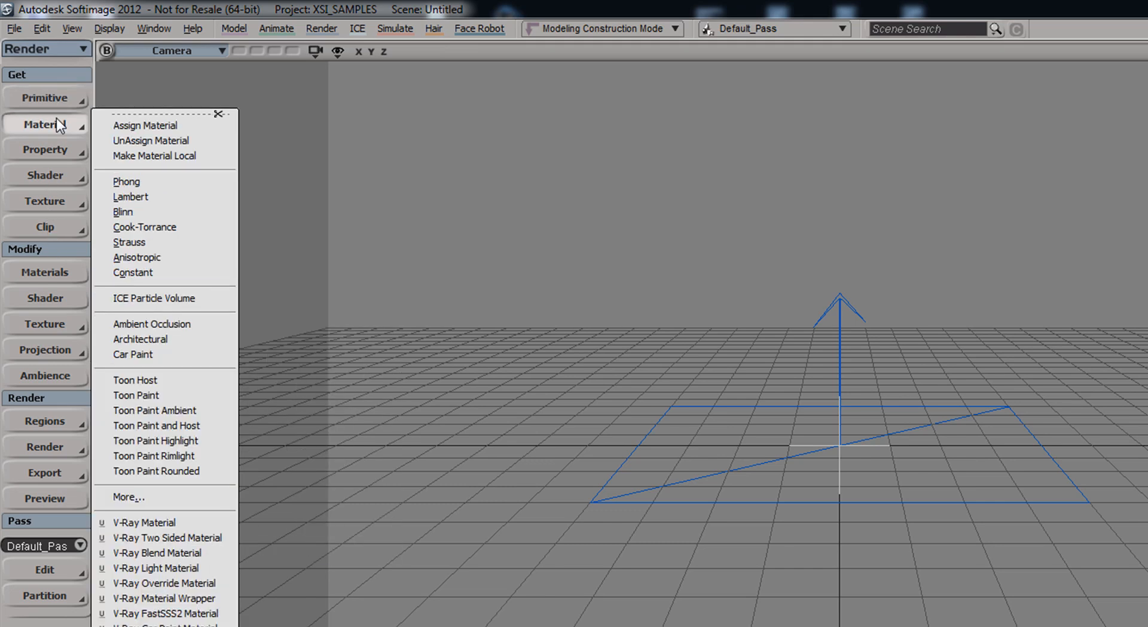
mouse_move(156, 567)
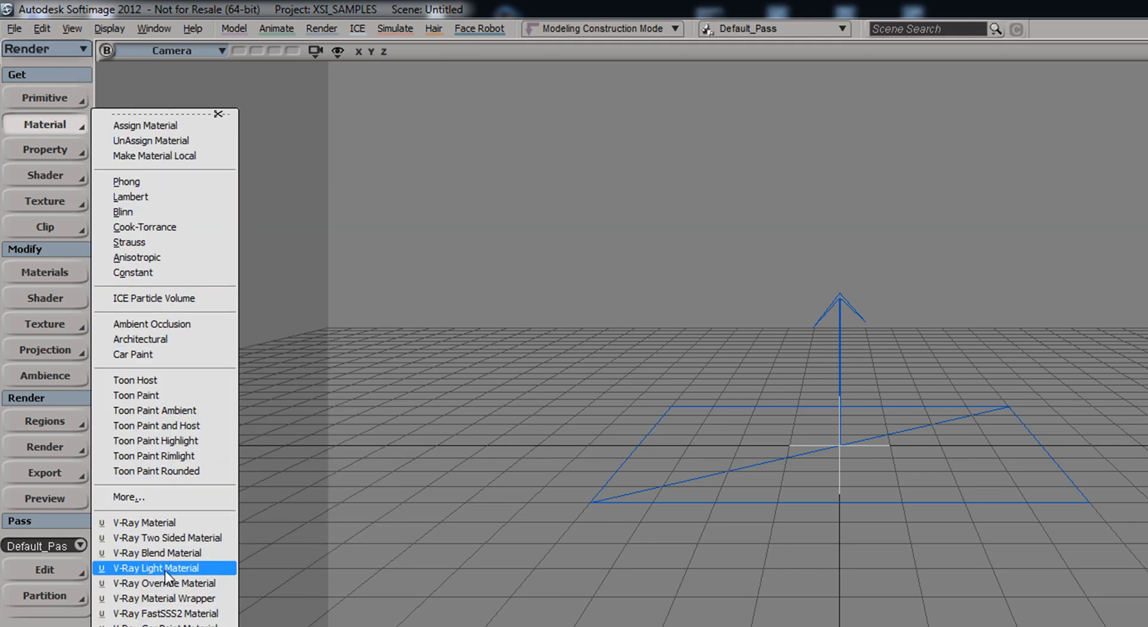
mouse_move(175, 570)
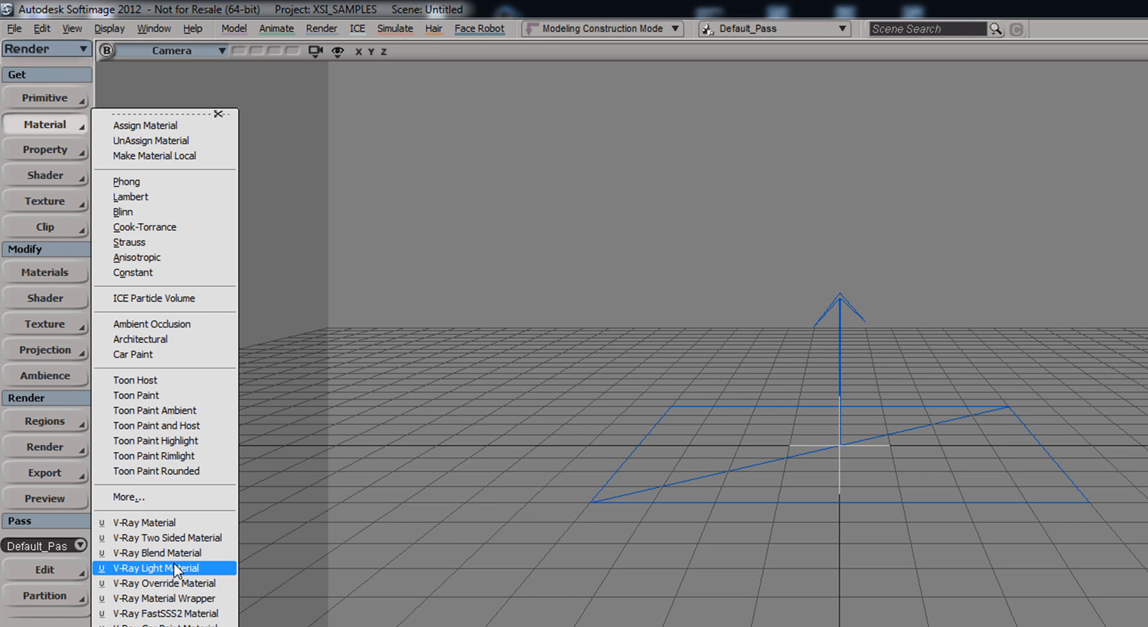
mouse_move(171, 537)
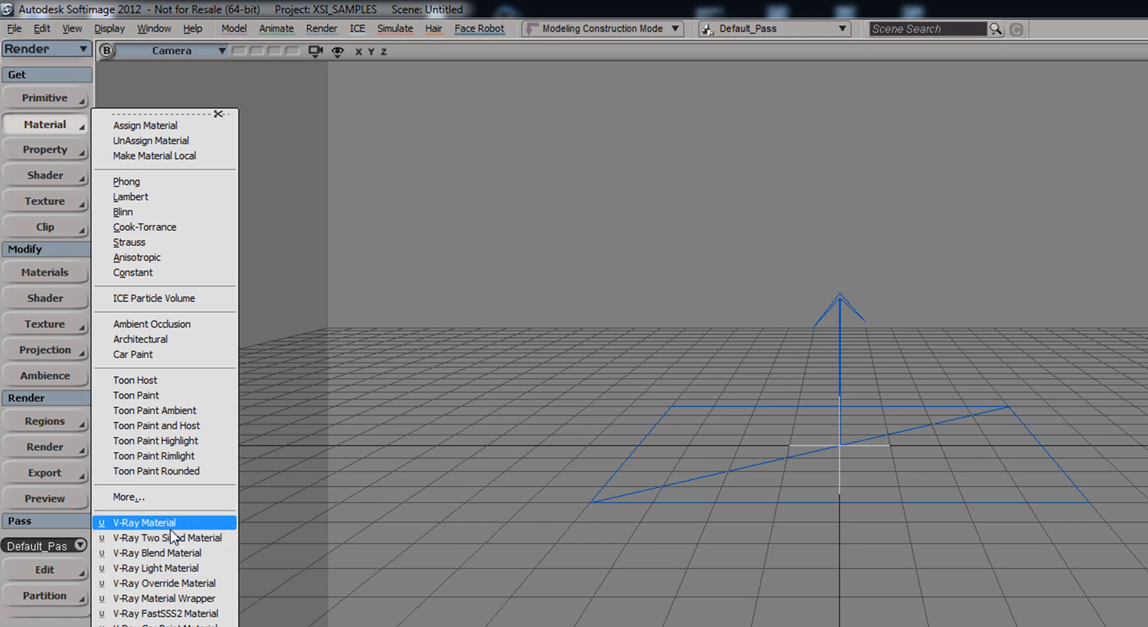
mouse_move(180, 582)
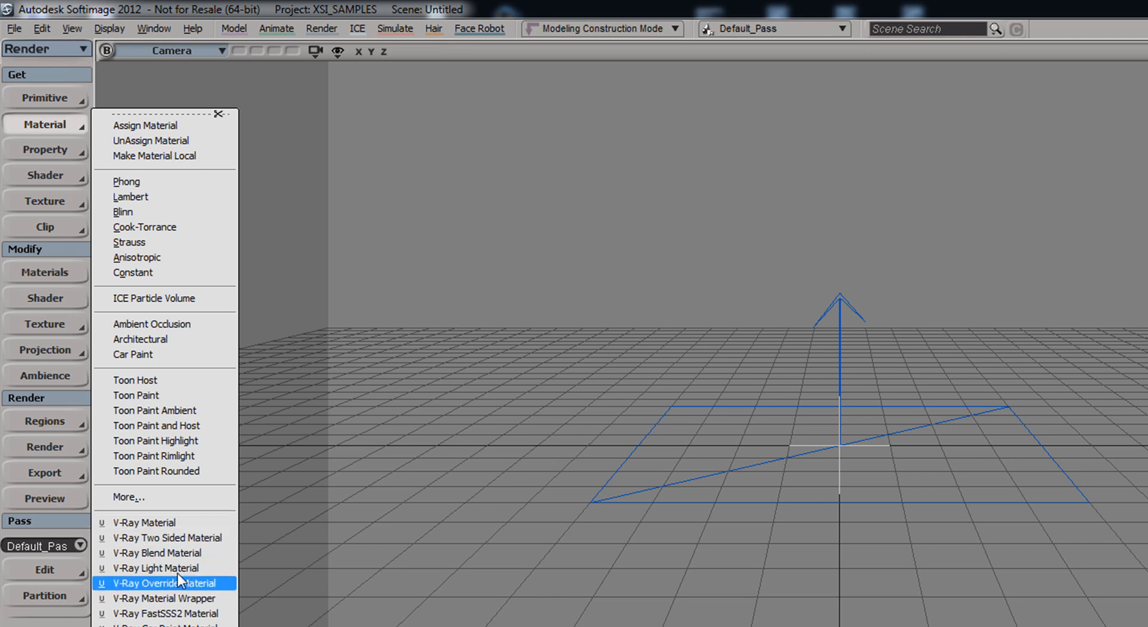
mouse_move(172, 553)
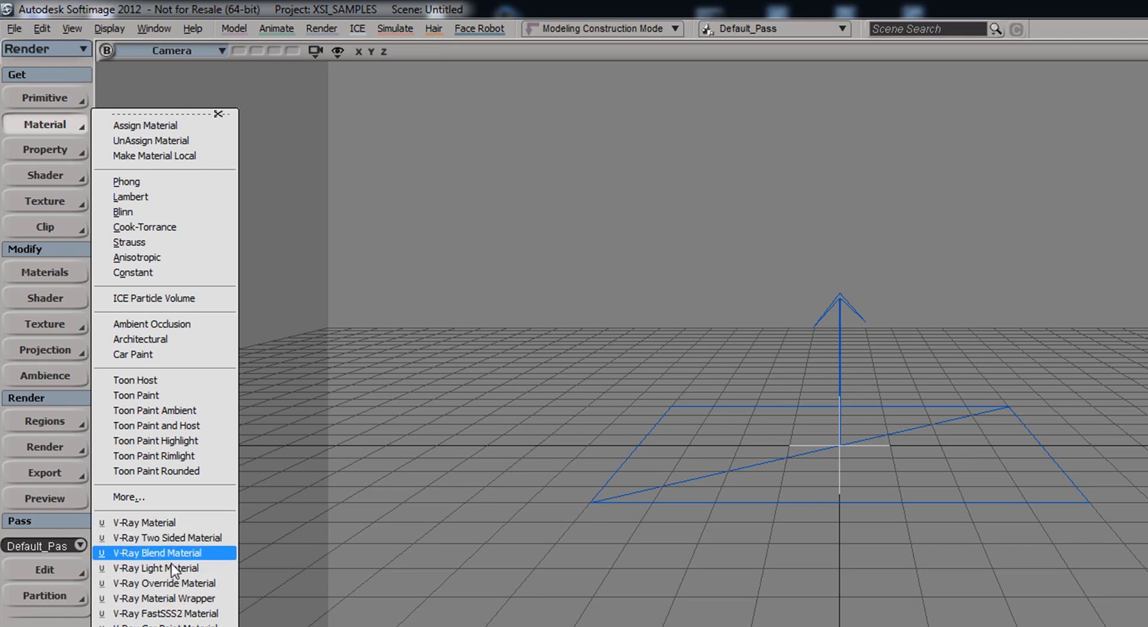
mouse_move(173, 521)
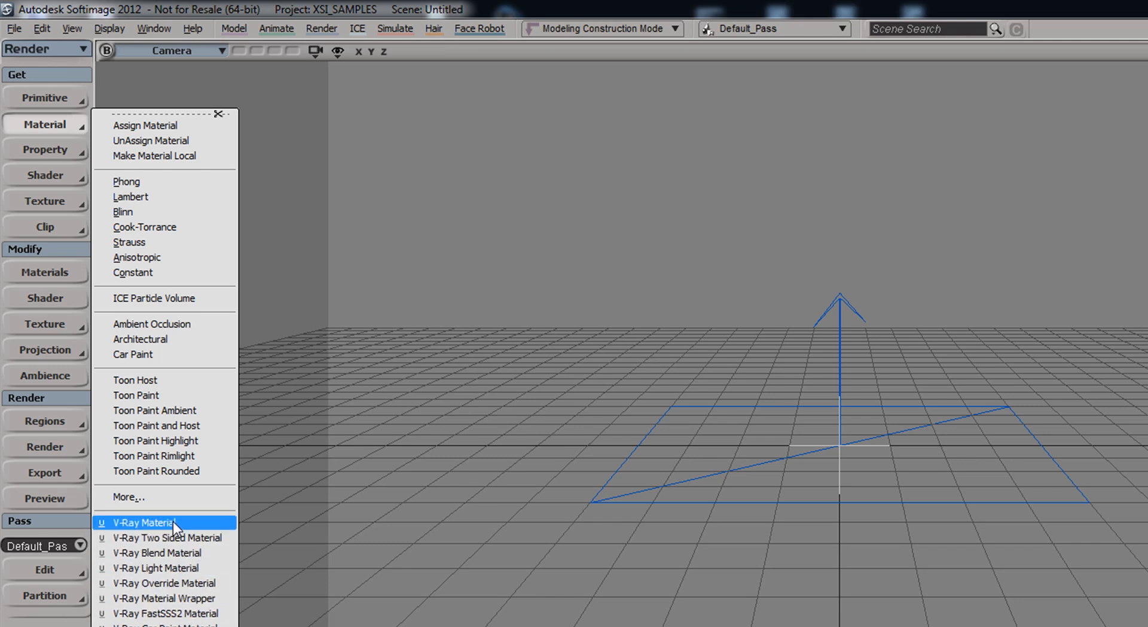
mouse_move(66, 154)
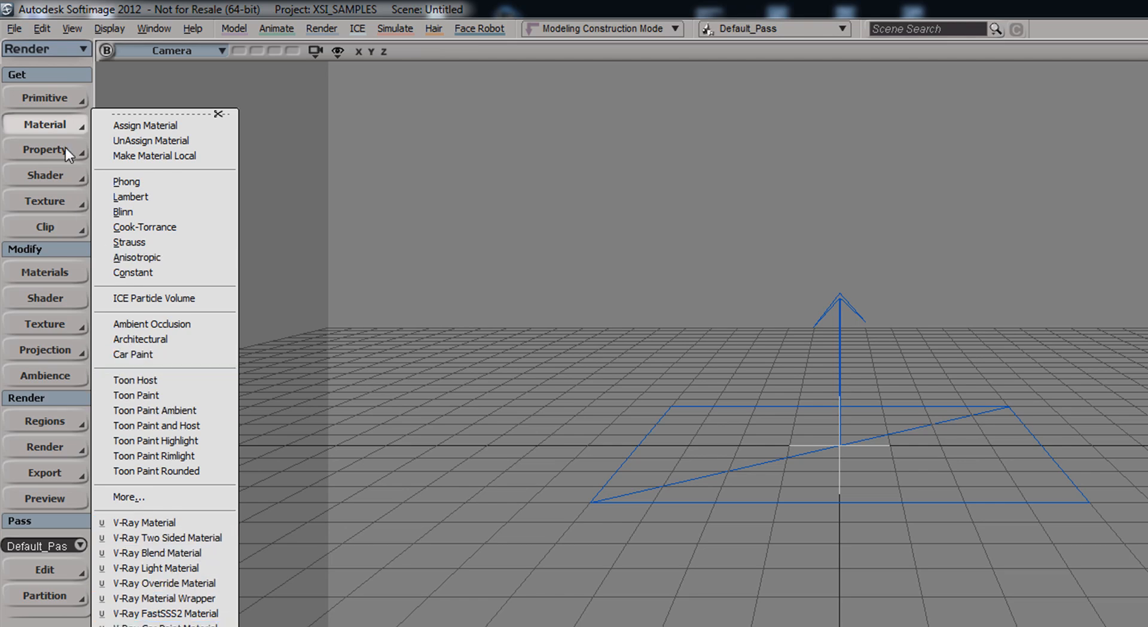
left_click(45, 149)
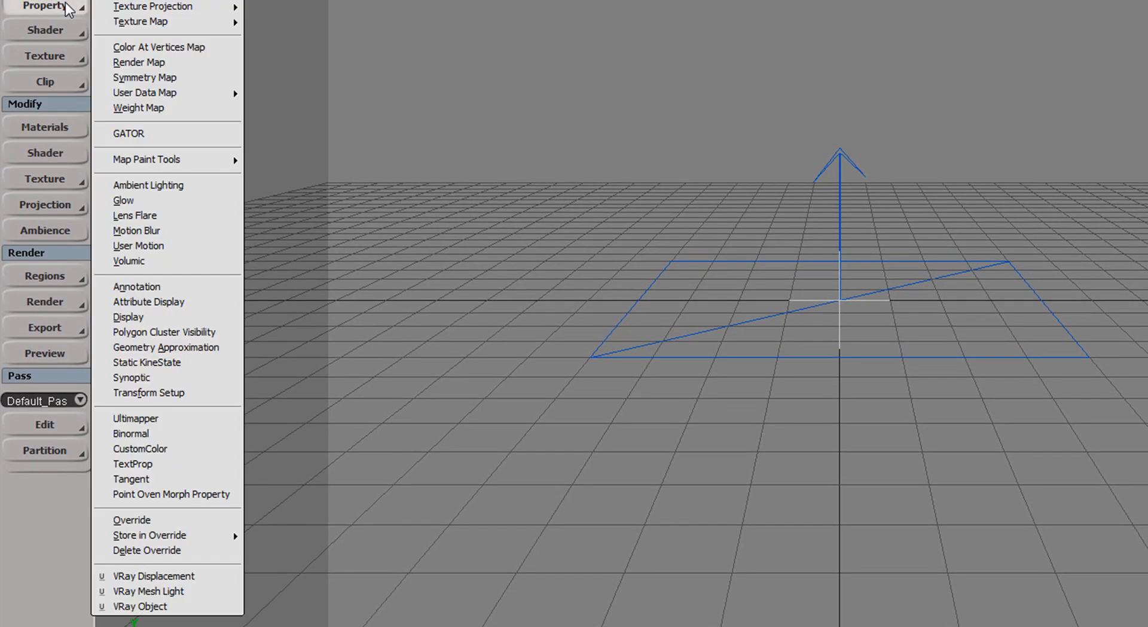
mouse_move(171, 494)
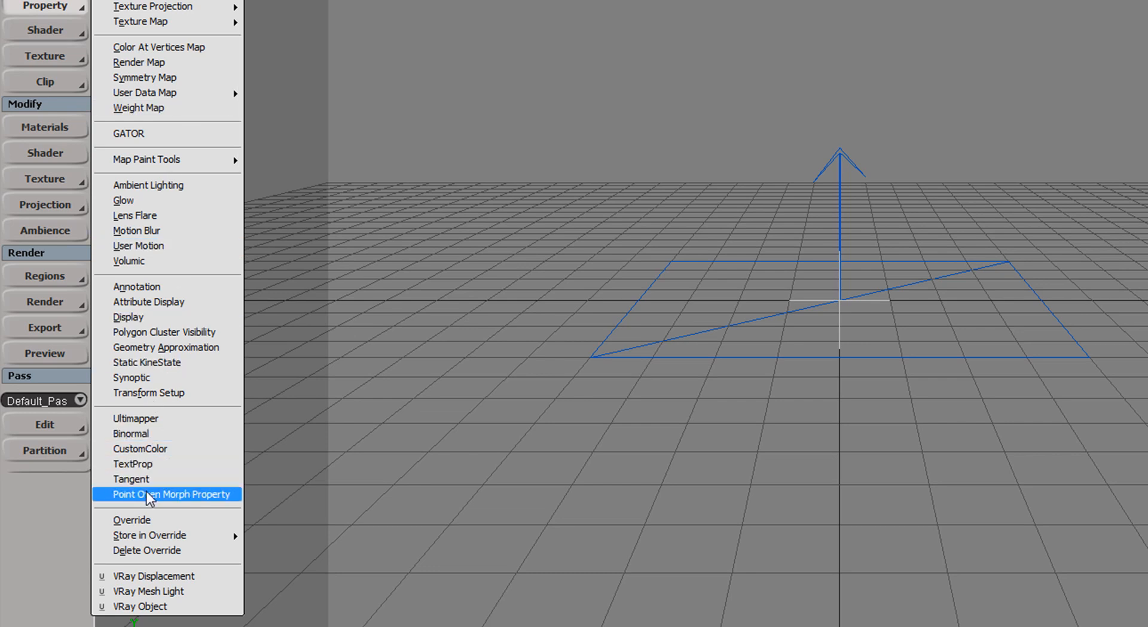
mouse_move(167, 579)
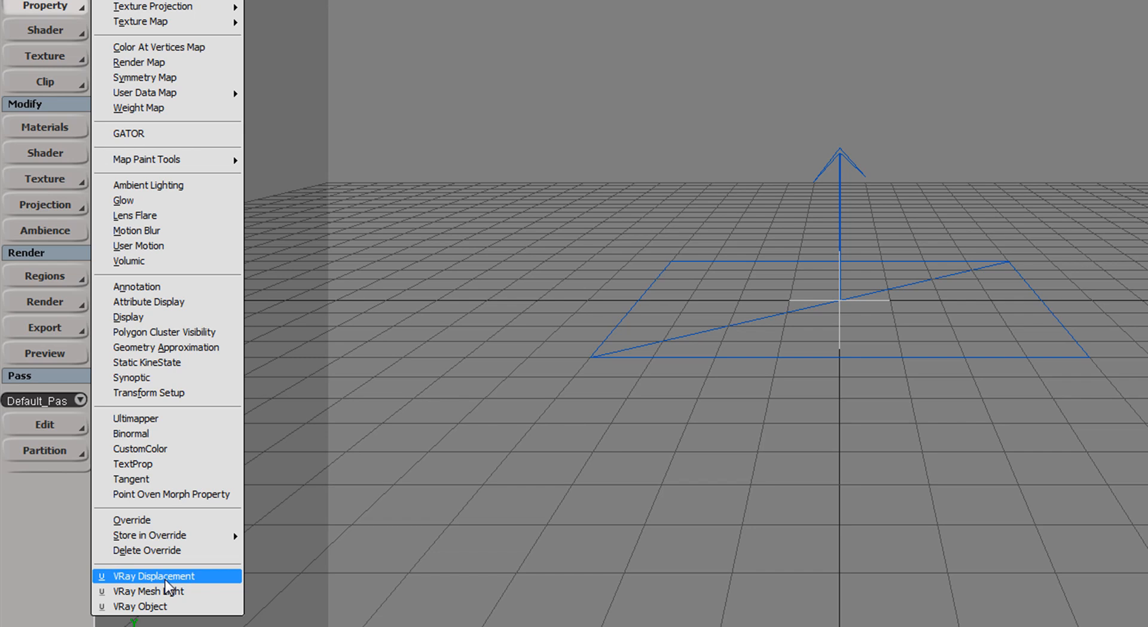
mouse_move(165, 591)
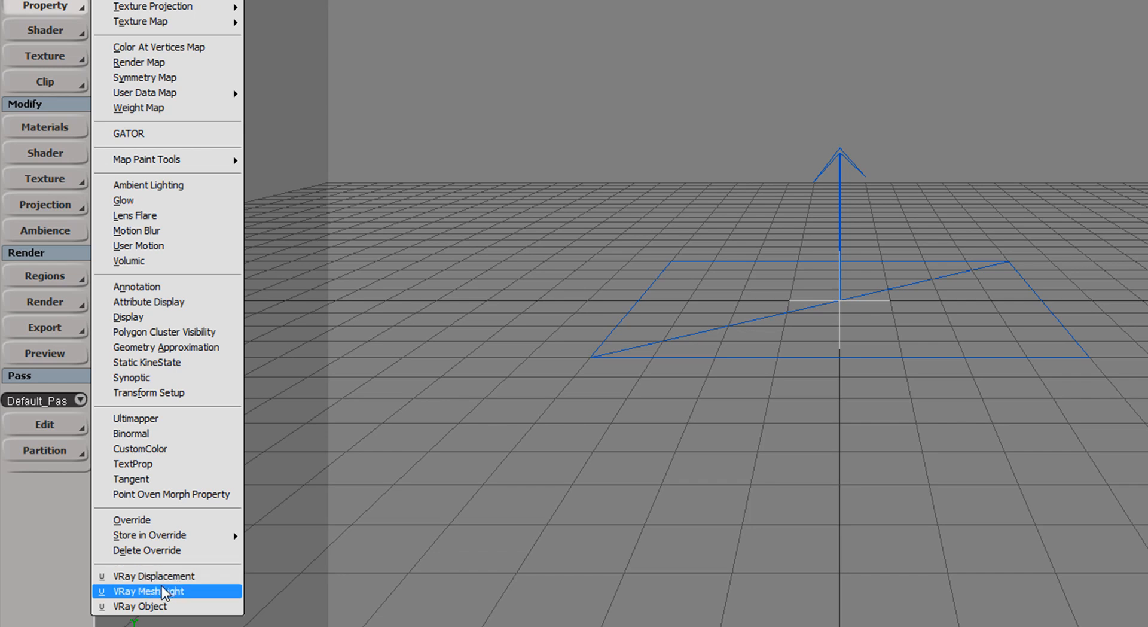
mouse_move(189, 599)
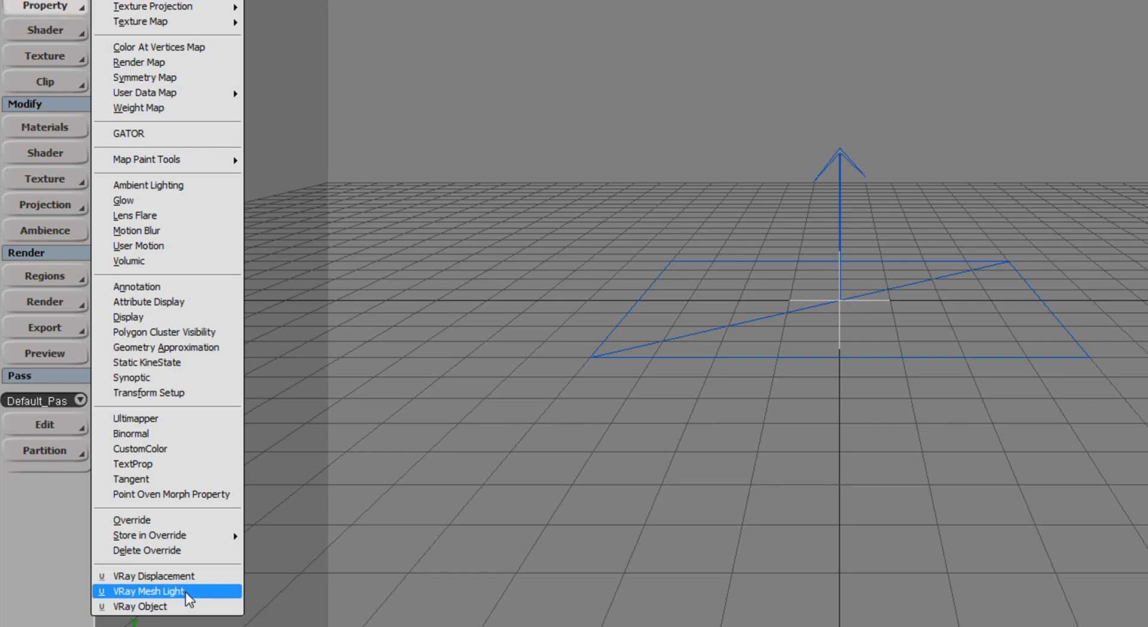
mouse_move(139, 607)
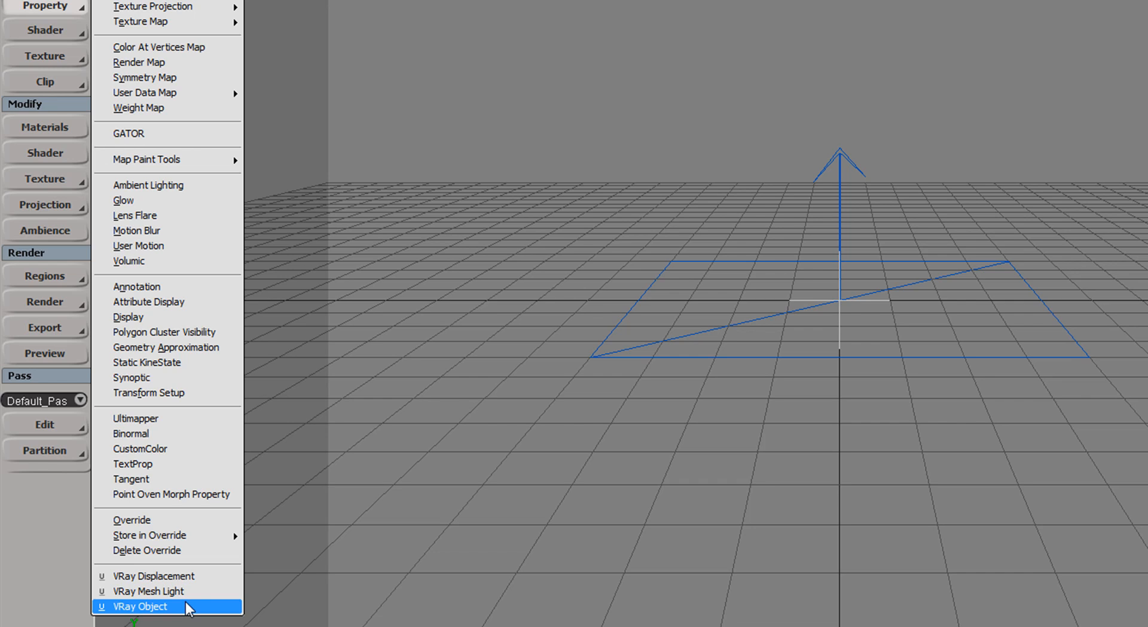
Show the shader list's volume shaders: V-Ray Volume Fog, Environment Fog, Scatter Fog and VRayToon.
left_click(139, 606)
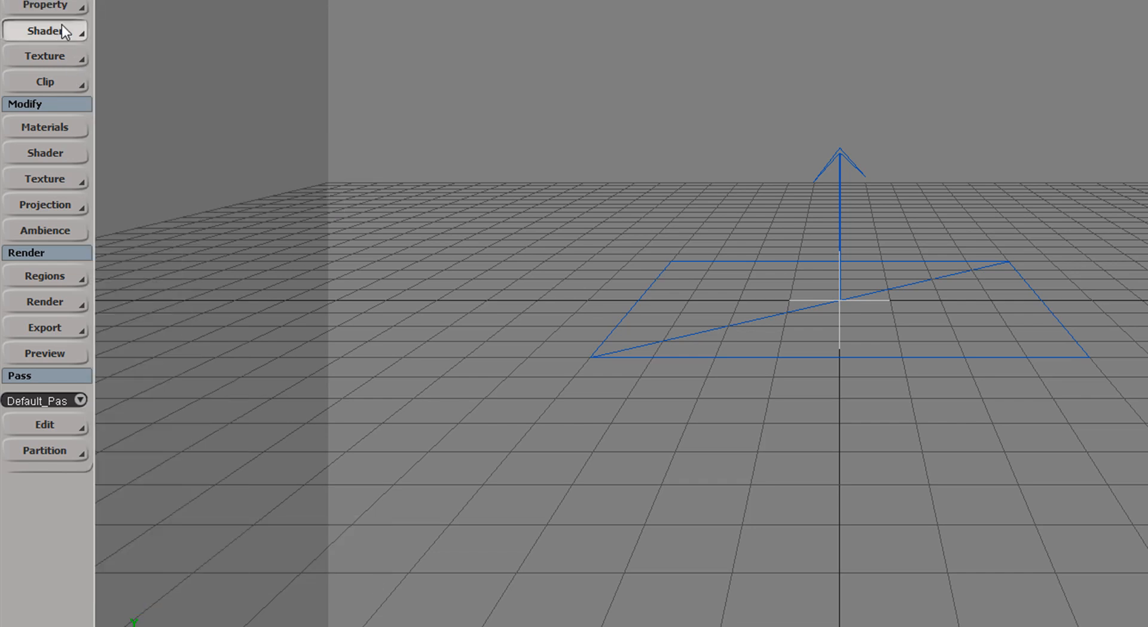
left_click(44, 31)
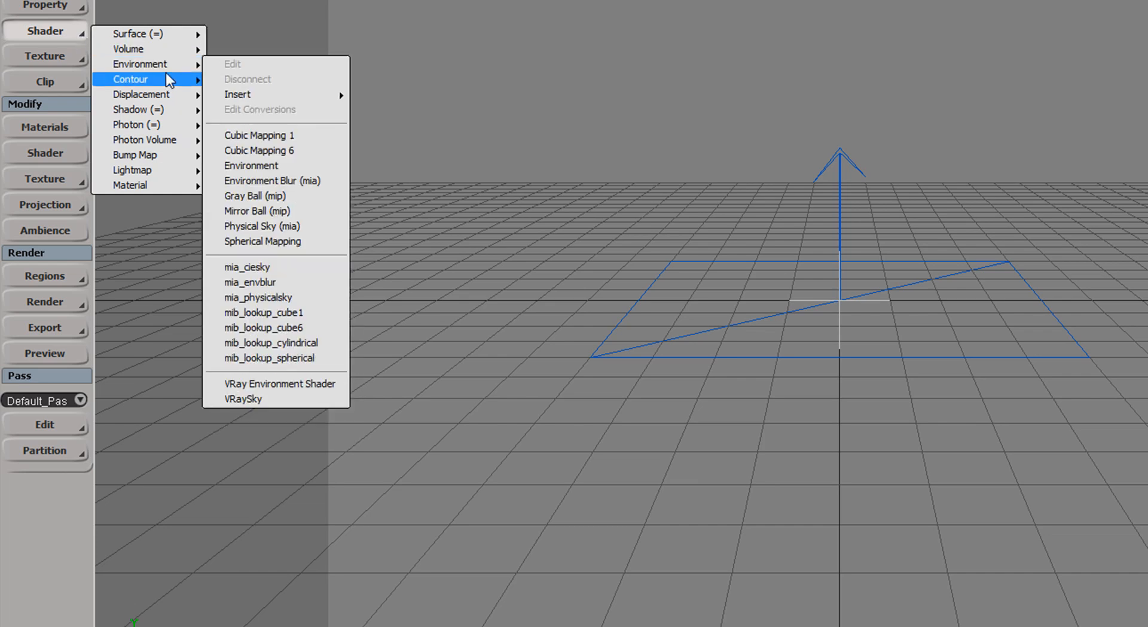
mouse_move(128, 47)
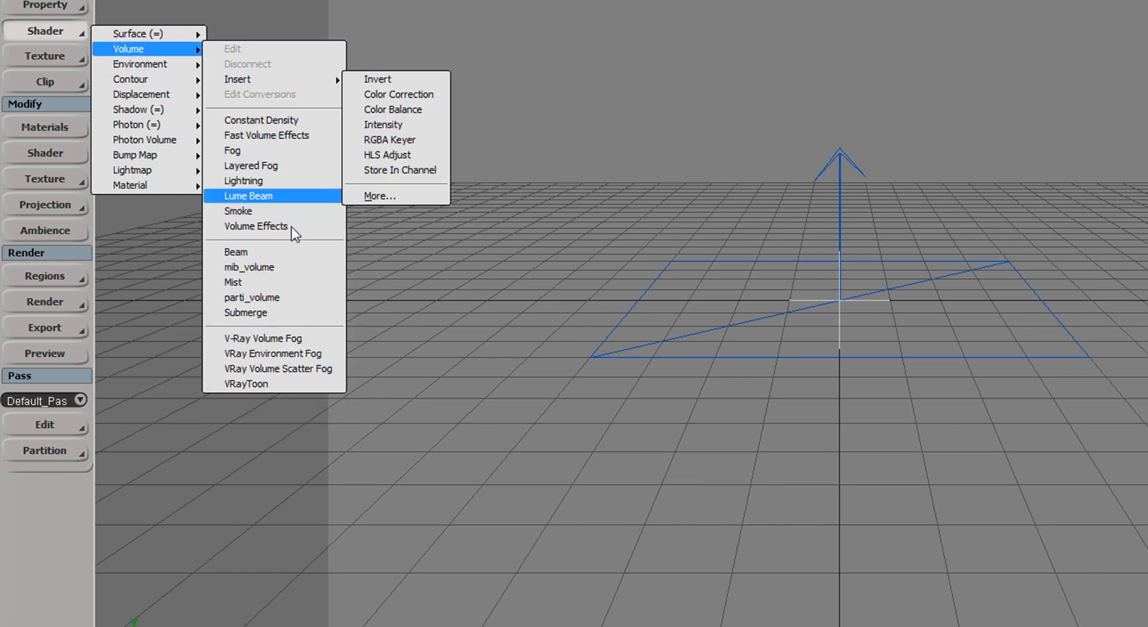
mouse_move(275, 337)
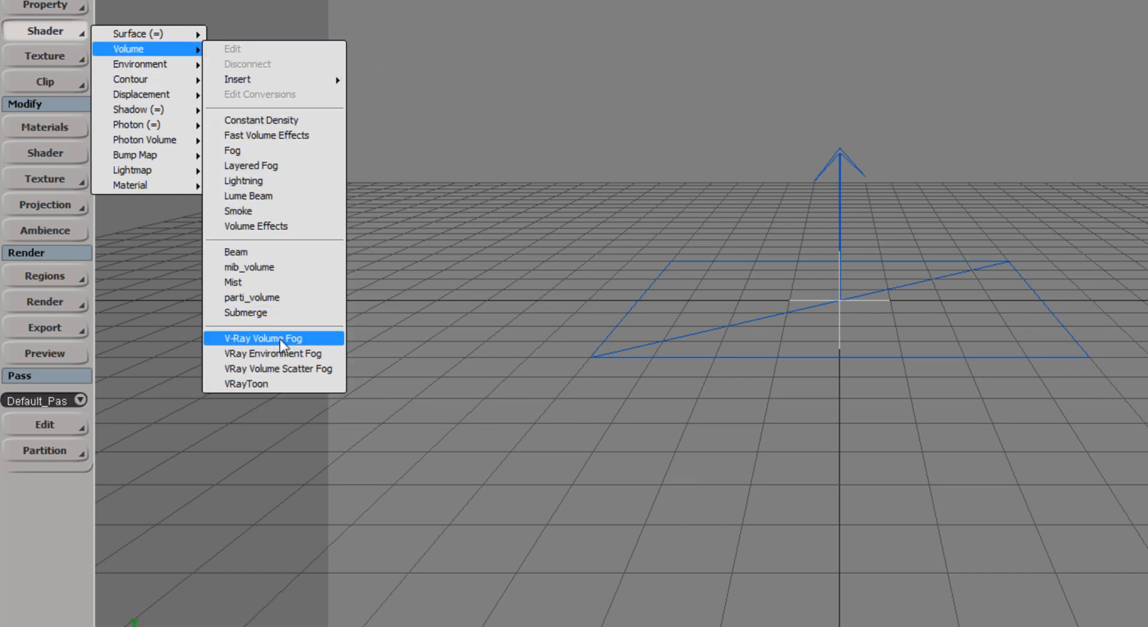
mouse_move(259, 342)
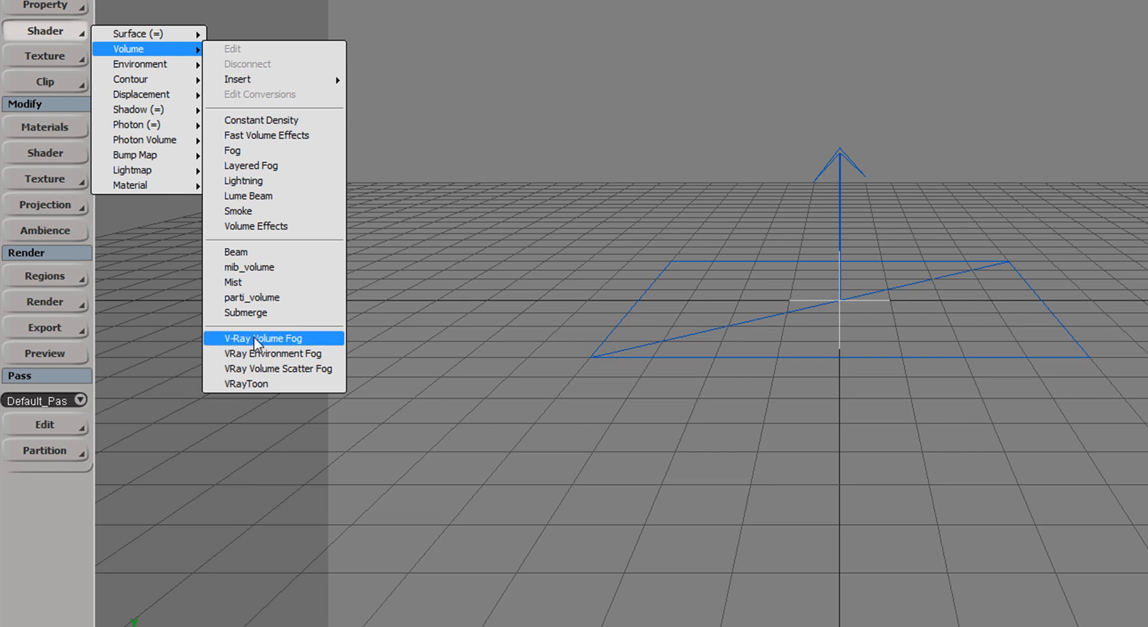
mouse_move(282, 344)
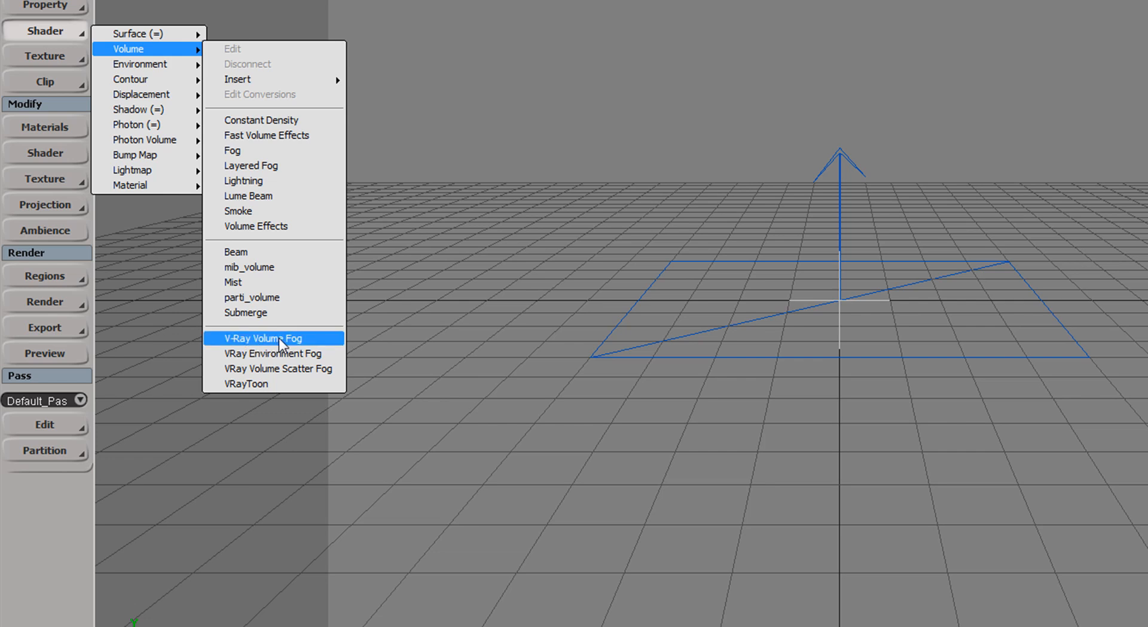
mouse_move(277, 368)
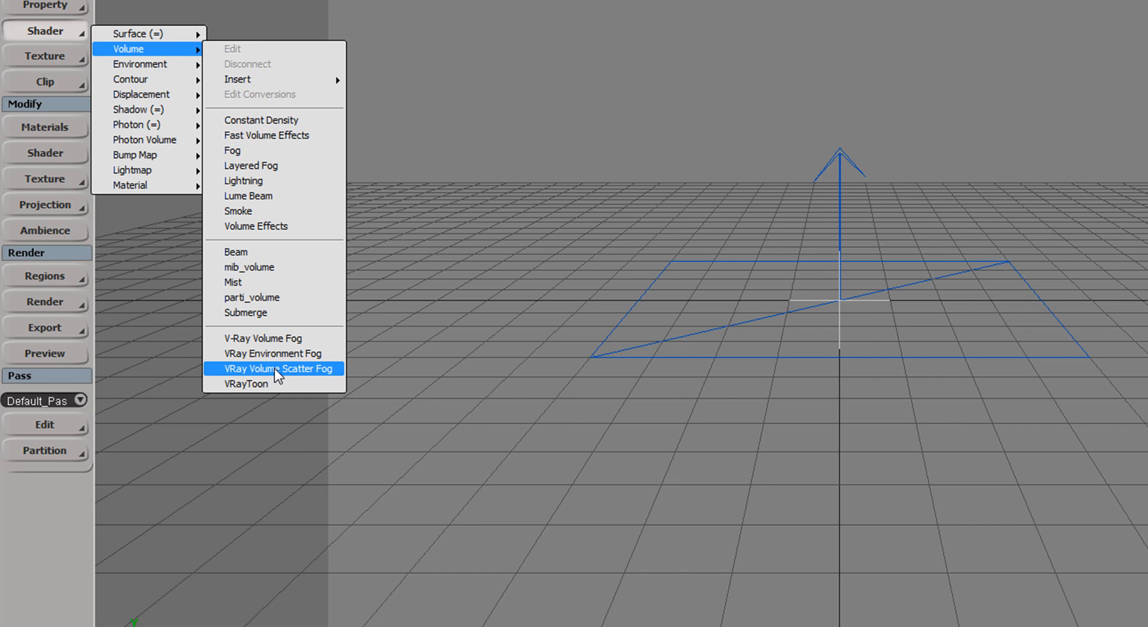
mouse_move(276, 381)
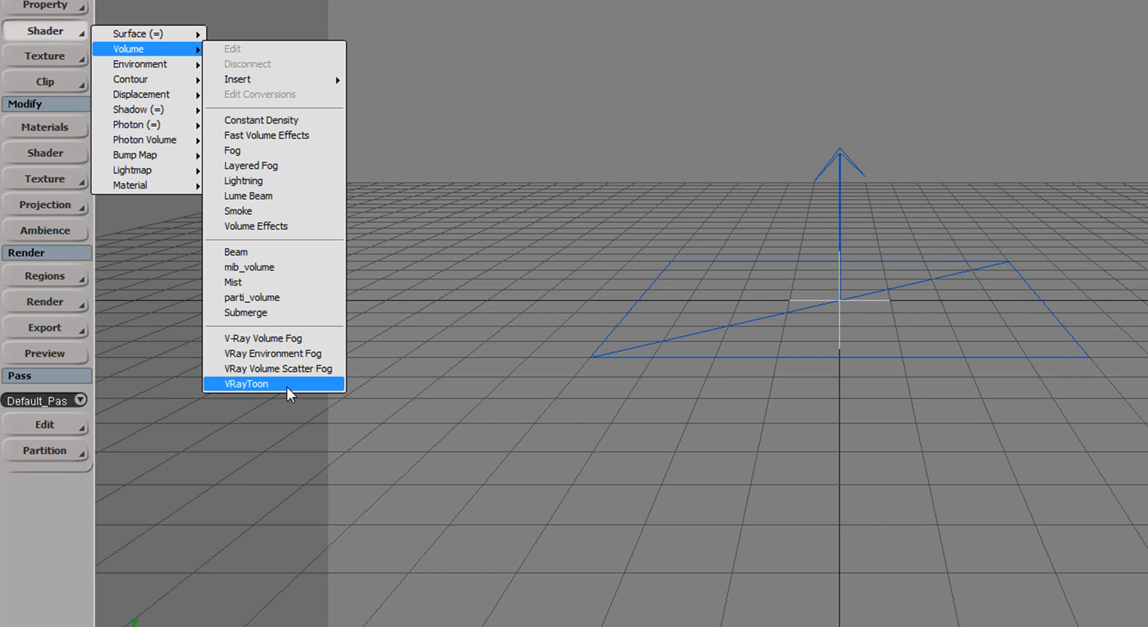
Browse the V-Ray texture shader presets listing VRayDirt, VRayEdgesTex and VRayPTex.
left_click(45, 58)
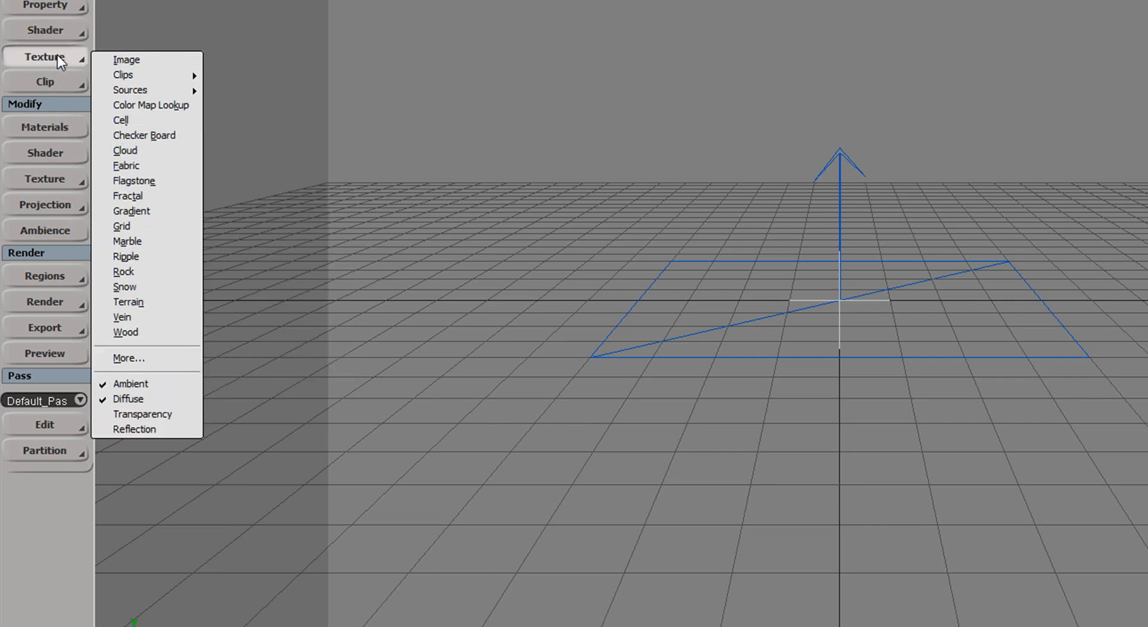
left_click(128, 358)
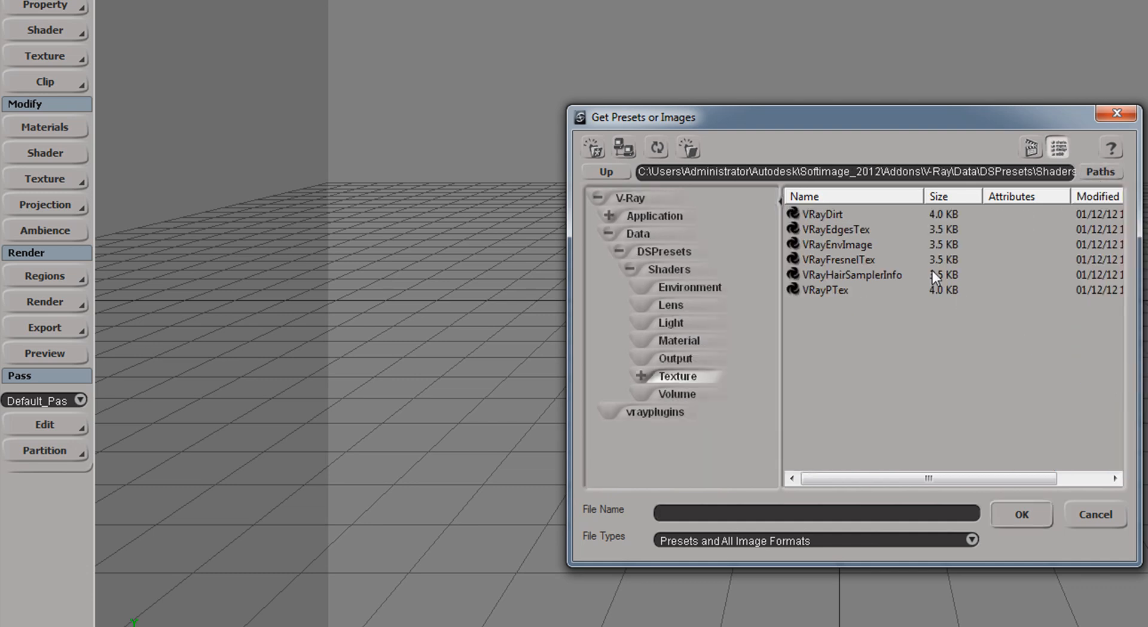
mouse_move(850, 311)
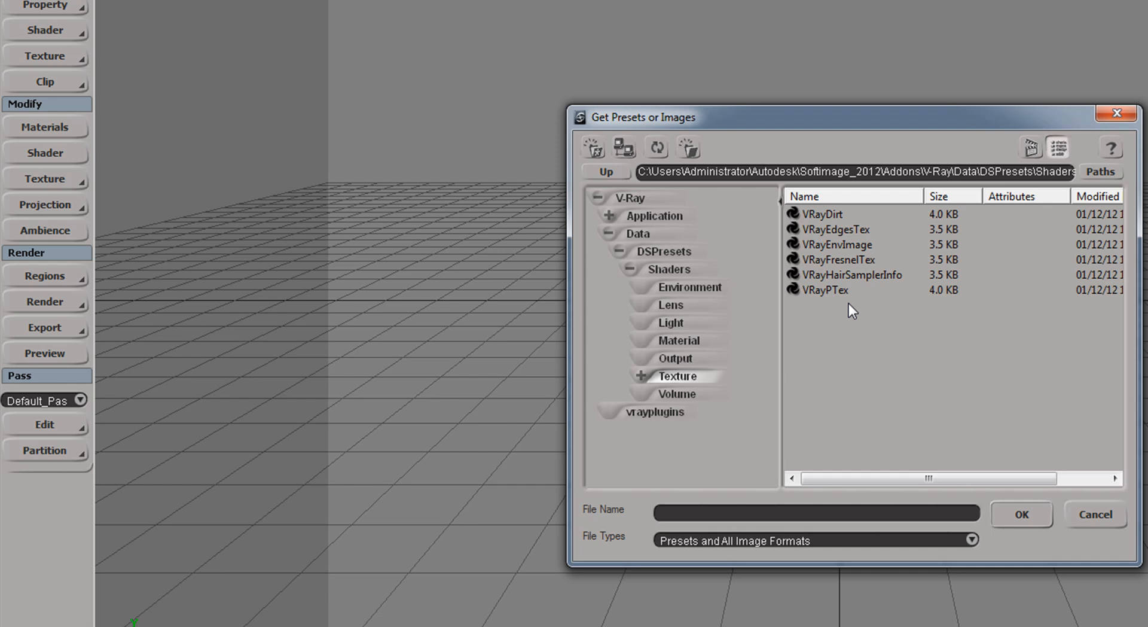
mouse_move(841, 228)
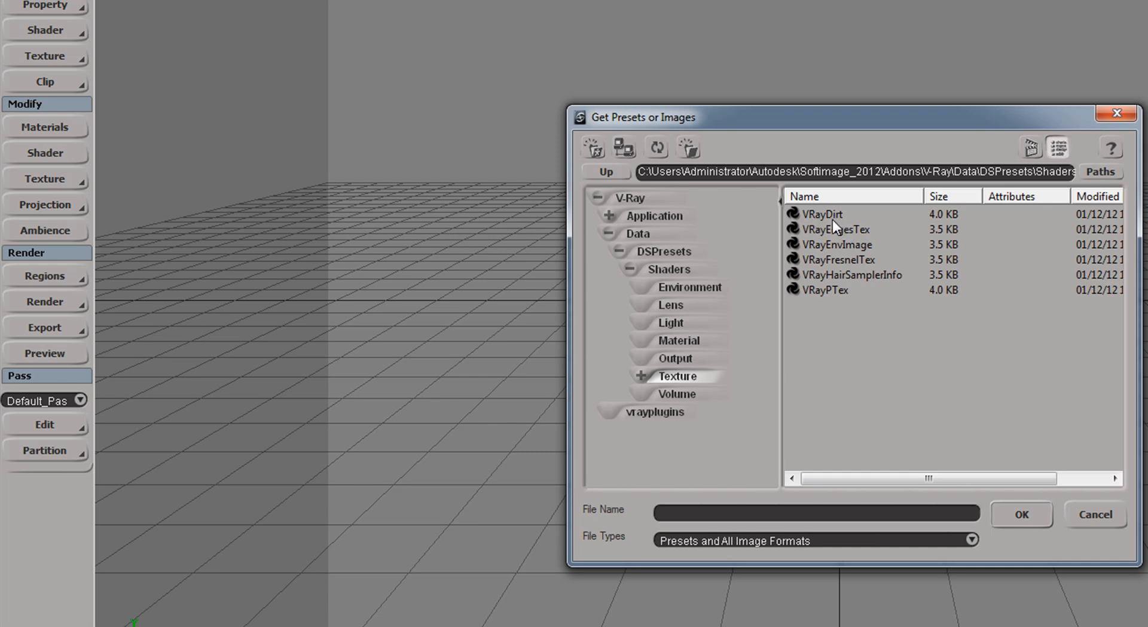
mouse_move(846, 220)
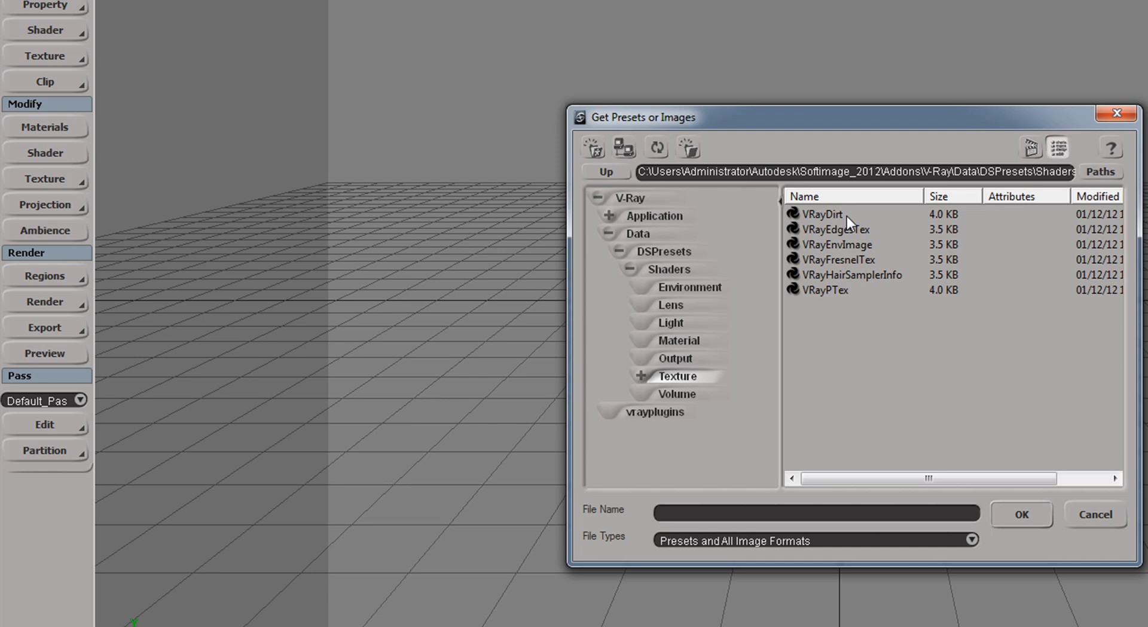
mouse_move(840, 243)
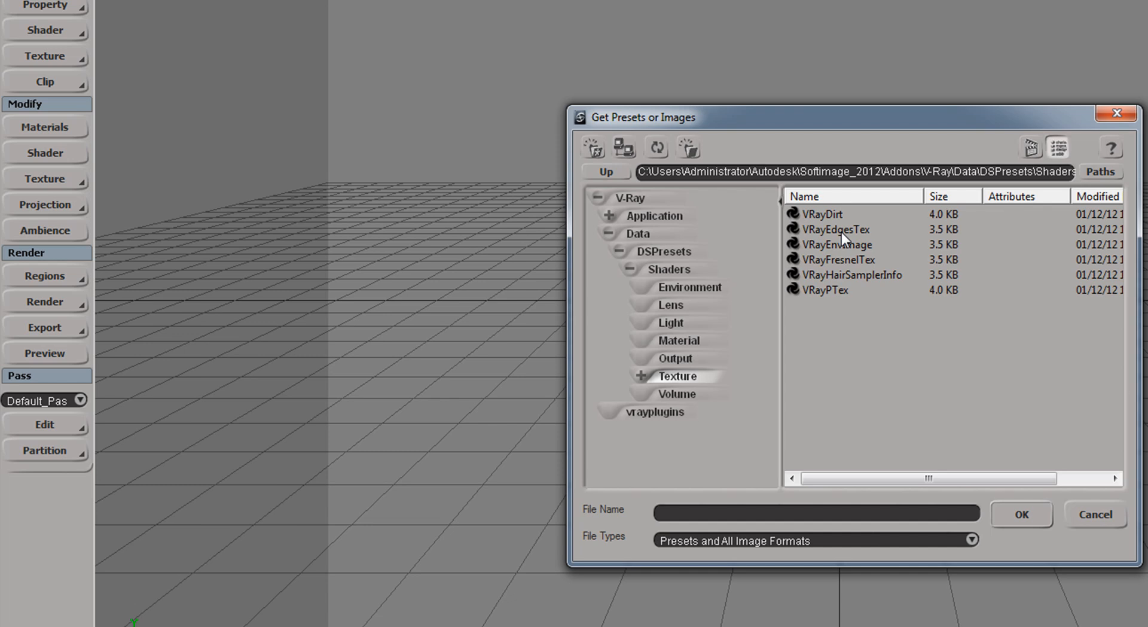
mouse_move(844, 253)
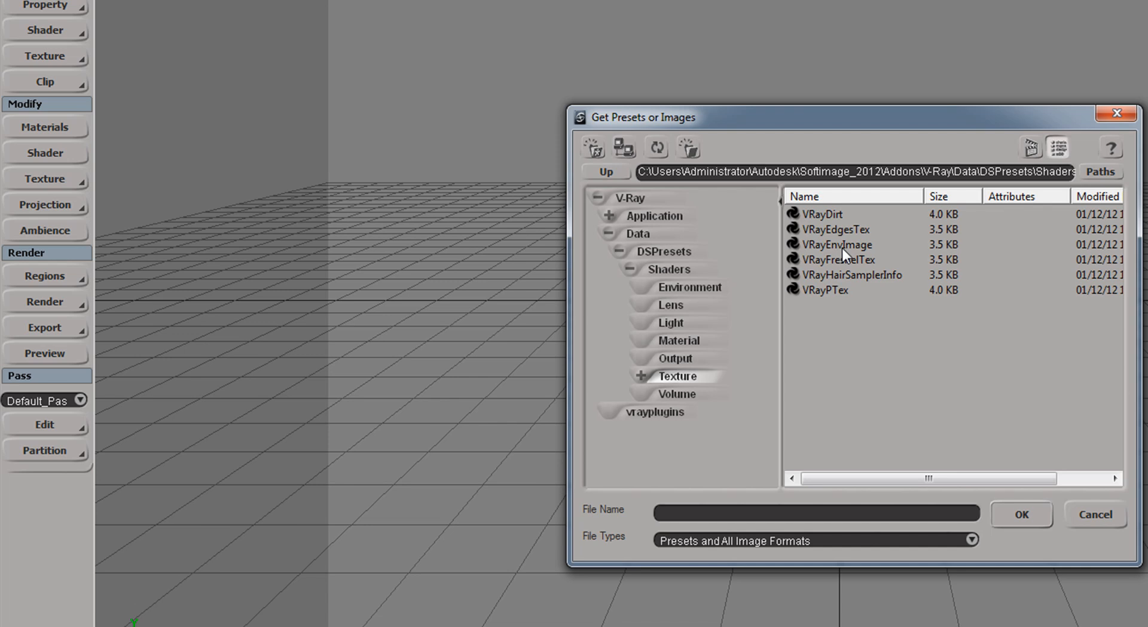
mouse_move(868, 265)
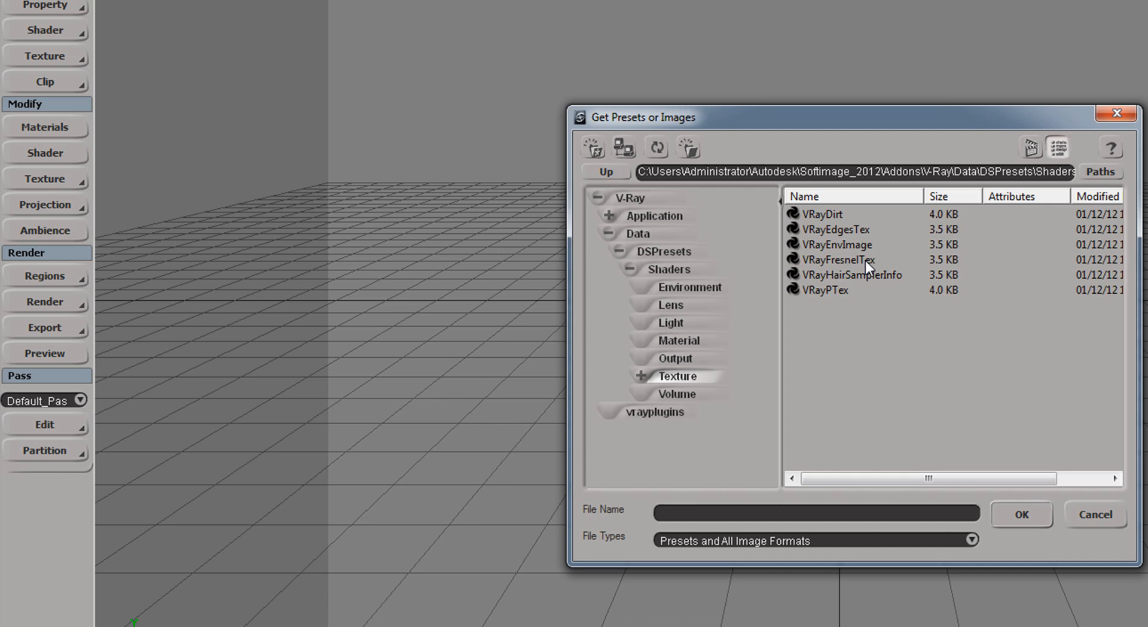
mouse_move(866, 290)
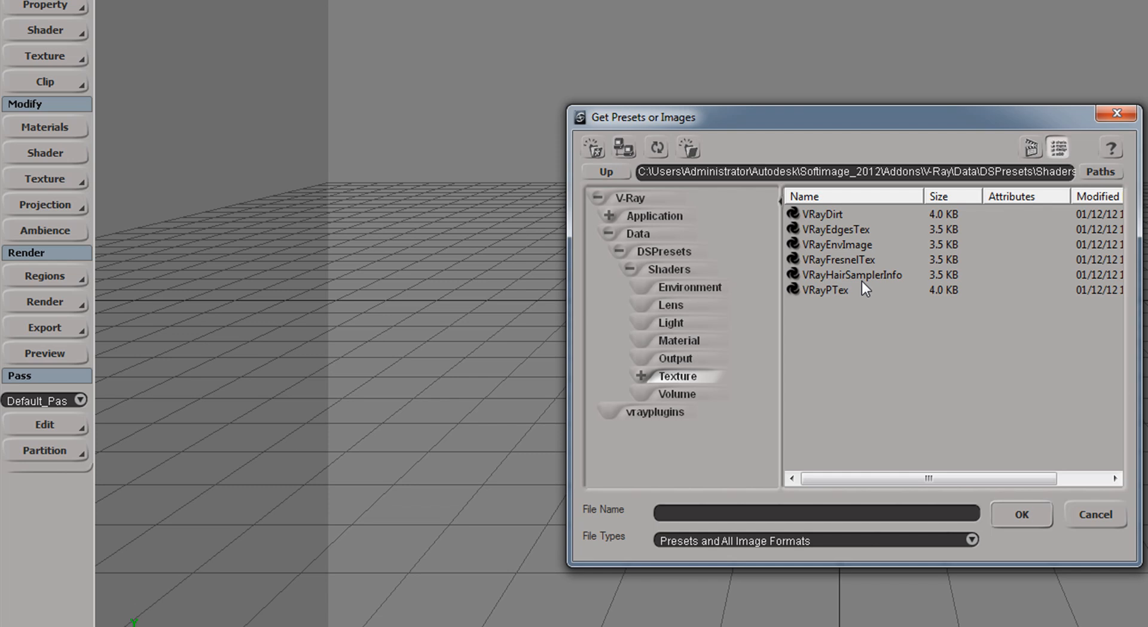
mouse_move(864, 286)
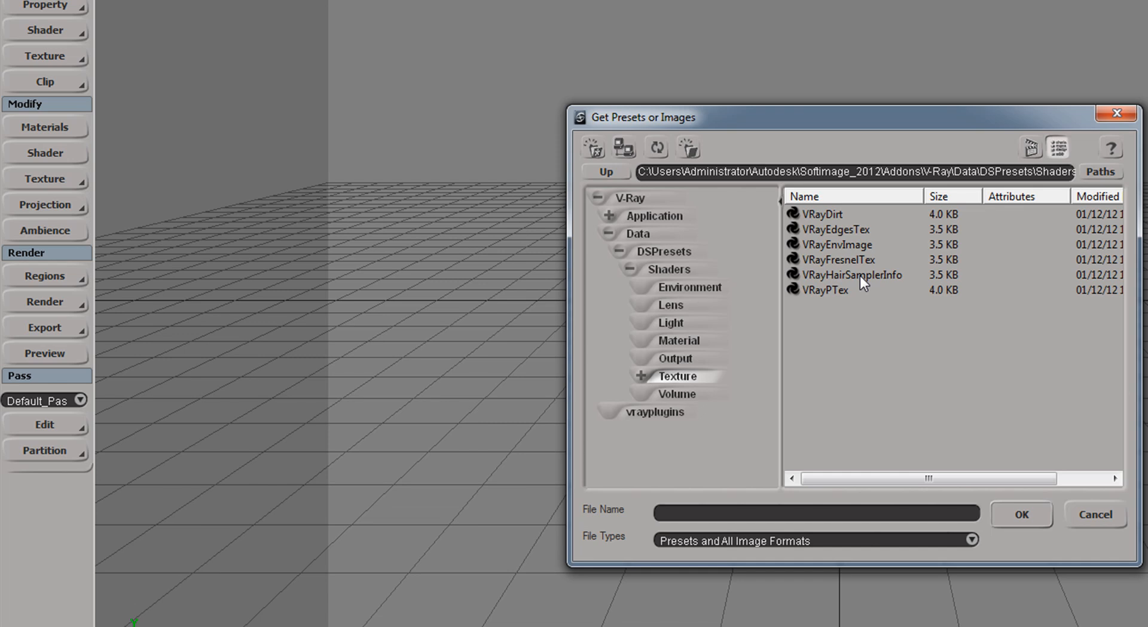
mouse_move(831, 281)
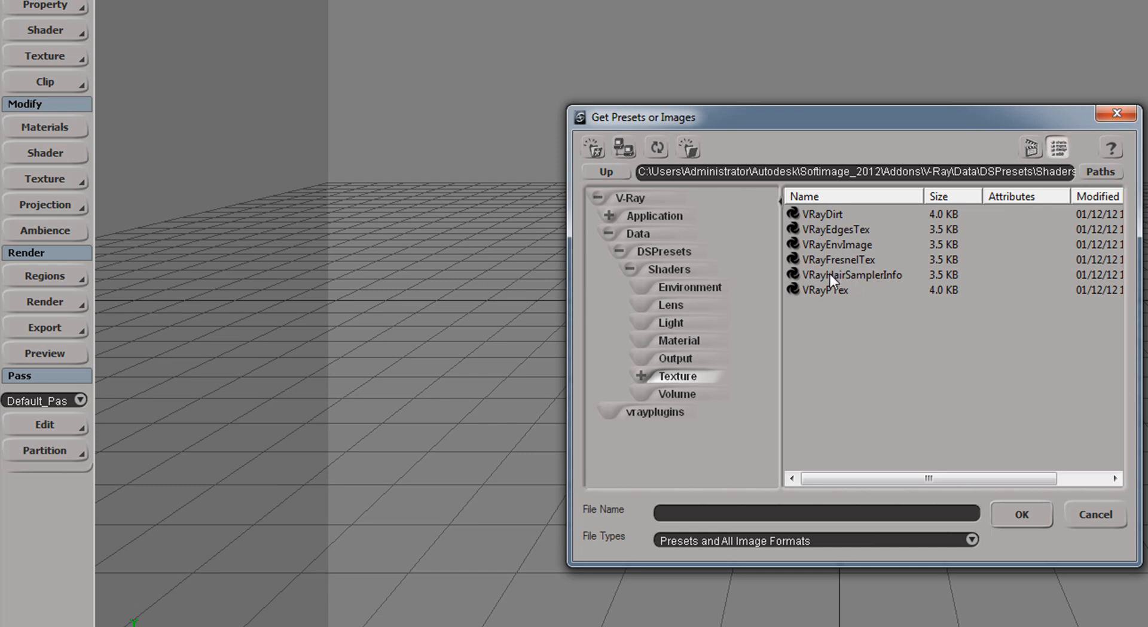
mouse_move(860, 302)
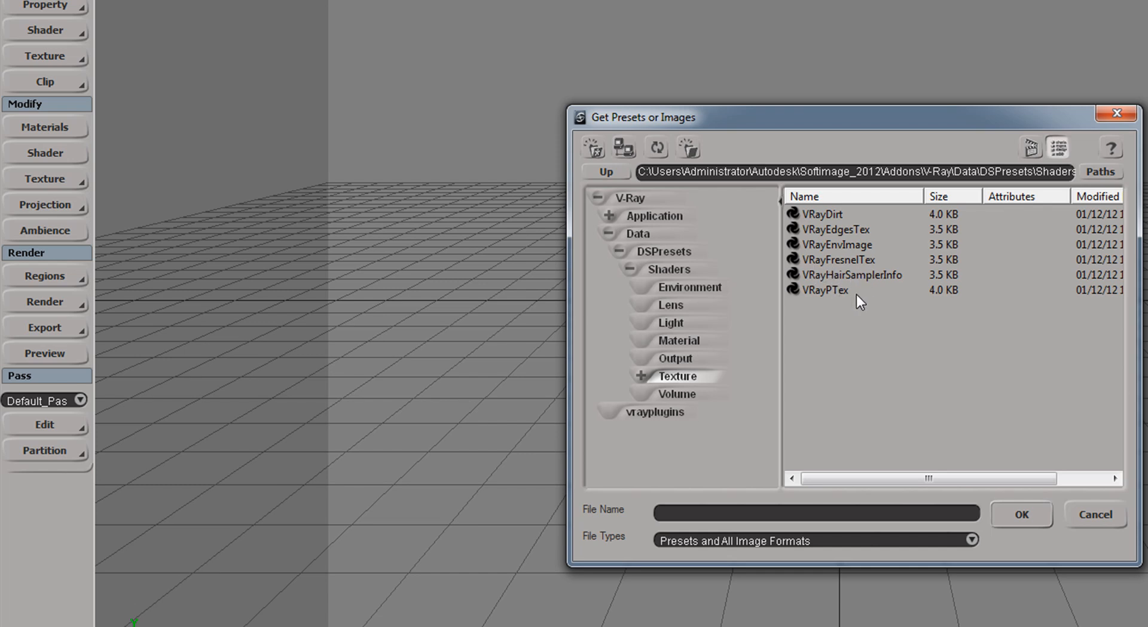
mouse_move(849, 295)
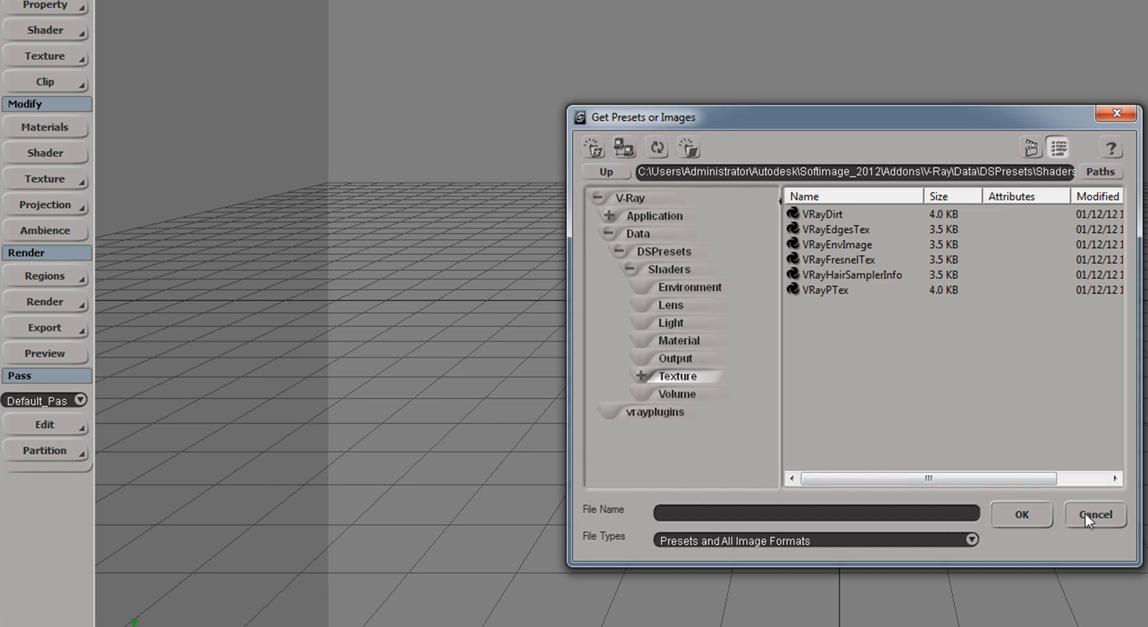
Dismiss the presets browser and edit the current Default_Pass at its Pass Shaders section.
left_click(1095, 515)
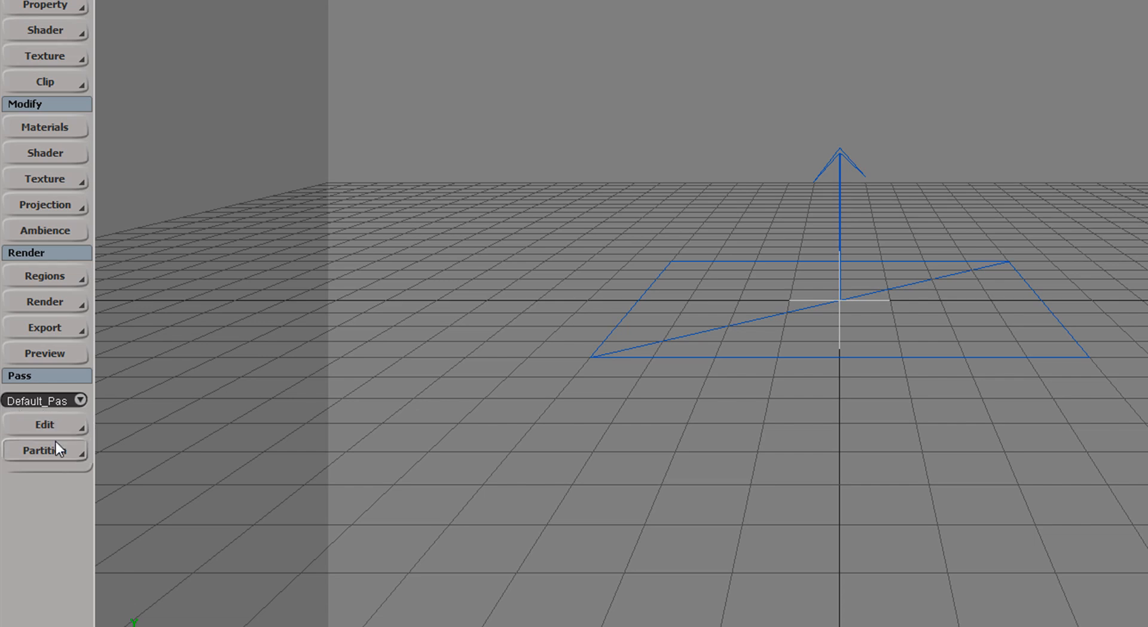
mouse_move(77, 430)
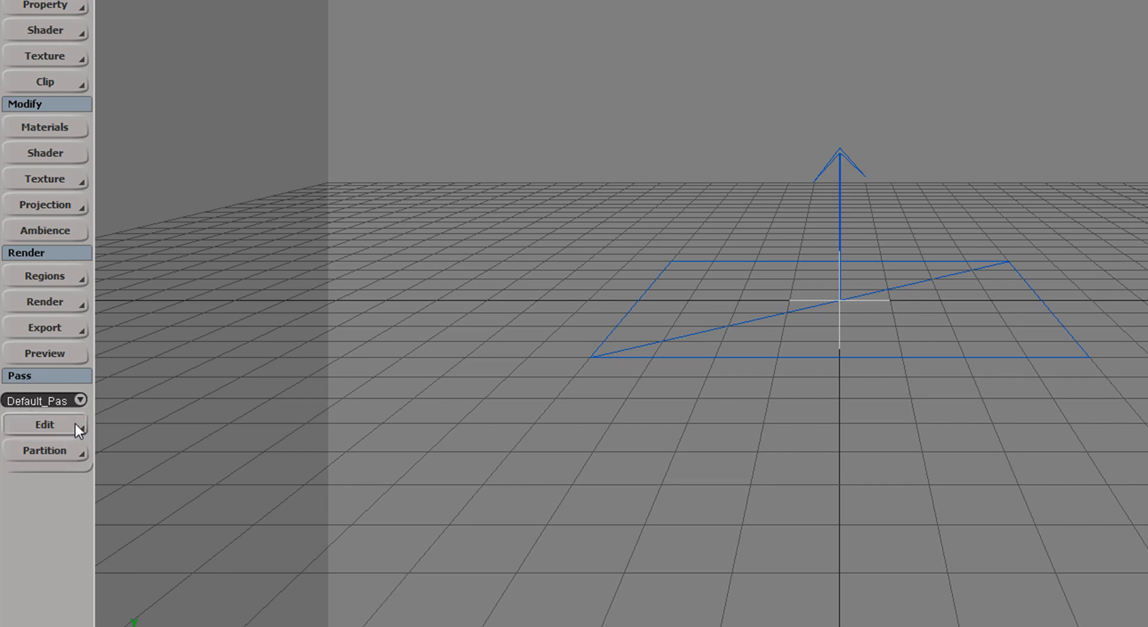
left_click(45, 423)
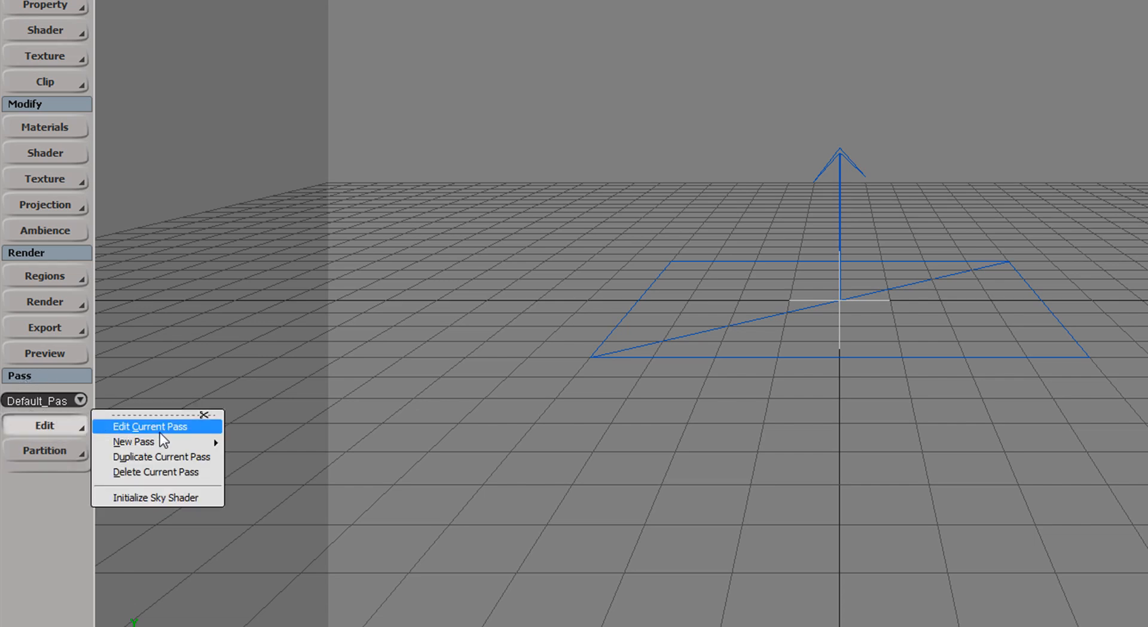
left_click(151, 426)
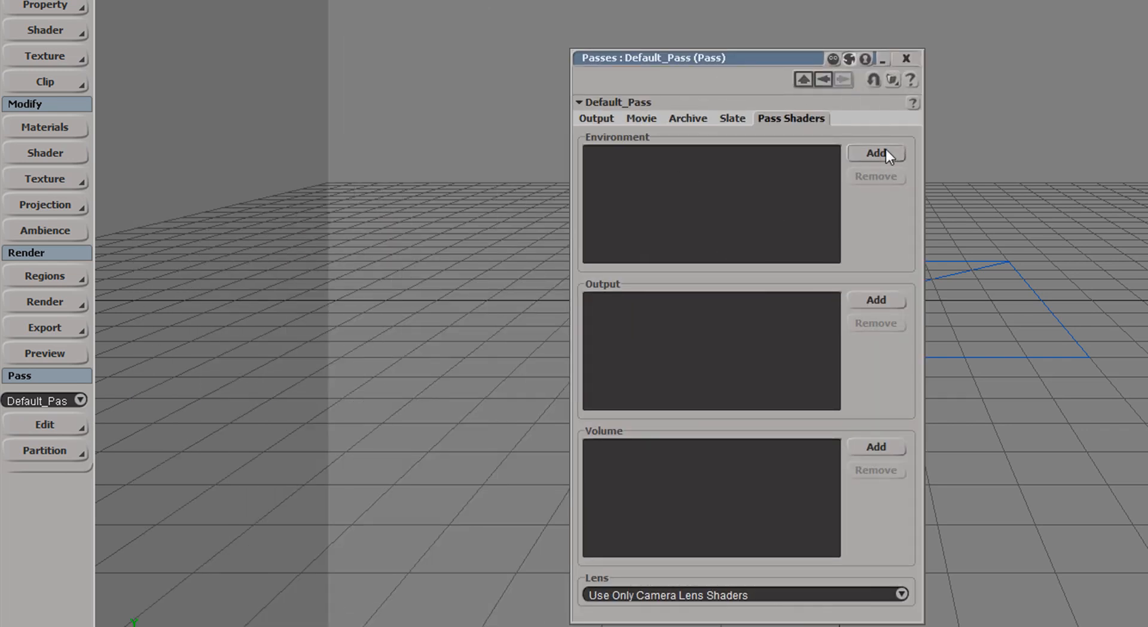
Add a VRay Environment Shader and enable its background and reflection/refraction overrides.
left_click(875, 153)
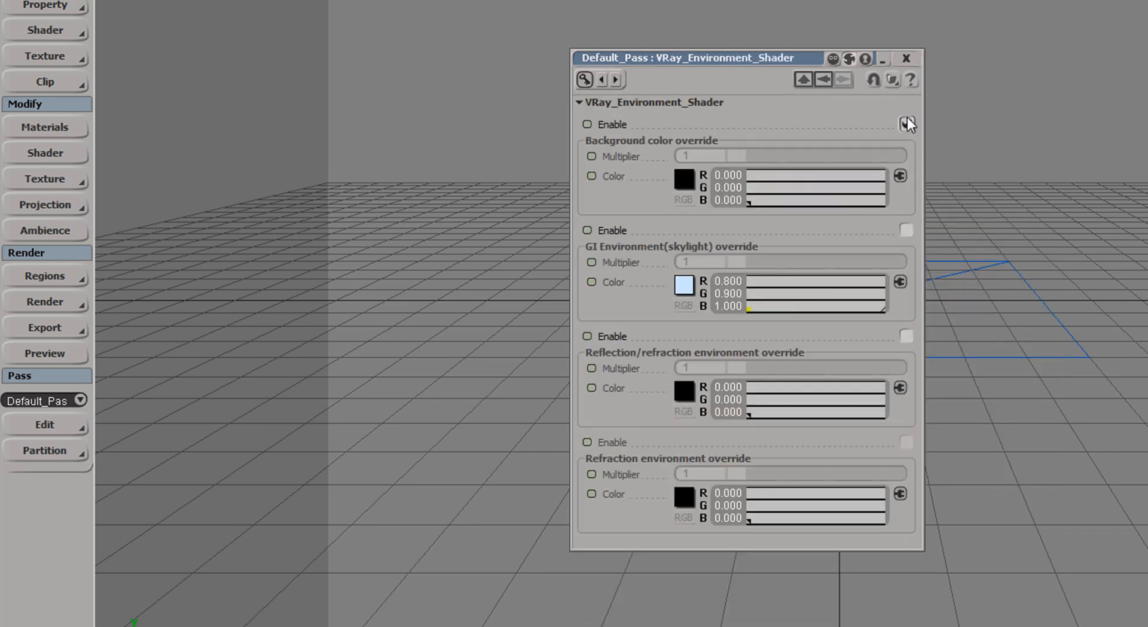
left_click(905, 125)
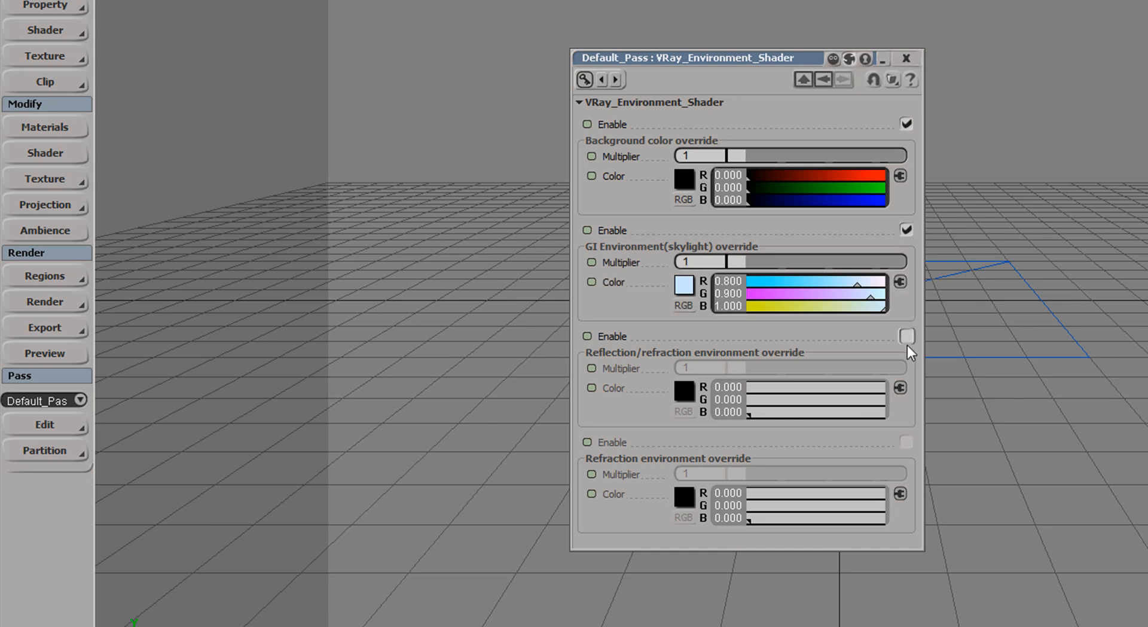
left_click(906, 336)
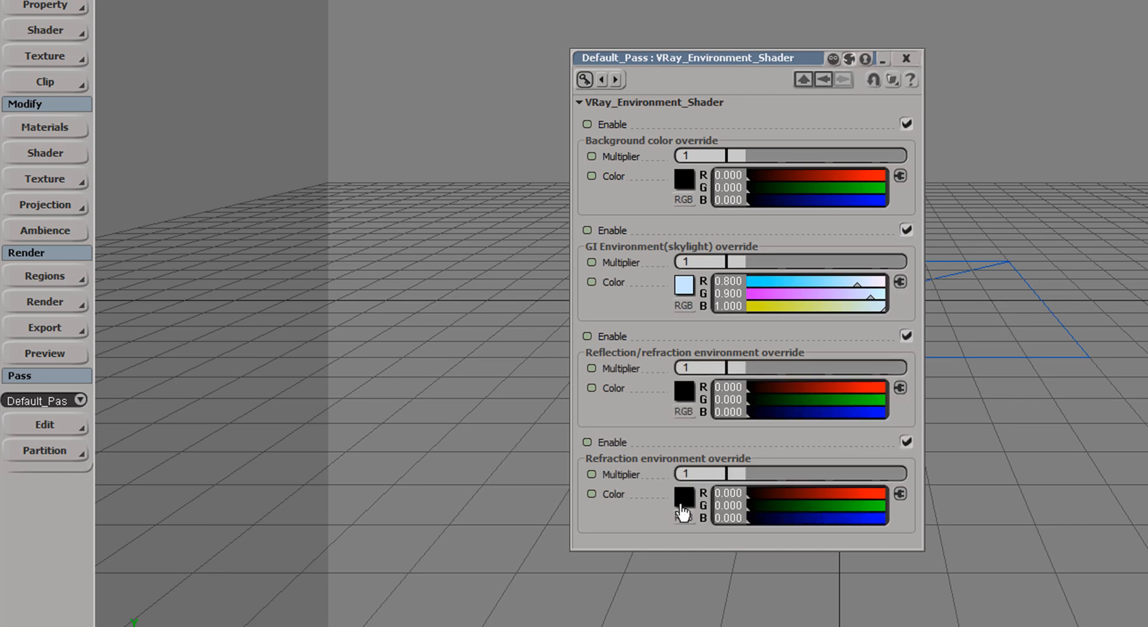
mouse_move(657, 167)
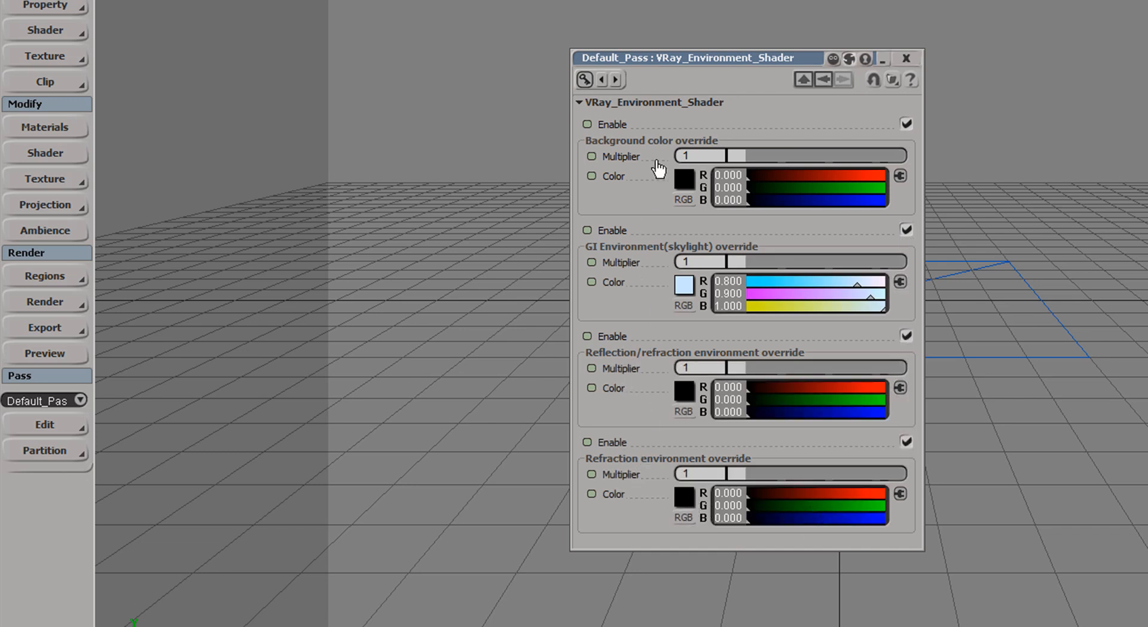
mouse_move(693, 288)
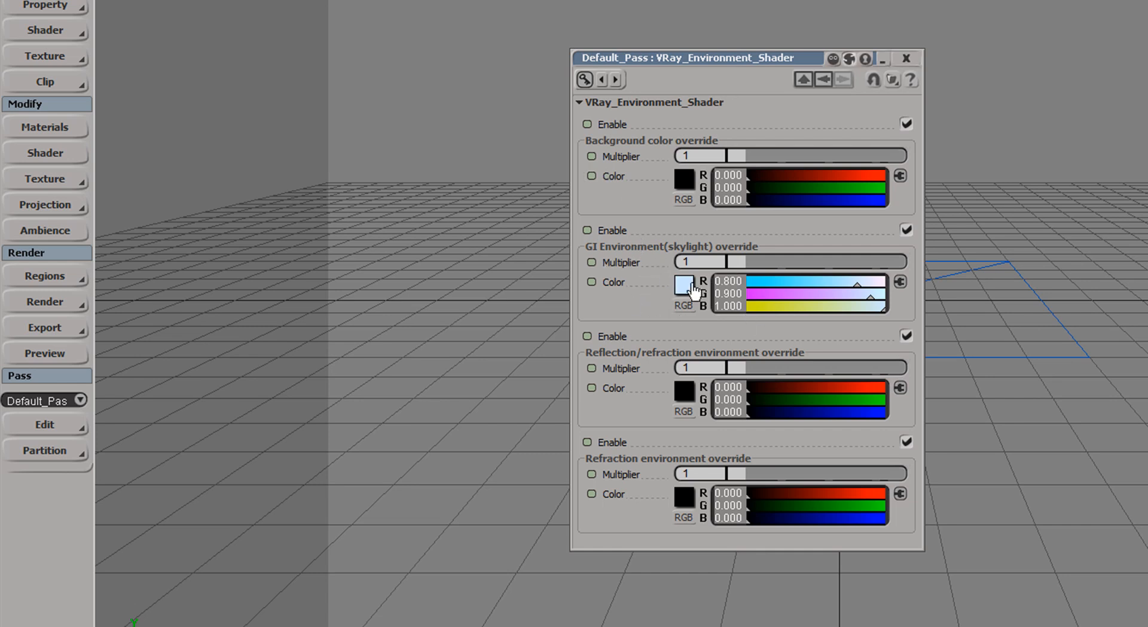
mouse_move(631, 518)
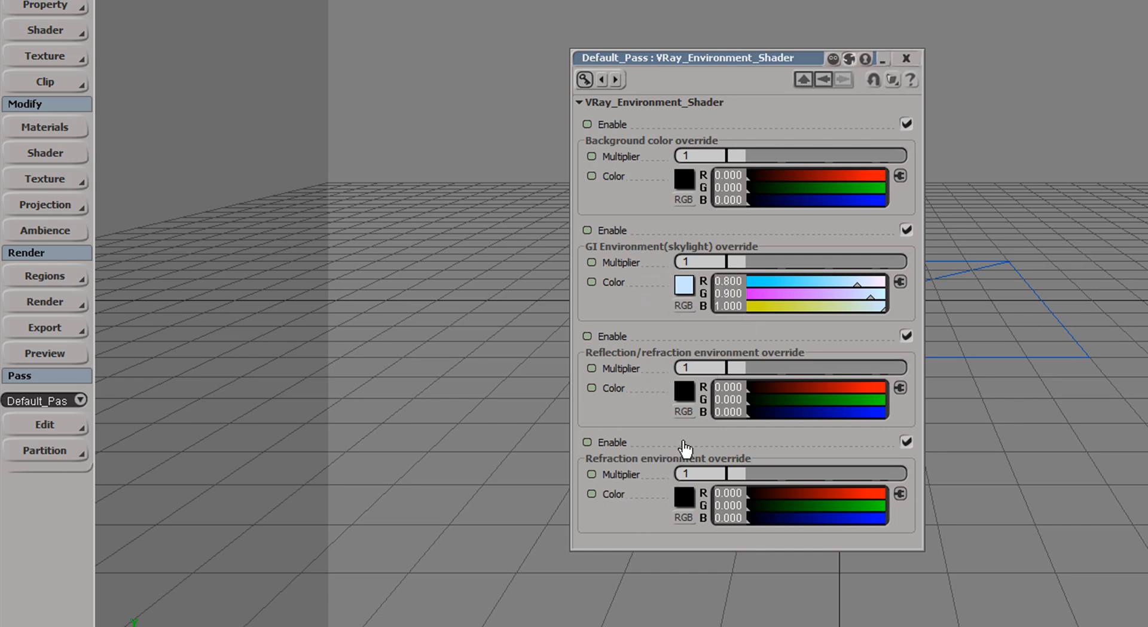
mouse_move(662, 148)
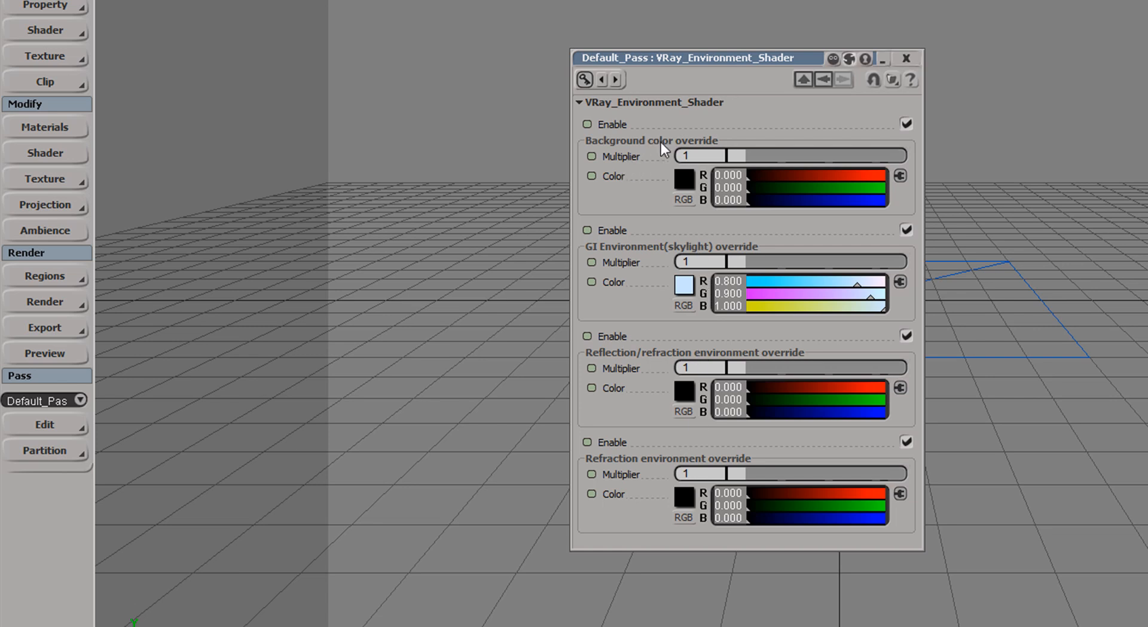
mouse_move(673, 285)
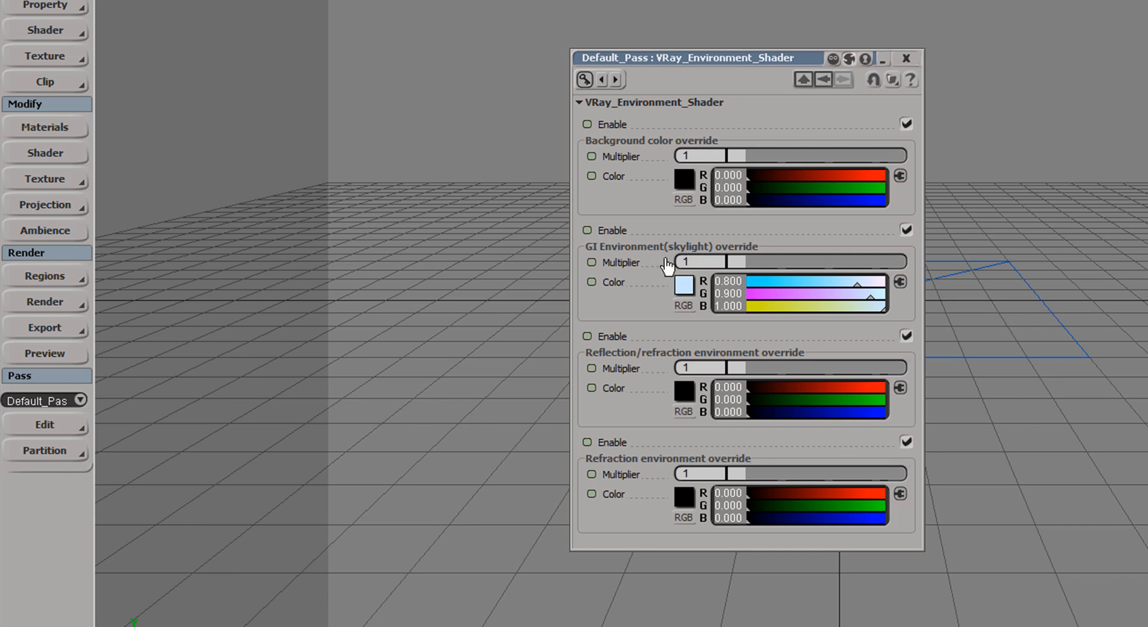
mouse_move(624, 398)
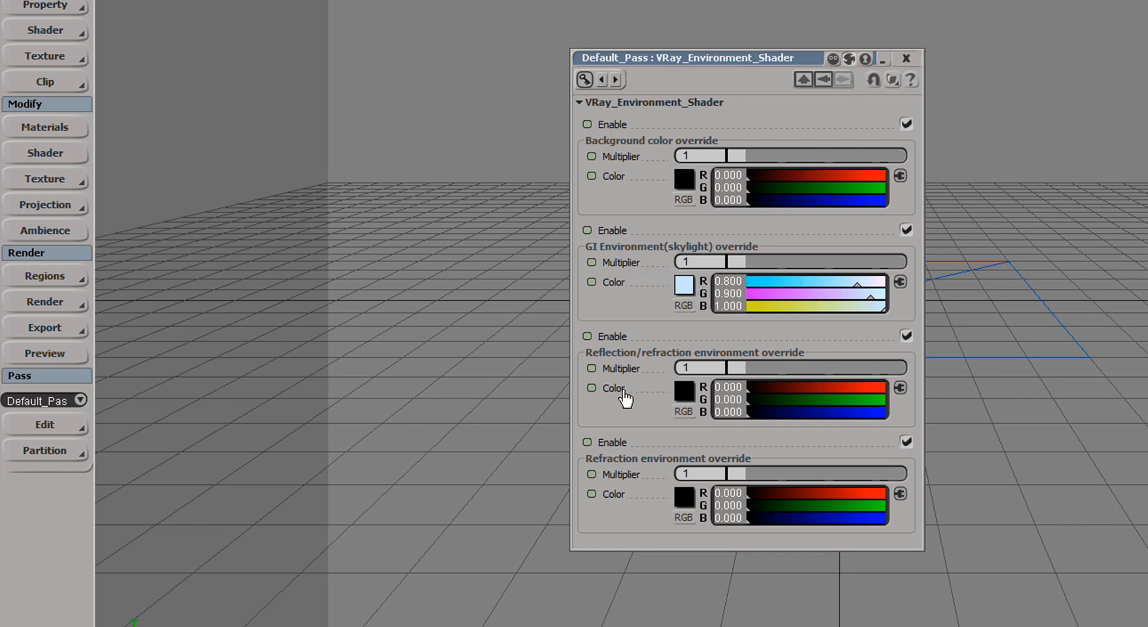
mouse_move(654, 390)
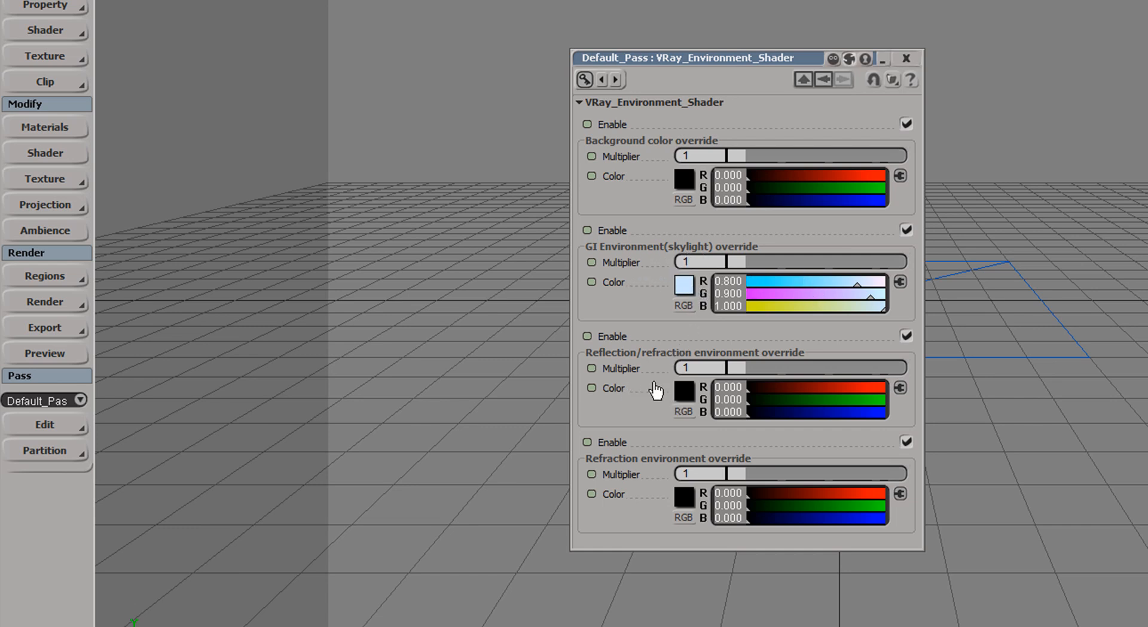
mouse_move(641, 503)
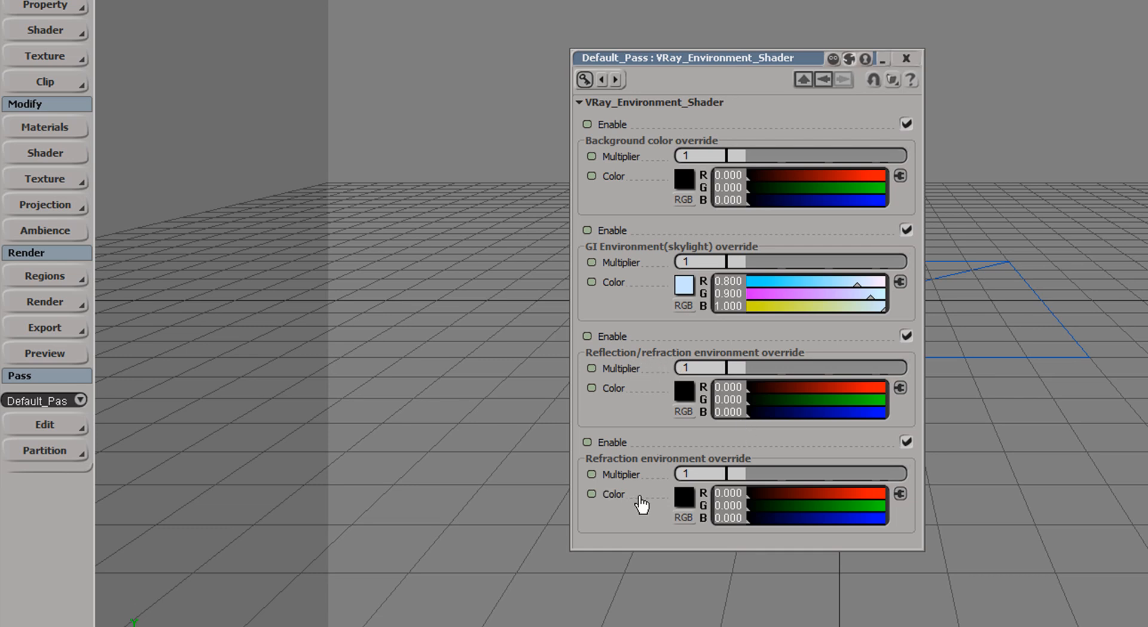
mouse_move(804, 80)
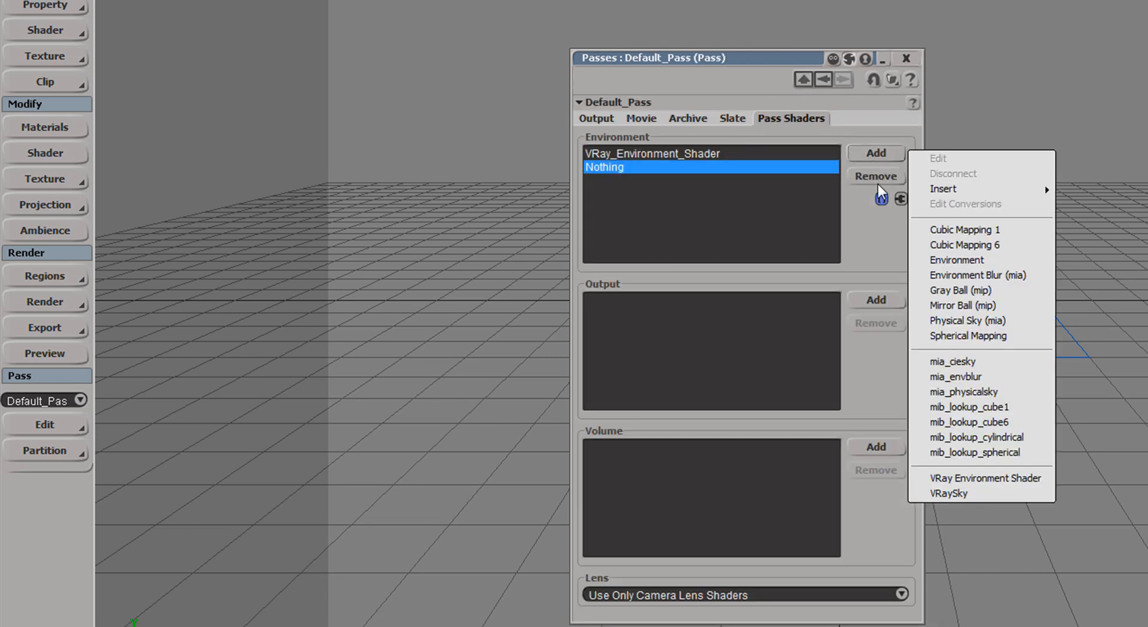
mouse_move(949, 492)
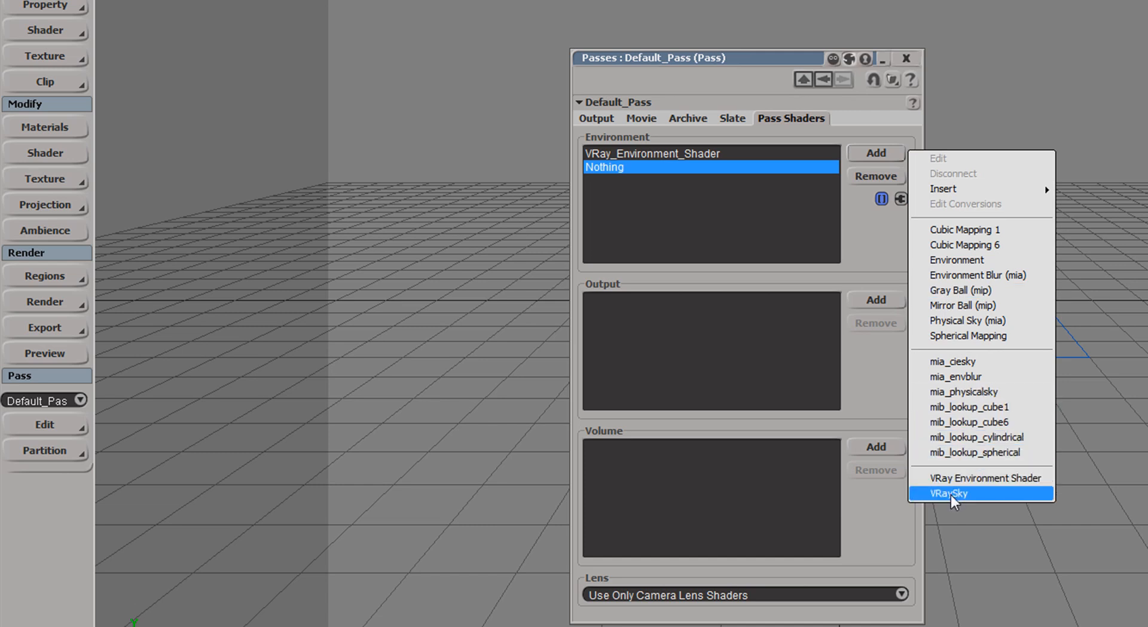
Add VRaySky as a second environment shader, accepting the automatic V-Ray Sun.
left_click(949, 493)
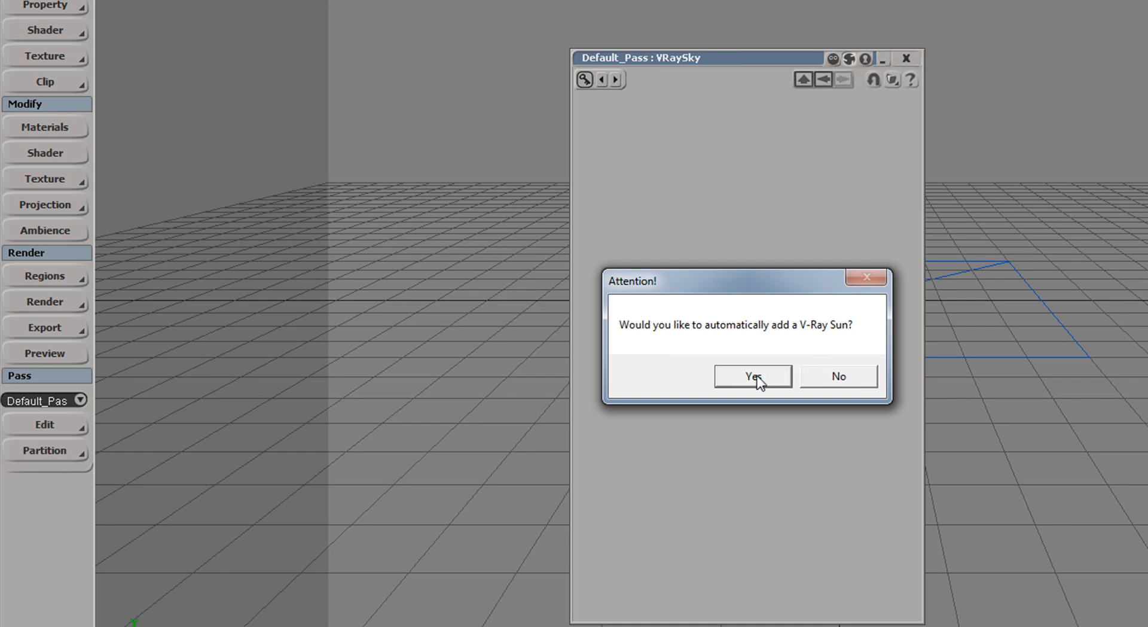
left_click(752, 376)
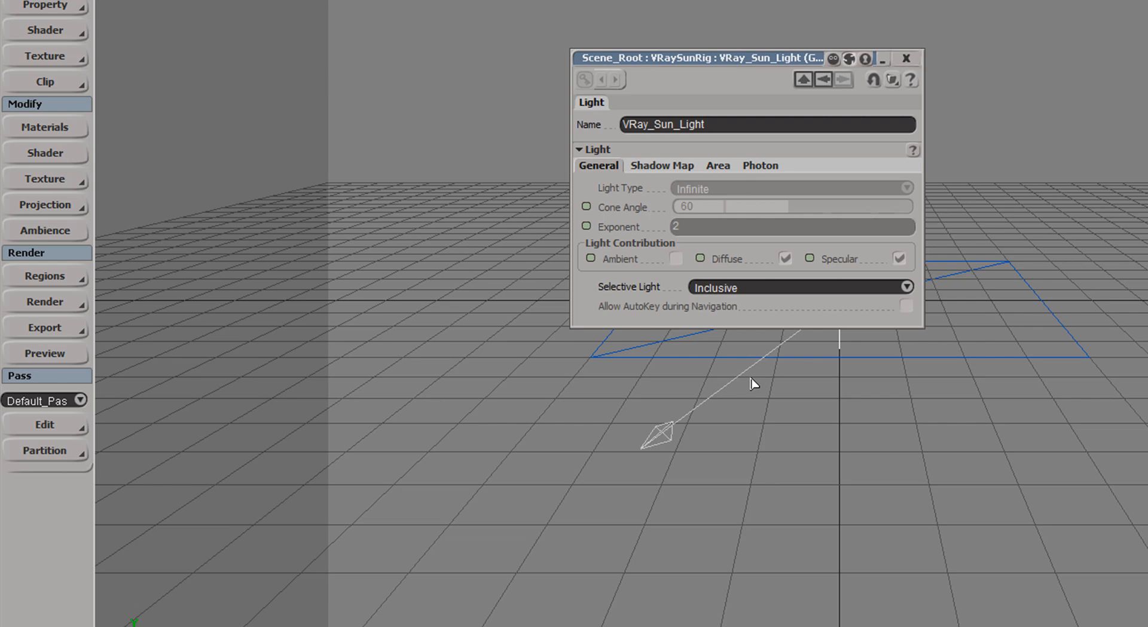
Dismiss the sun light properties, reopen Default_Pass and add an empty Output shader slot.
left_click(907, 58)
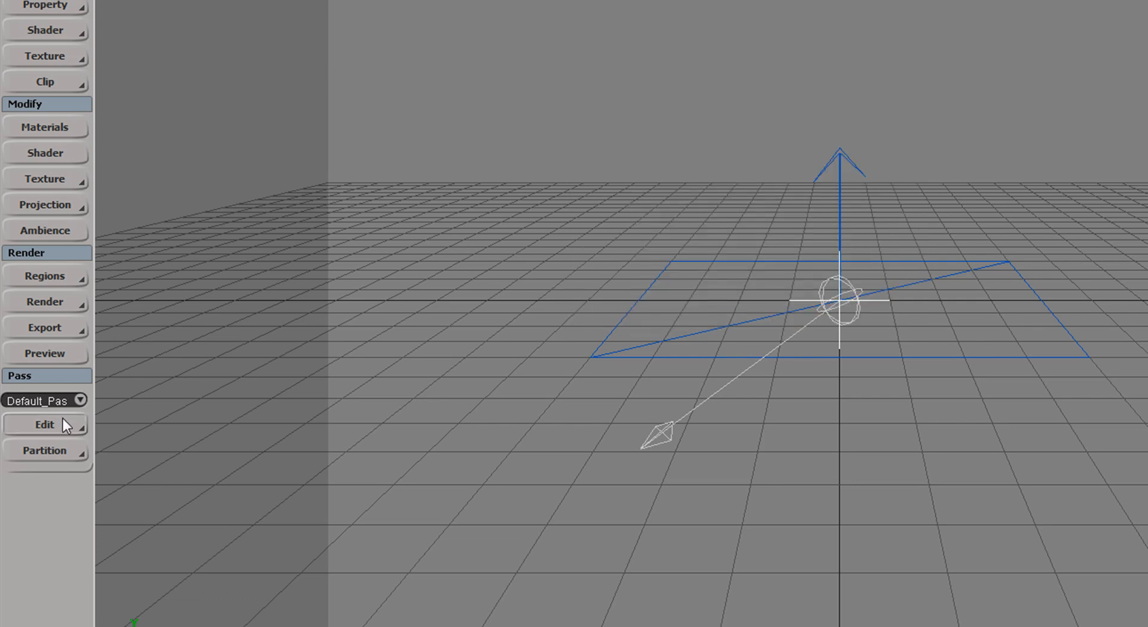
left_click(44, 424)
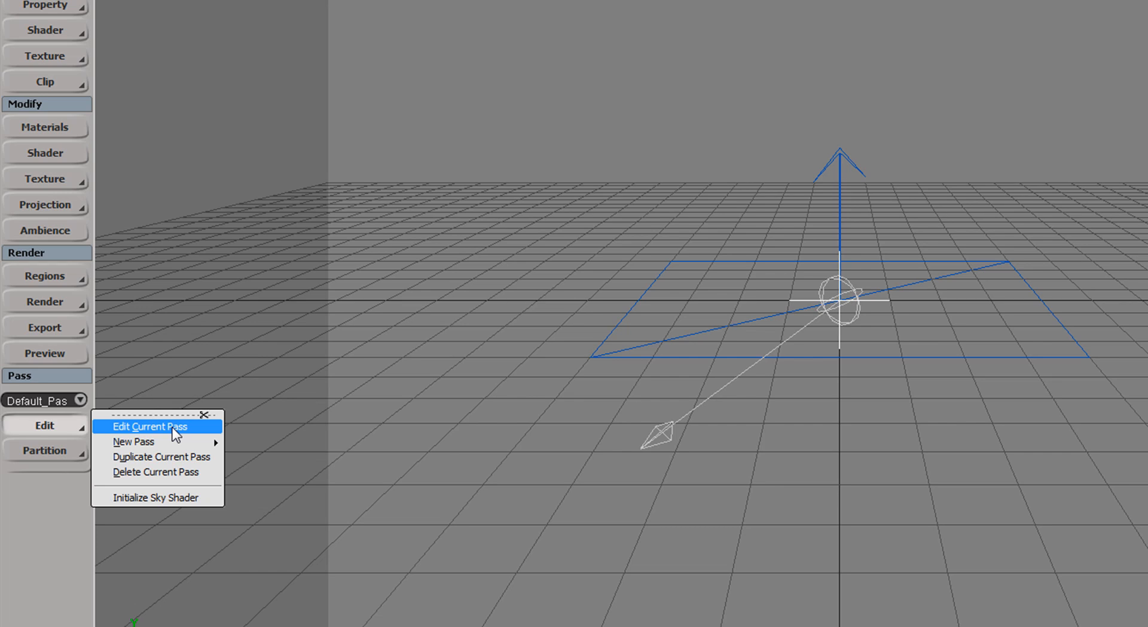
left_click(149, 426)
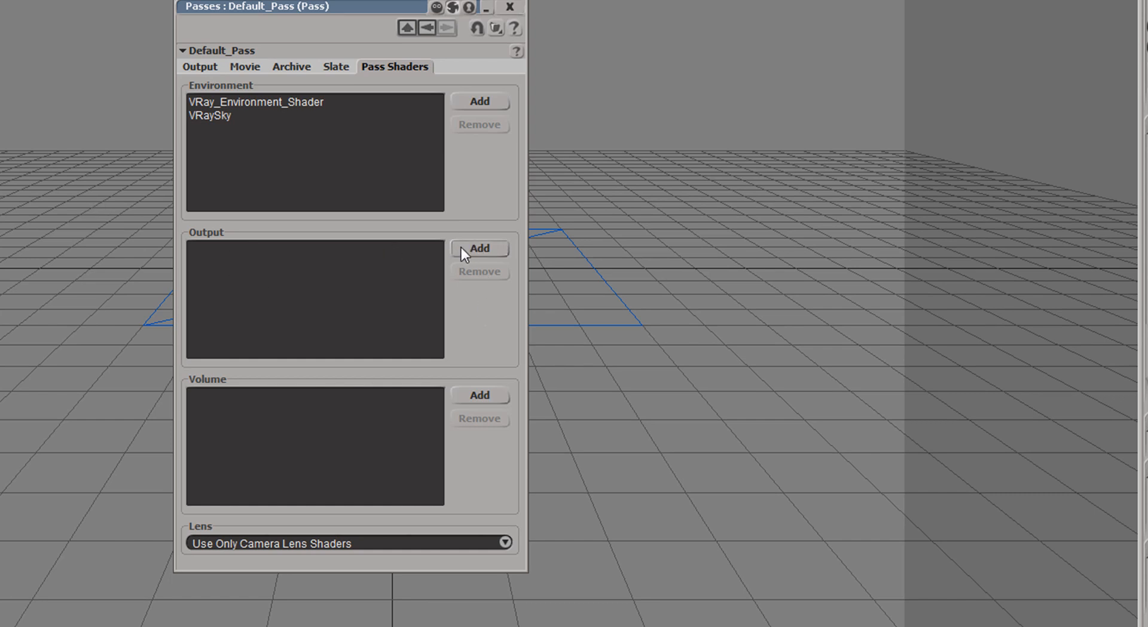
left_click(479, 248)
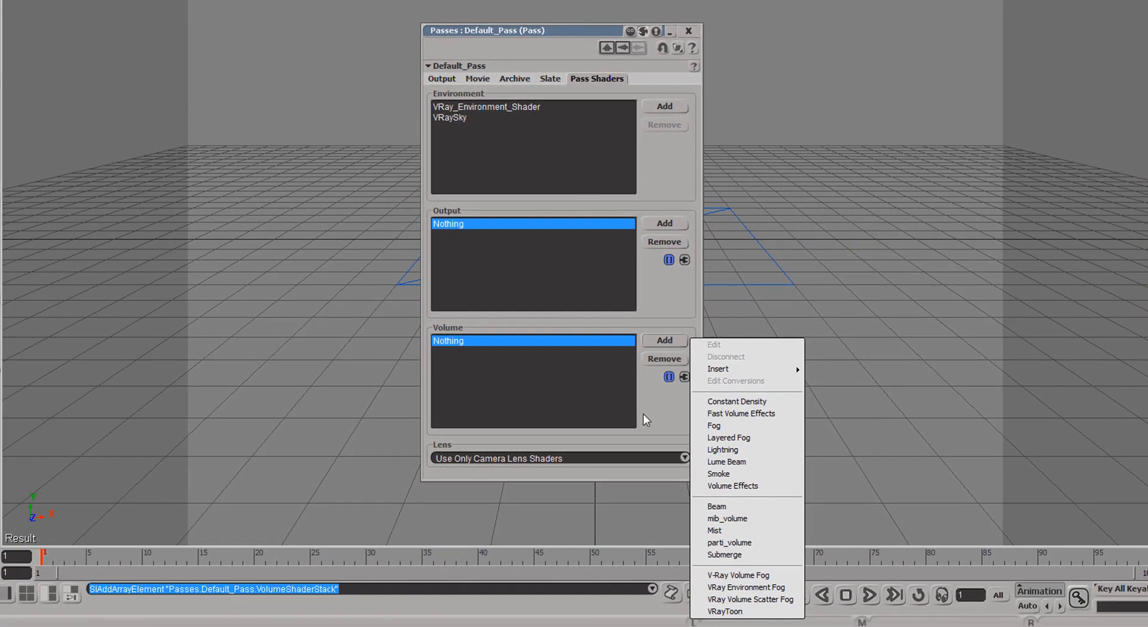
mouse_move(738, 575)
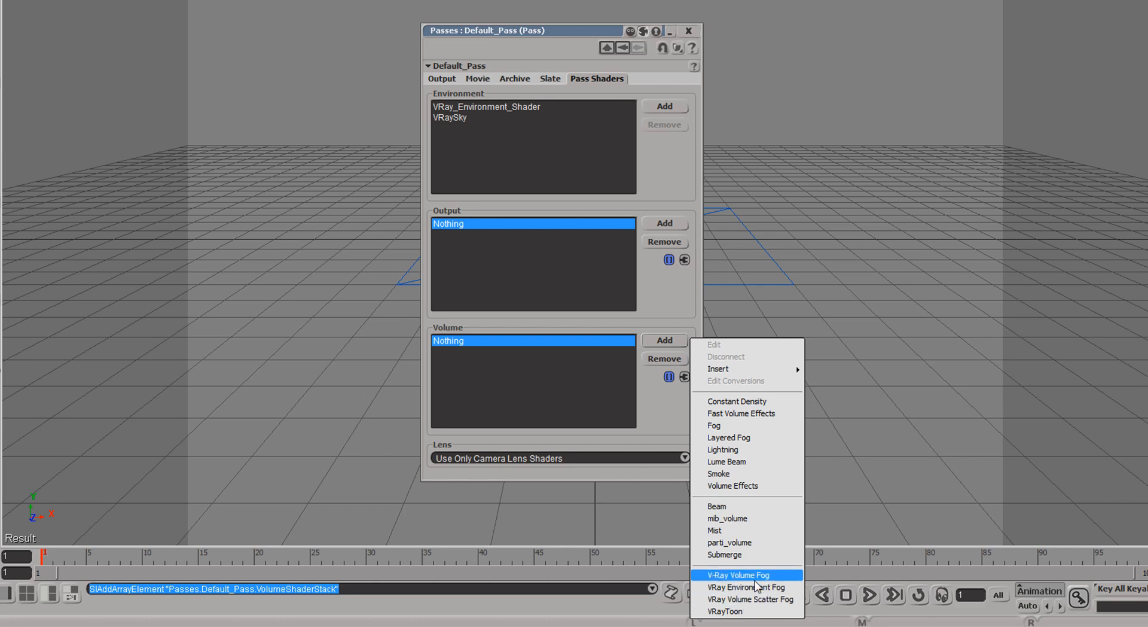
mouse_move(746, 586)
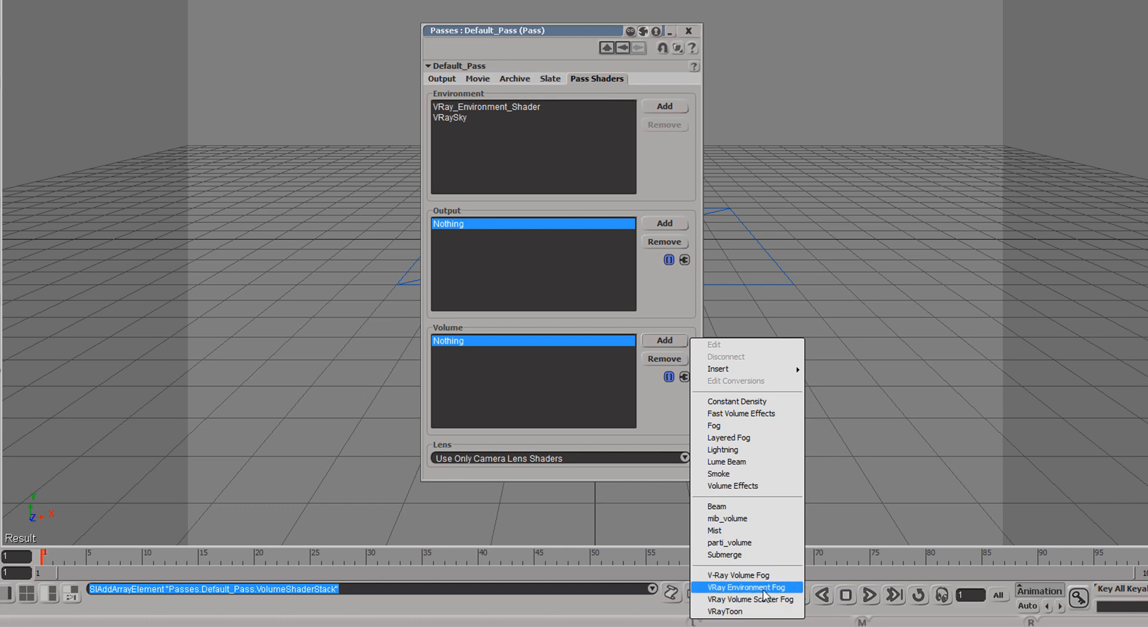
Add VRay Environment Fog as the pass's volume shader and close the pass editor.
left_click(746, 586)
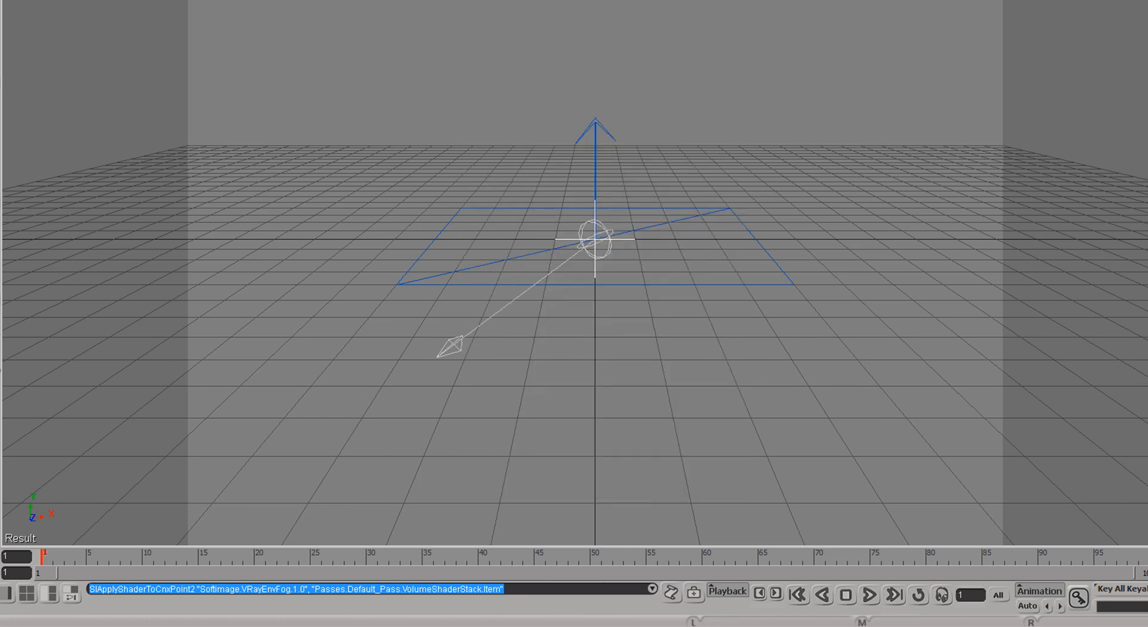
right_click(48, 333)
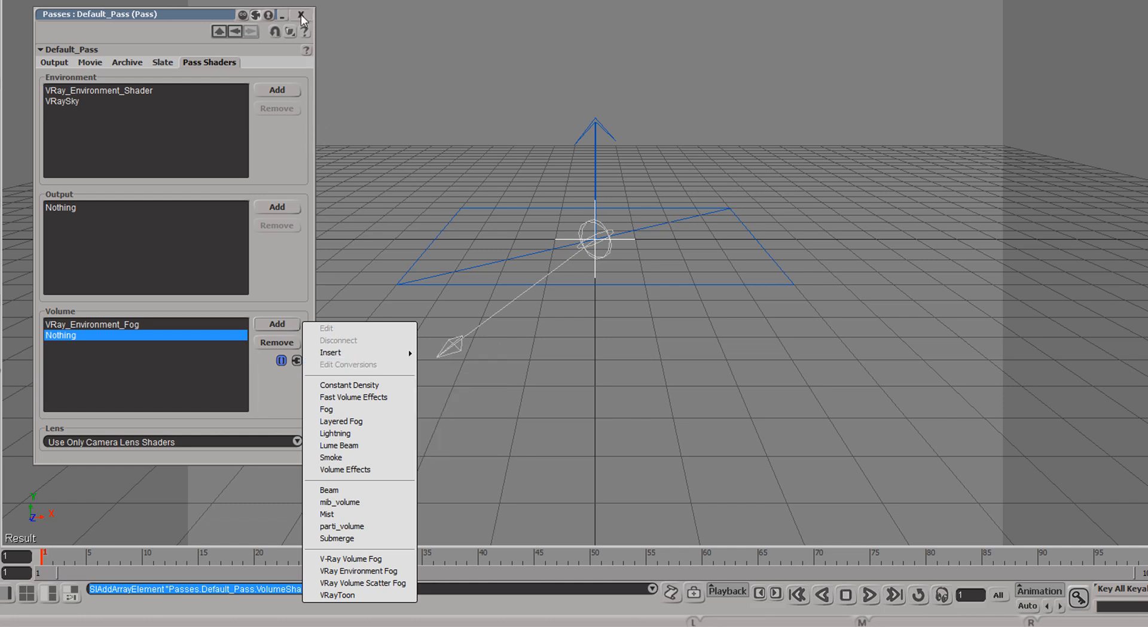
left_click(301, 14)
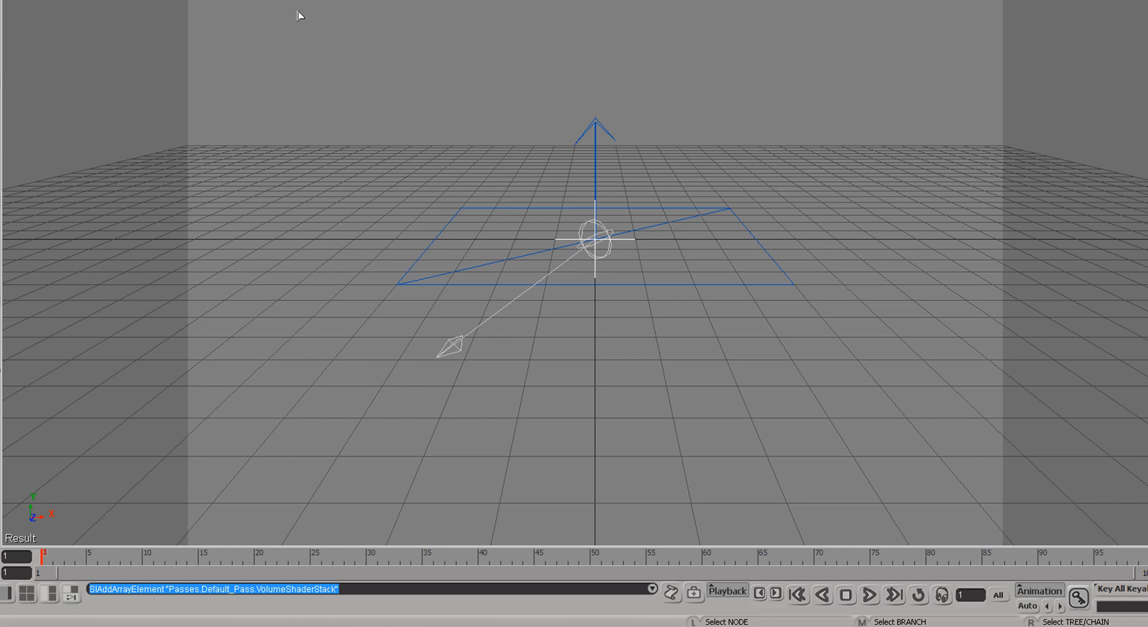